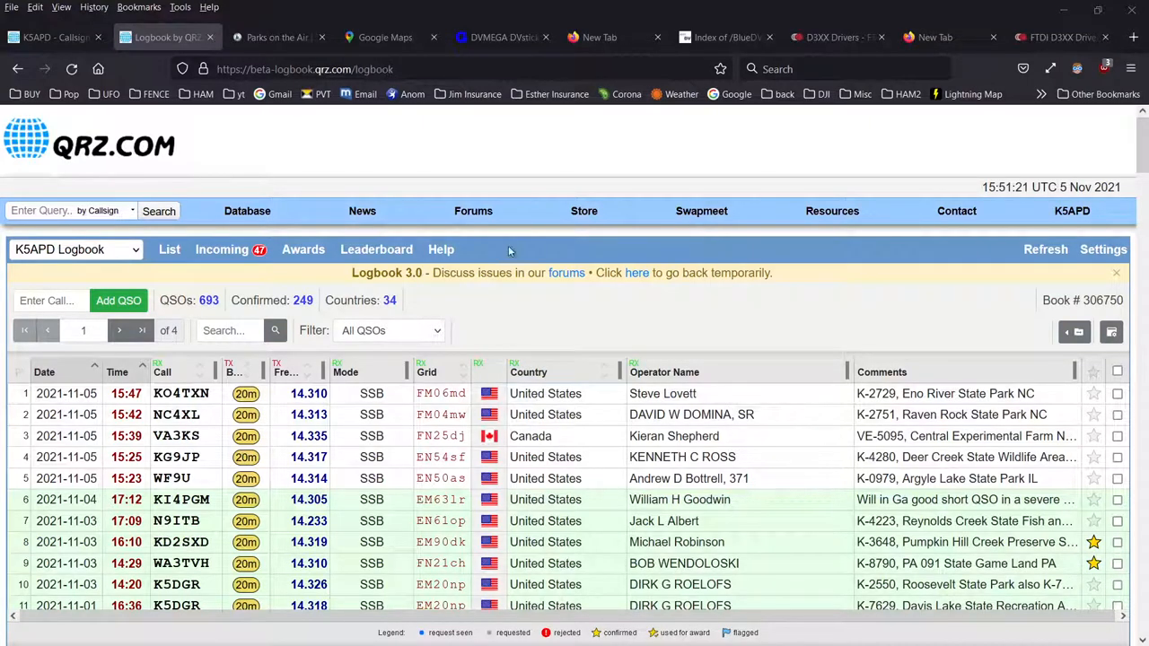
mouse_move(444, 163)
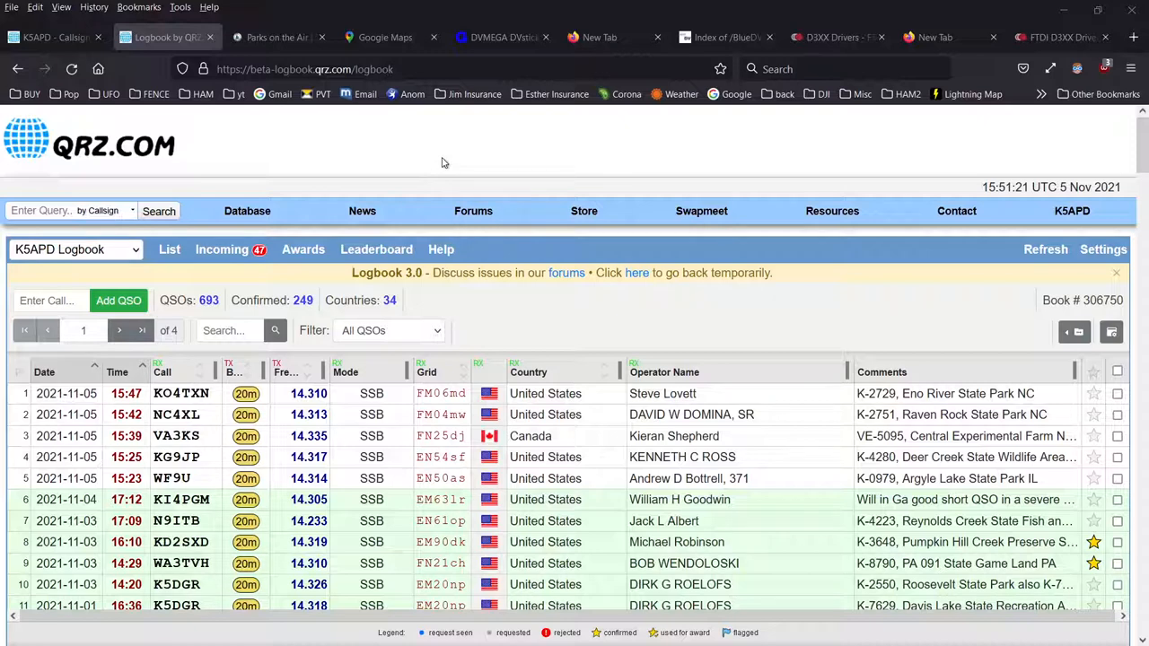
mouse_move(413, 152)
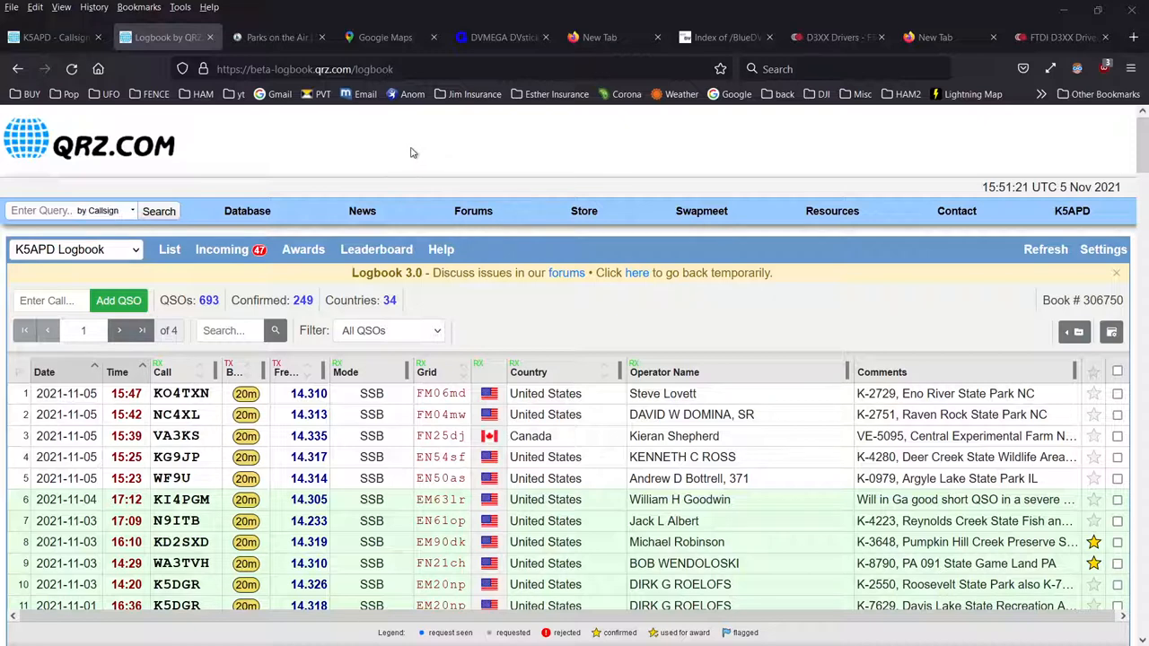
mouse_move(369, 145)
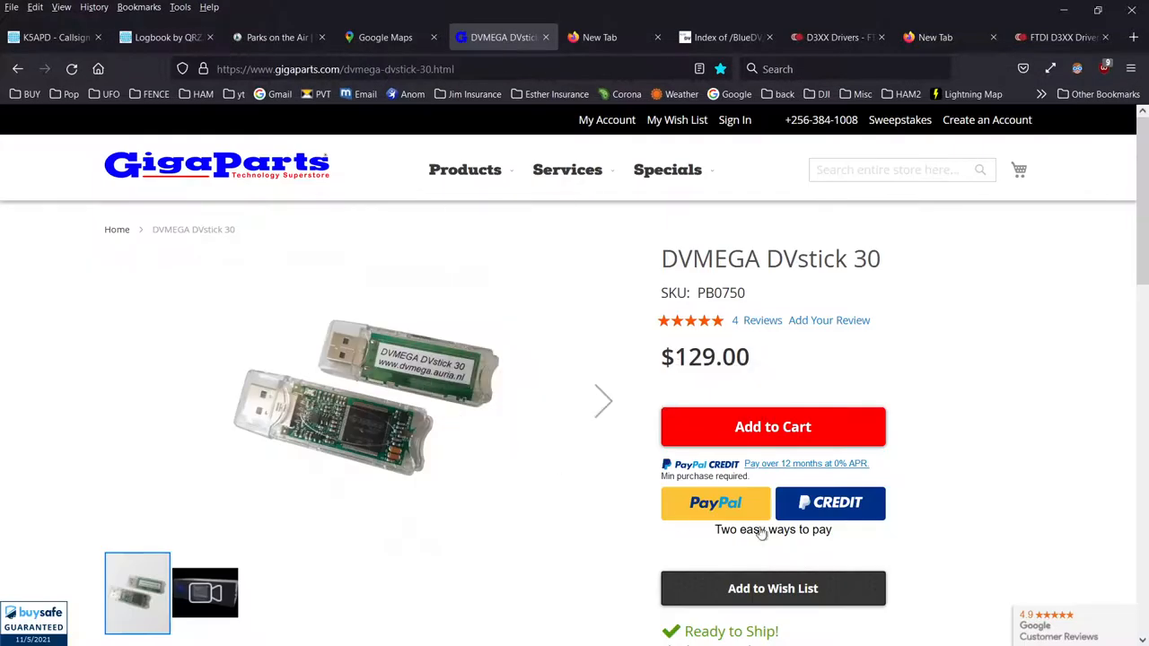
mouse_move(1055, 430)
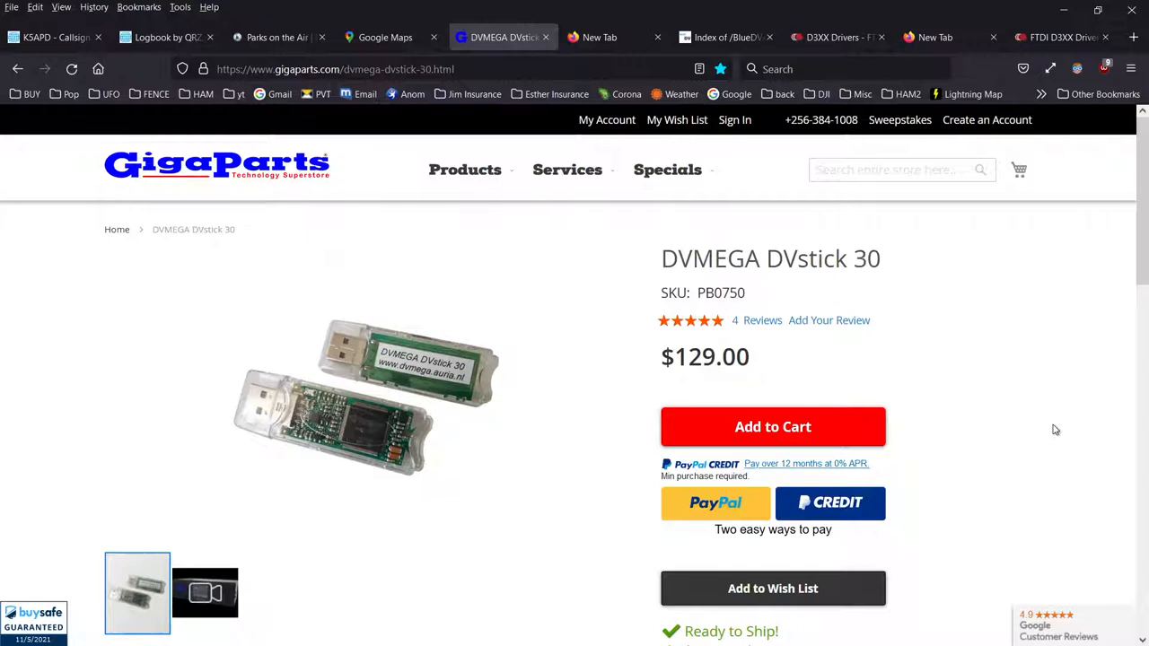
mouse_move(976, 422)
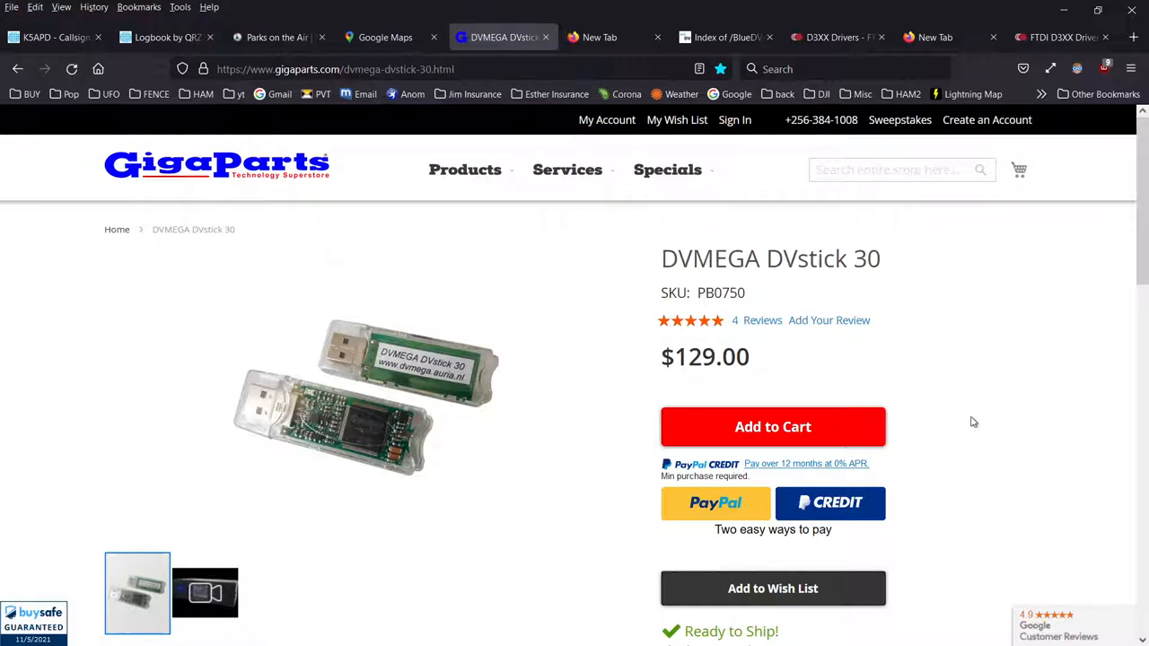
mouse_move(915, 425)
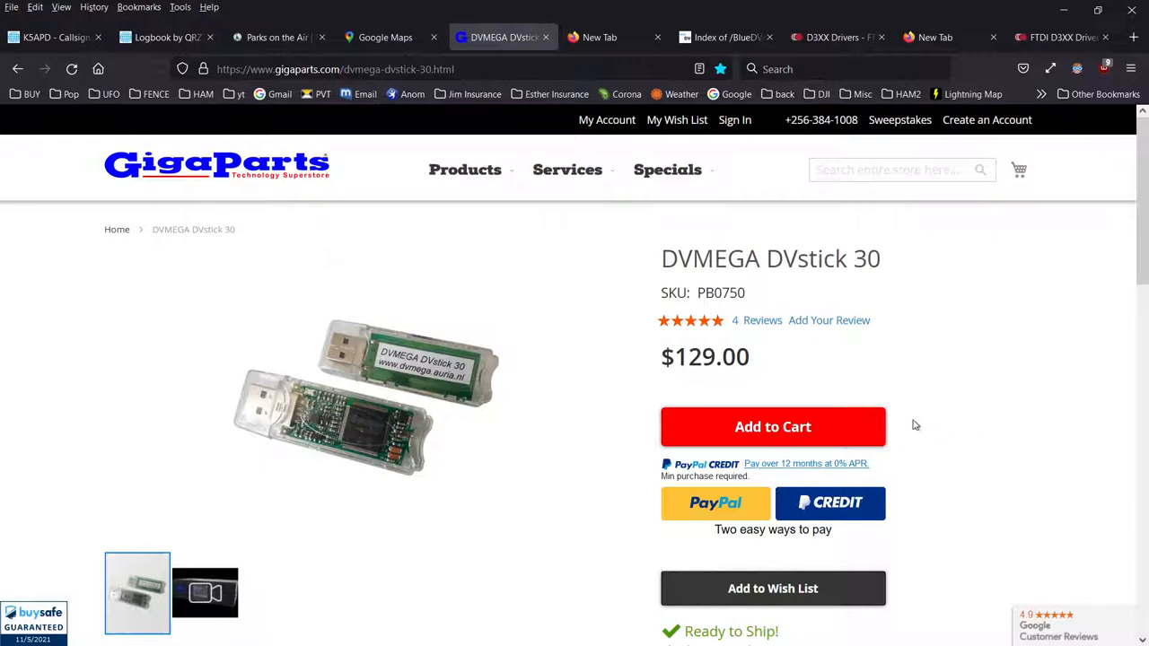
mouse_move(950, 418)
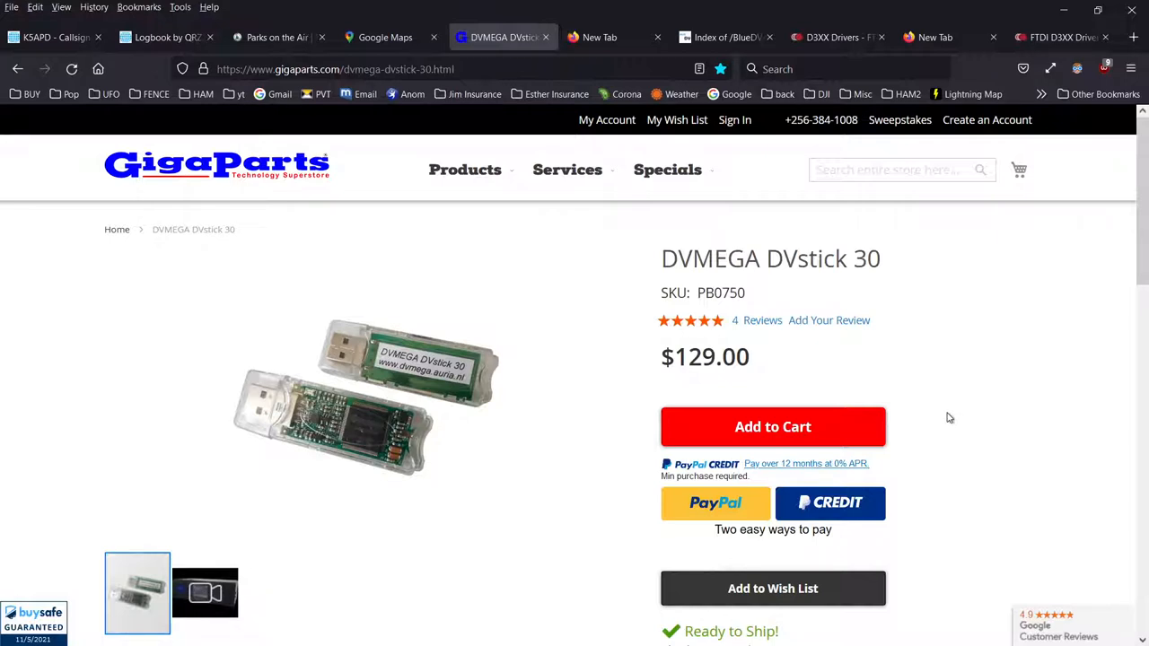
mouse_move(956, 388)
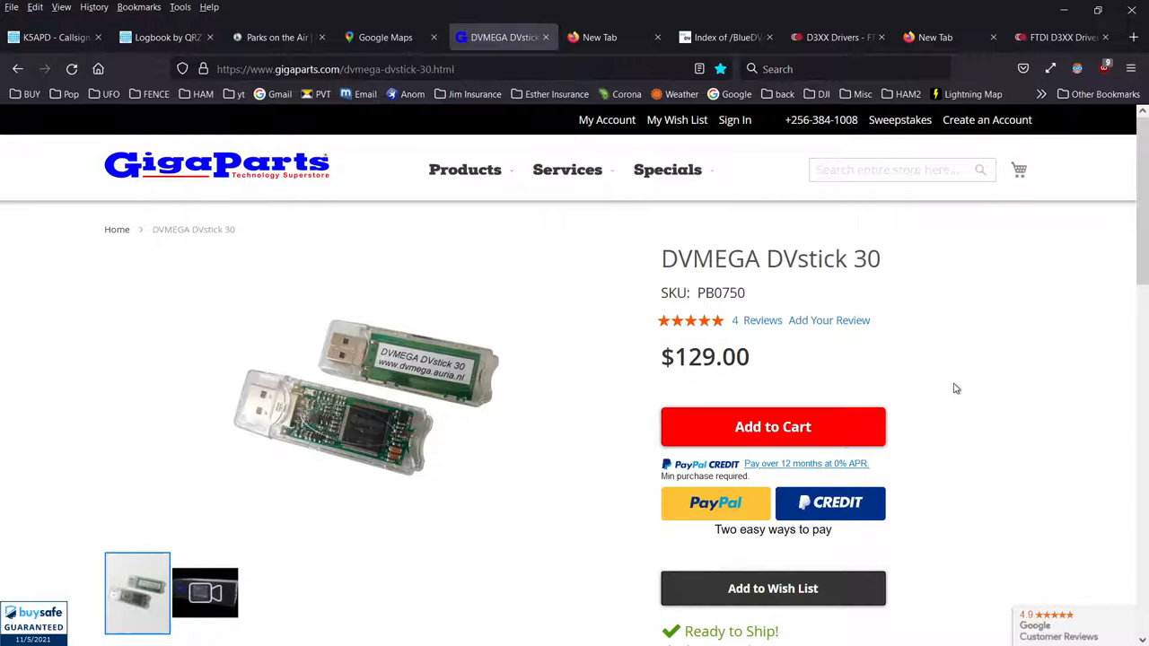
mouse_move(943, 390)
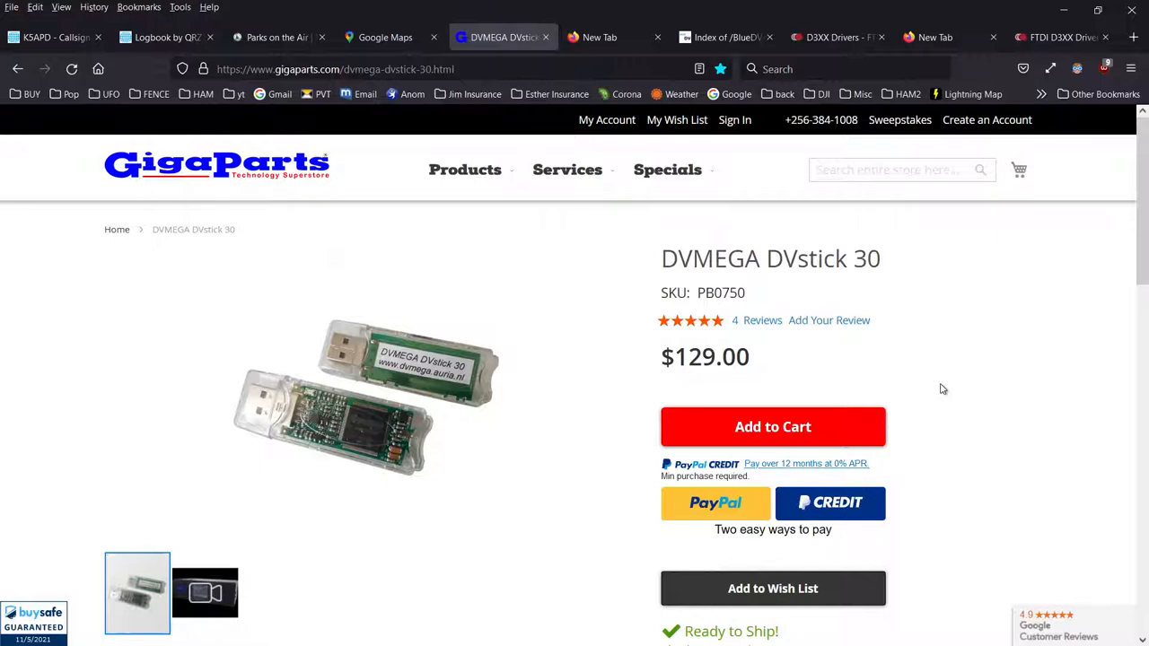
mouse_move(913, 381)
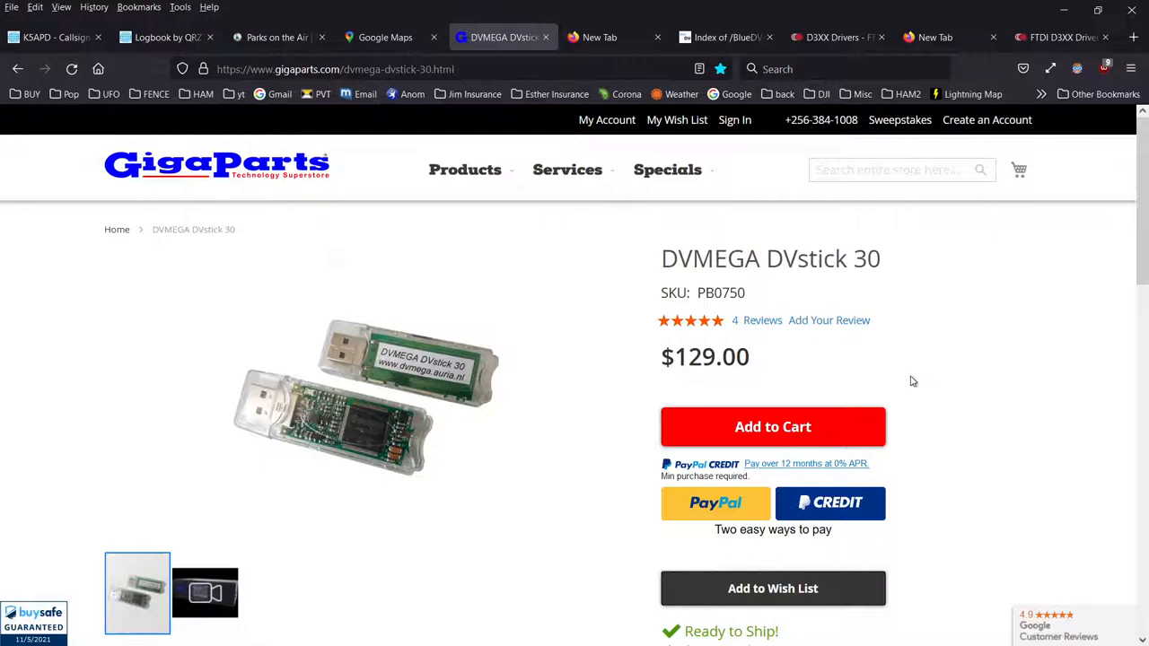
mouse_move(933, 383)
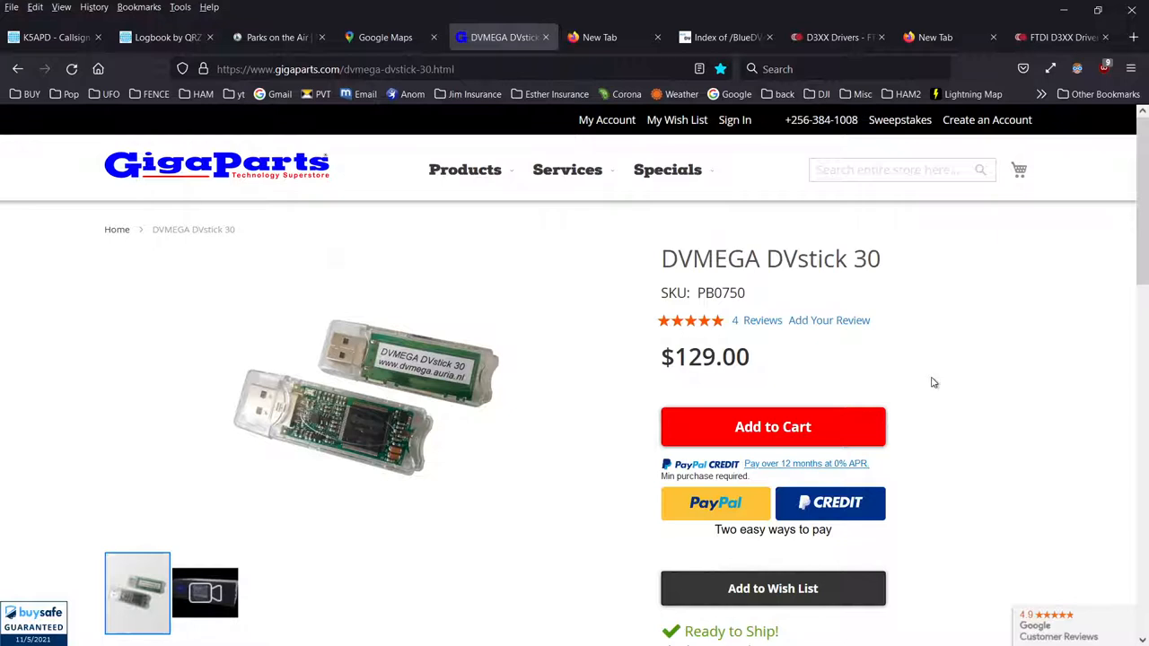
mouse_move(938, 361)
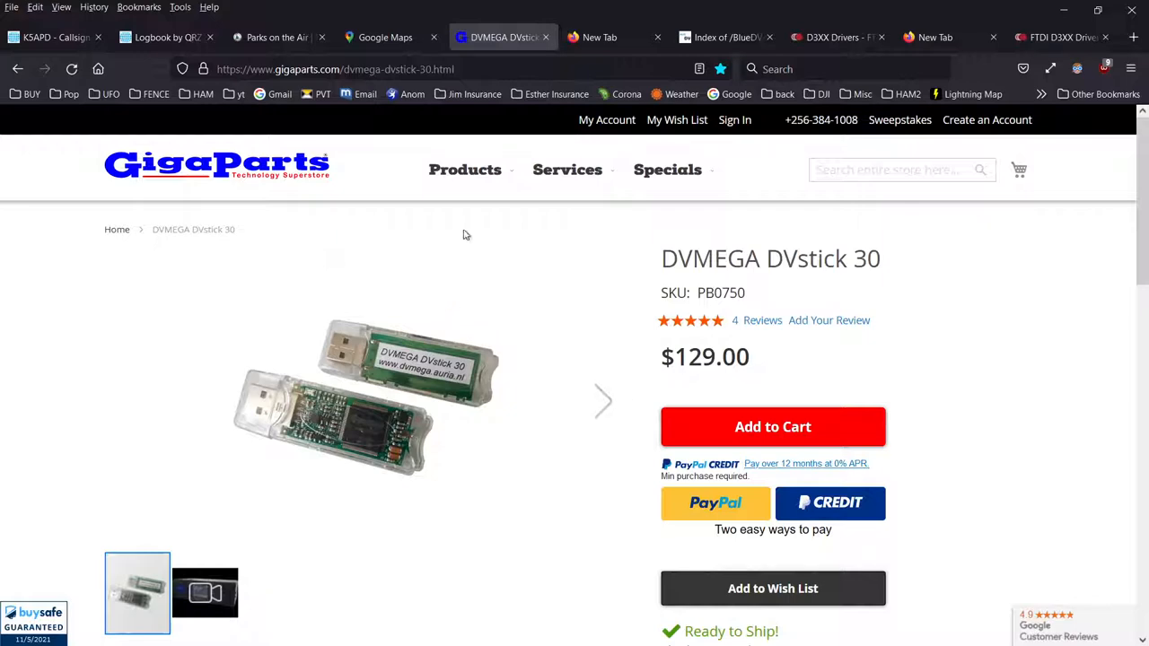
Close the empty new tab and select the address of the BlueDV archive page.
left_click(595, 37)
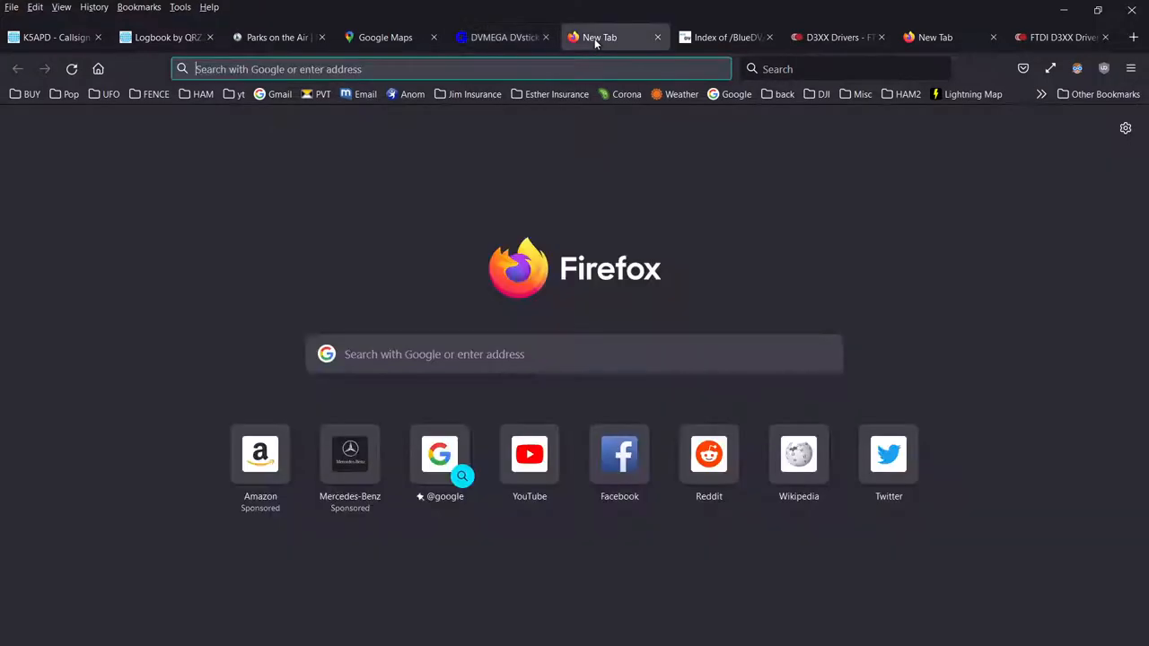
left_click(615, 37)
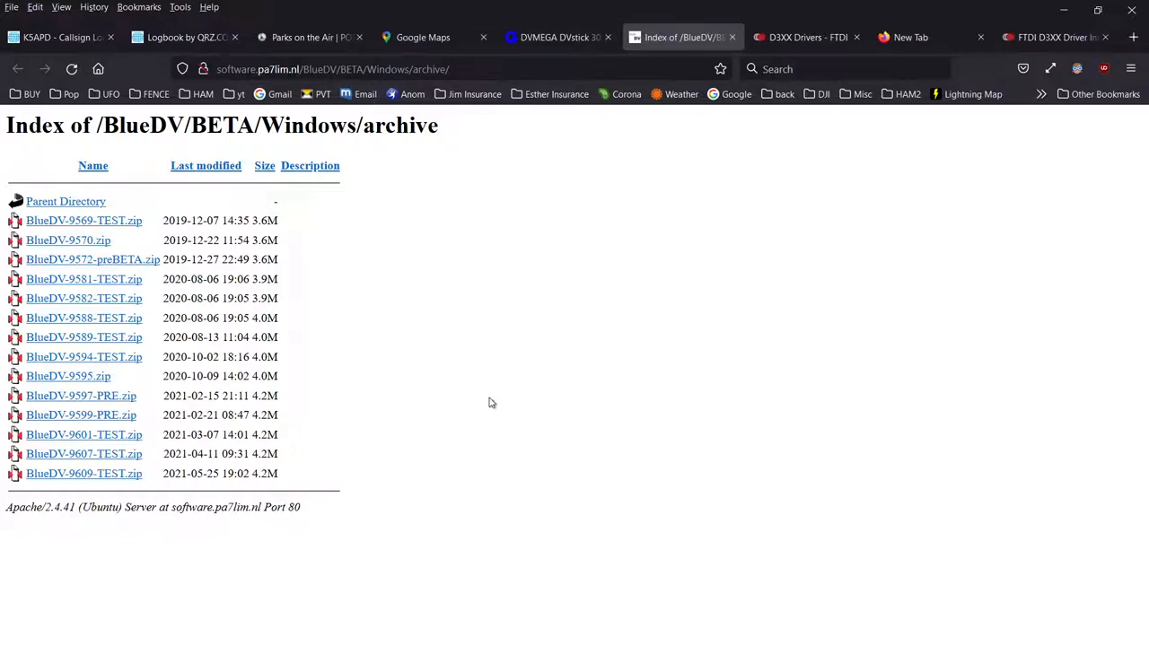
mouse_move(310, 170)
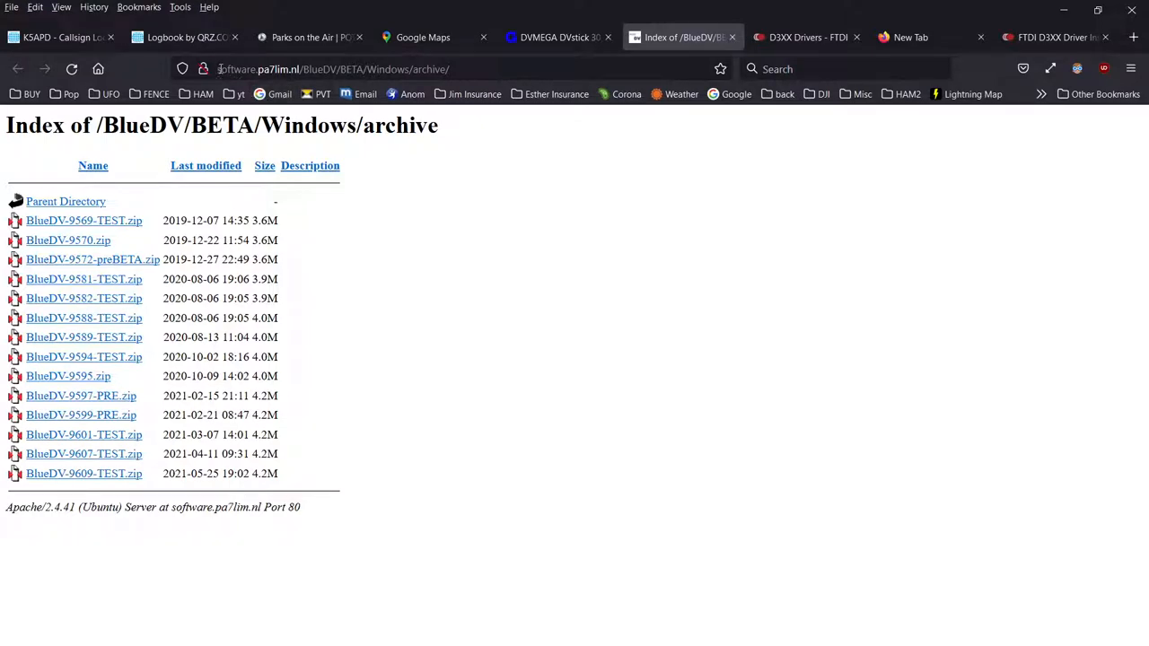
left_click(305, 69)
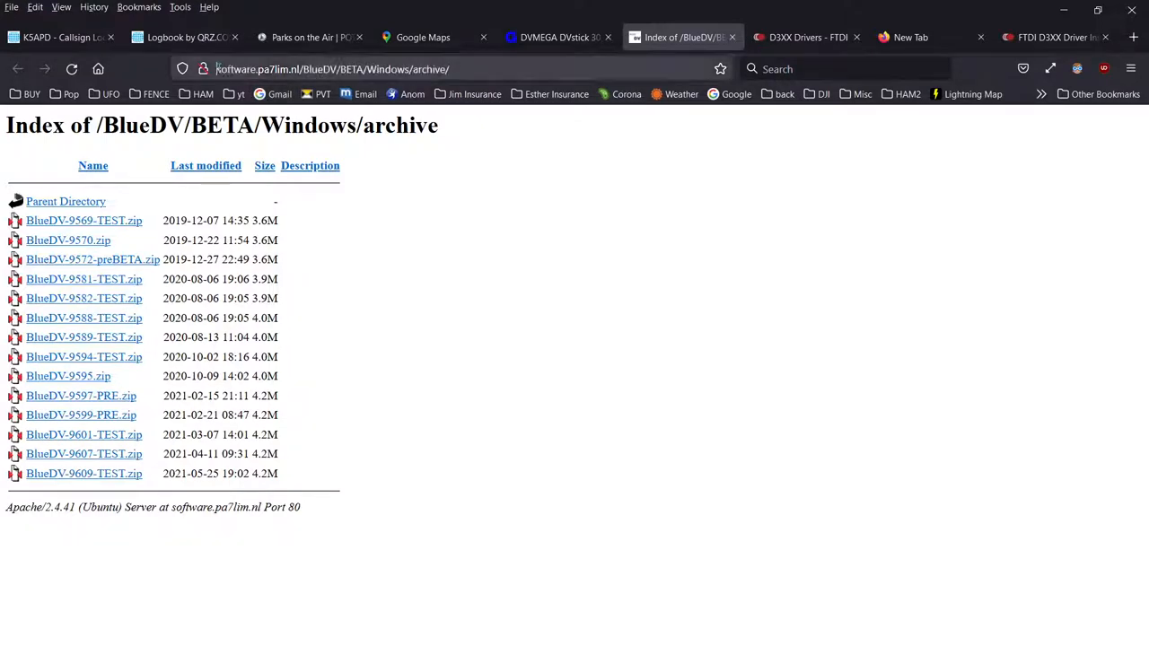
left_click(332, 70)
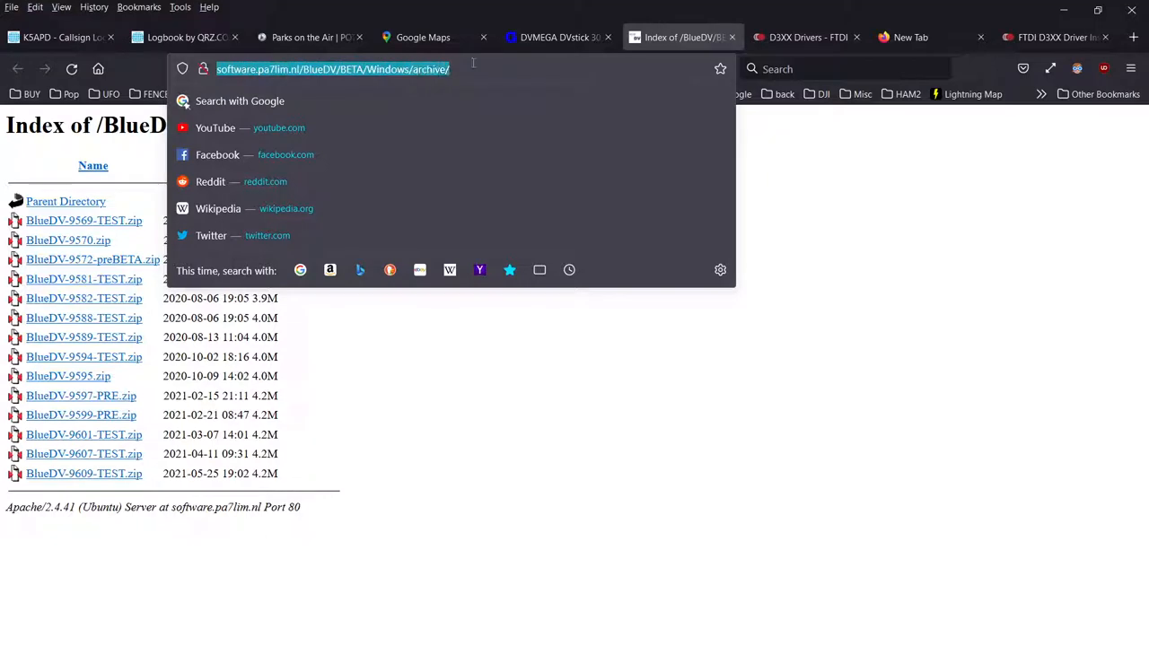
mouse_move(618, 352)
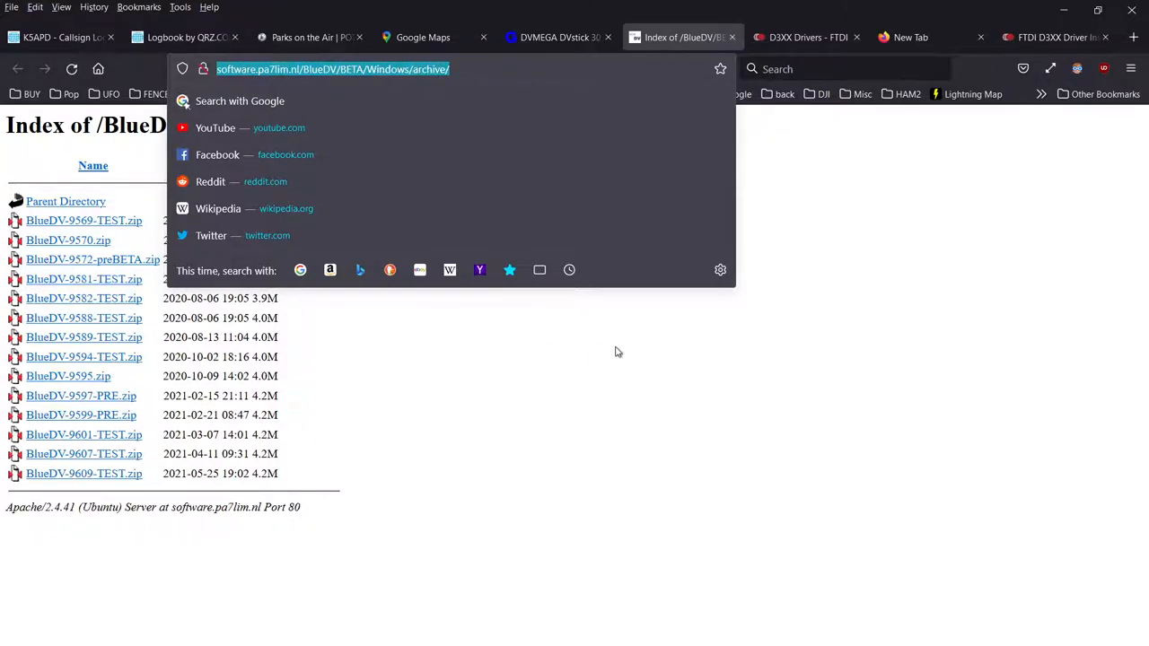
mouse_move(570, 374)
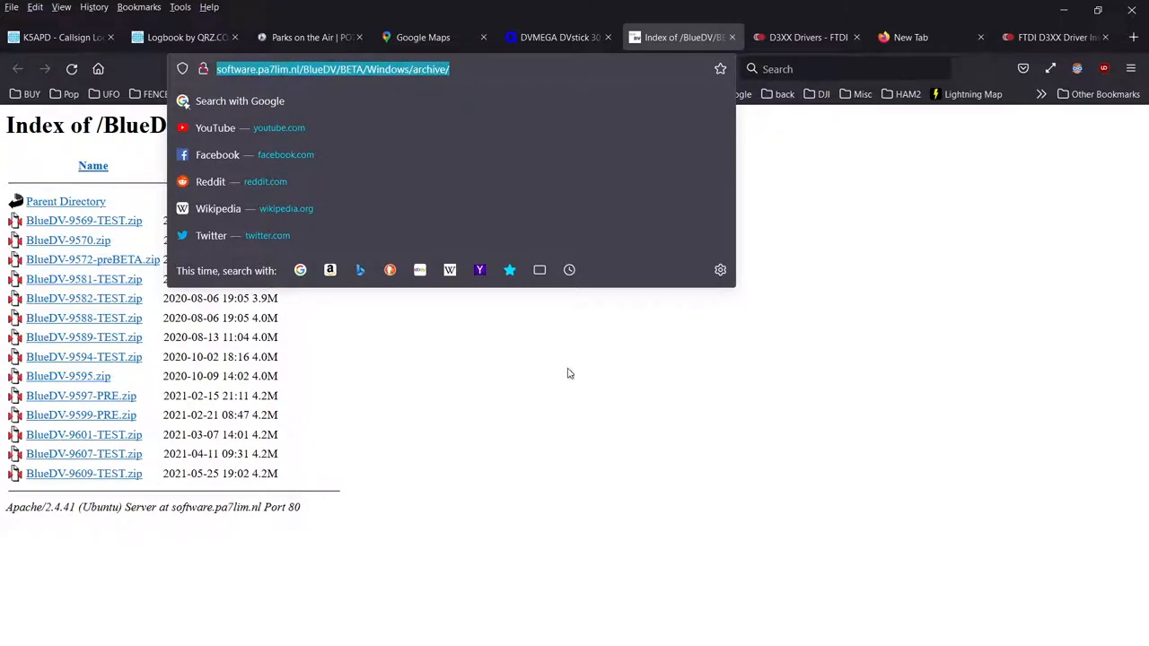
mouse_move(543, 376)
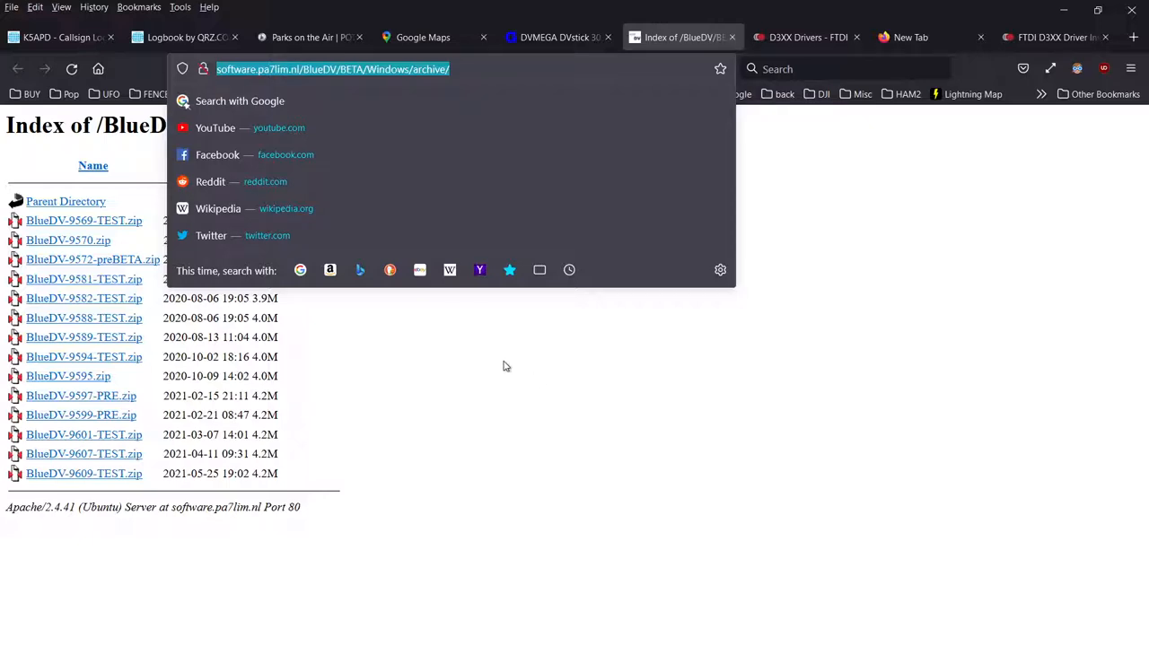
mouse_move(495, 371)
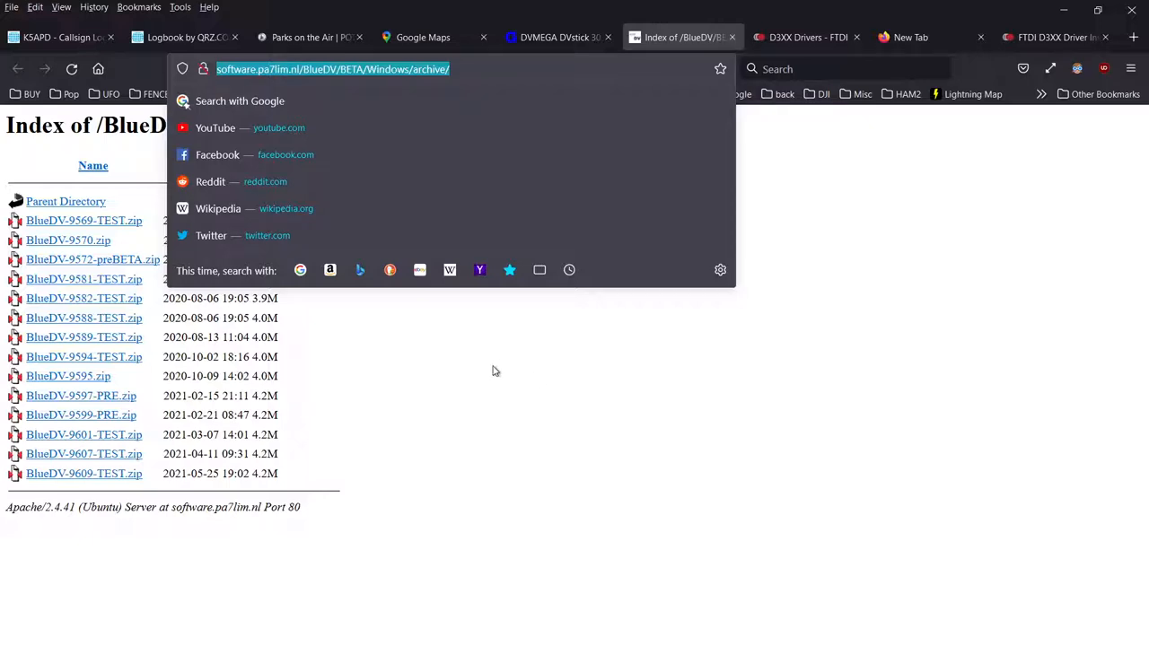
mouse_move(491, 373)
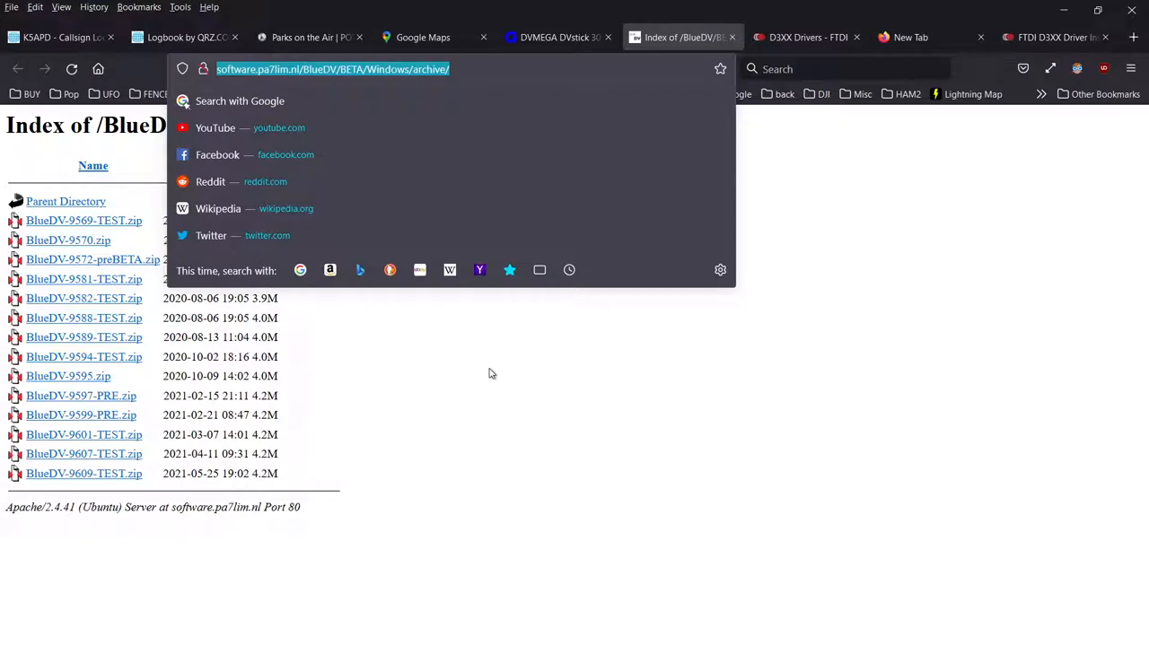
mouse_move(459, 351)
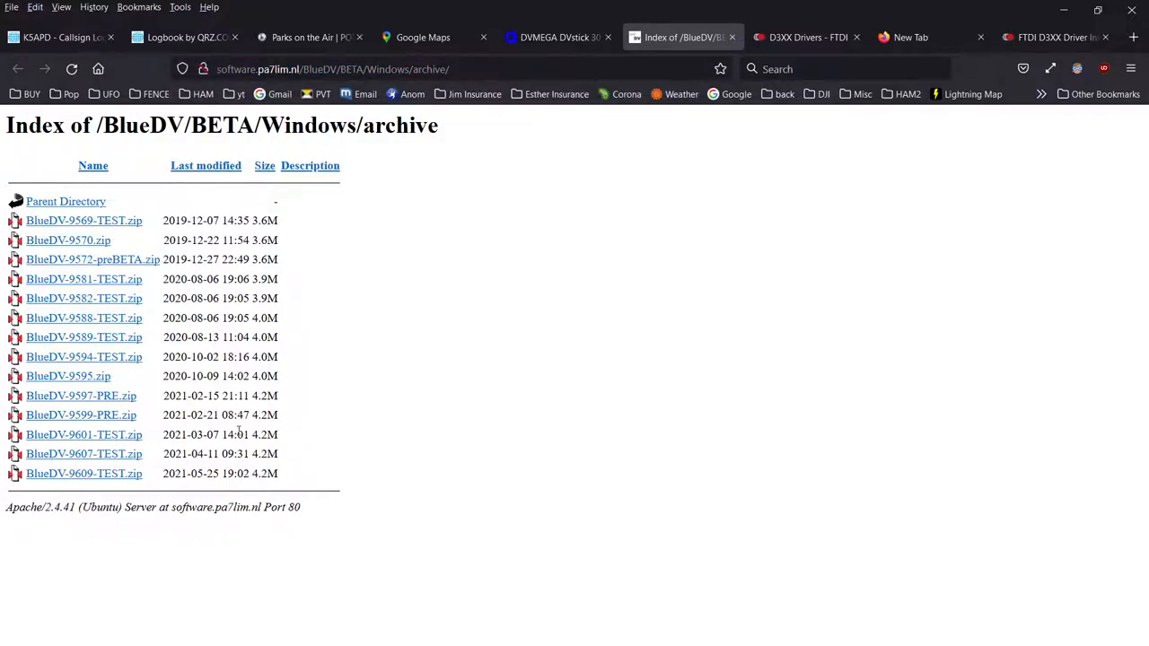
mouse_move(70, 433)
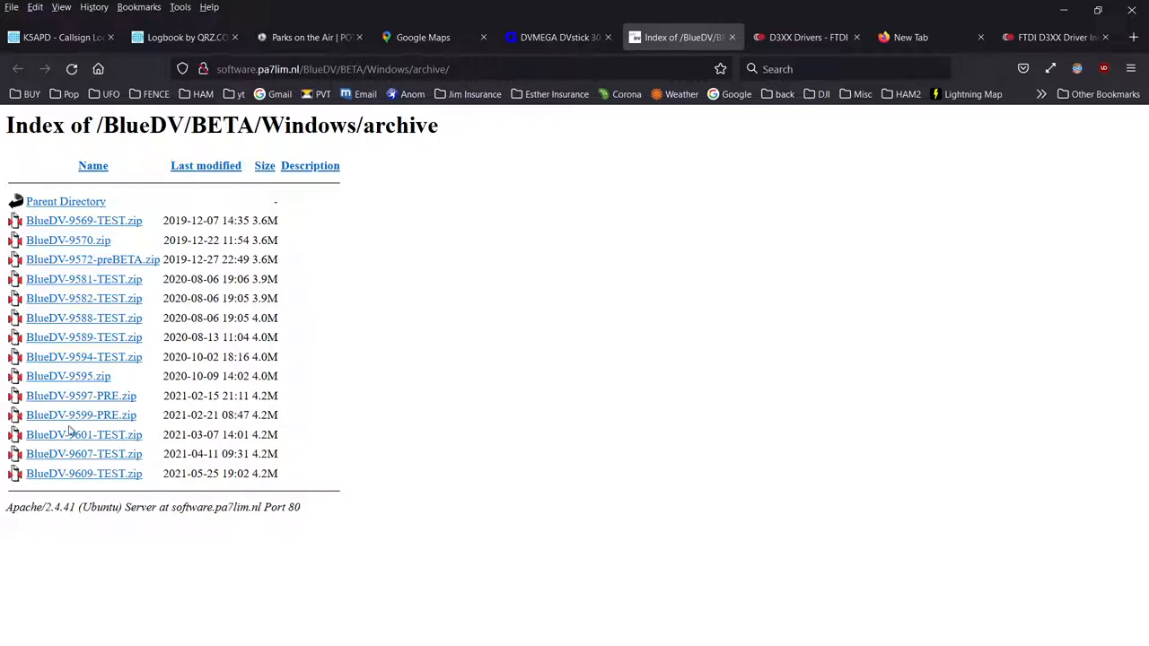
mouse_move(72, 403)
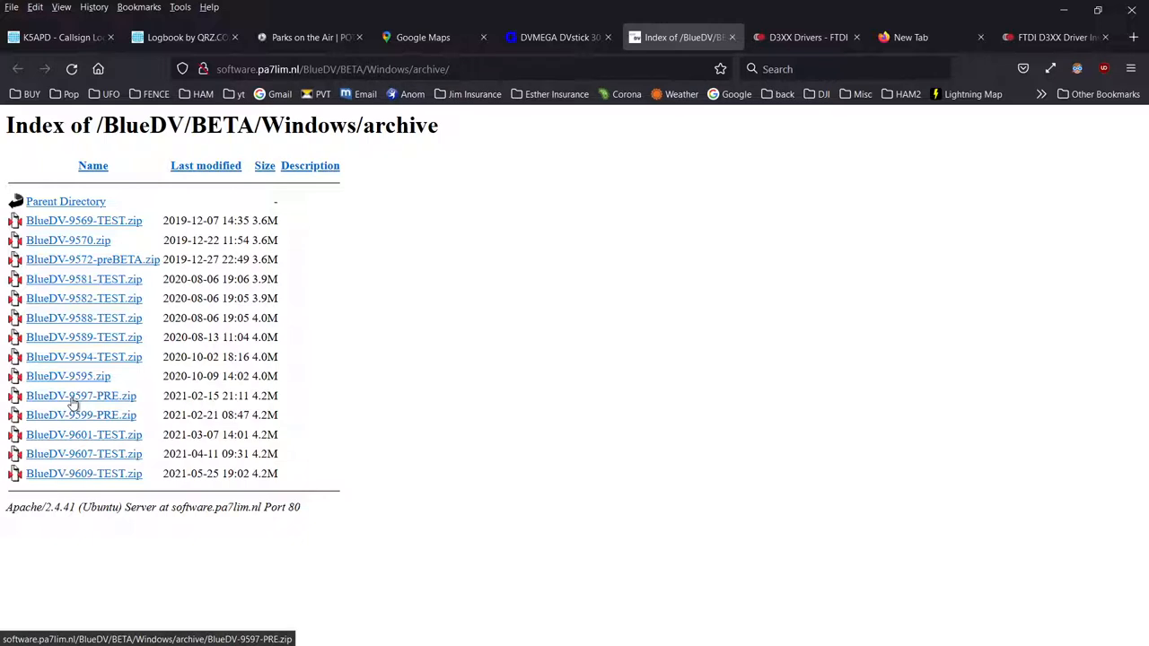
mouse_move(231, 429)
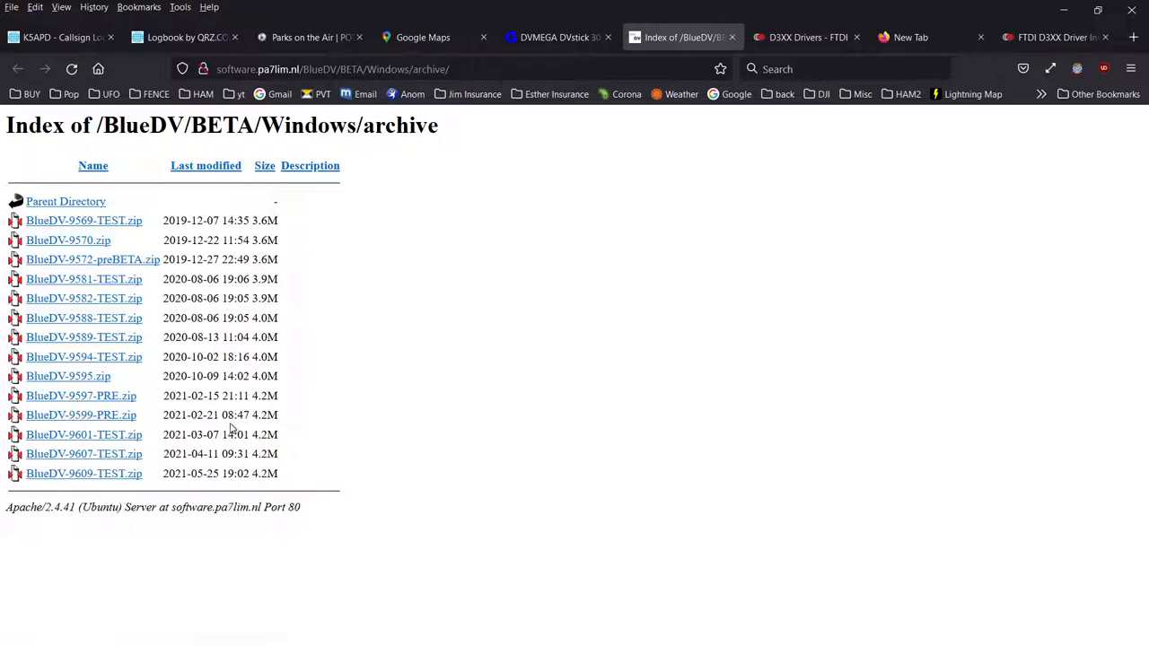
mouse_move(216, 415)
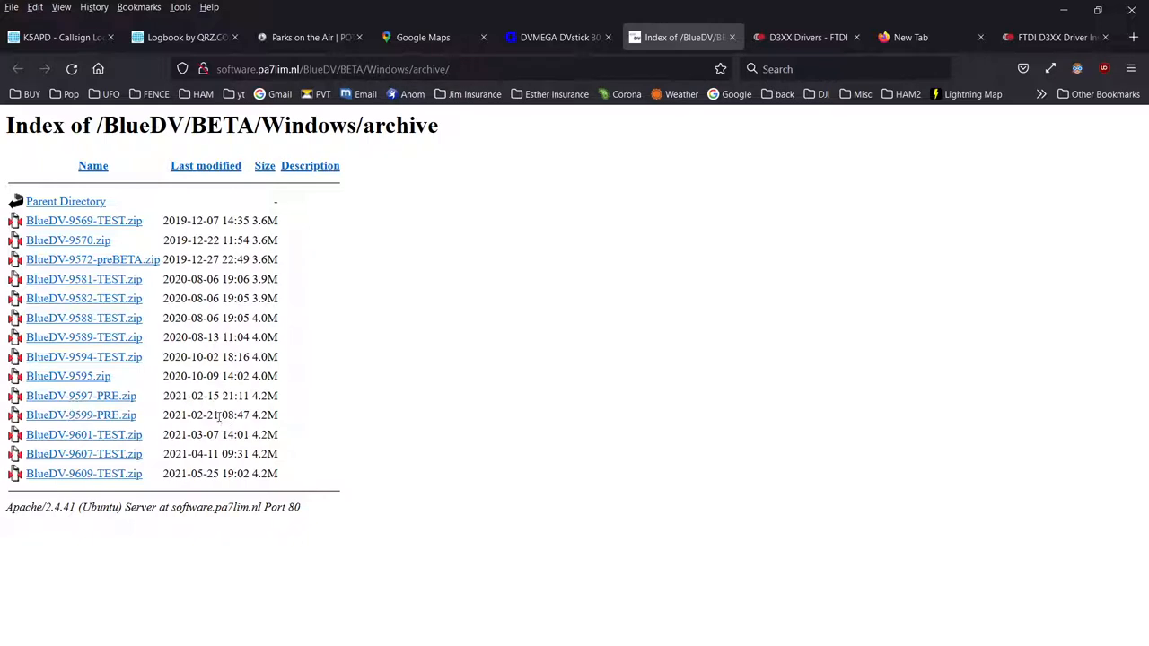
mouse_move(117, 465)
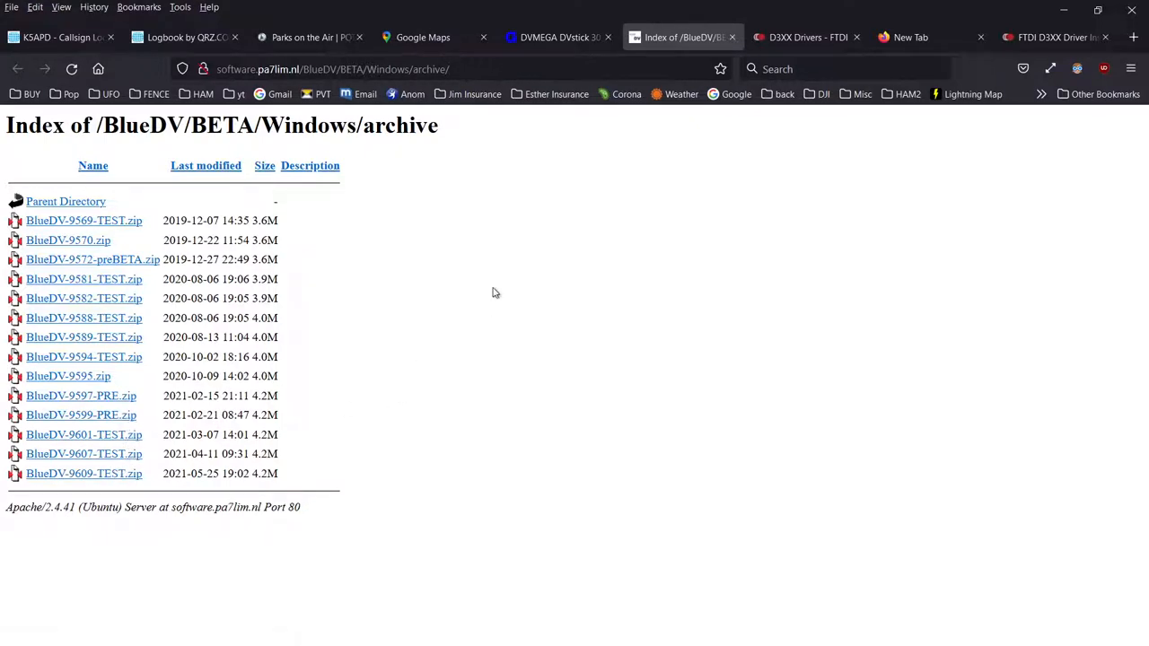
mouse_move(385, 268)
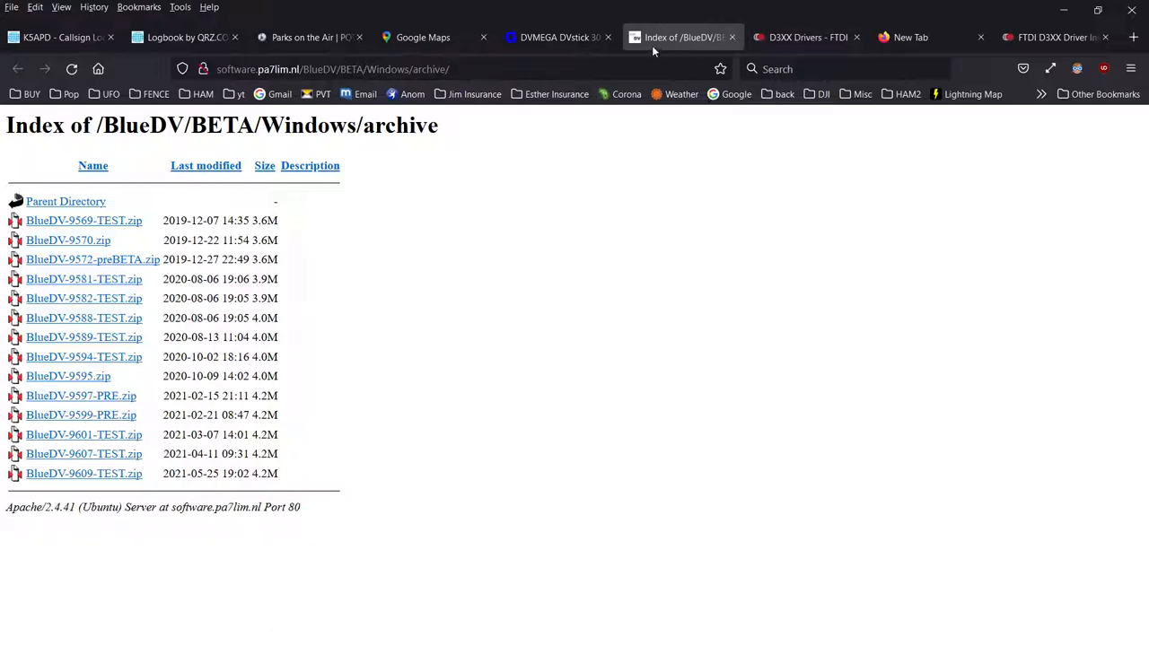
left_click(806, 37)
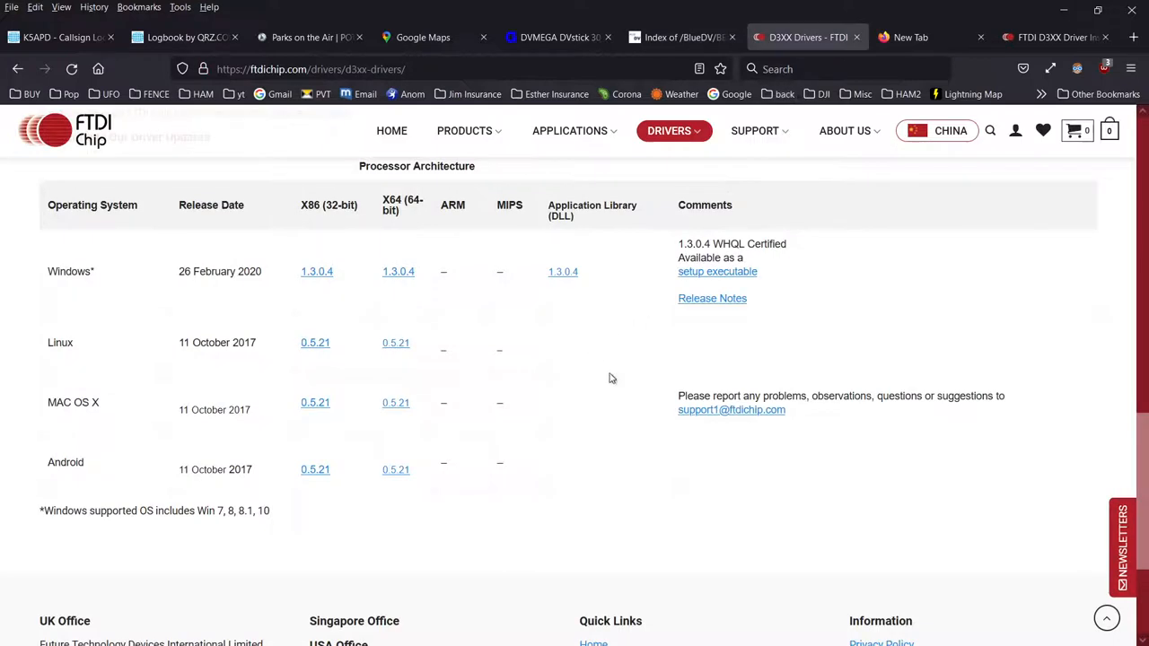
mouse_move(503, 250)
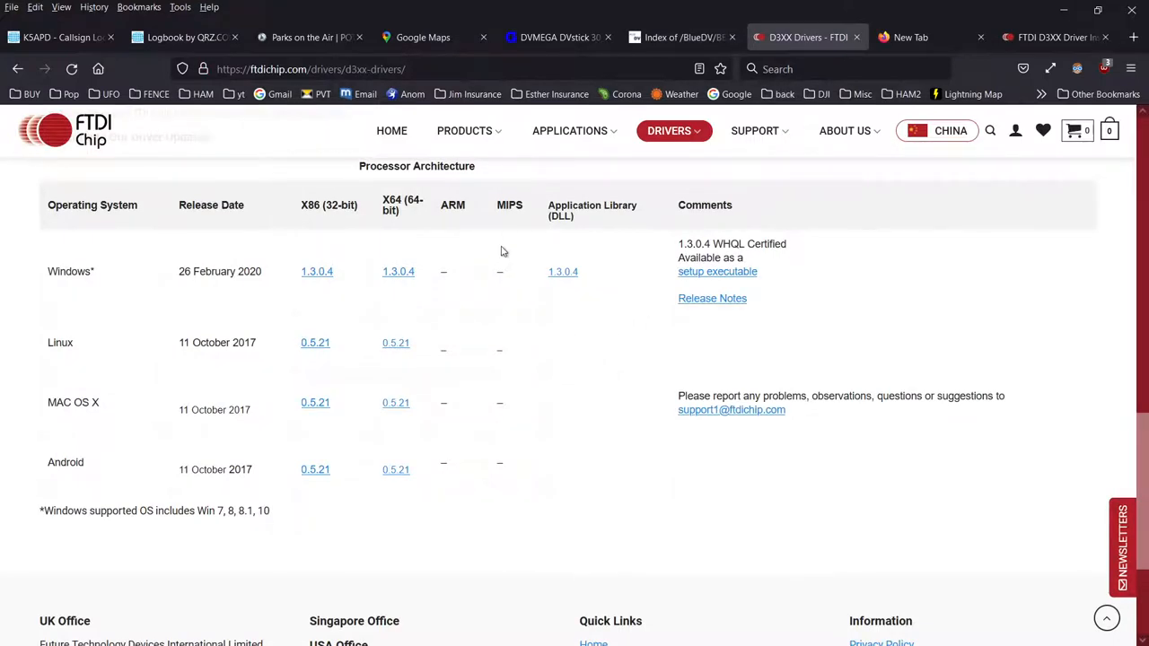
mouse_move(259, 136)
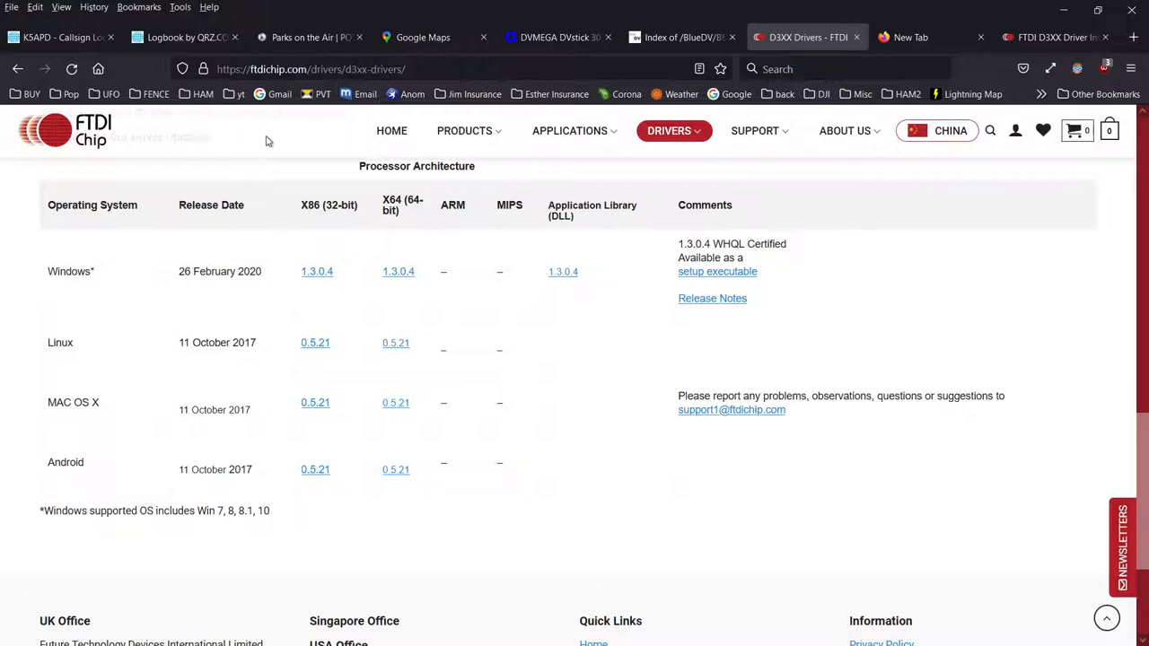
mouse_move(97, 175)
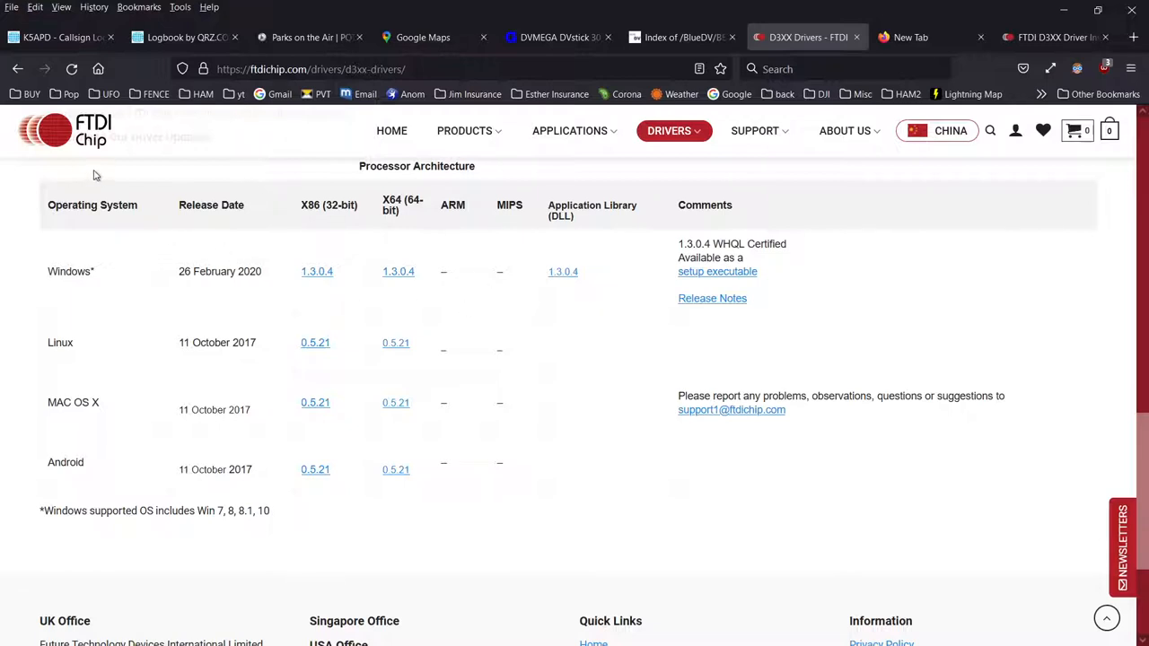
mouse_move(626, 355)
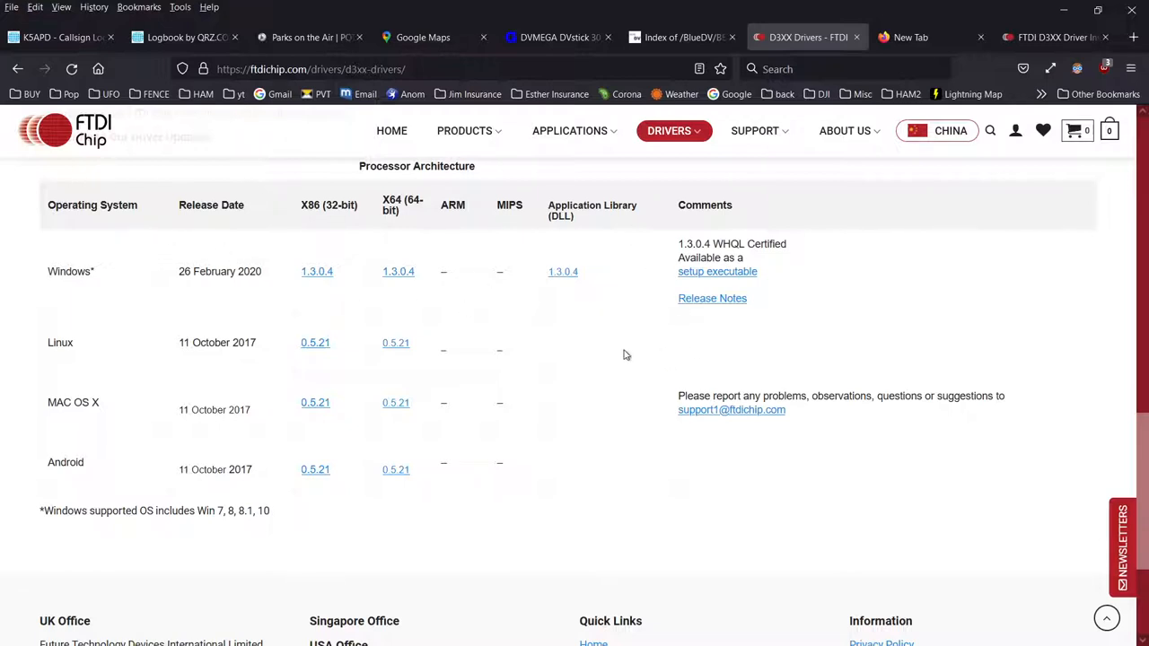
mouse_move(13, 286)
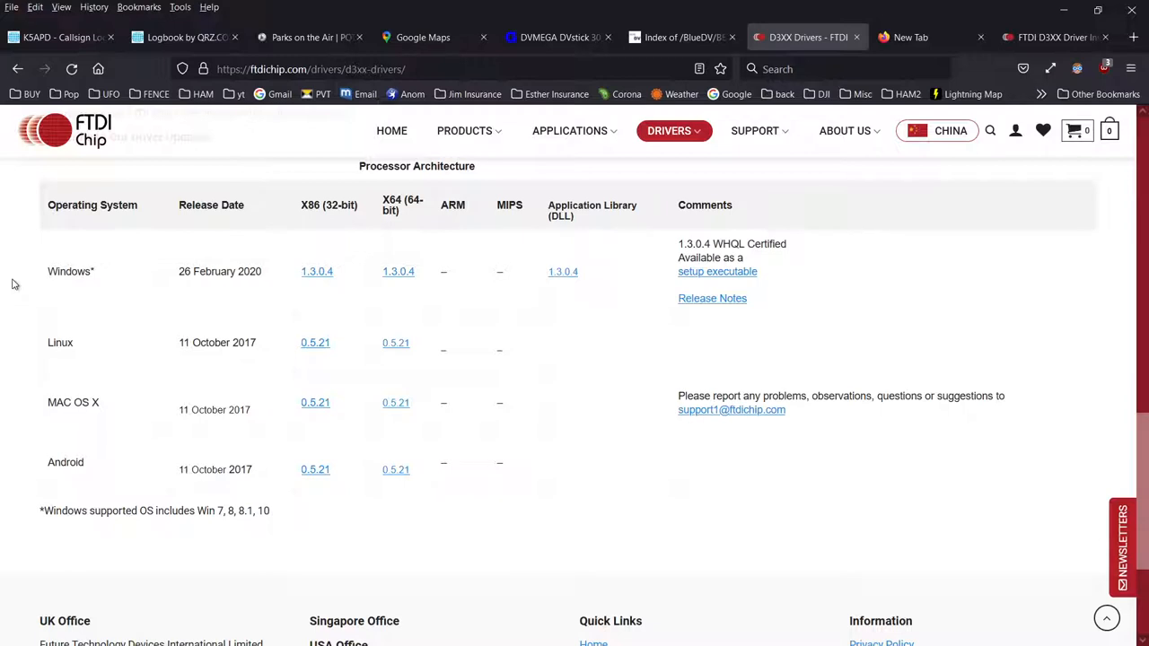
mouse_move(176, 310)
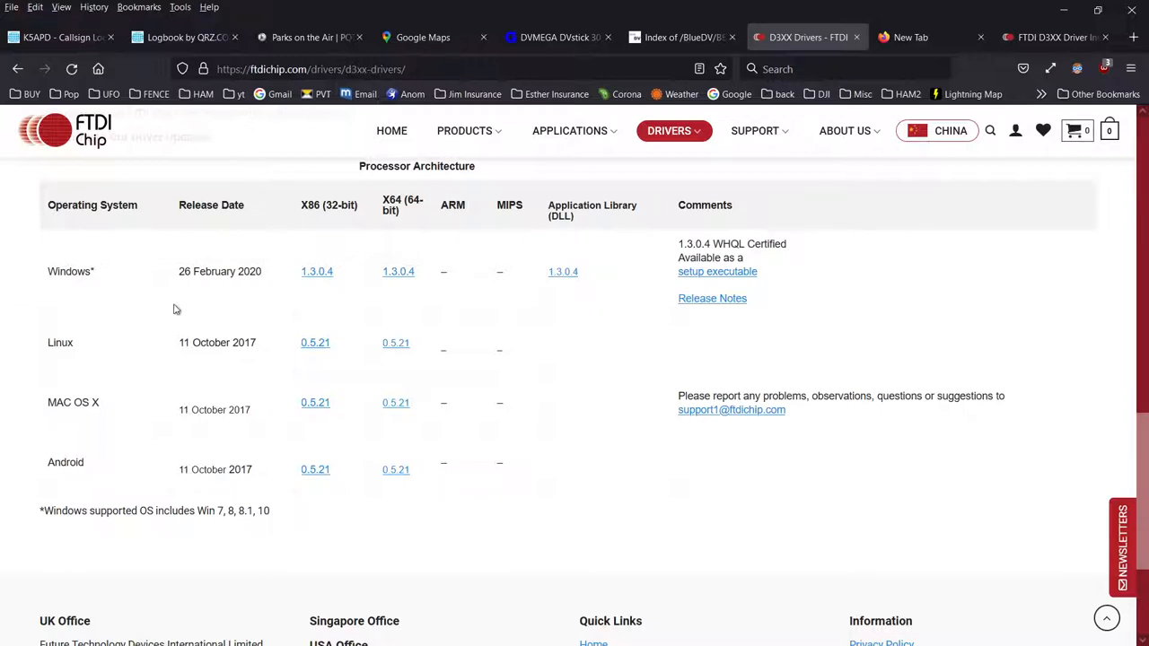
mouse_move(317, 279)
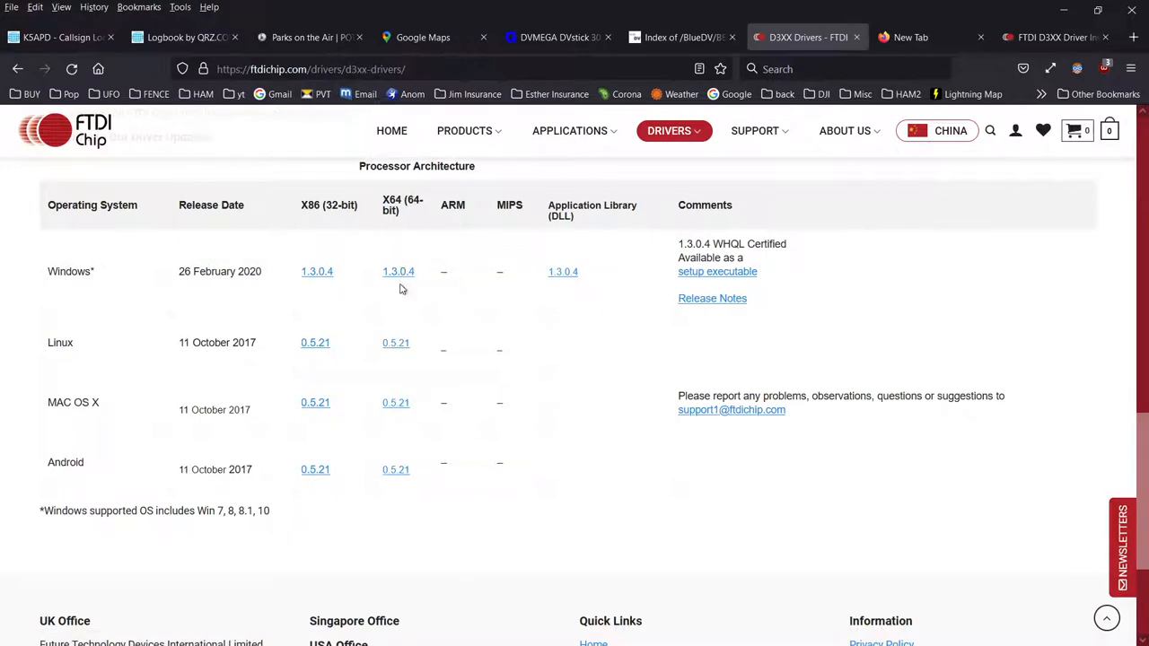
mouse_move(405, 278)
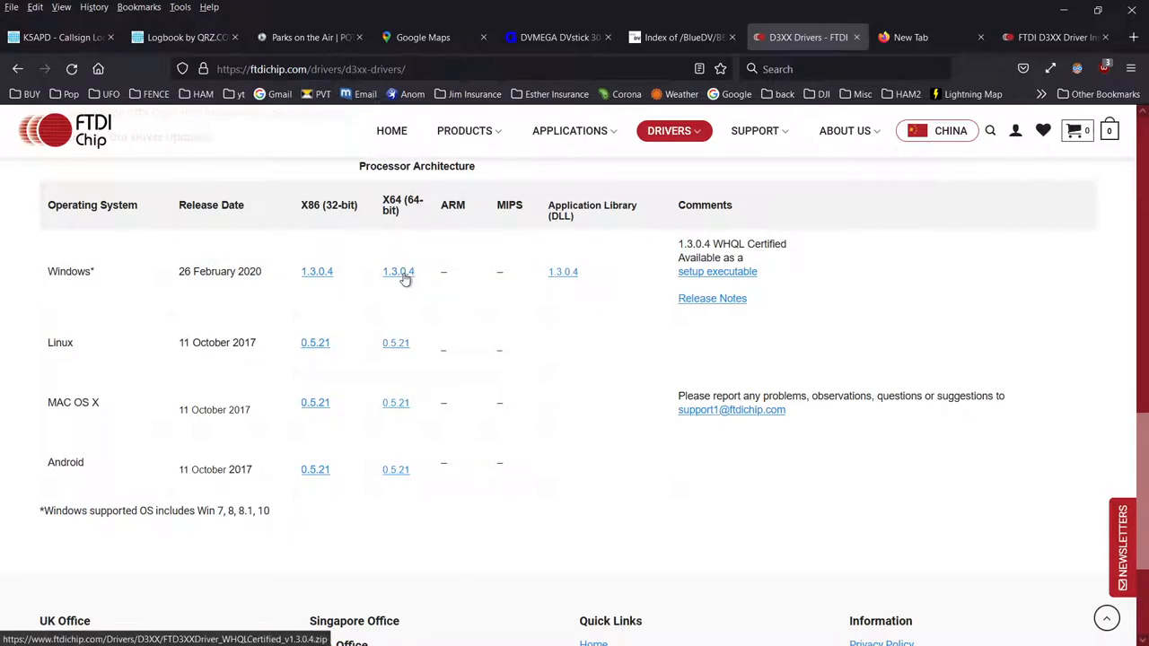
mouse_move(405, 280)
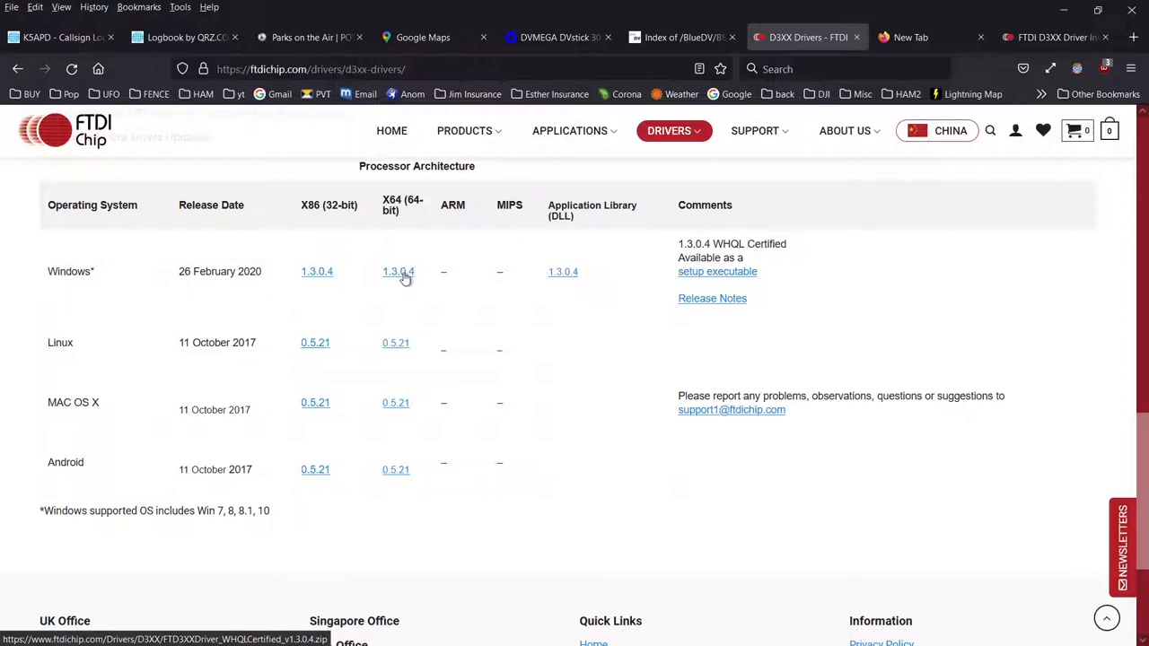
mouse_move(404, 277)
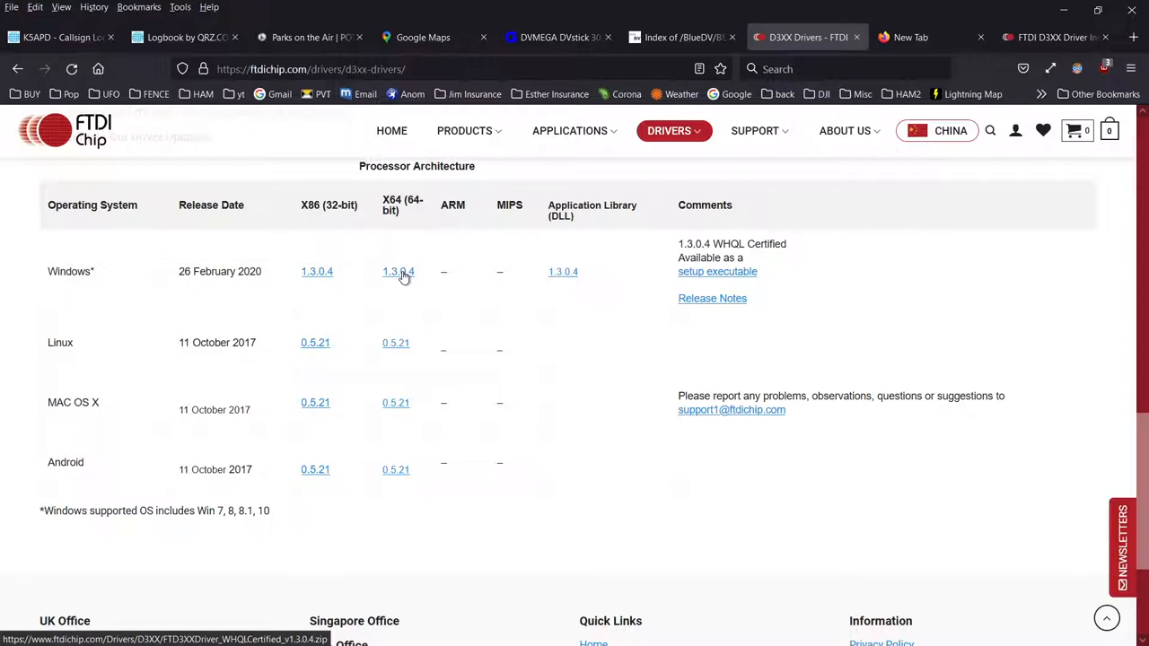
mouse_move(615, 133)
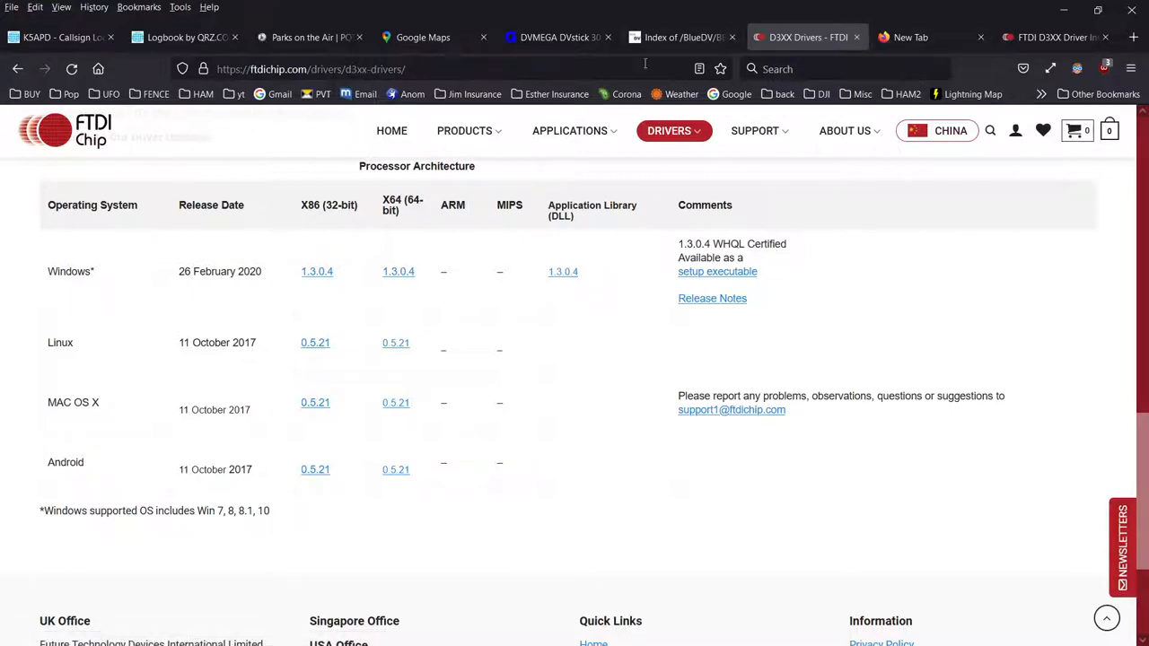
left_click(552, 36)
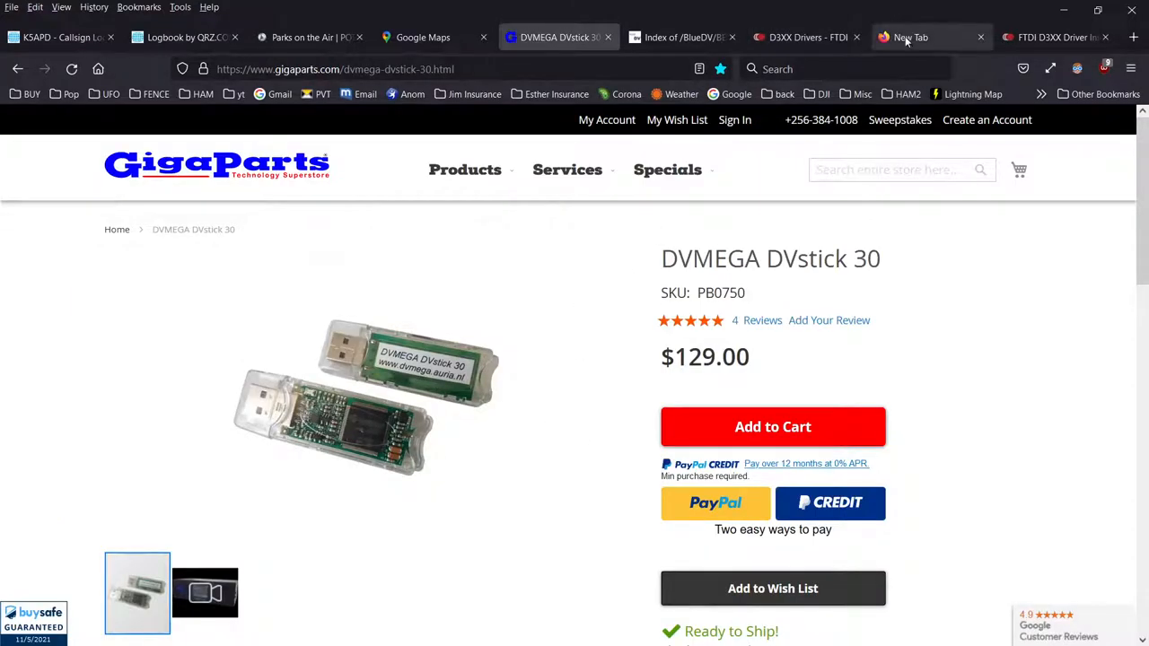
Open the FTDI D3XX guide tab and scroll from page 8 to page 10.
left_click(920, 36)
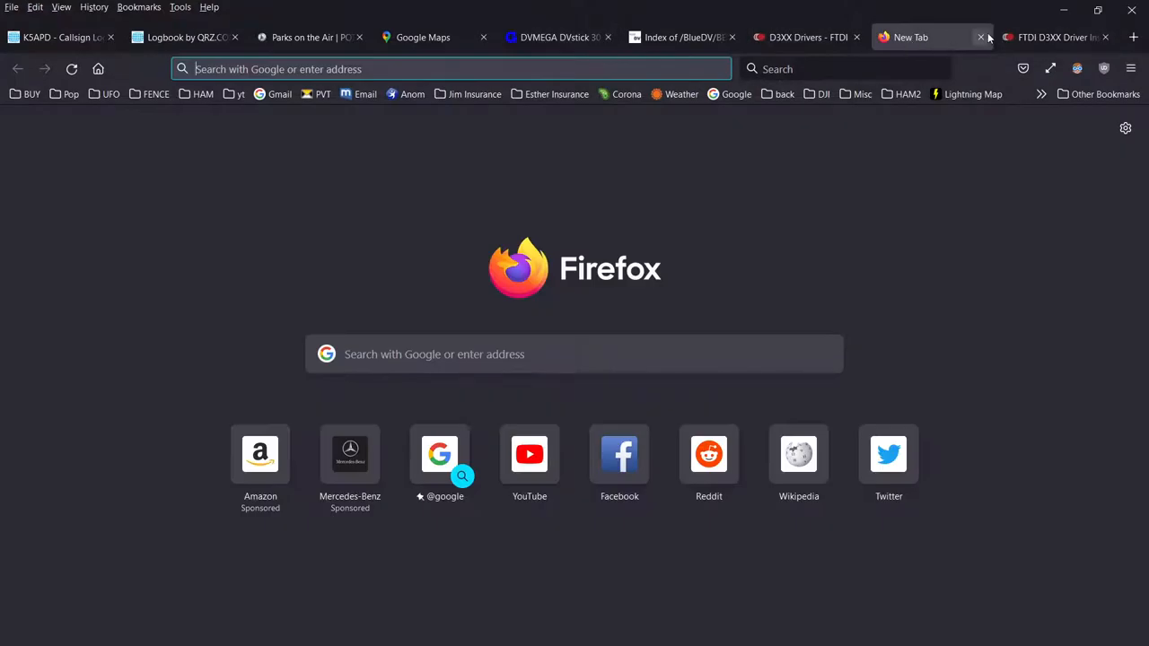
left_click(1050, 37)
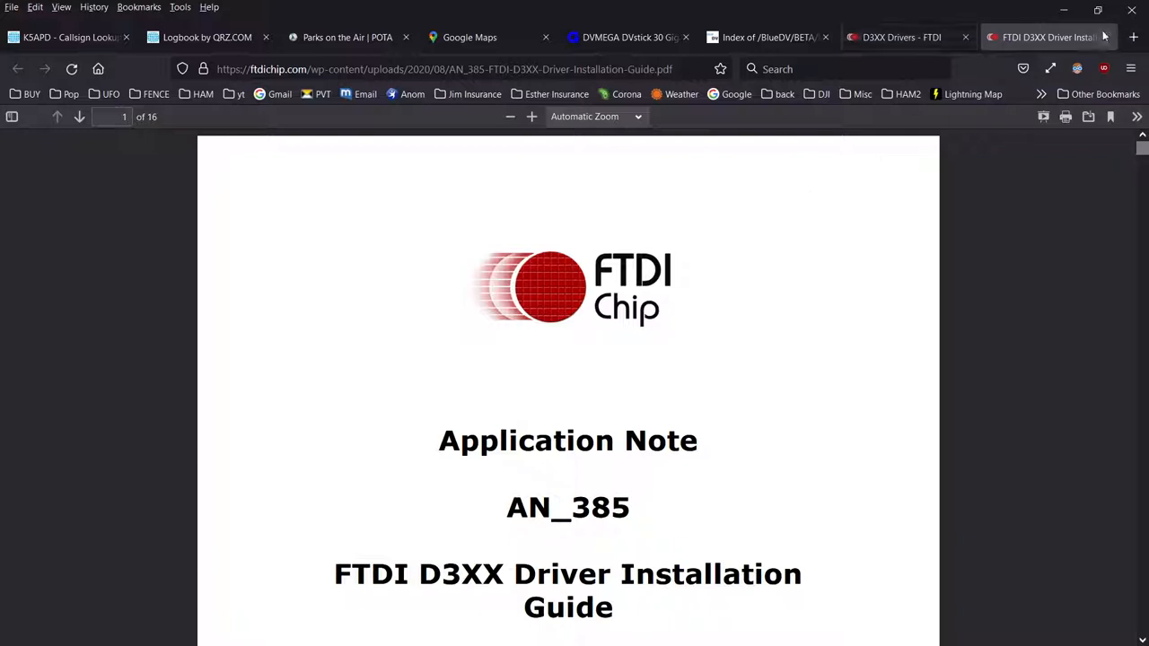
mouse_move(661, 360)
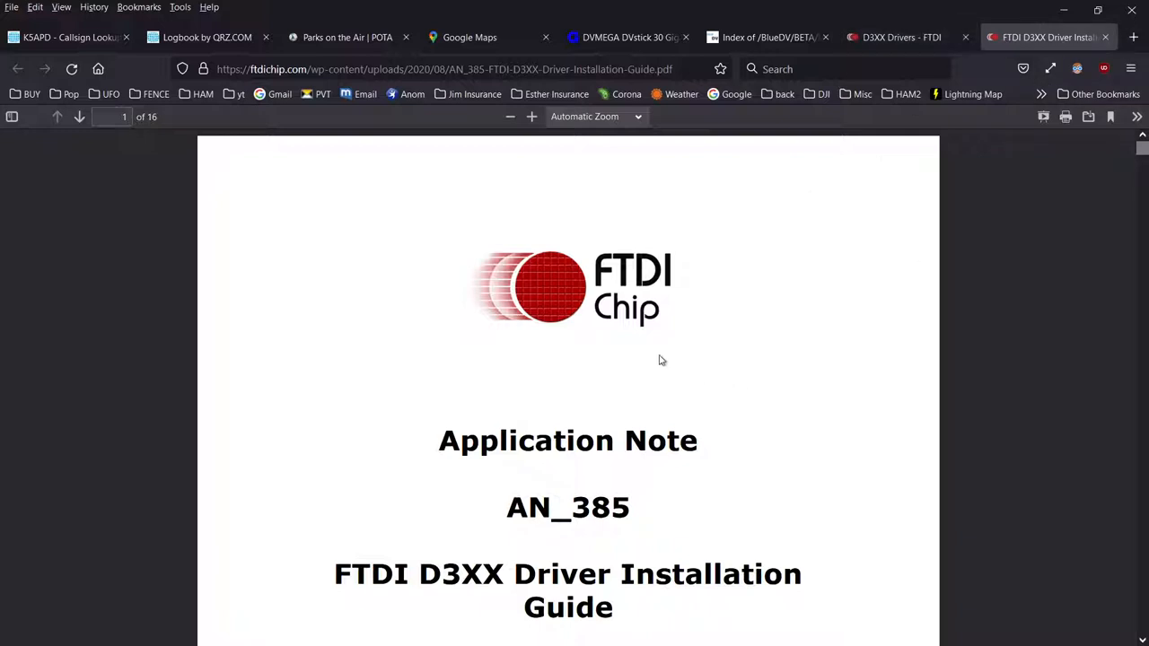
mouse_move(608, 474)
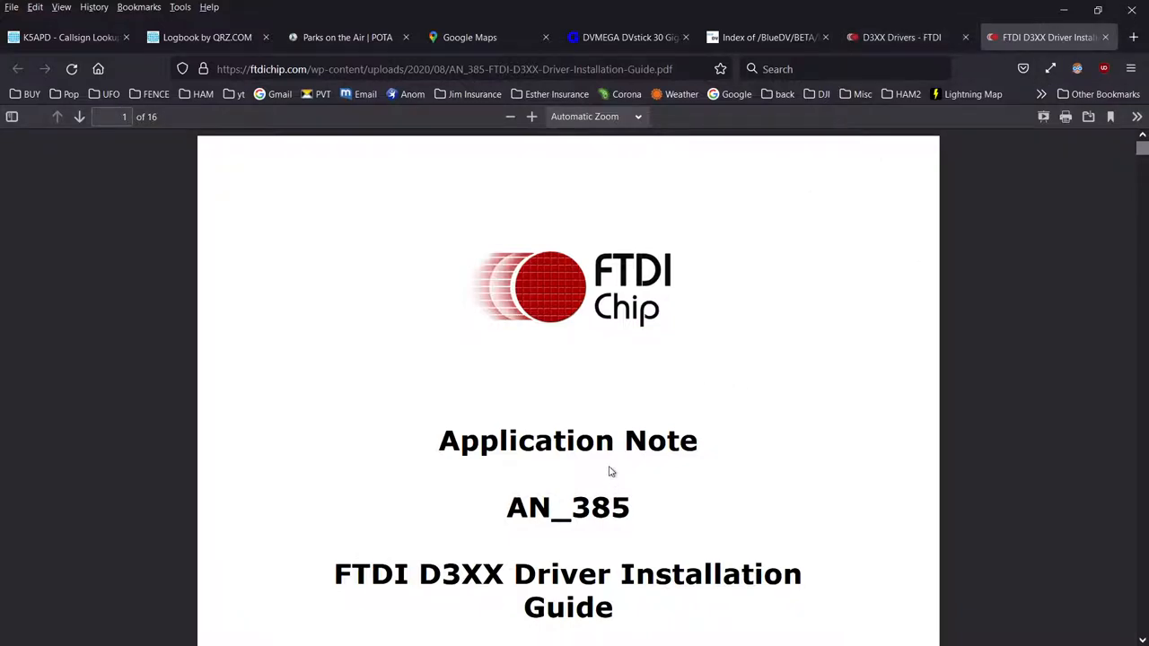
scroll("down", 3)
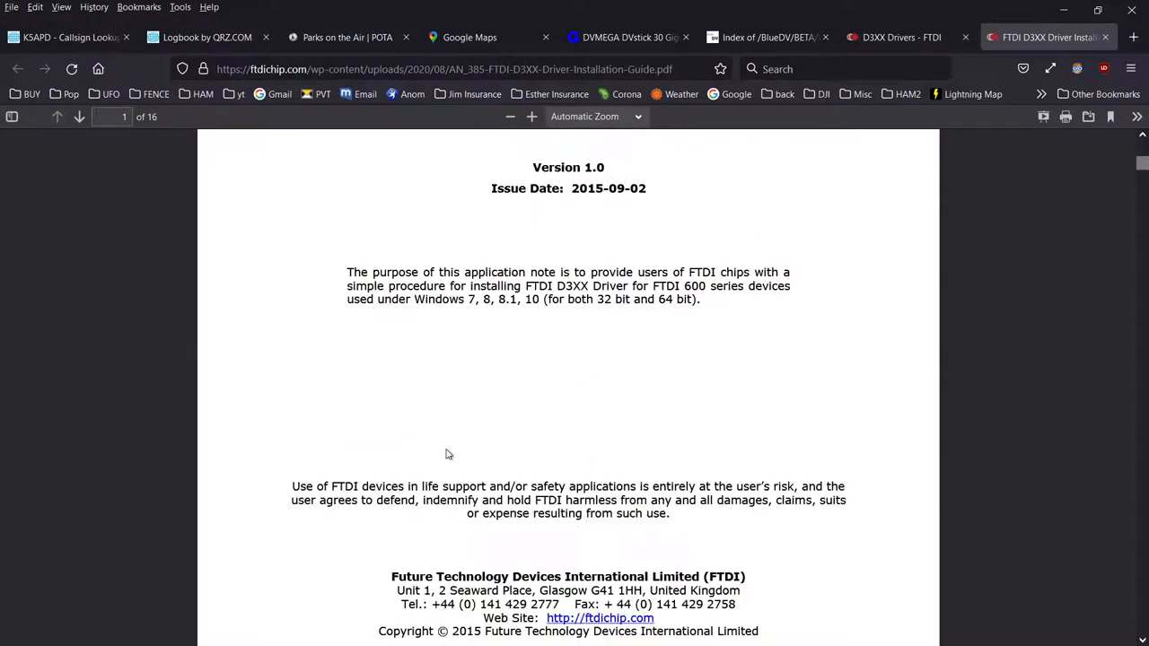
scroll("down", 3)
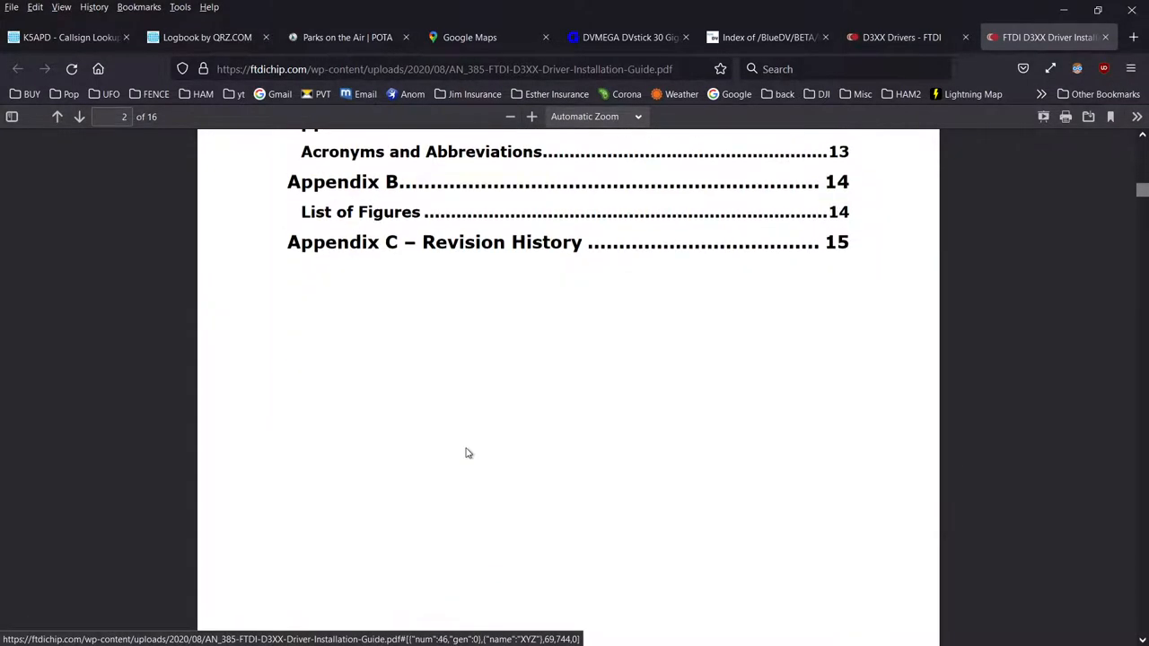
scroll("down", 3)
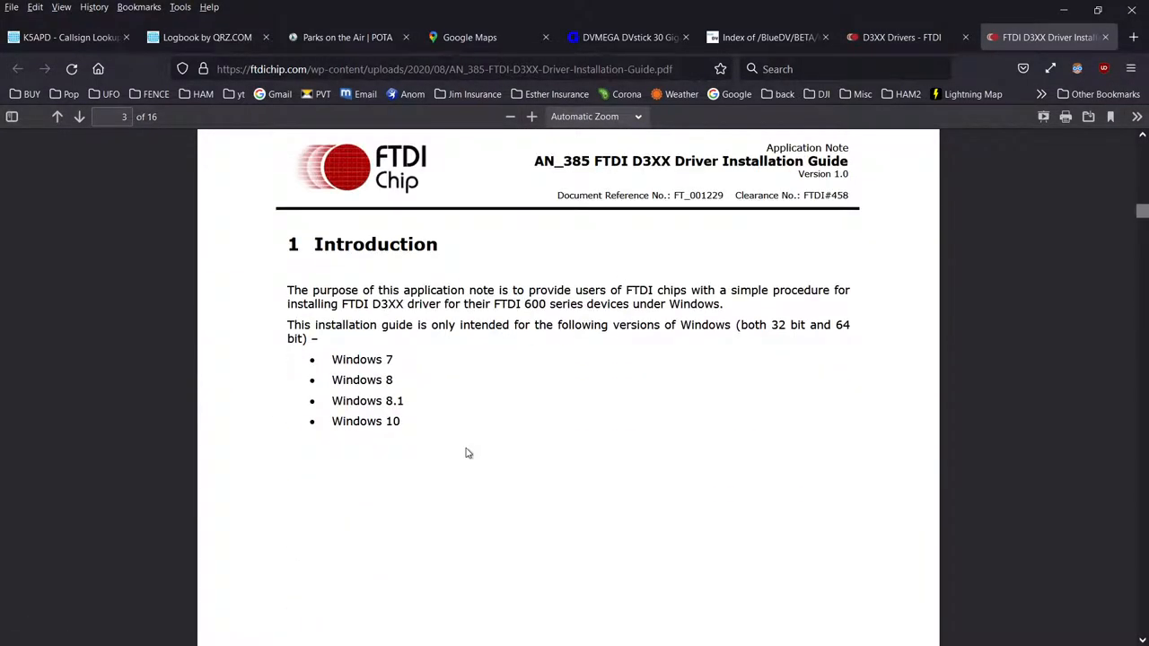
scroll("down", 3)
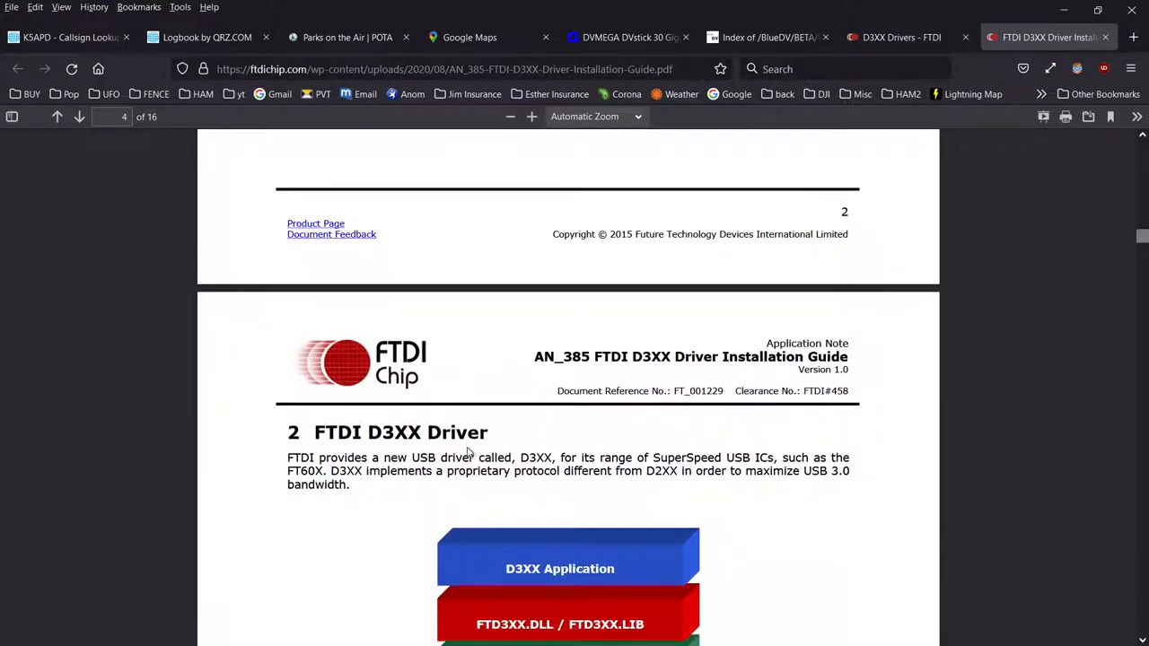
scroll("down", 3)
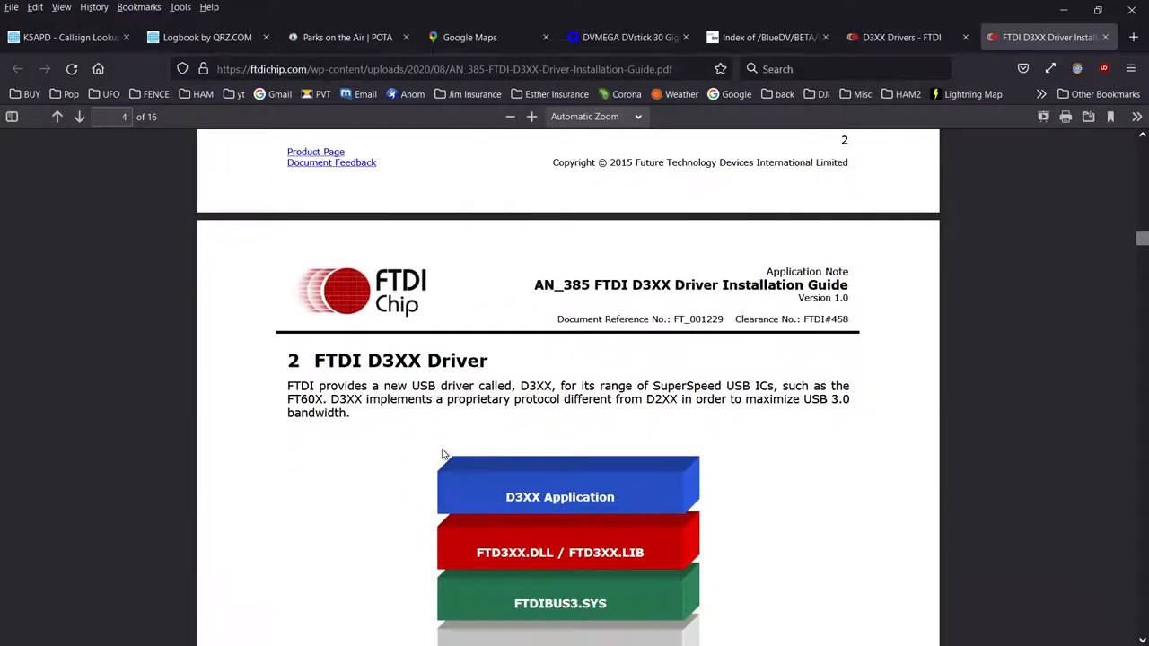
scroll("down", 3)
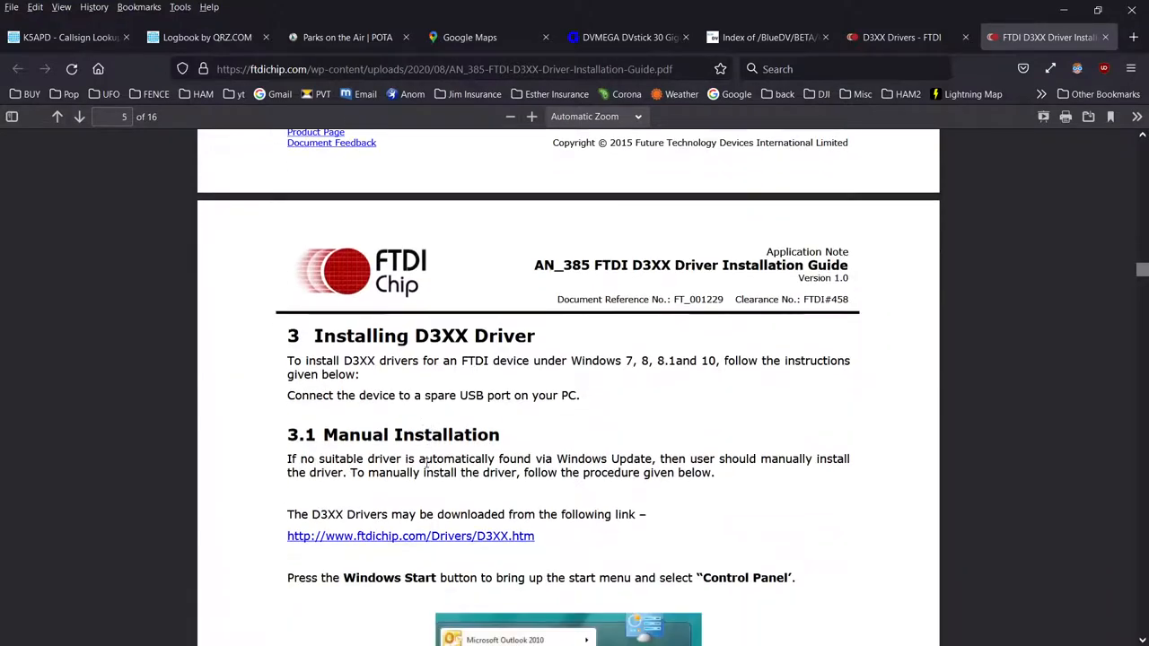
scroll("down", 3)
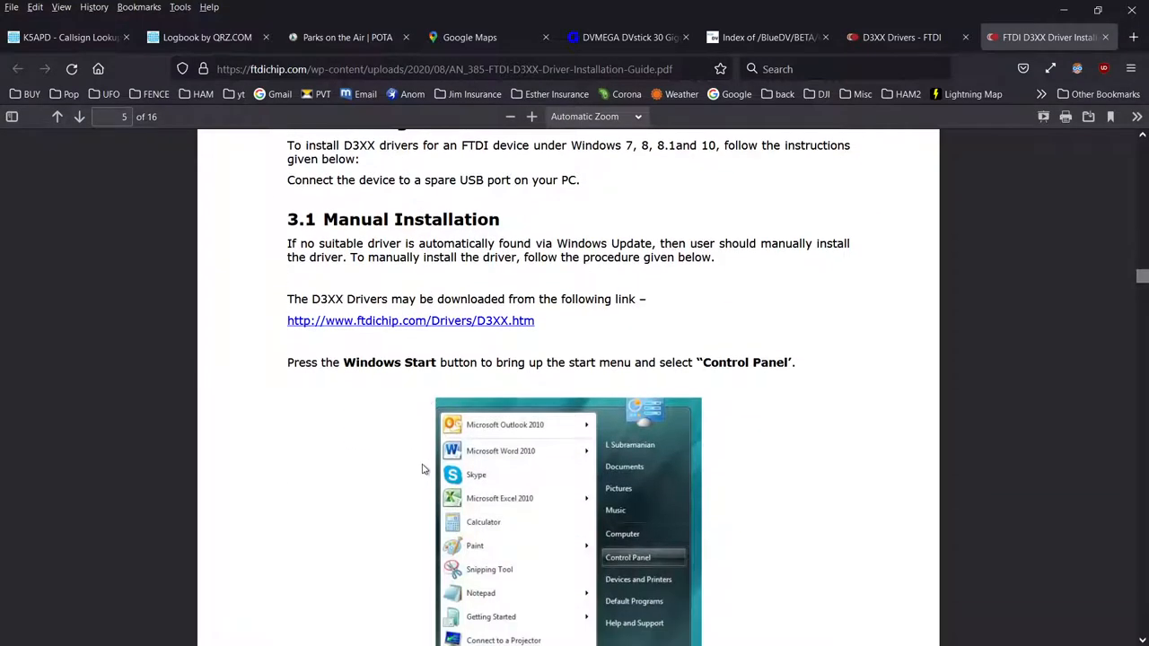
mouse_move(428, 464)
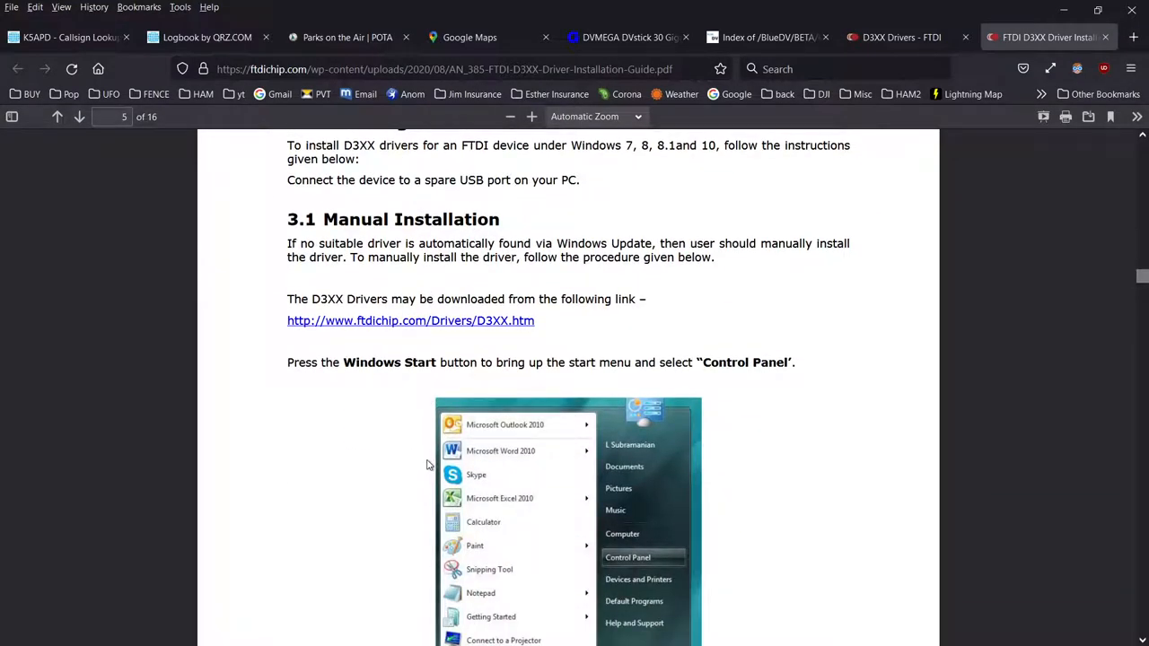
mouse_move(367, 465)
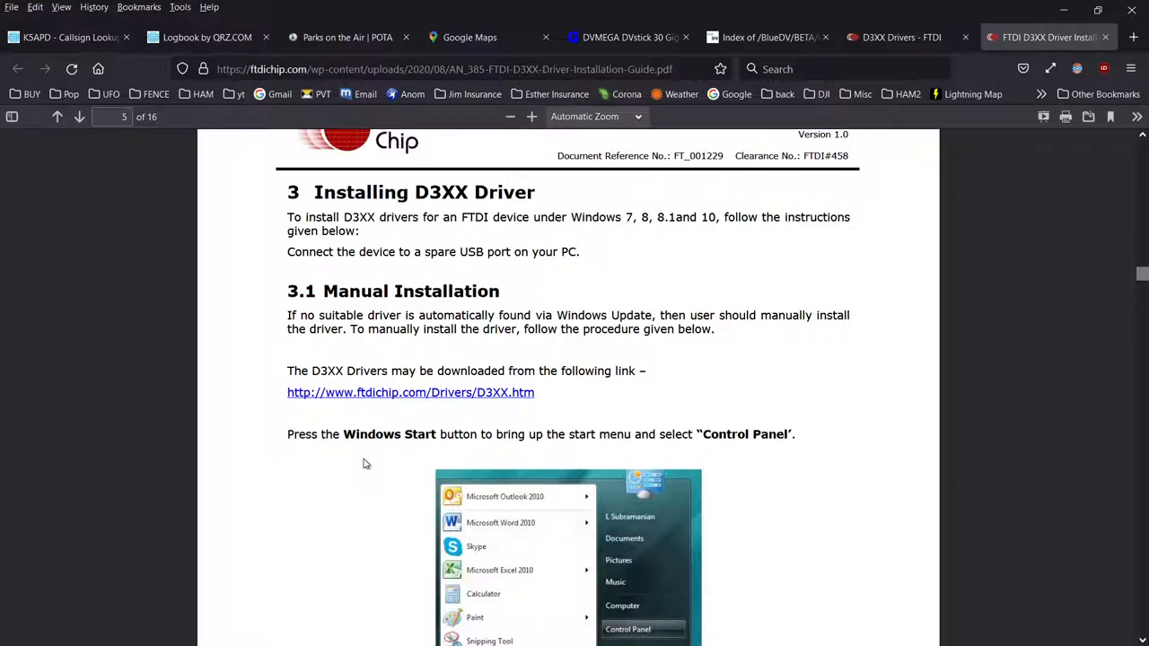
scroll("down", 3)
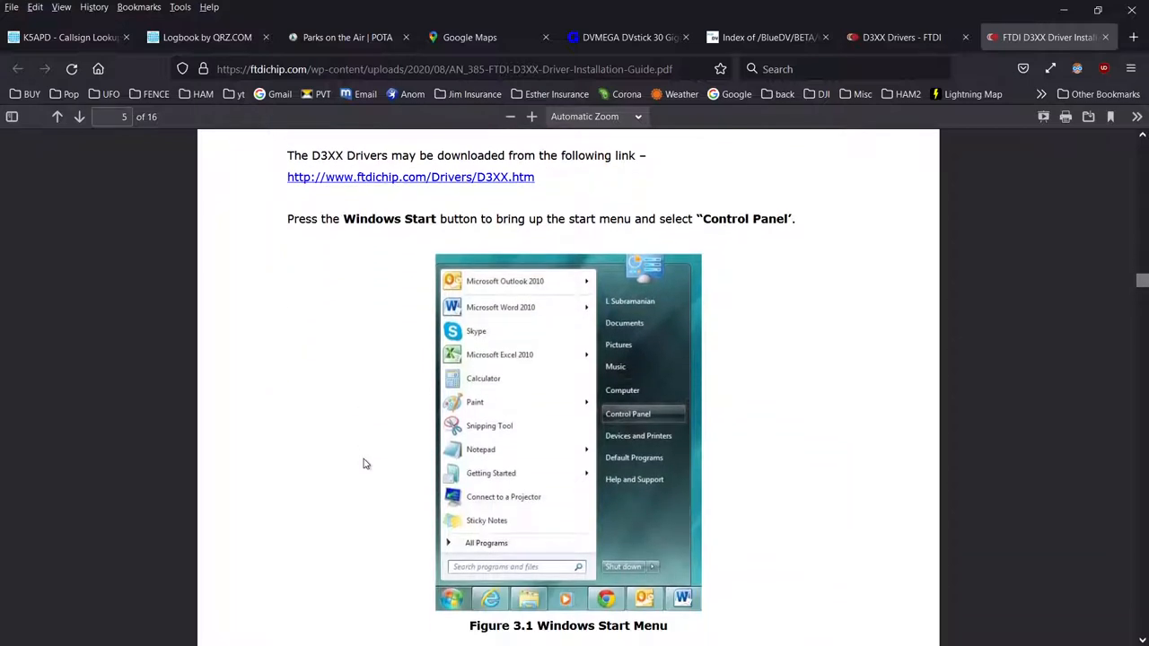
scroll("down", 3)
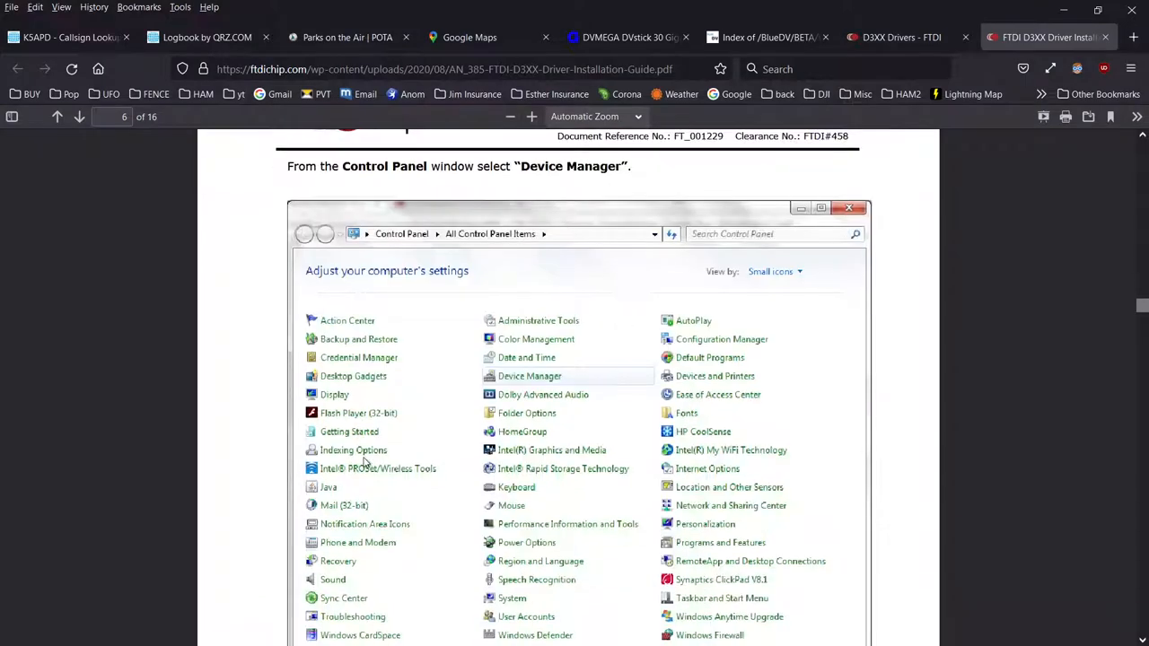
scroll("down", 3)
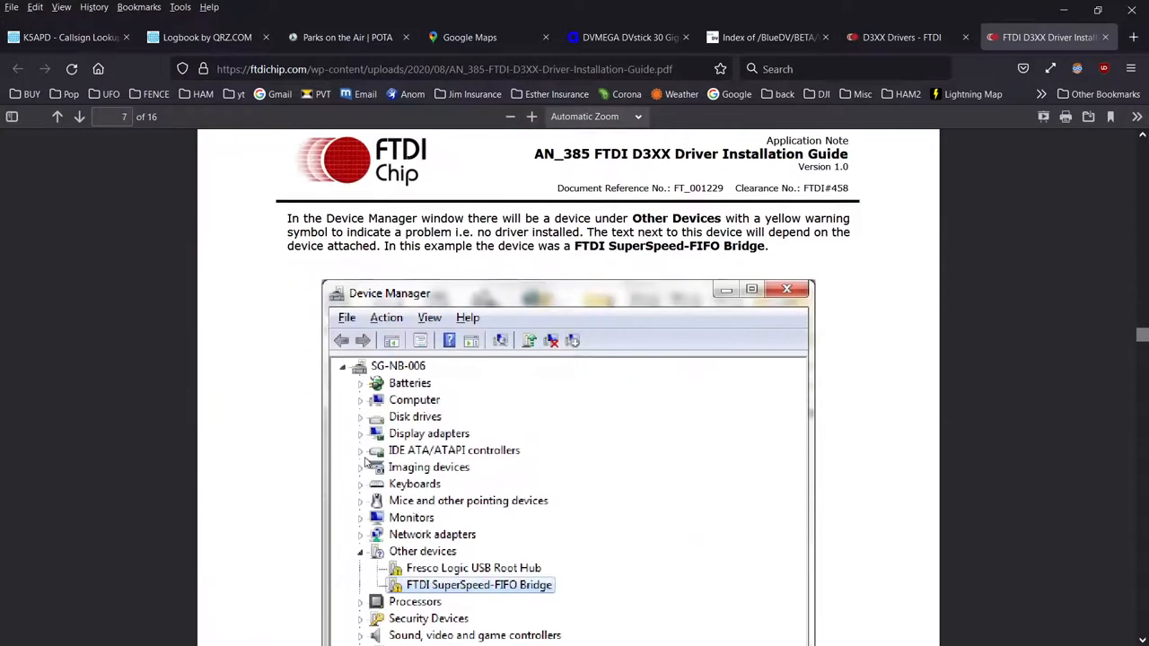
scroll("down", 3)
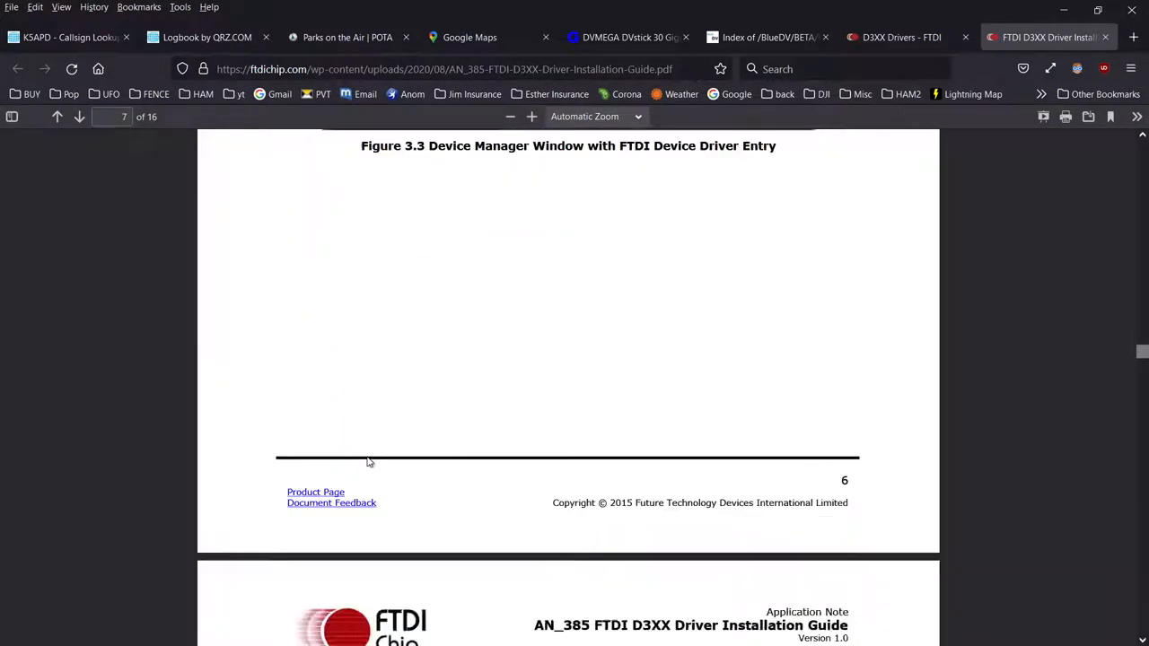
scroll("down", 3)
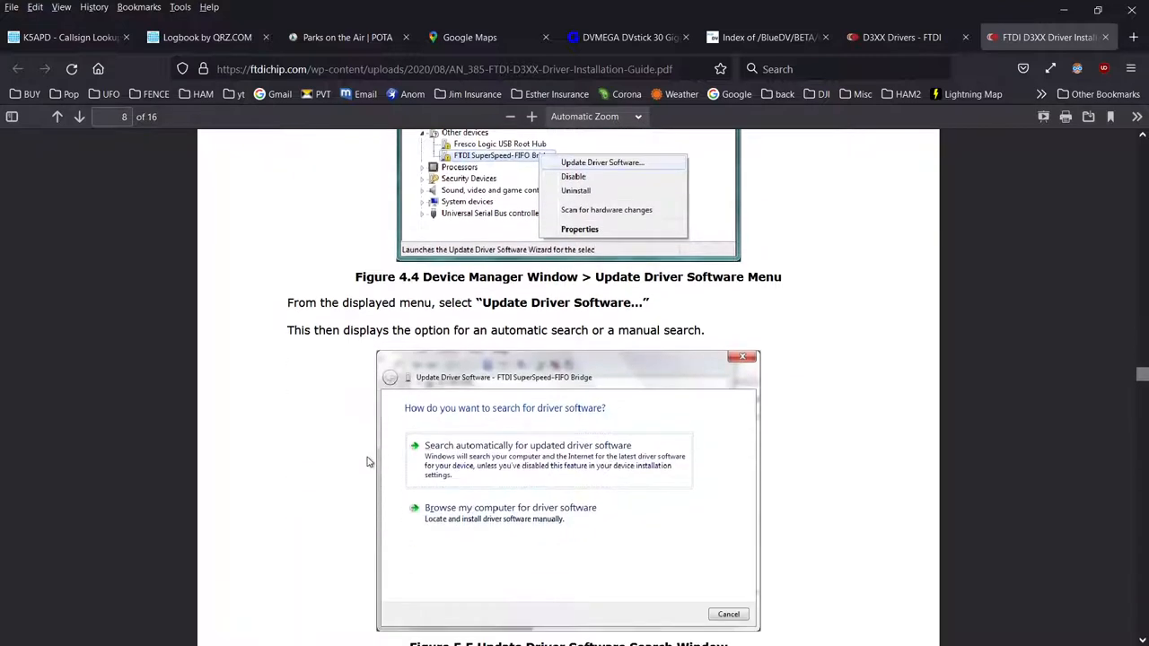
scroll("down", 3)
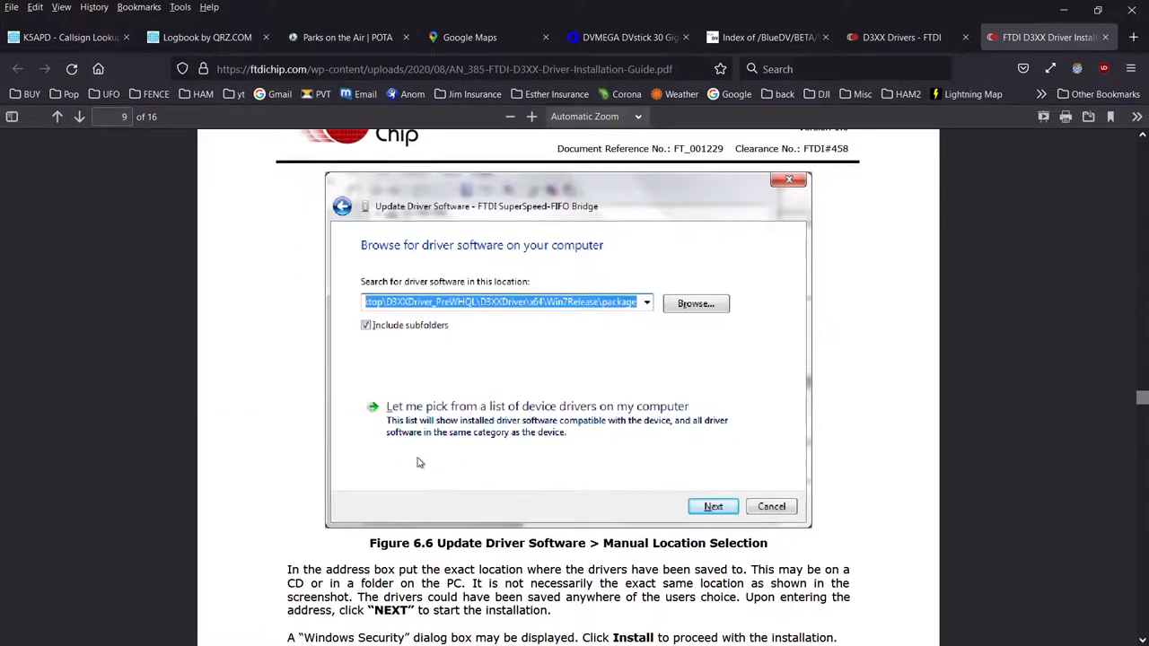
scroll("down", 3)
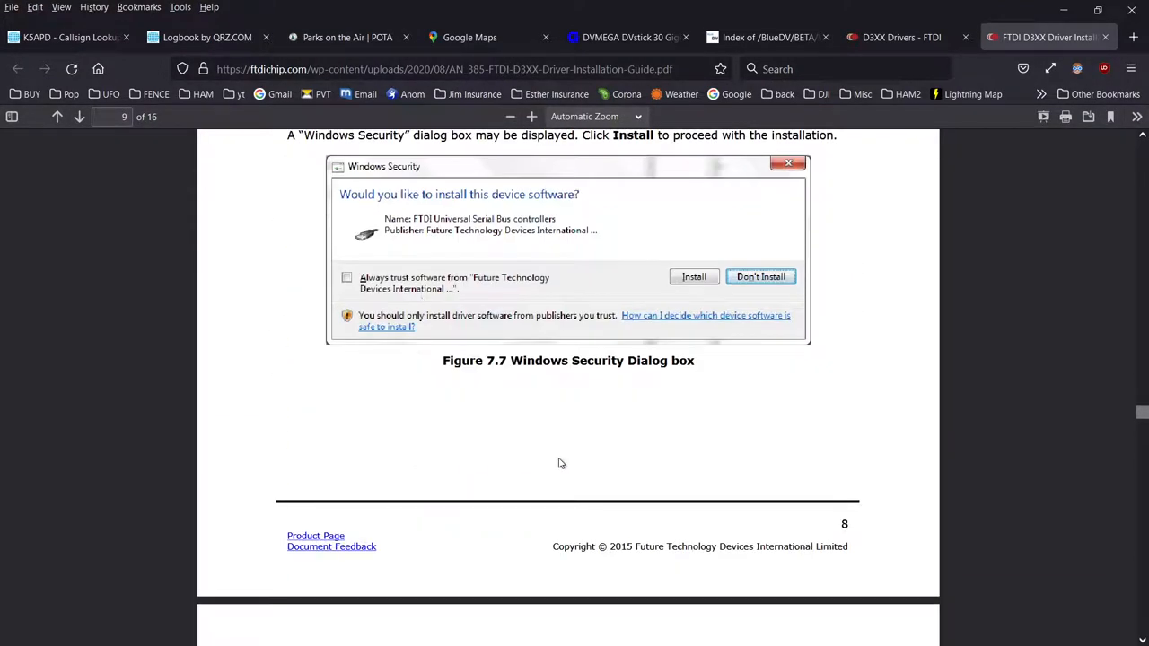
scroll("down", 3)
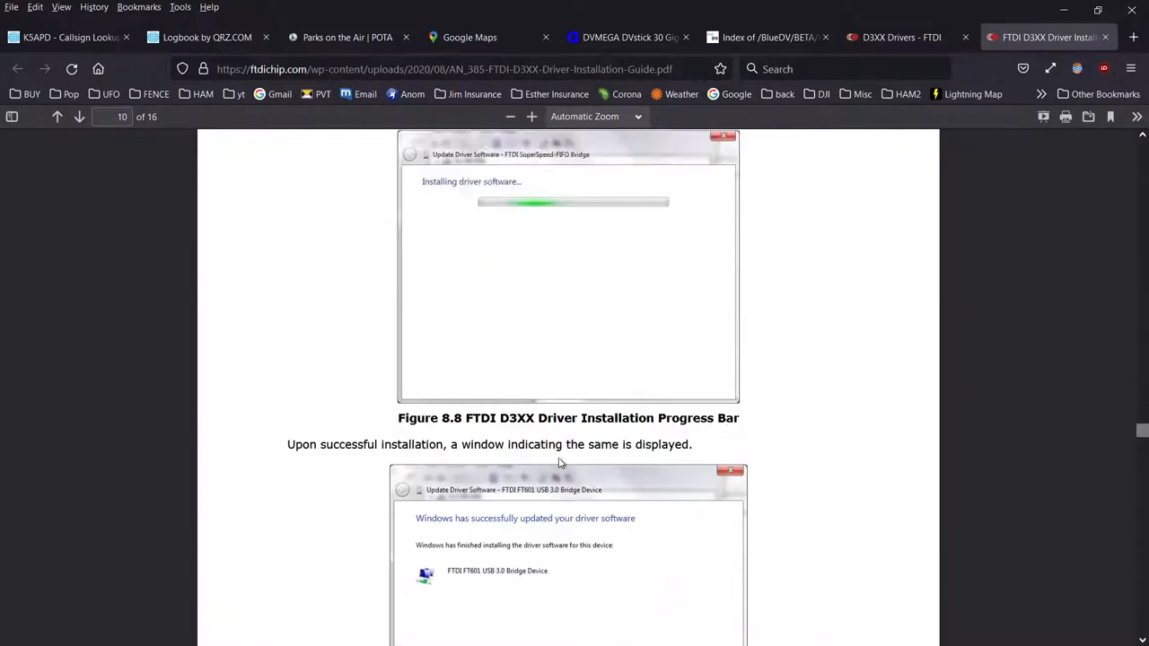
scroll("up", 3)
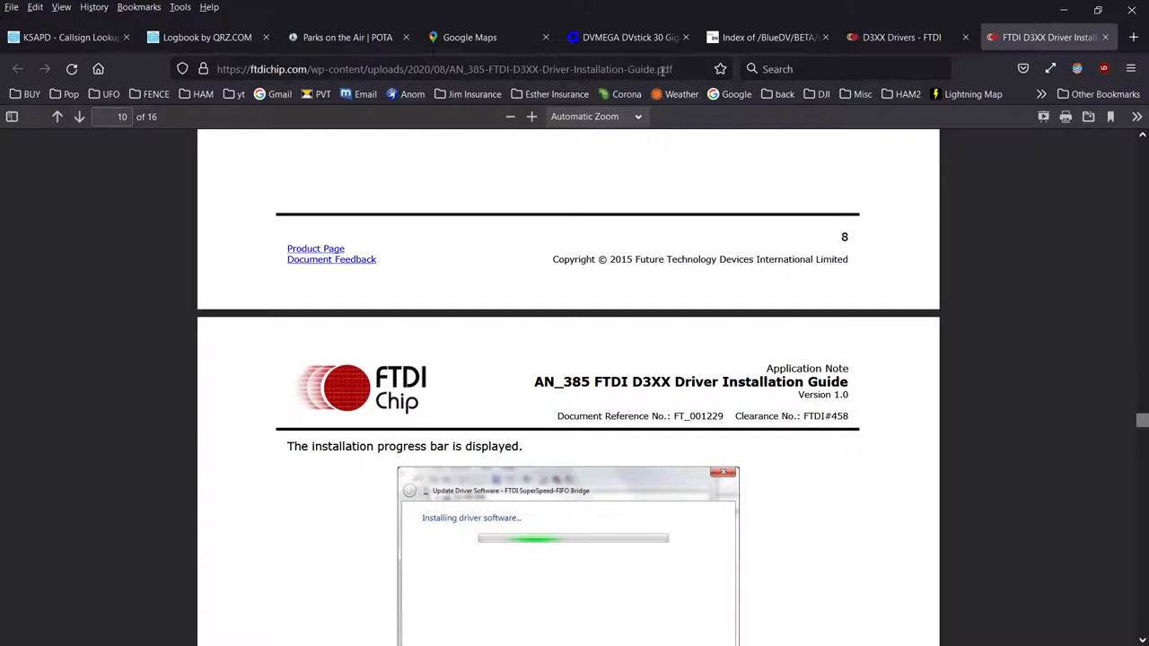
mouse_move(999, 52)
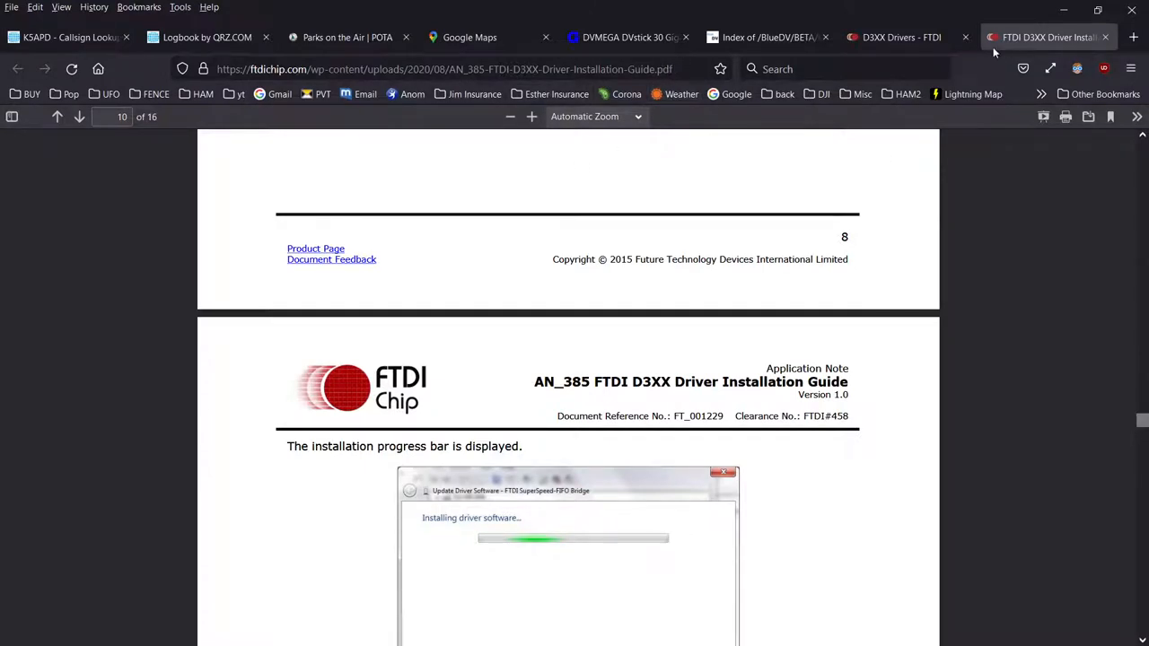
mouse_move(912, 37)
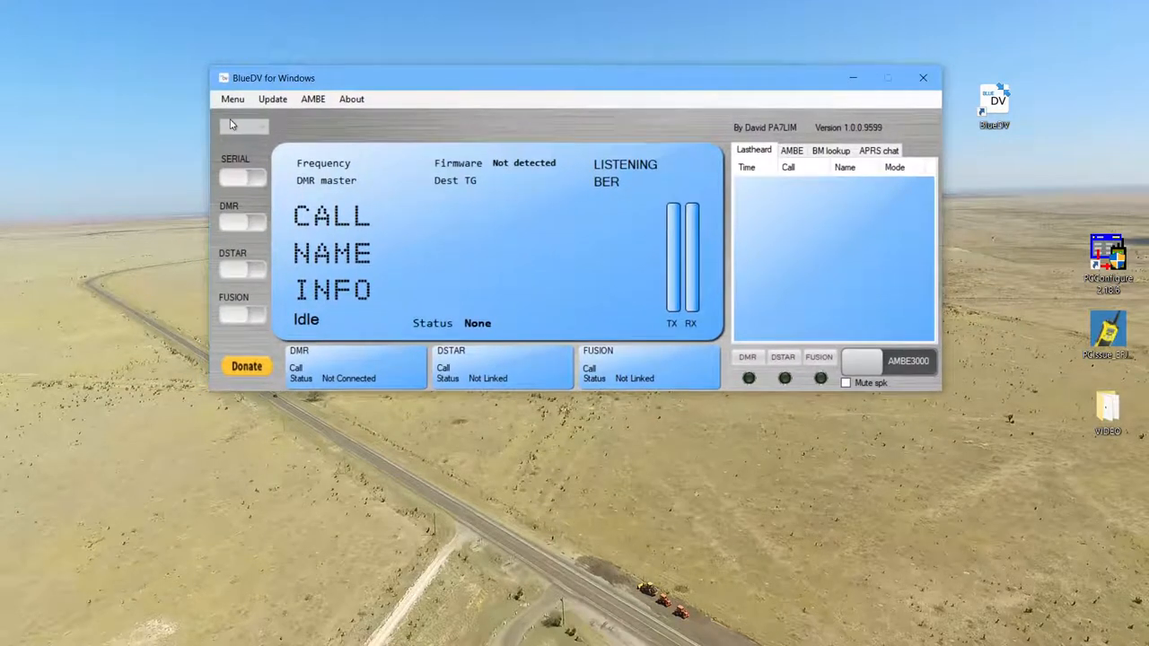
Open Menu > Setup and check the radio serial port list, which offers only COM9.
left_click(234, 99)
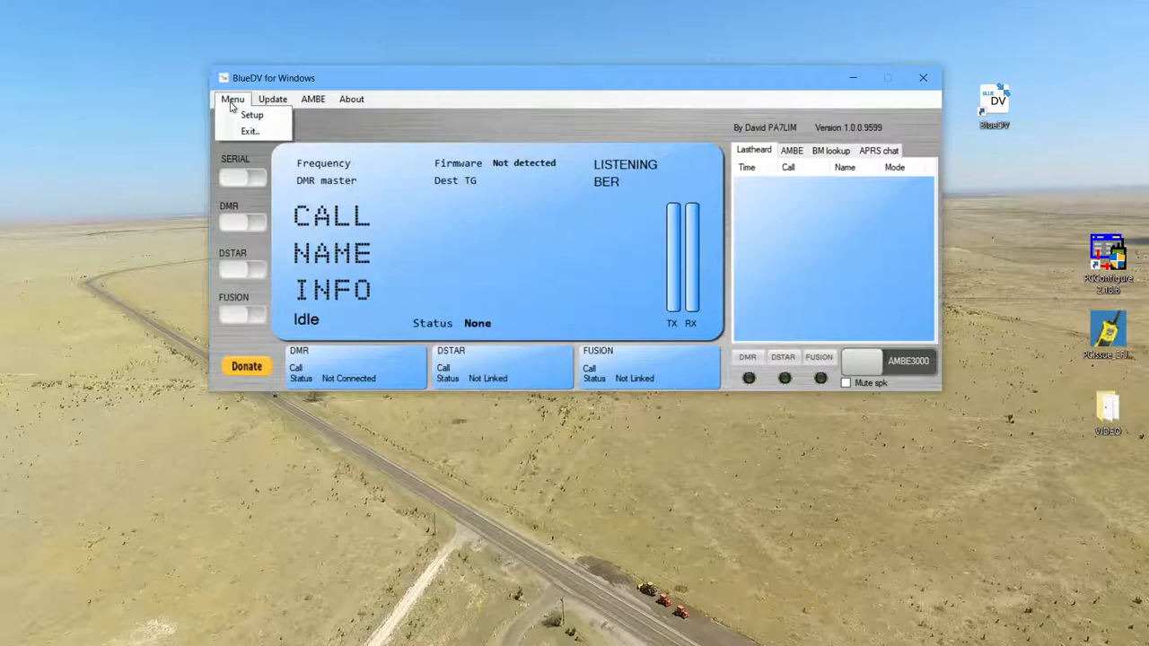
left_click(451, 251)
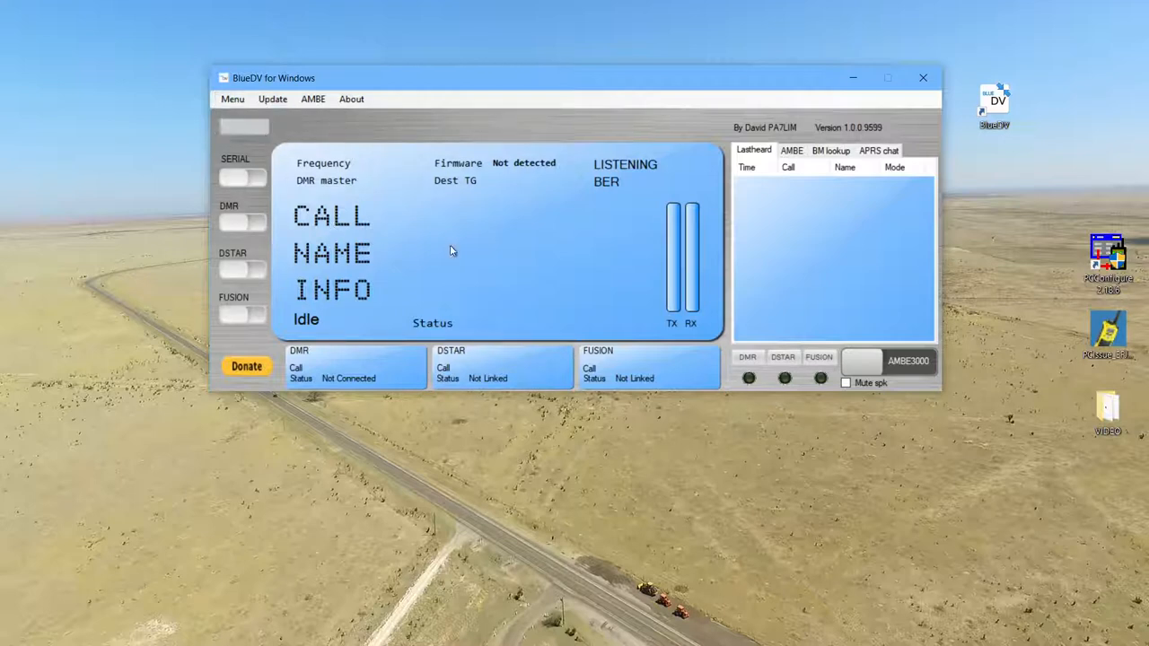
mouse_move(494, 250)
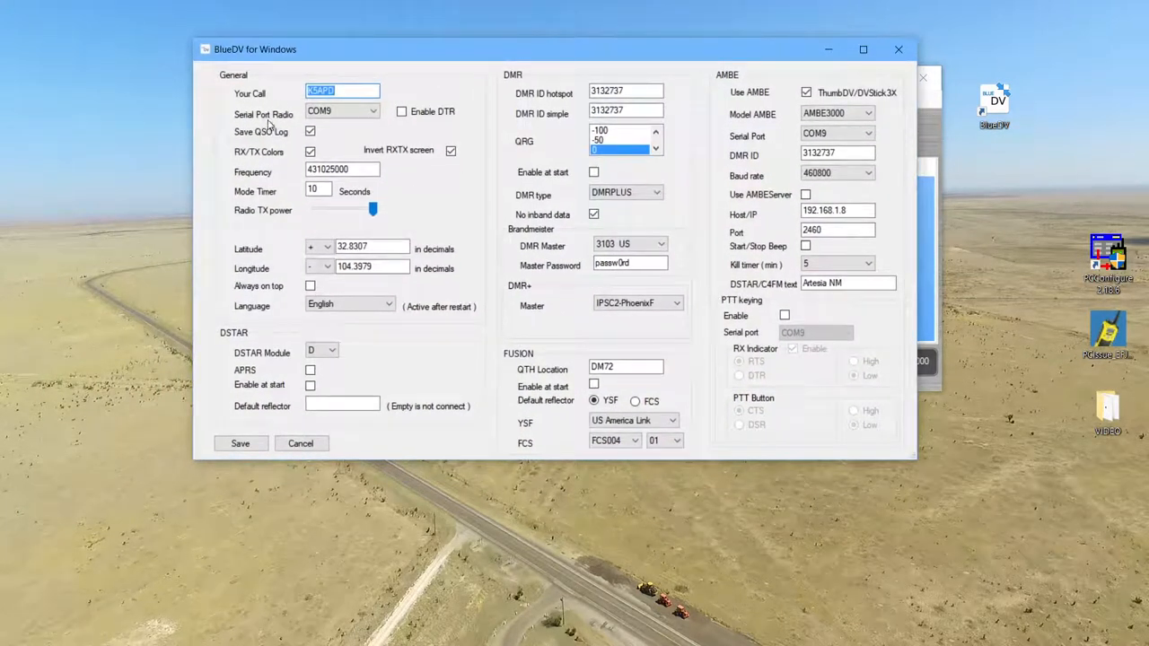
mouse_move(355, 93)
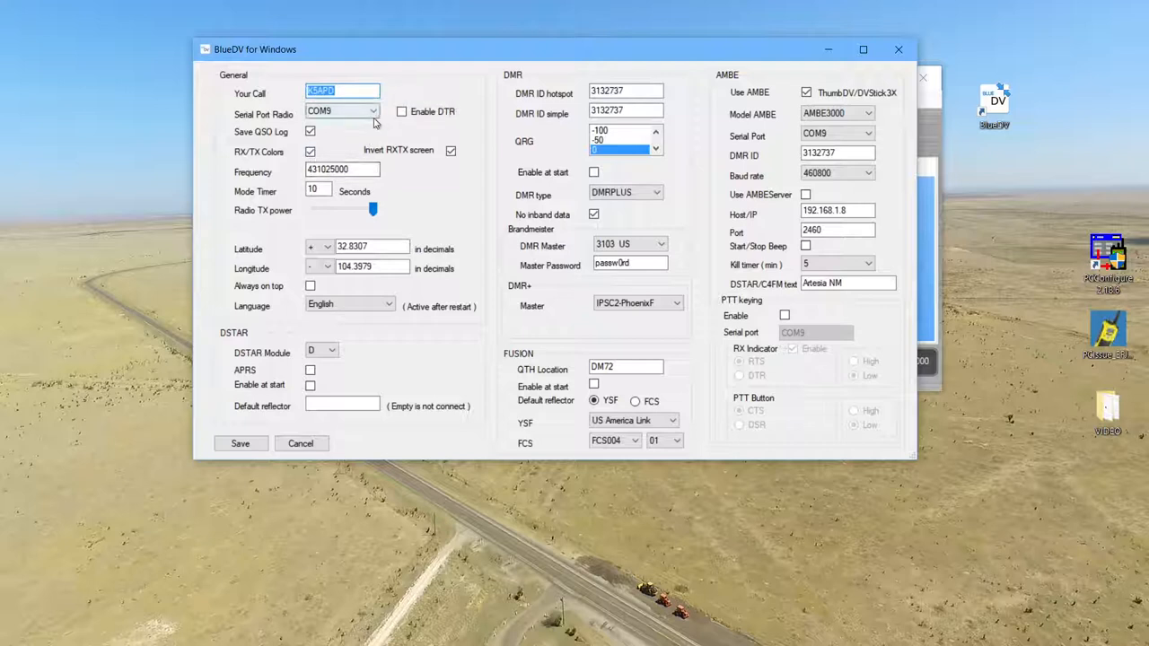
left_click(370, 112)
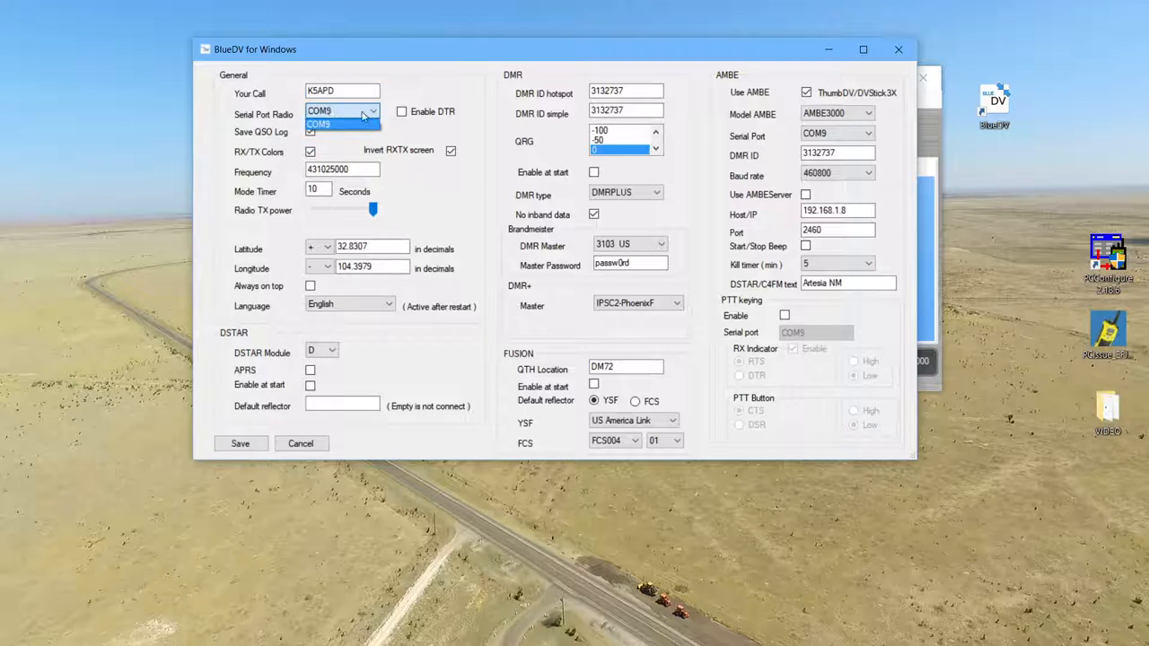
left_click(335, 124)
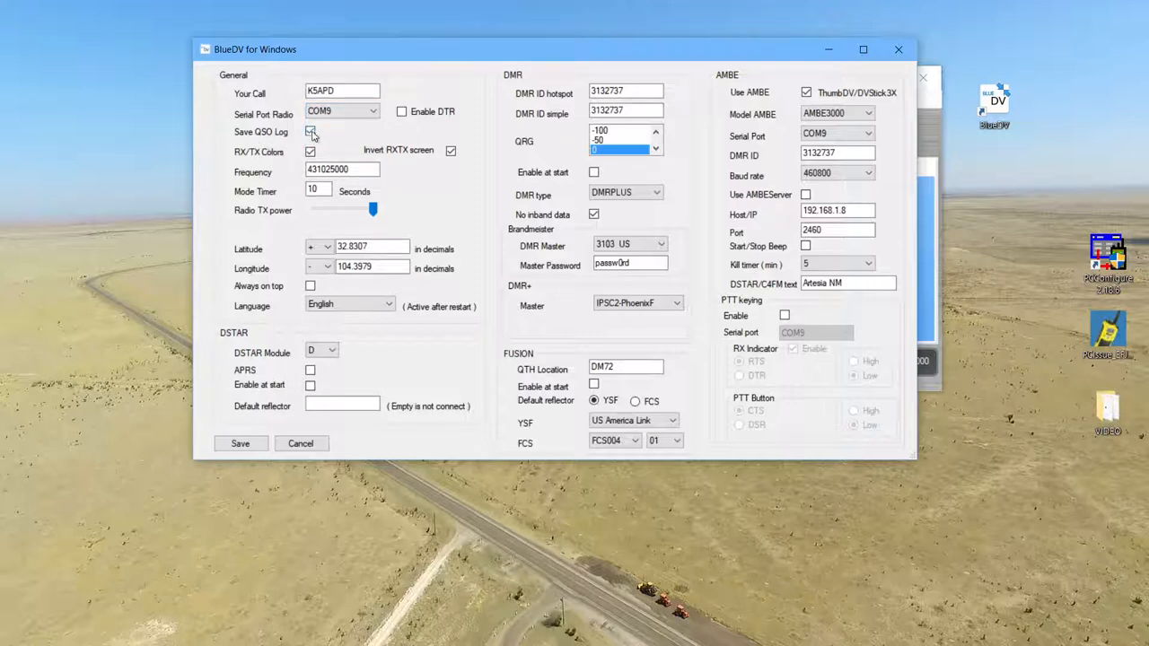
left_click(311, 132)
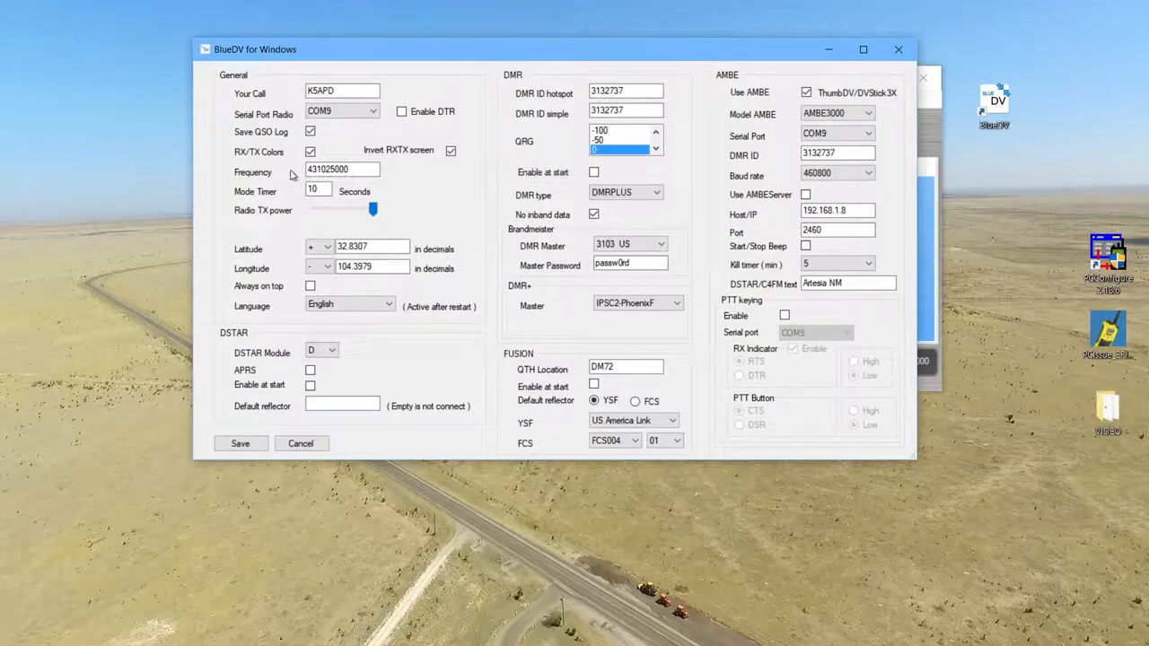
mouse_move(310, 151)
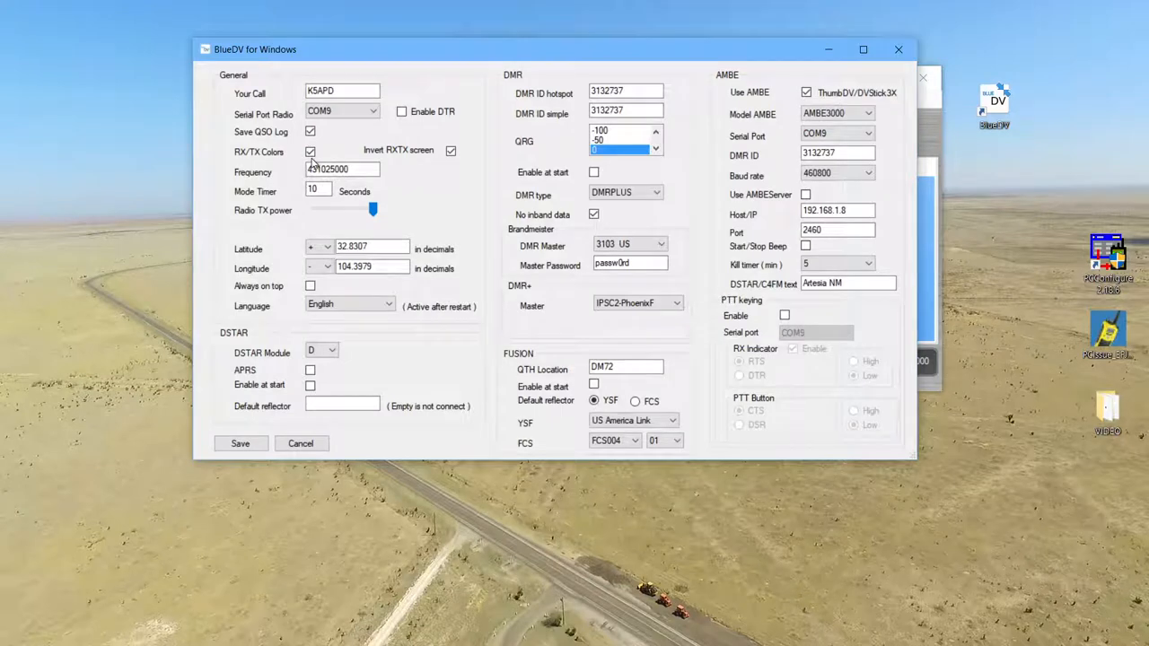
mouse_move(311, 151)
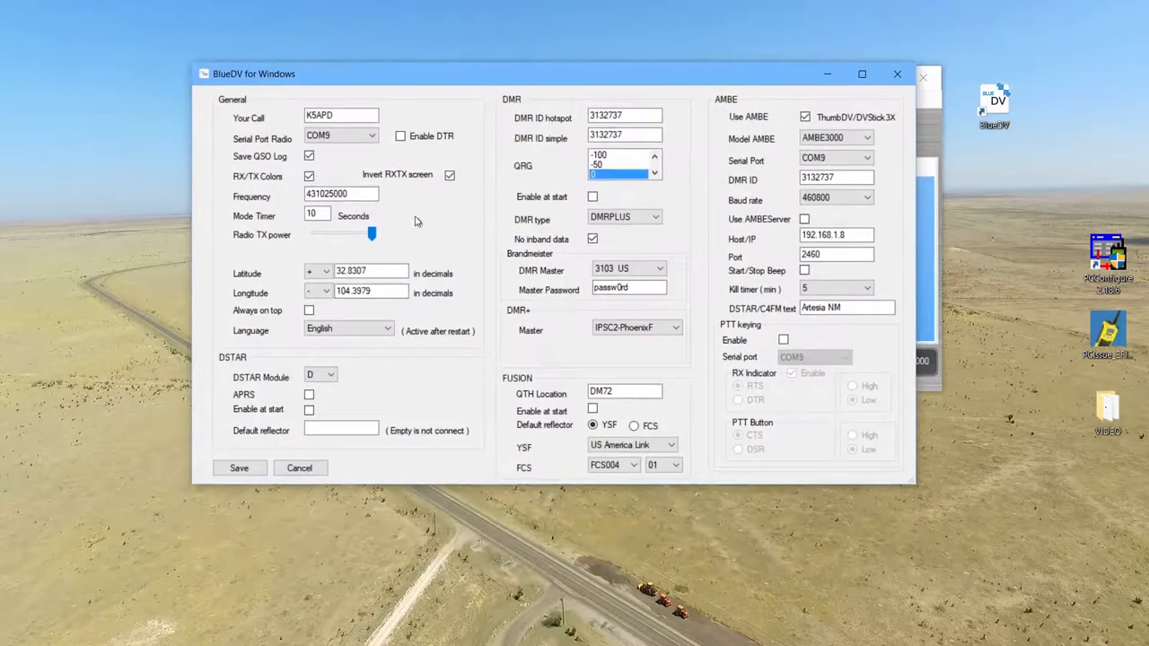
mouse_move(398, 184)
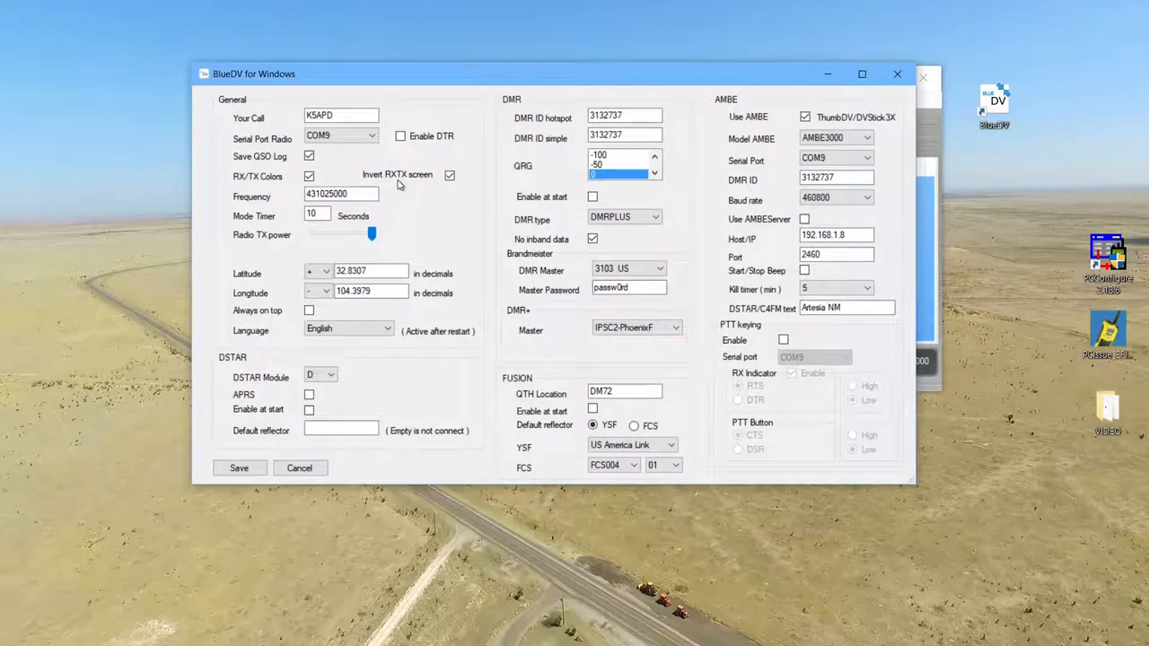
mouse_move(418, 185)
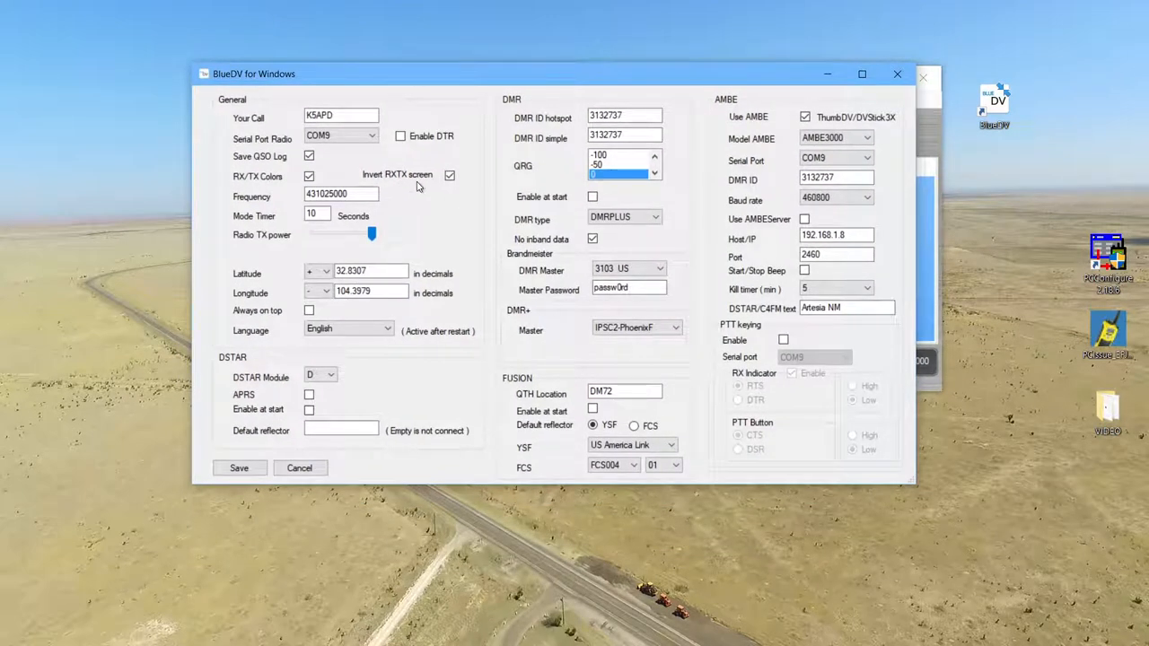
mouse_move(443, 193)
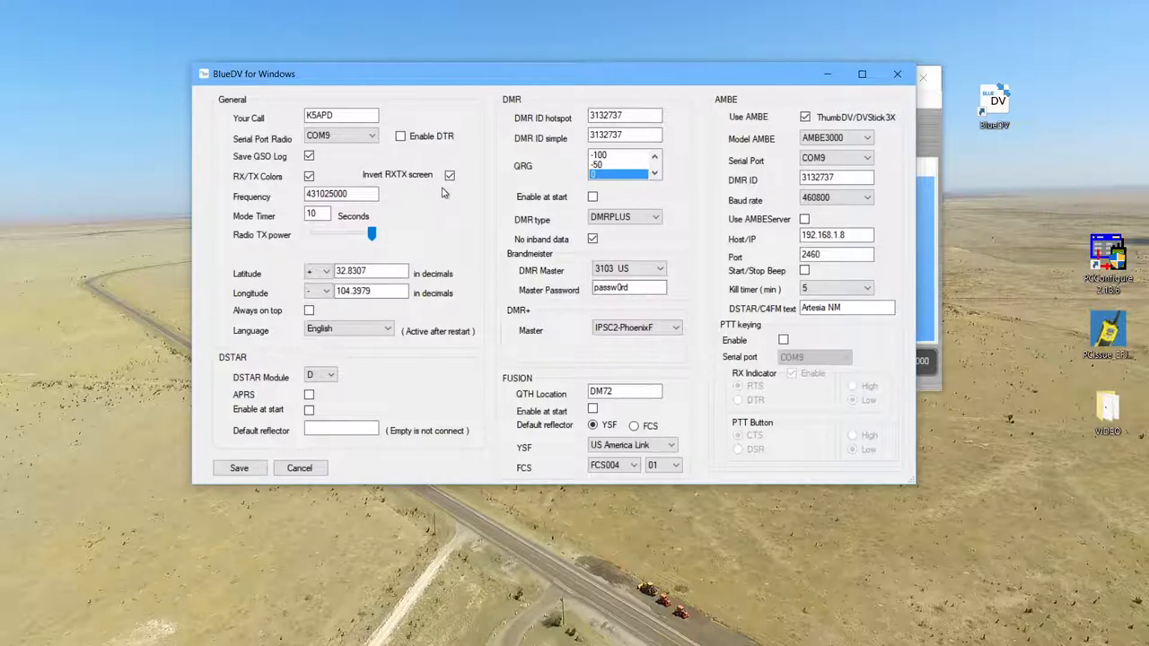
mouse_move(335, 228)
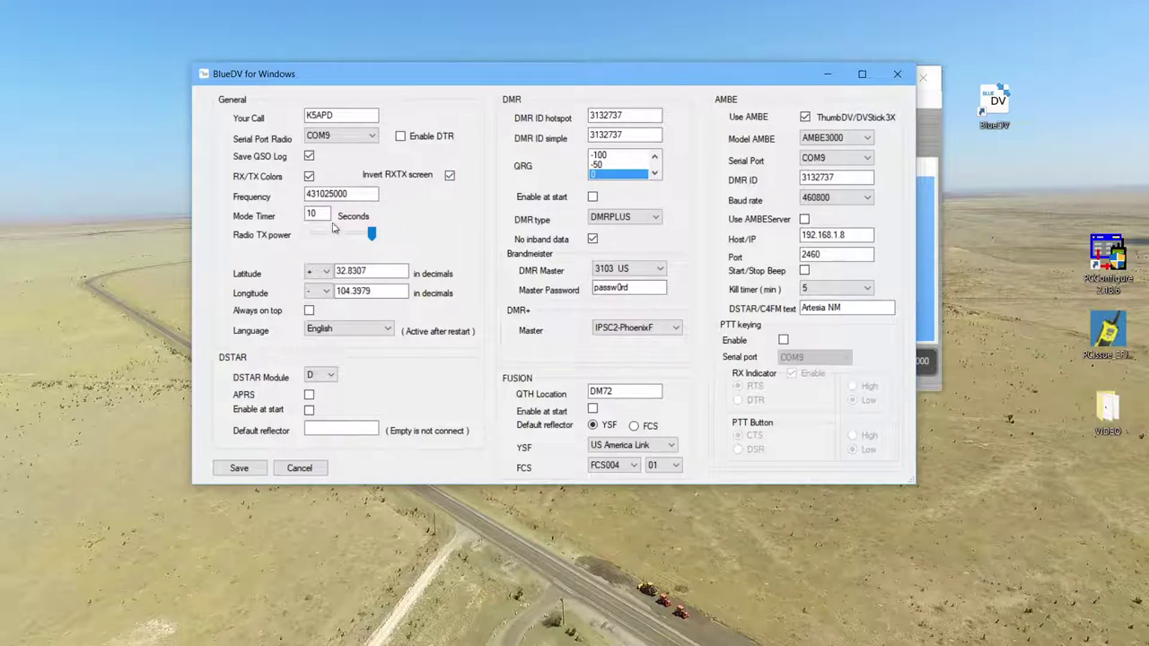
left_click(360, 194)
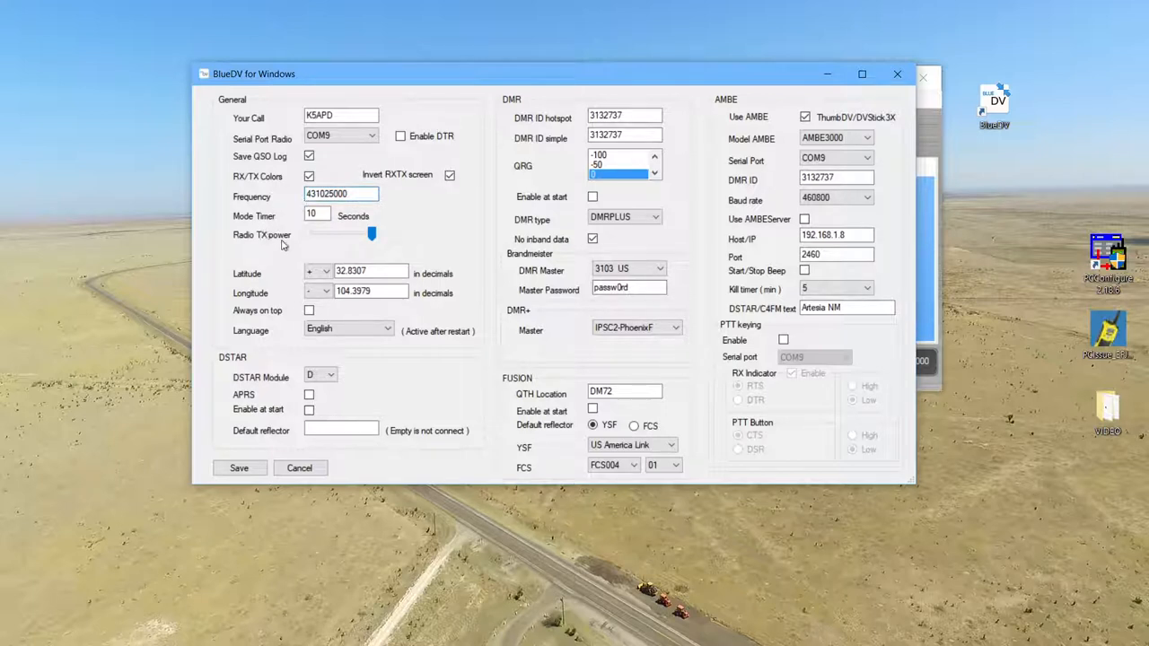
left_click(359, 194)
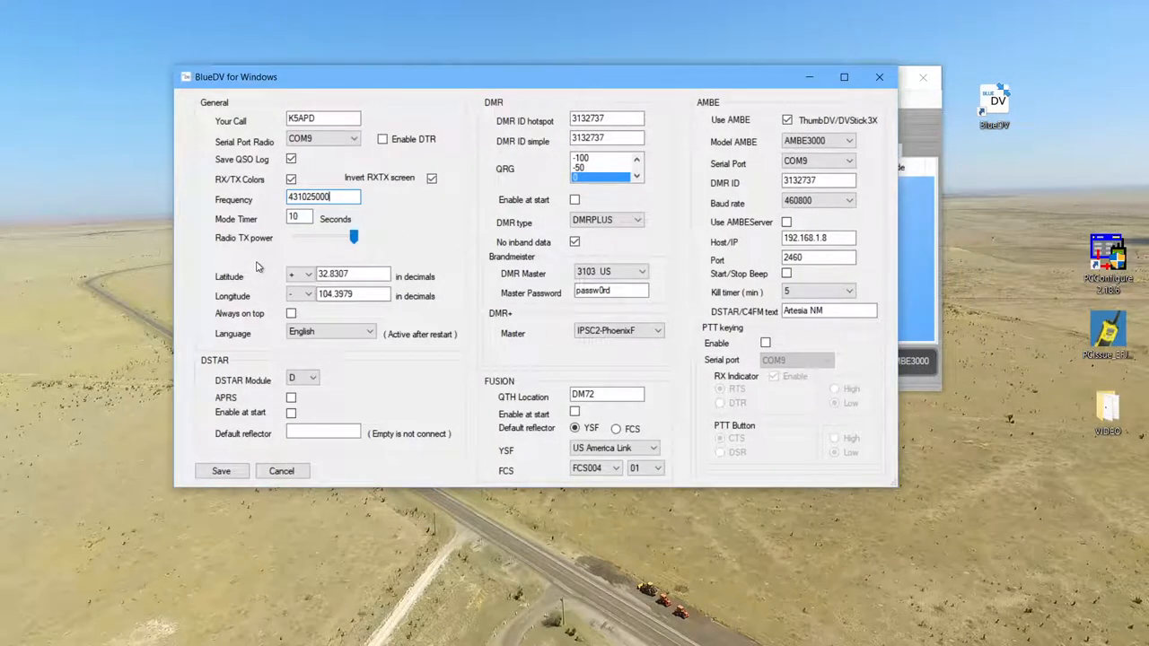
mouse_move(243, 252)
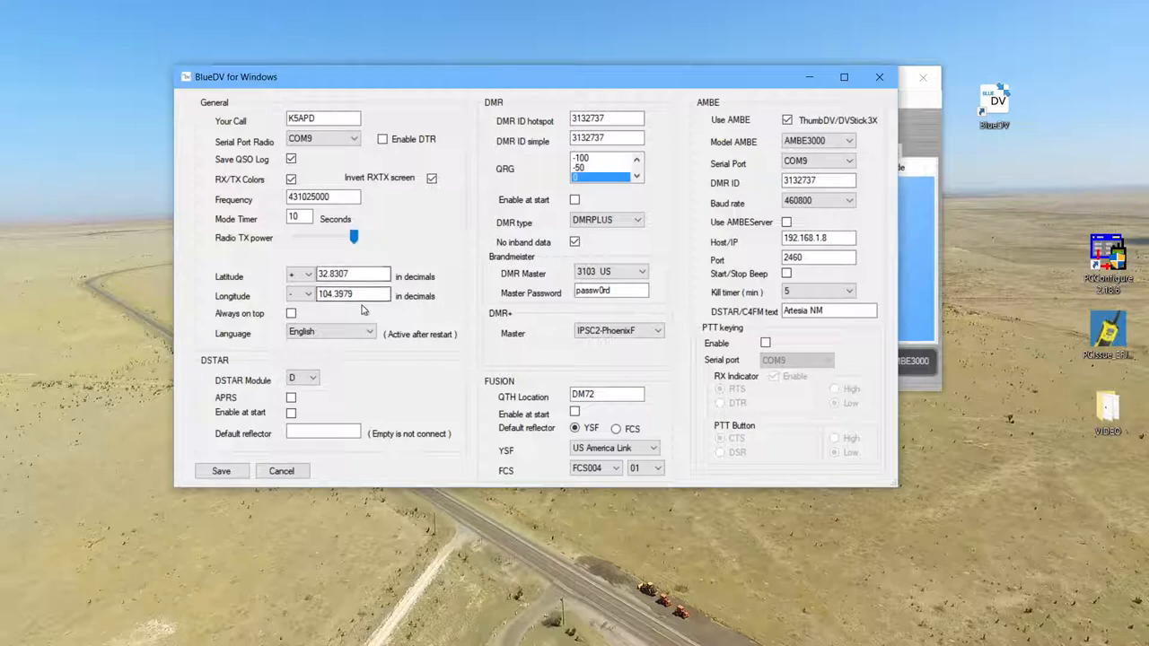
mouse_move(365, 293)
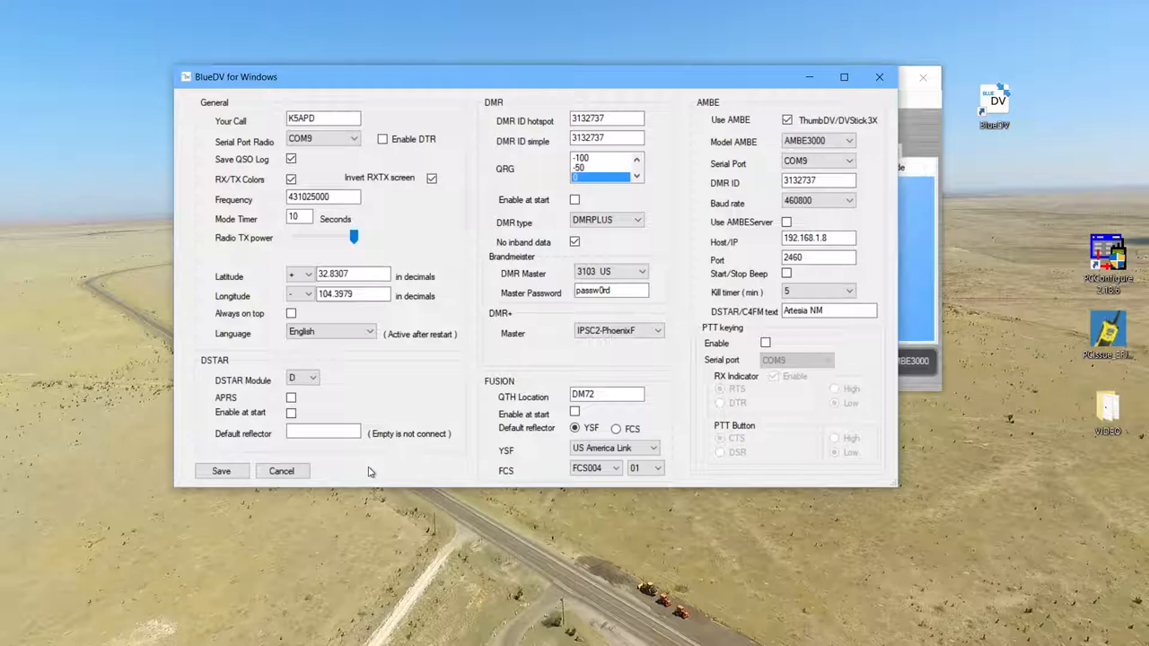
left_click(313, 378)
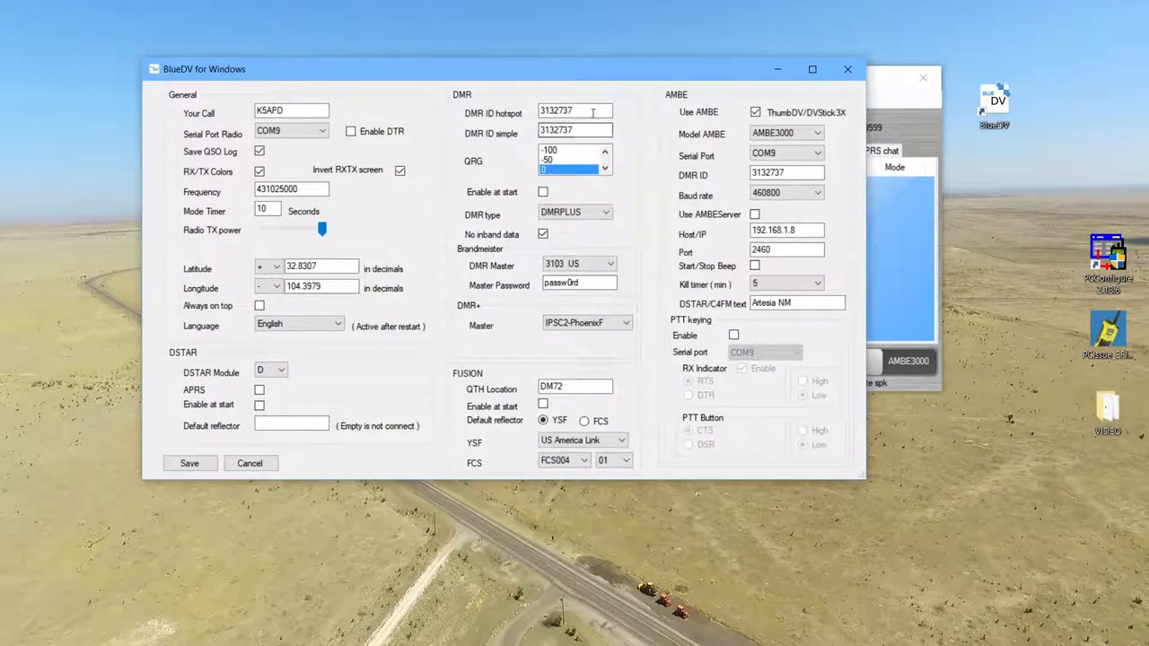
mouse_move(588, 125)
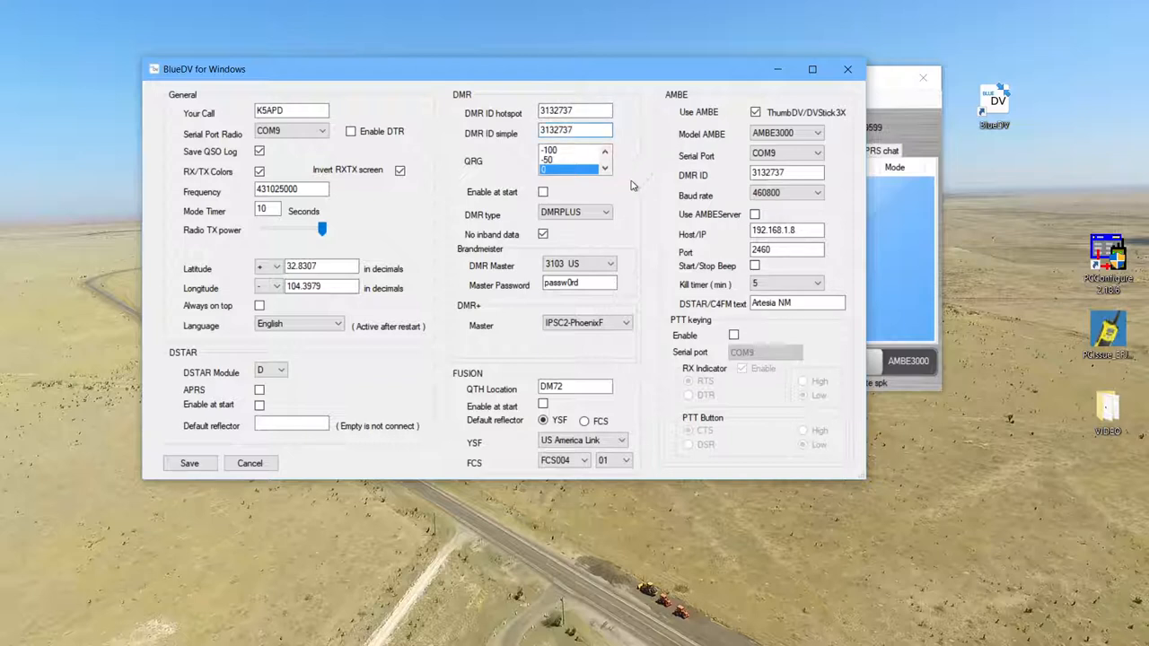
mouse_move(503, 182)
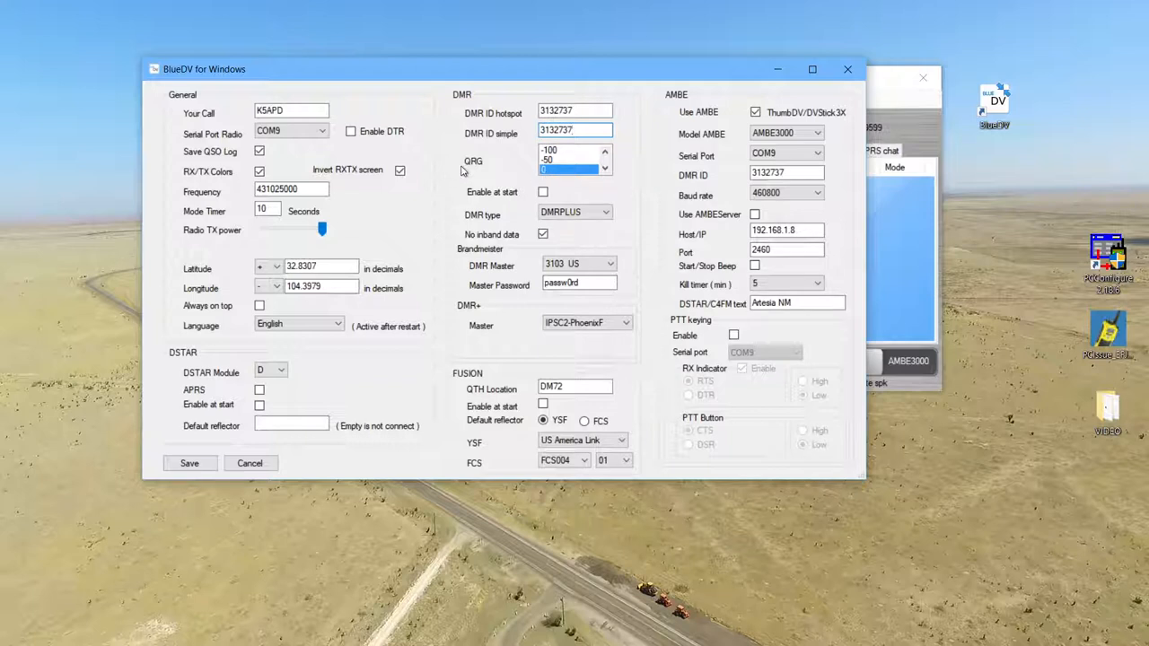
mouse_move(477, 174)
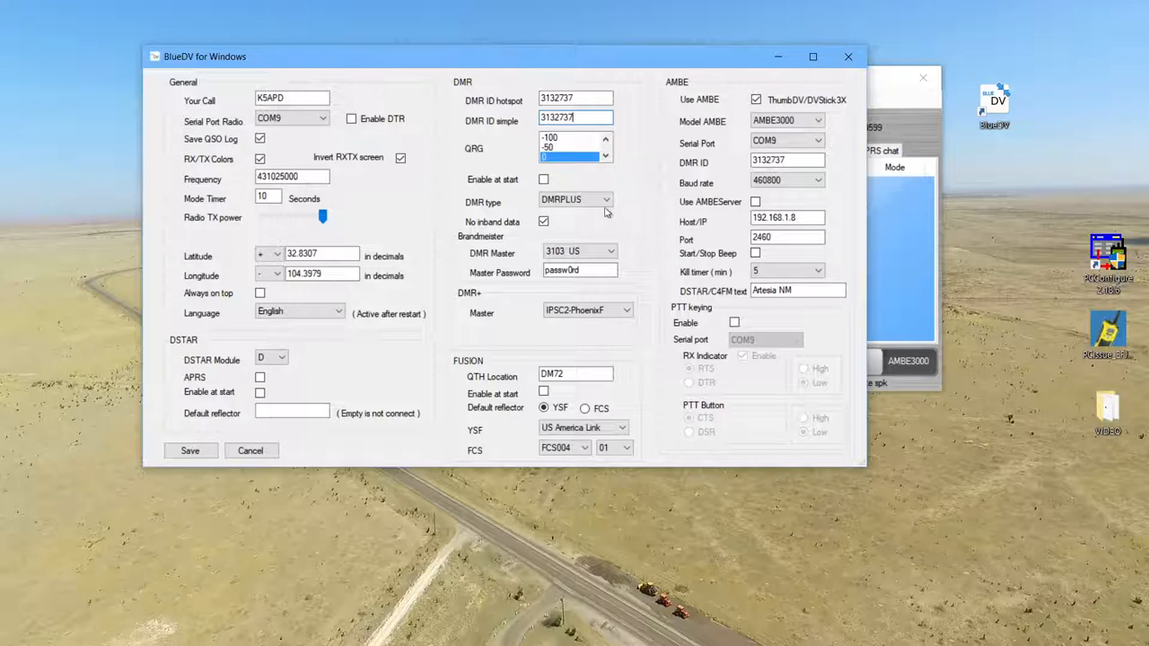
Confirm DMRPLUS stays selected as the DMR network type.
left_click(604, 198)
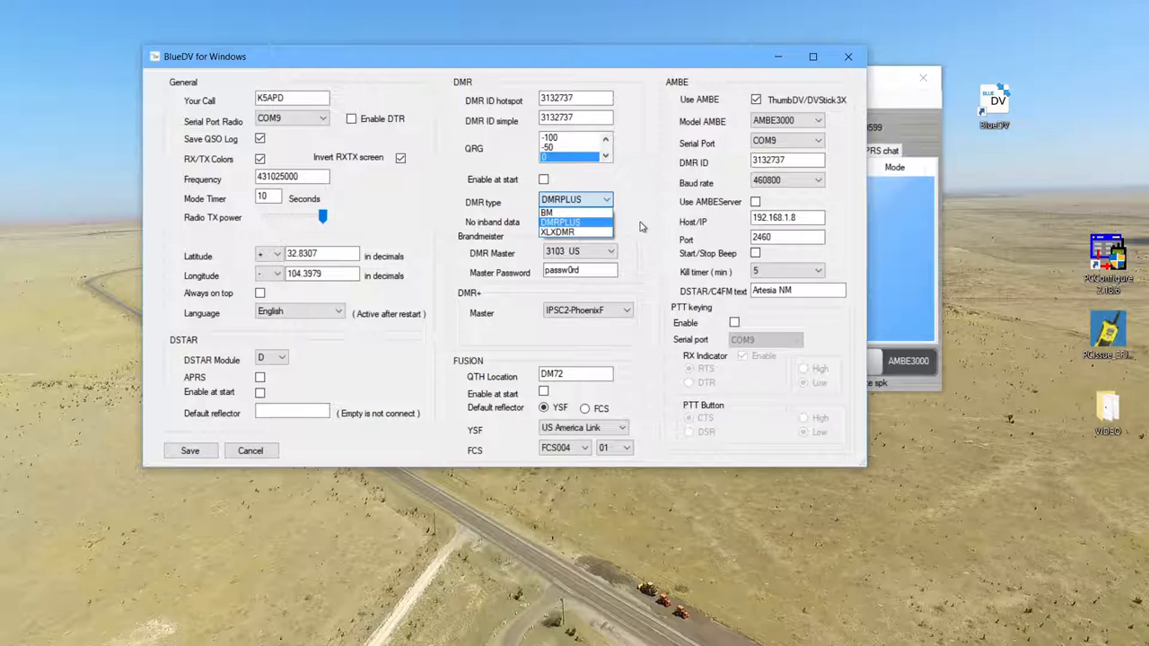
left_click(562, 221)
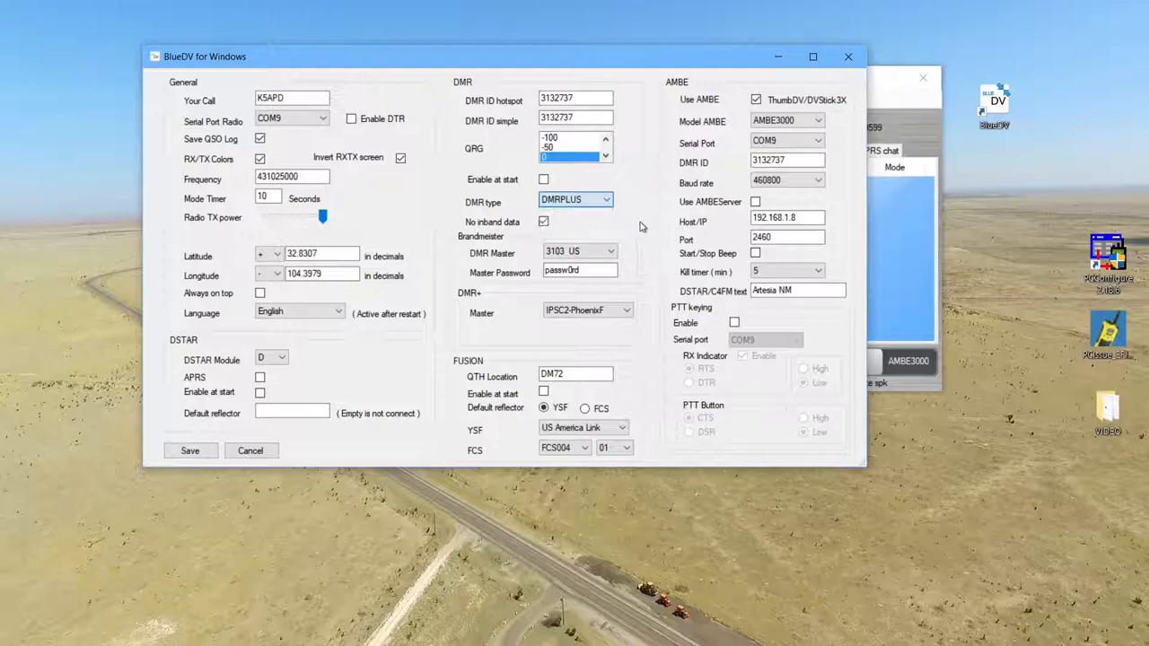
left_click(606, 198)
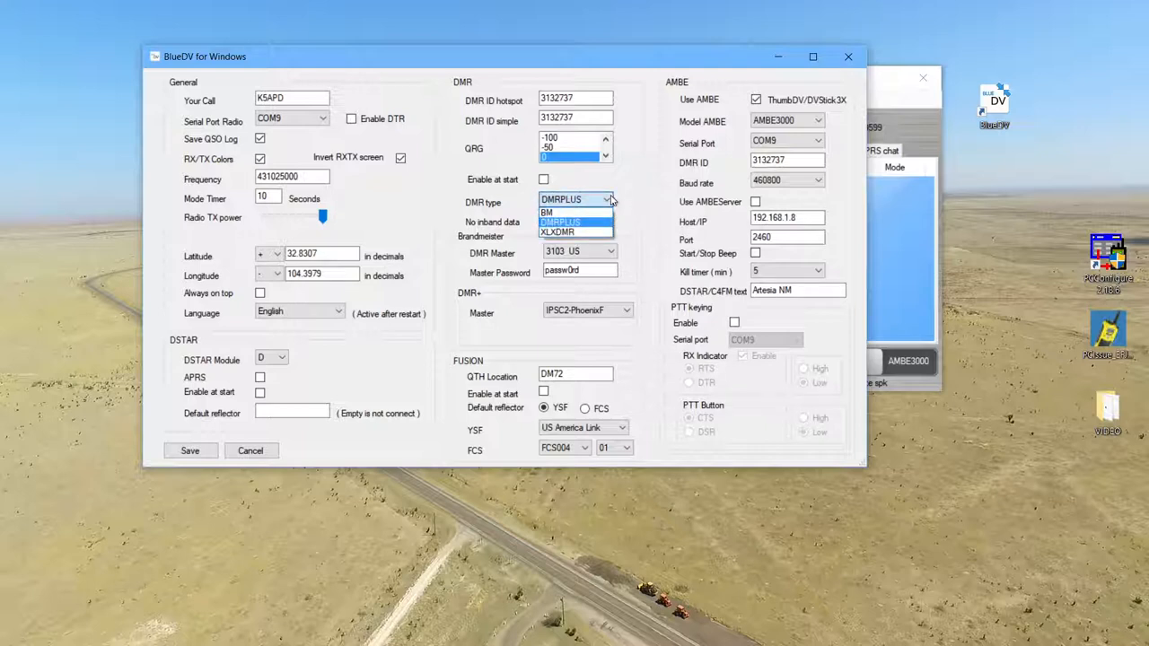
mouse_move(642, 215)
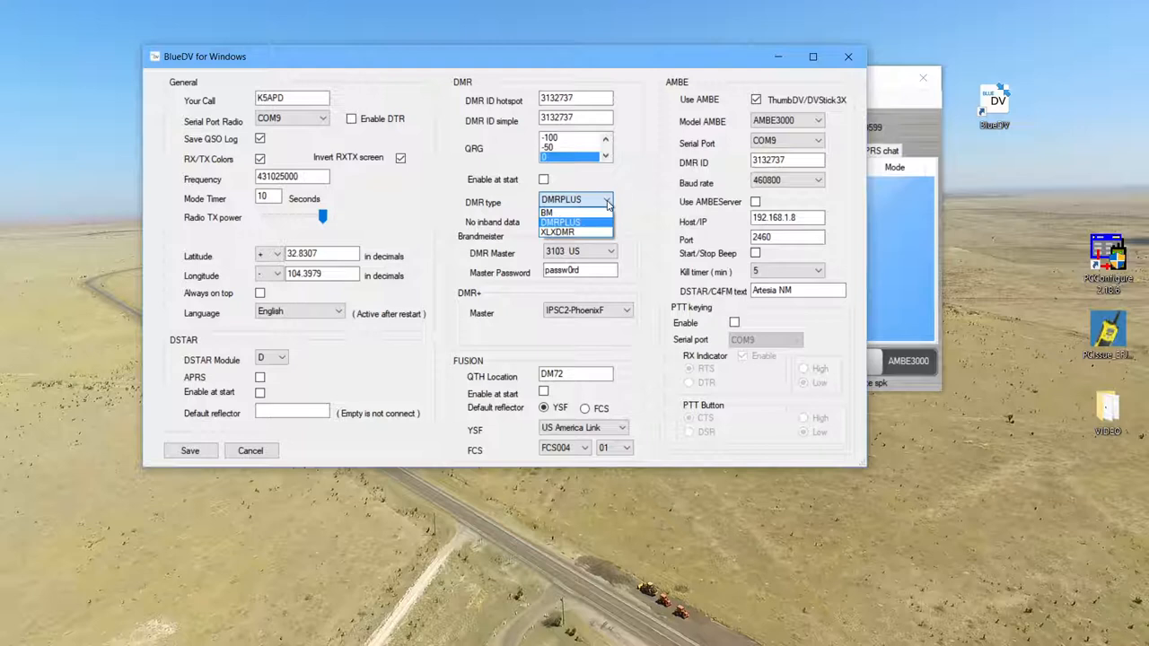
left_click(572, 221)
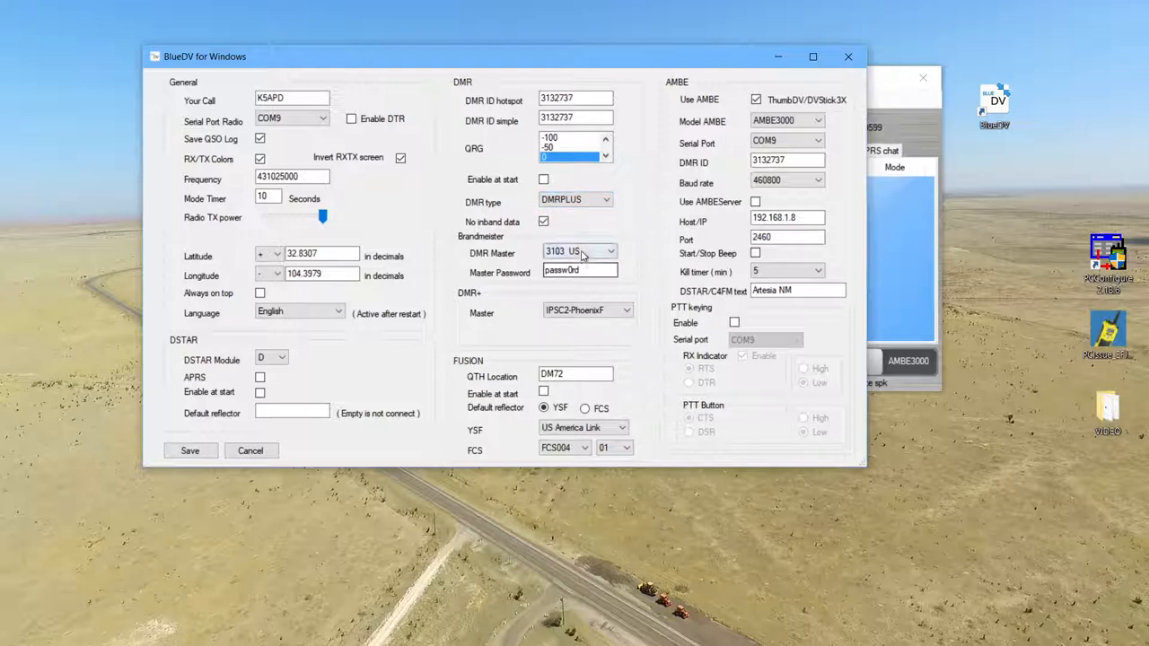
mouse_move(592, 262)
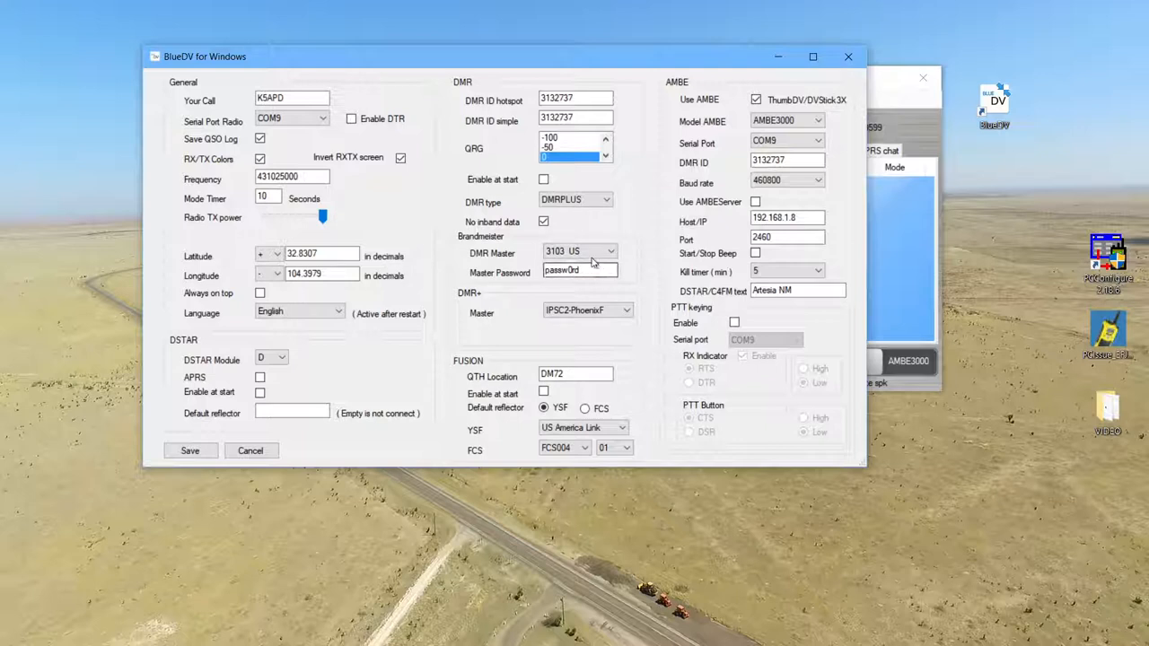
mouse_move(593, 260)
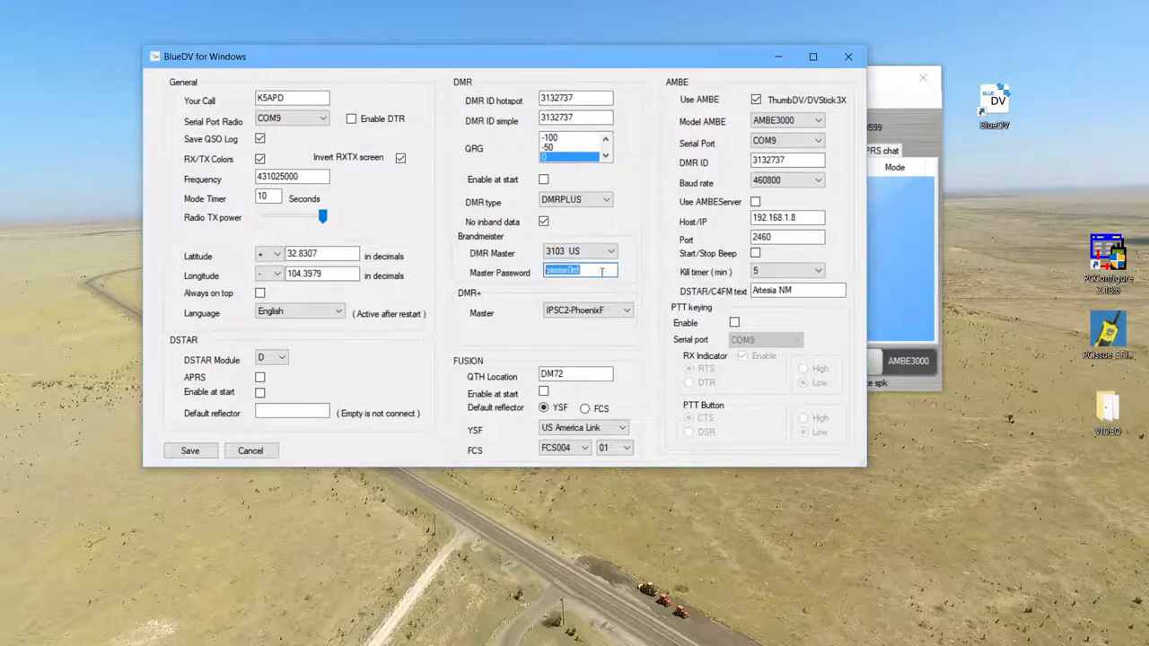
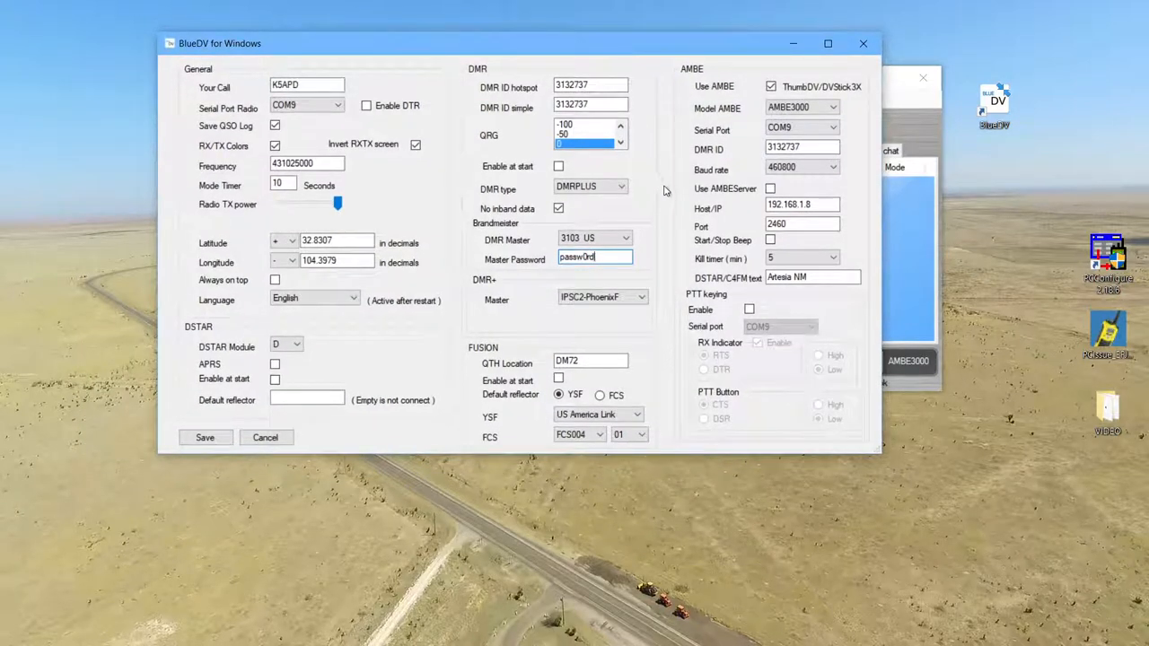
left_click_drag(507, 44, 525, 58)
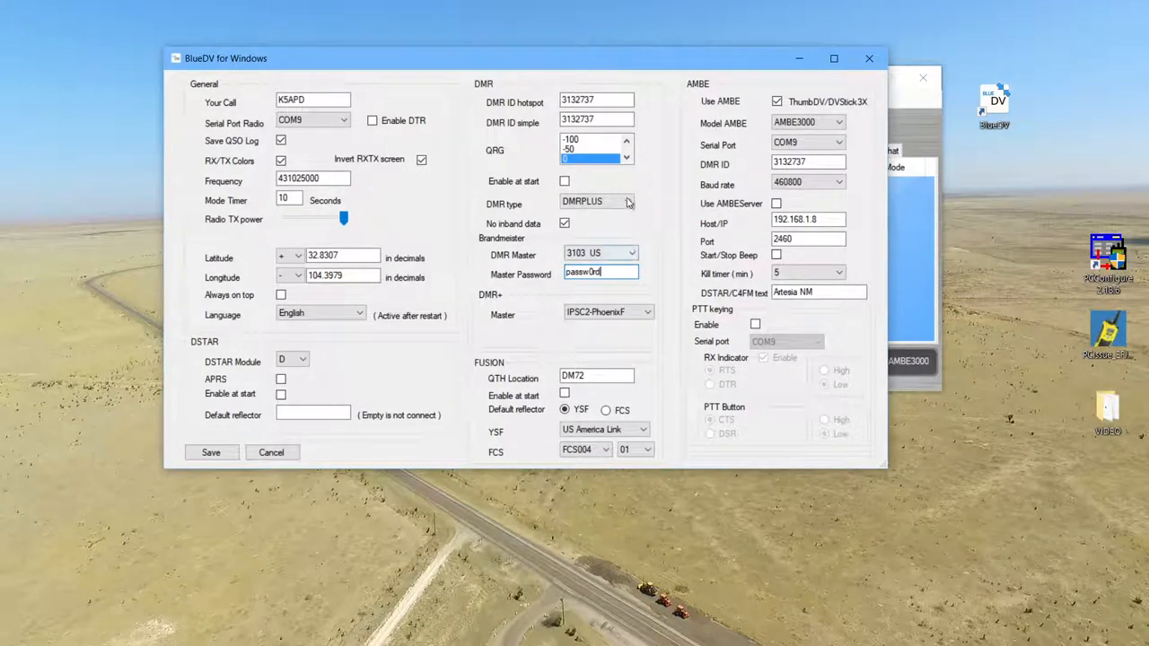
left_click(628, 200)
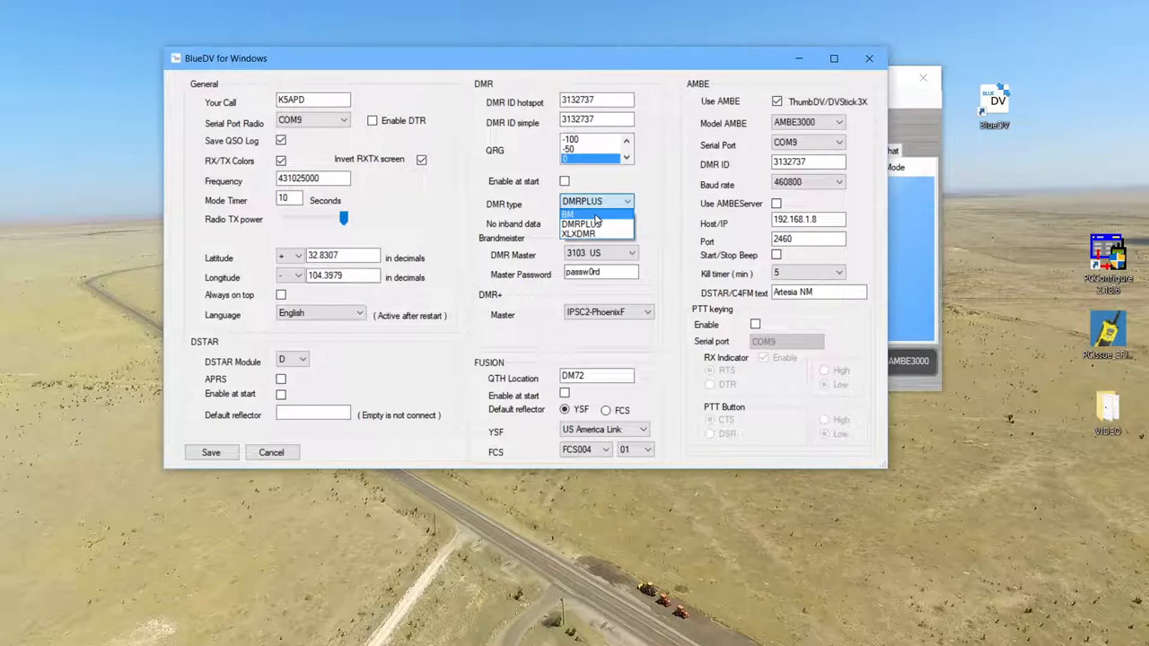
mouse_move(664, 218)
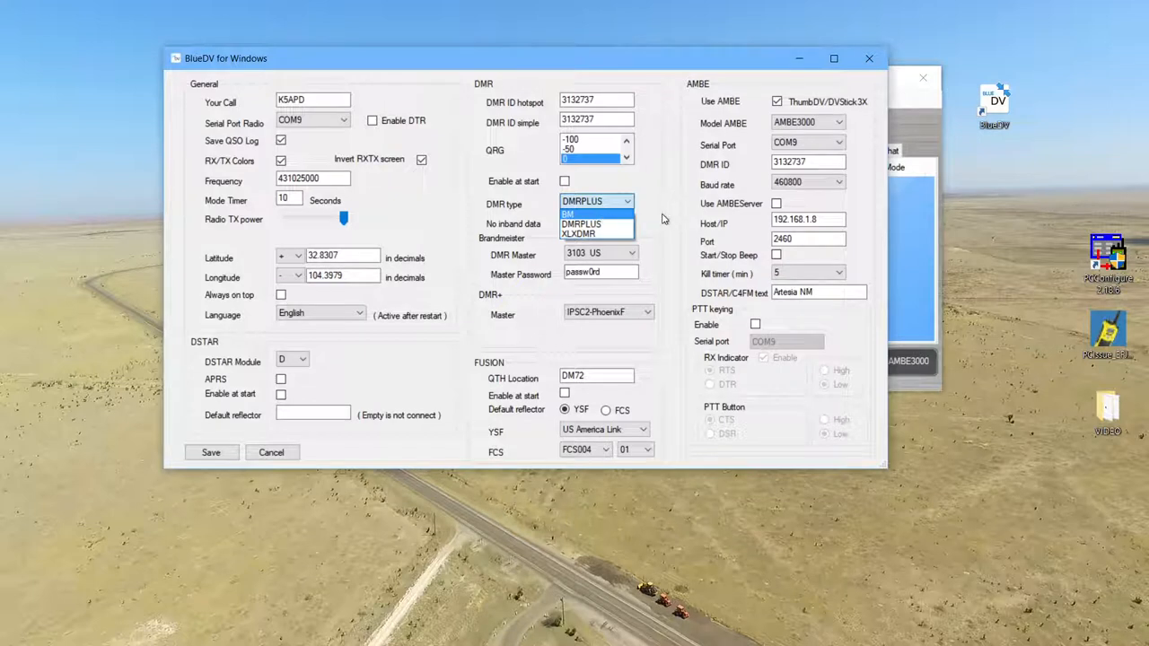
left_click(595, 224)
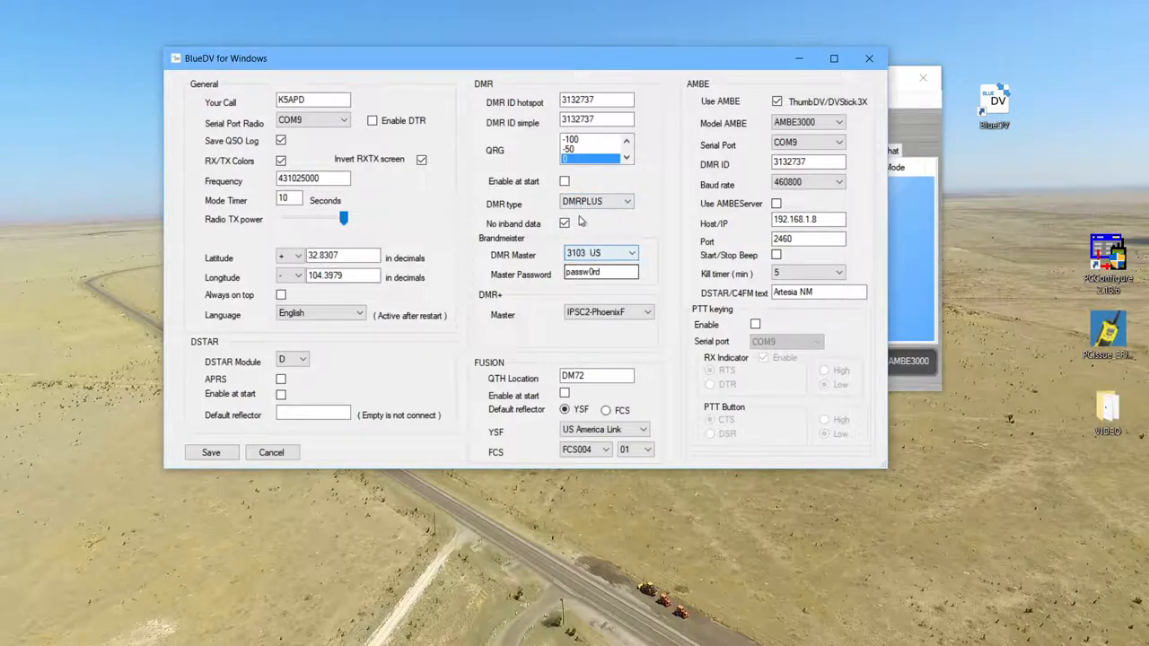
left_click(564, 222)
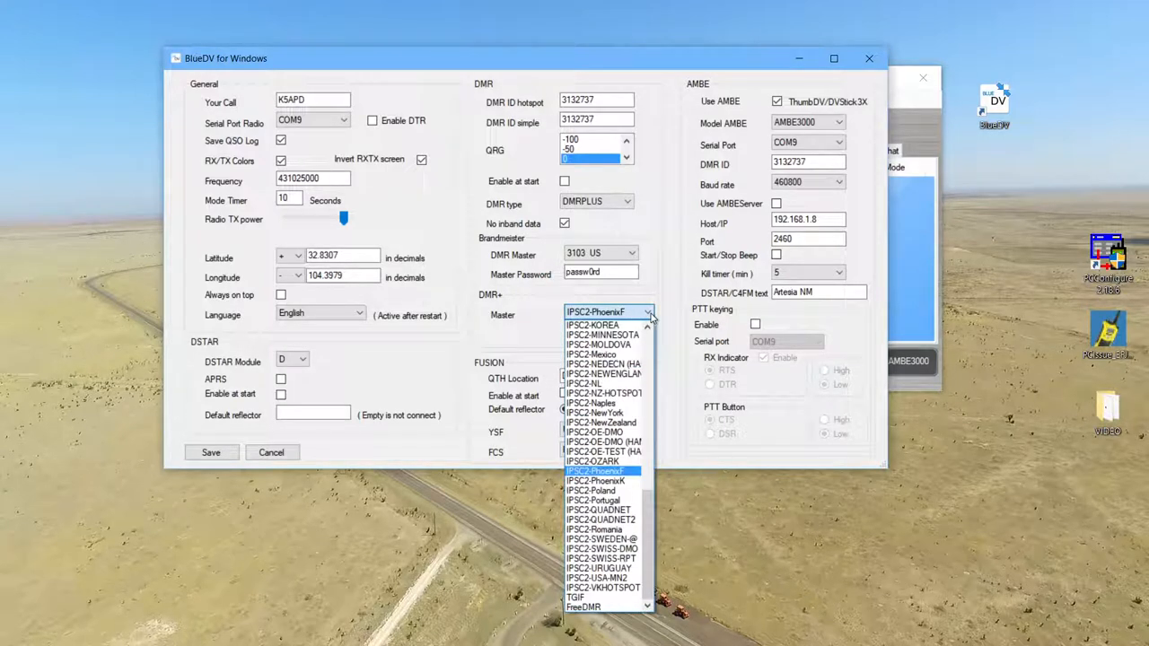
Choose IPSC2-PhoenixK as the DMR+ master and switch to QRZ.com in Firefox.
left_click(598, 482)
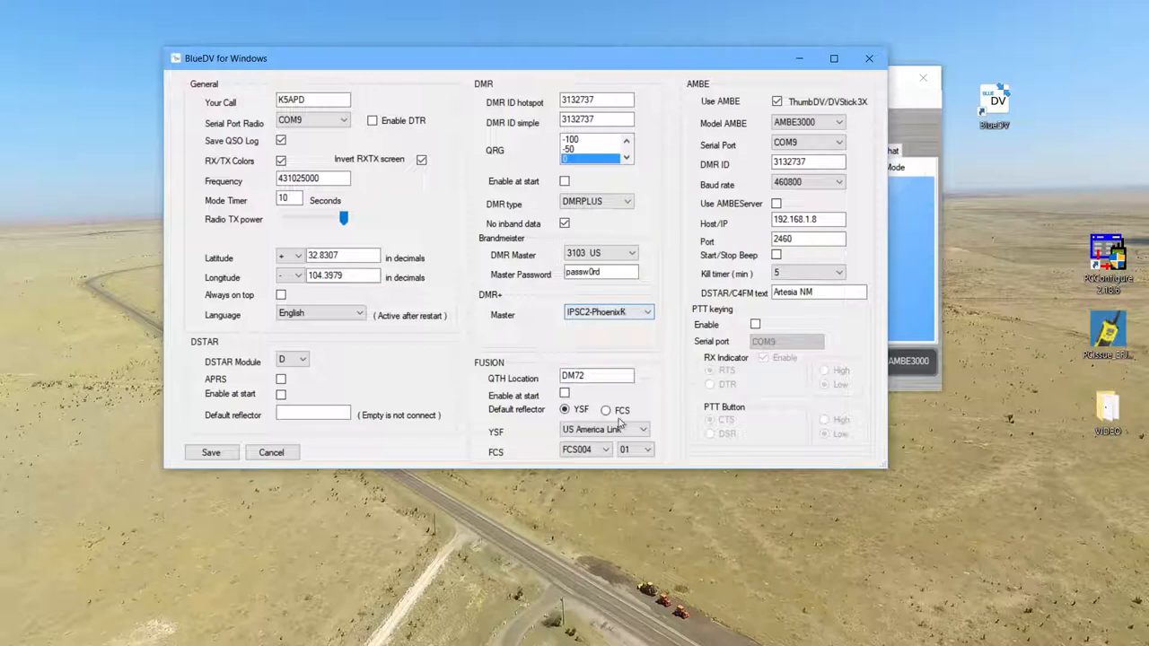
mouse_move(523, 459)
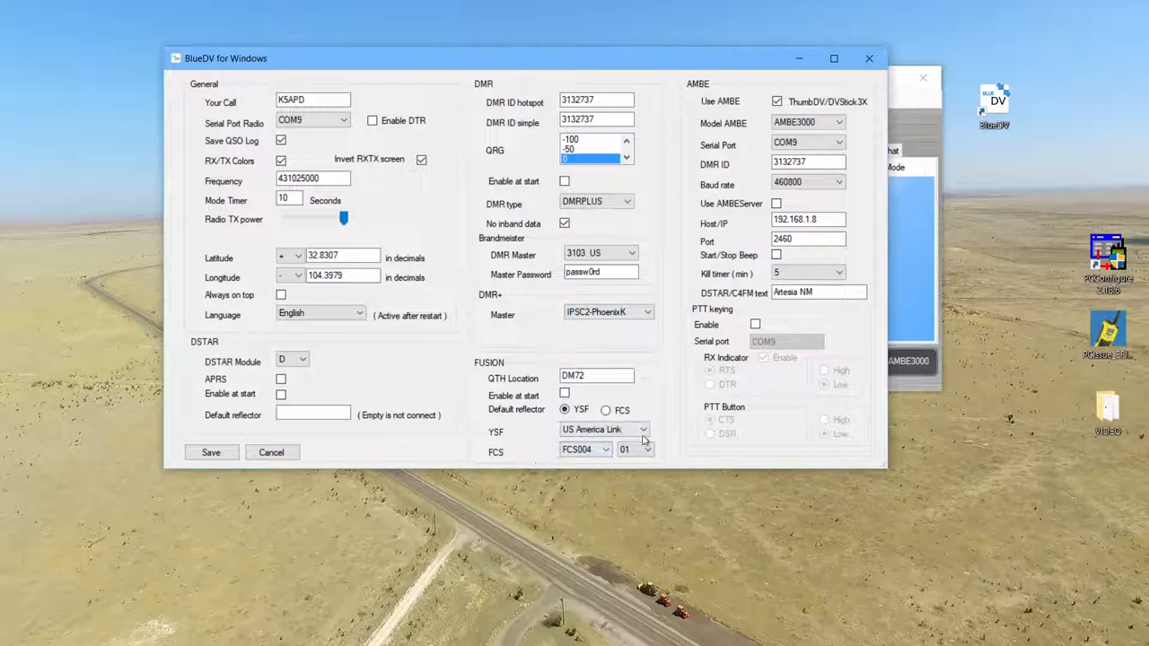
left_click(595, 376)
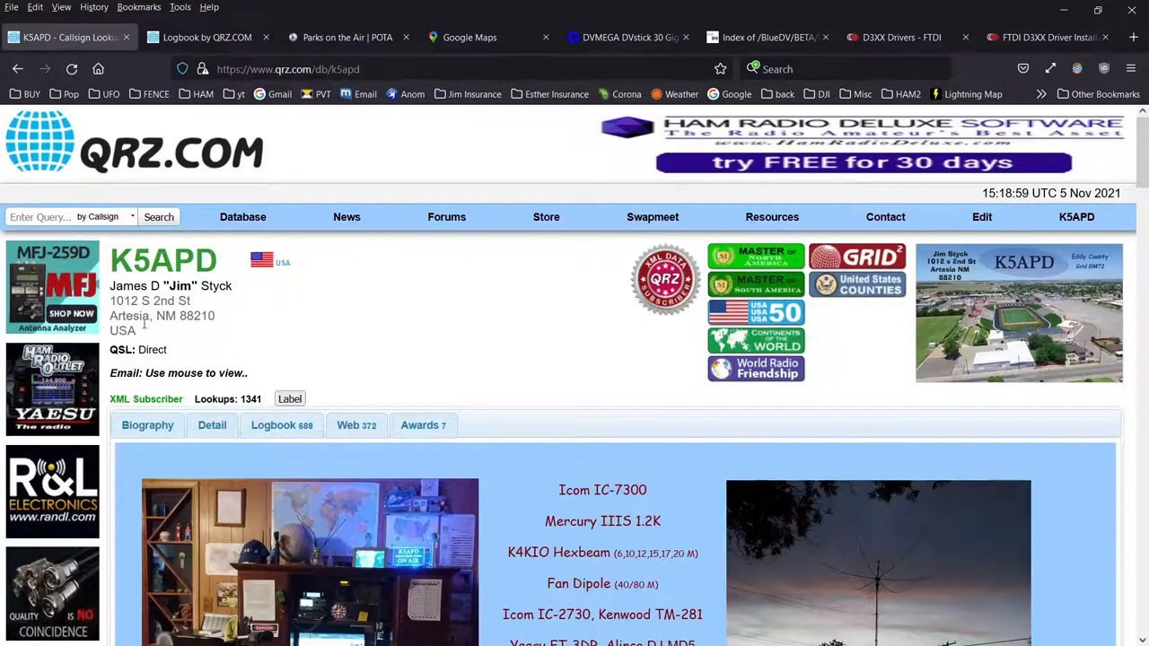
View the QRZ.com Detail record showing grid square DM72tt, then return to BlueDV setup.
left_click(212, 425)
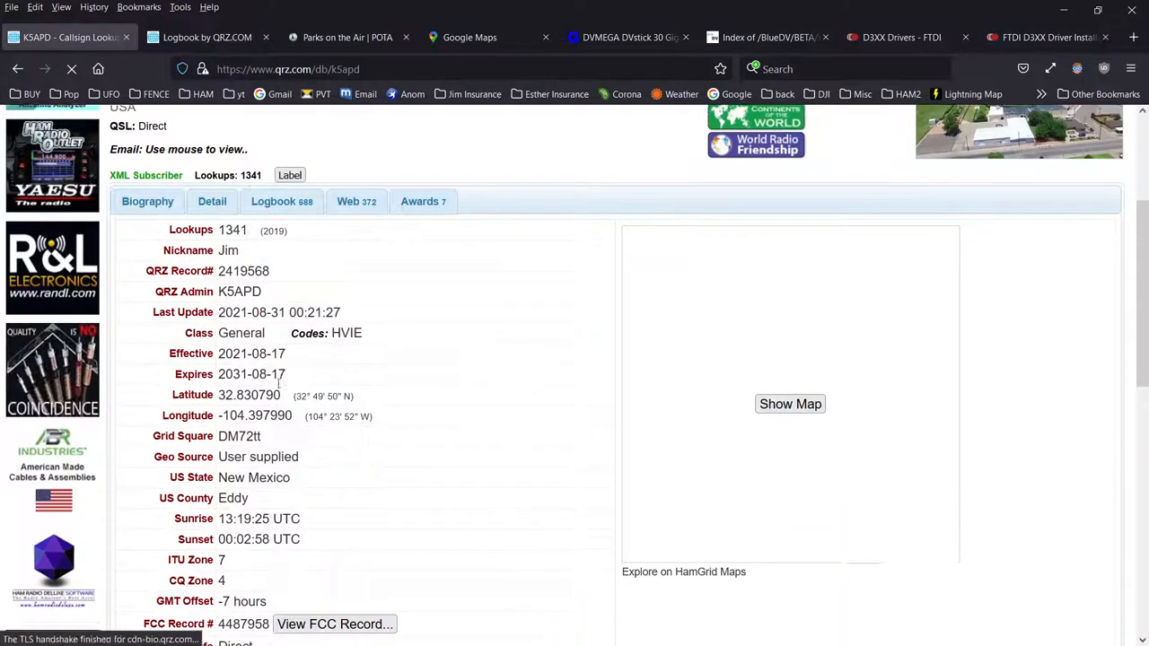
scroll("down", 3)
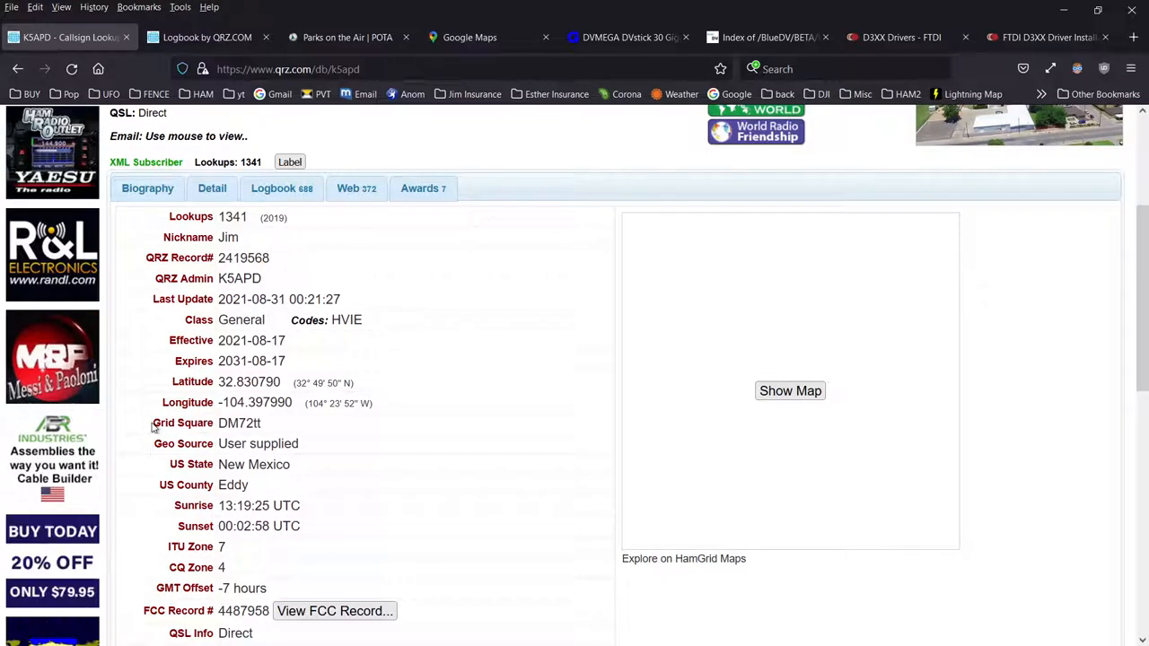
double_click(182, 424)
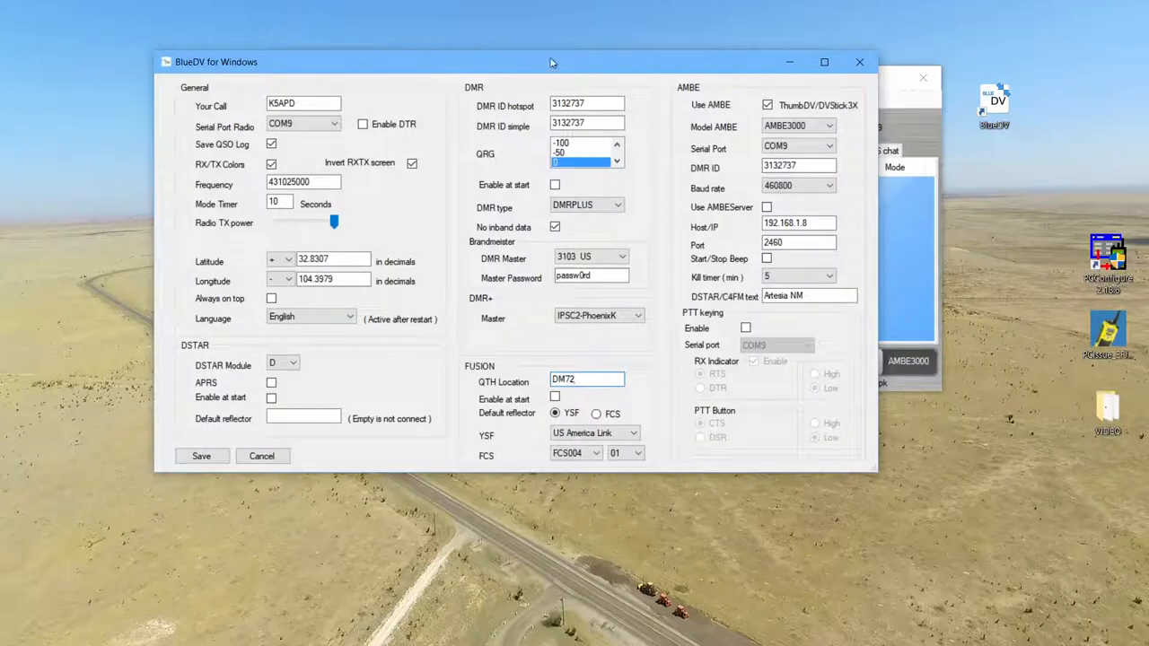
mouse_move(527, 411)
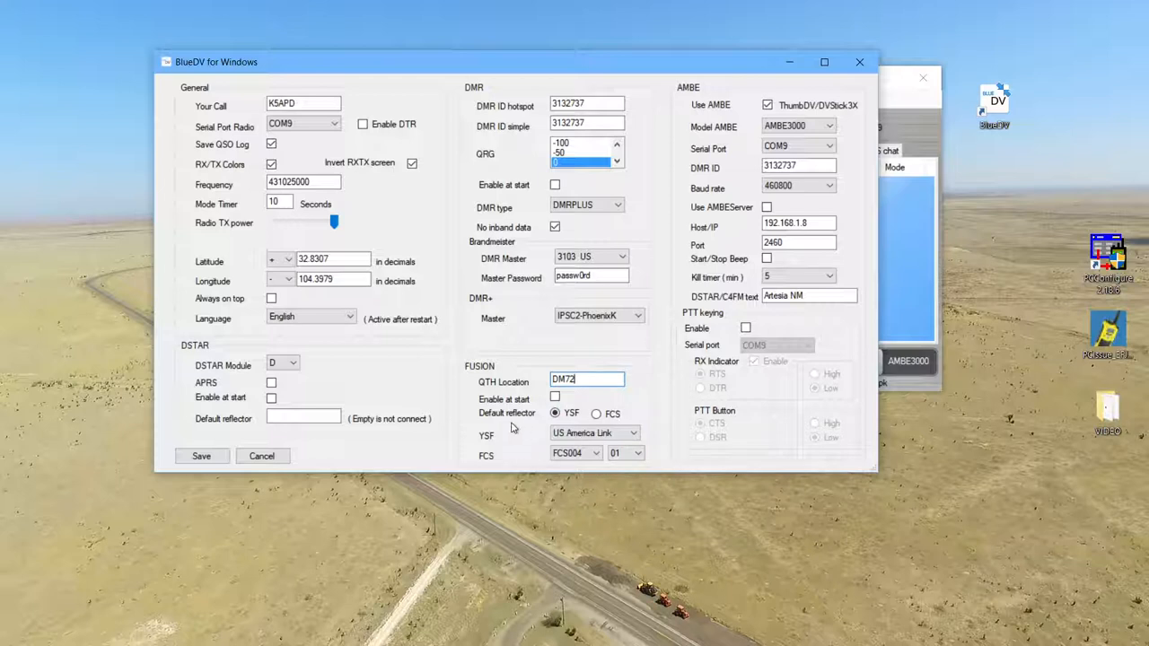
left_click(553, 414)
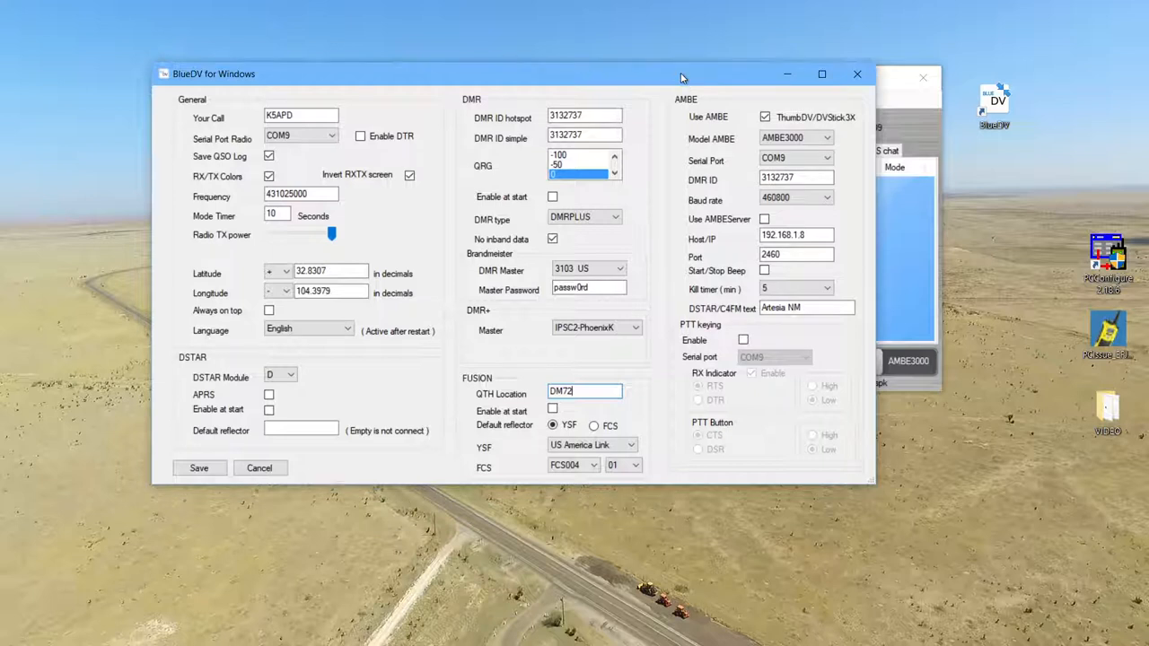
left_click_drag(681, 74, 678, 58)
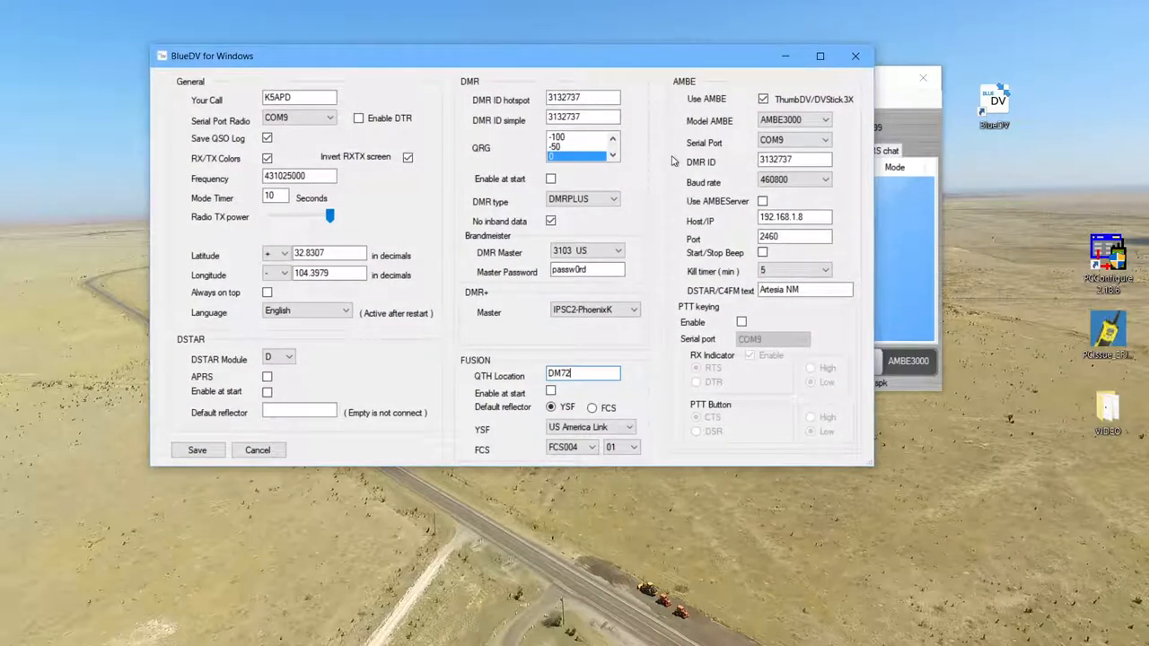
mouse_move(685, 141)
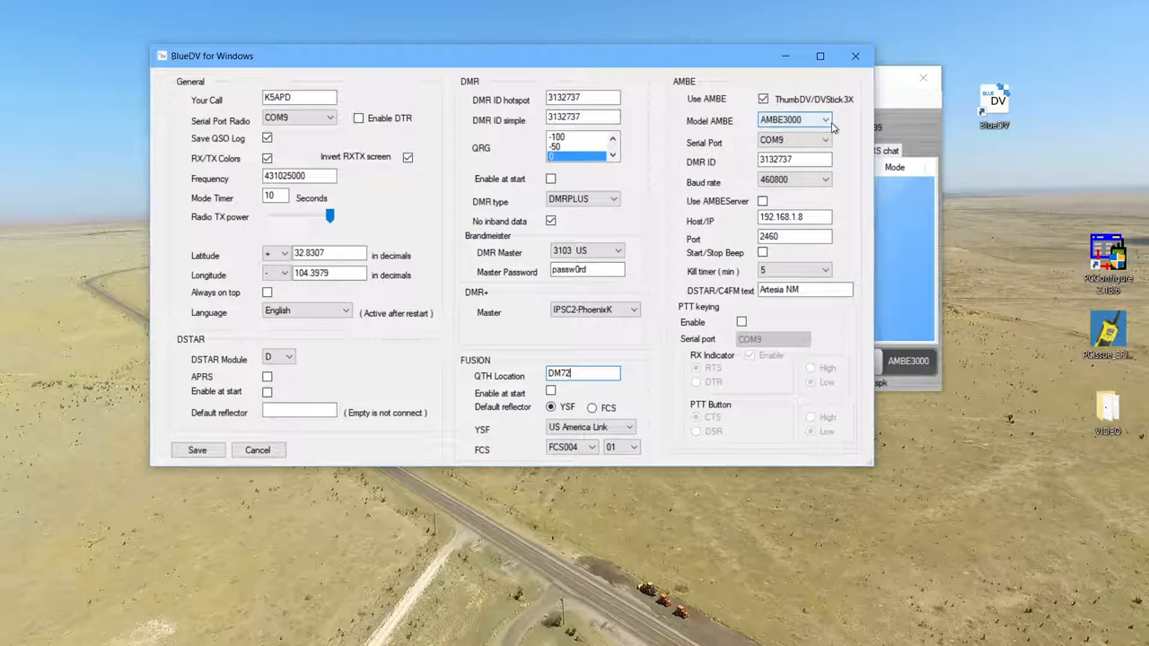
left_click(826, 121)
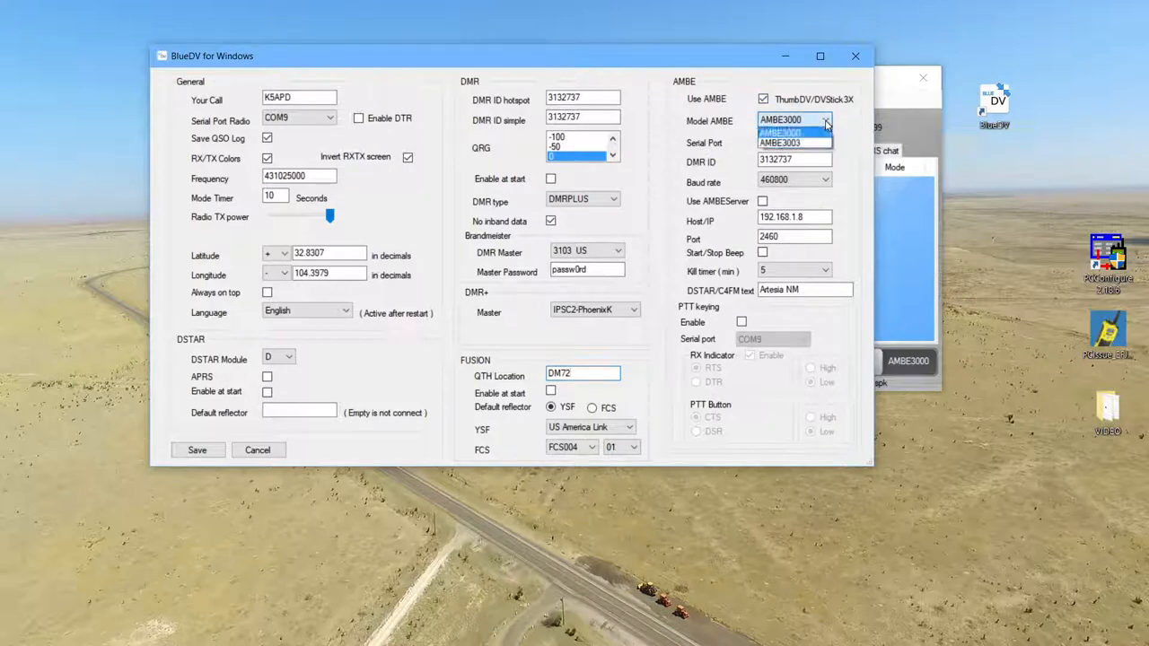
left_click(786, 132)
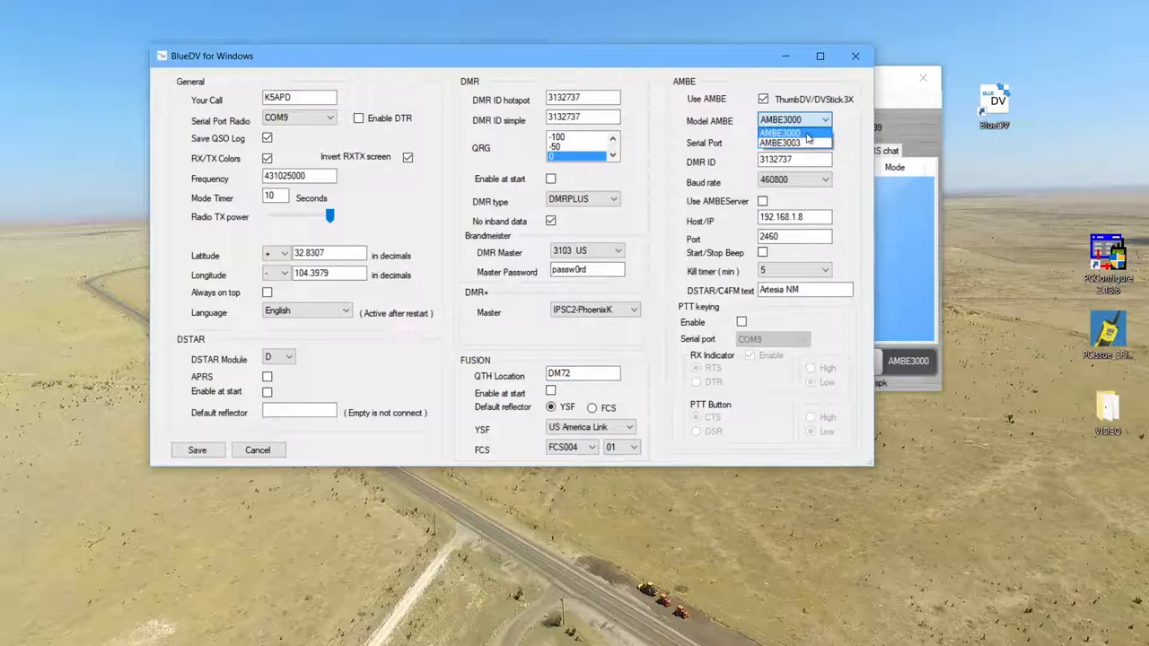
left_click(788, 131)
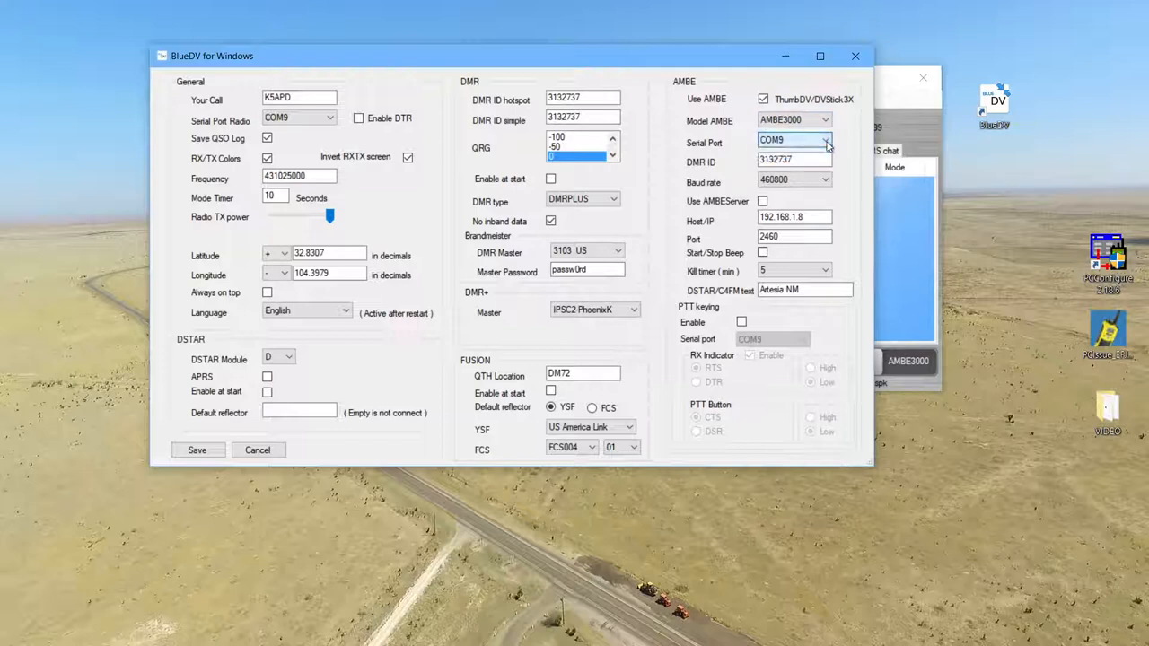
left_click(795, 160)
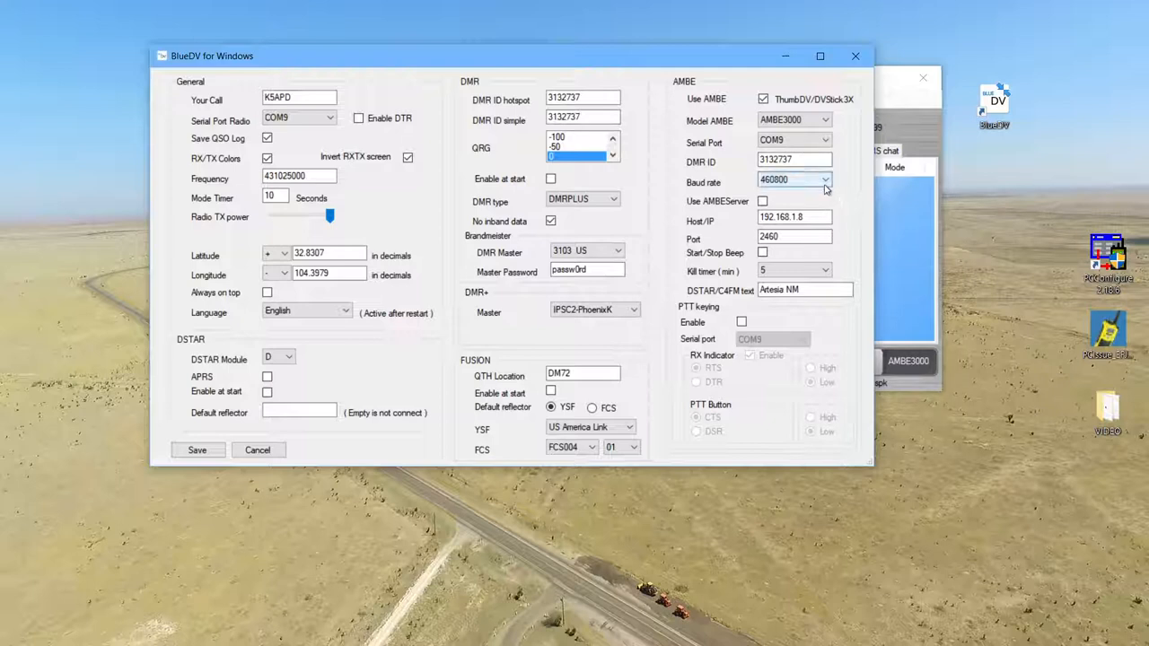
mouse_move(826, 184)
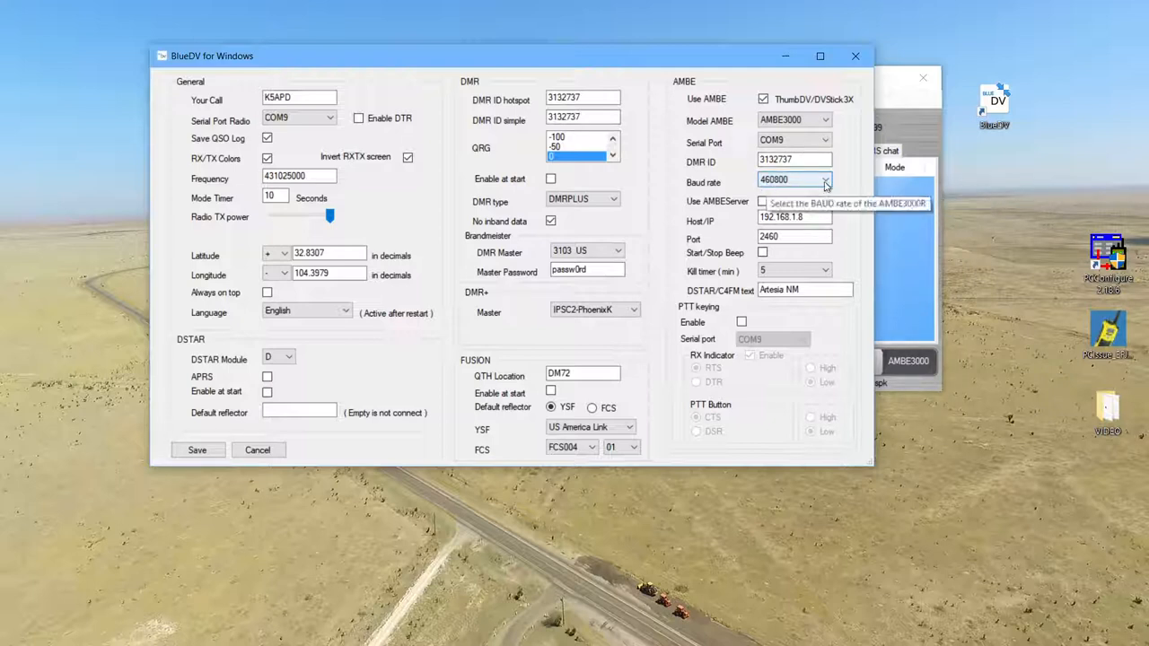
left_click(825, 183)
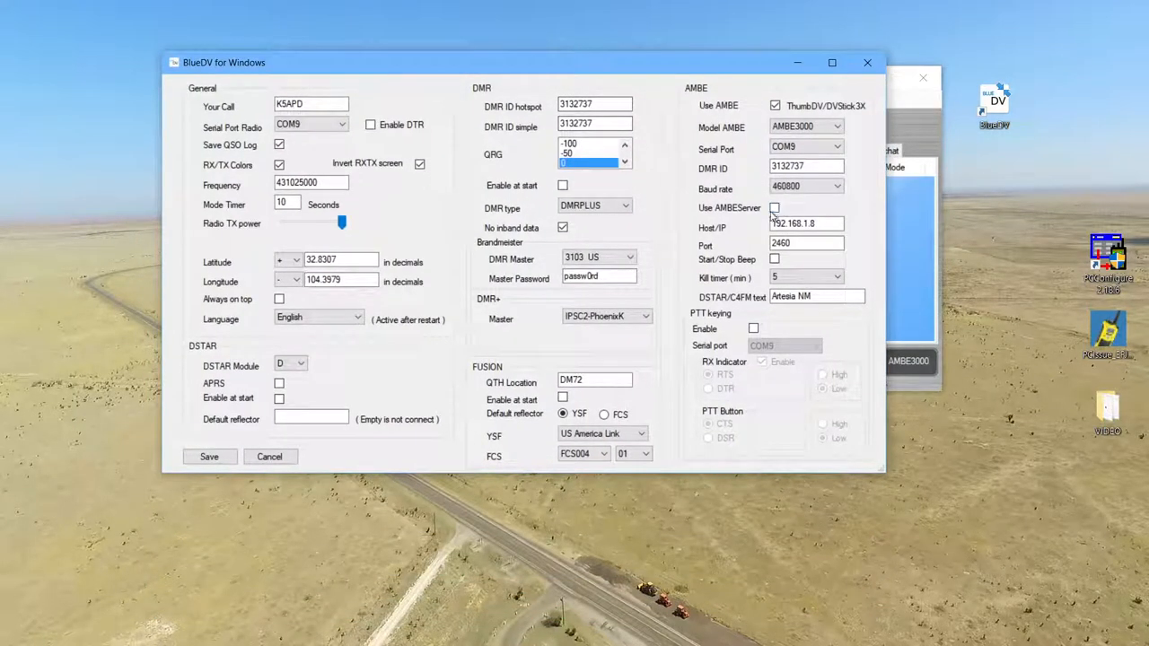
mouse_move(794, 256)
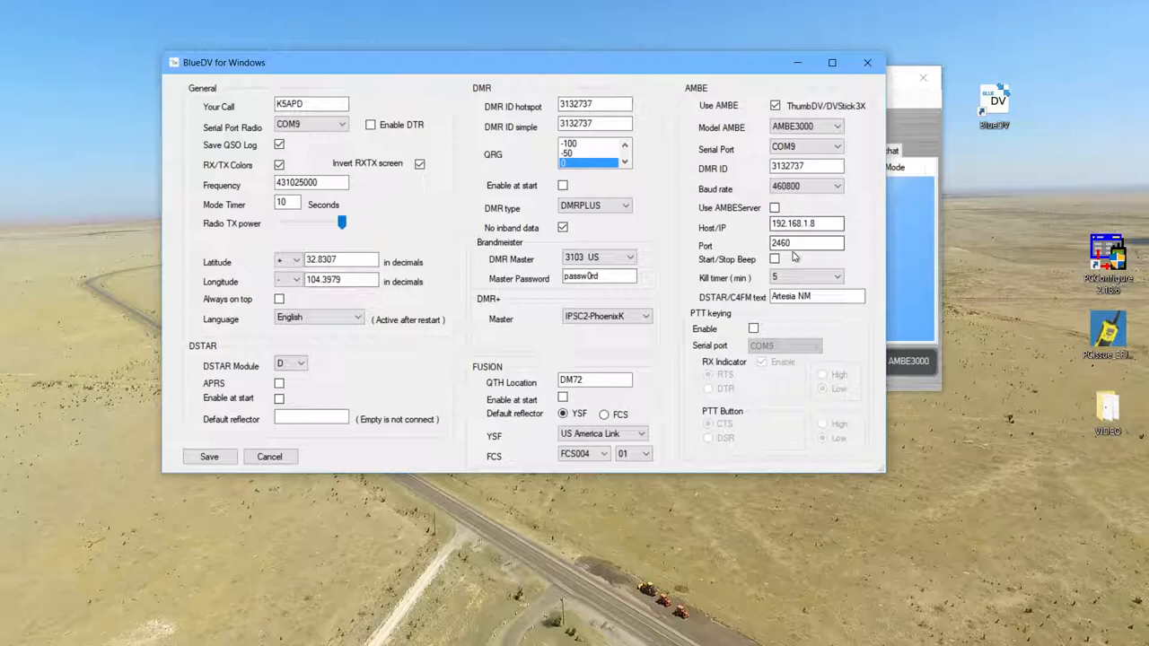
mouse_move(743, 270)
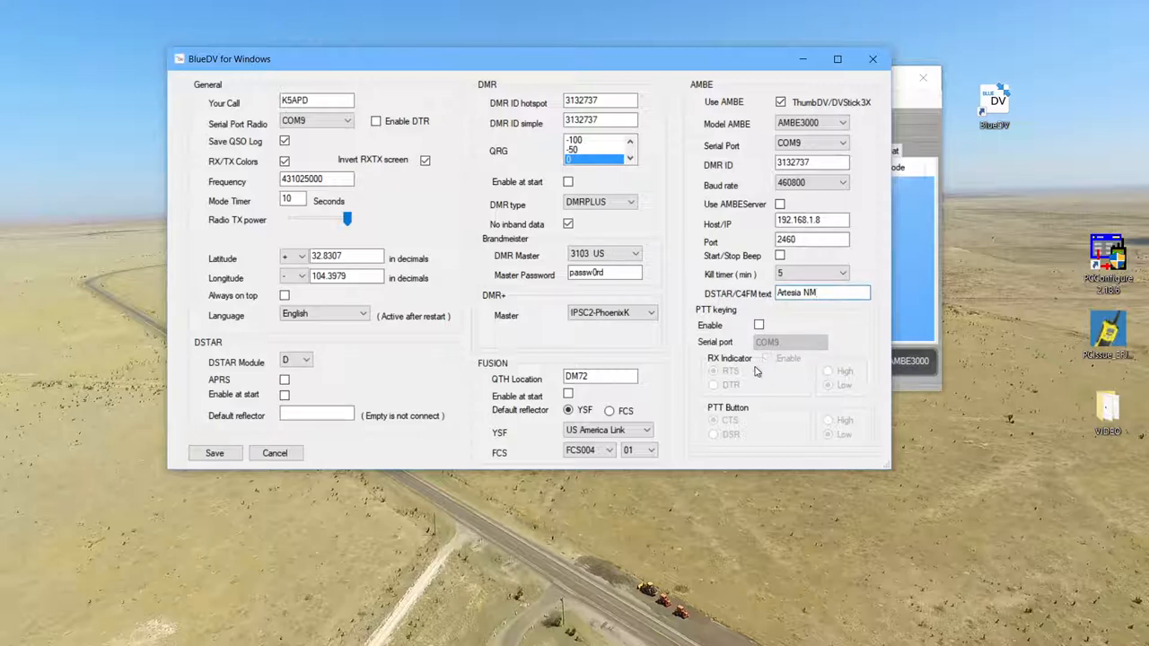
mouse_move(817, 466)
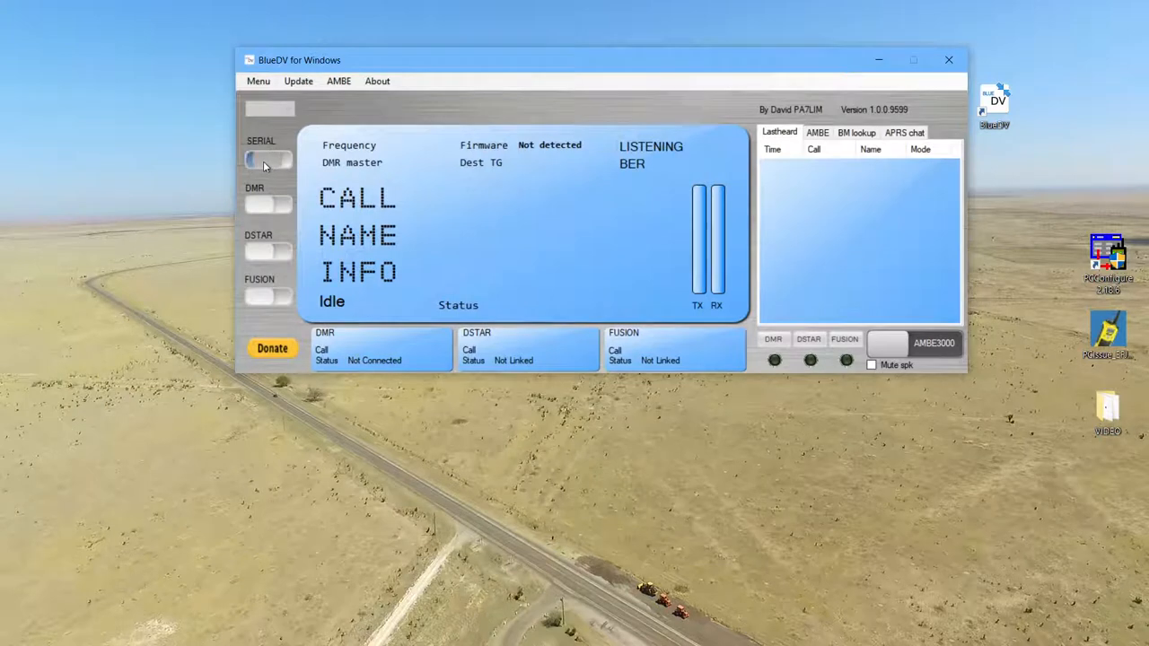
Enable D-STAR mode, bringing up the serial connection with AMBE3000R firmware.
left_click(269, 160)
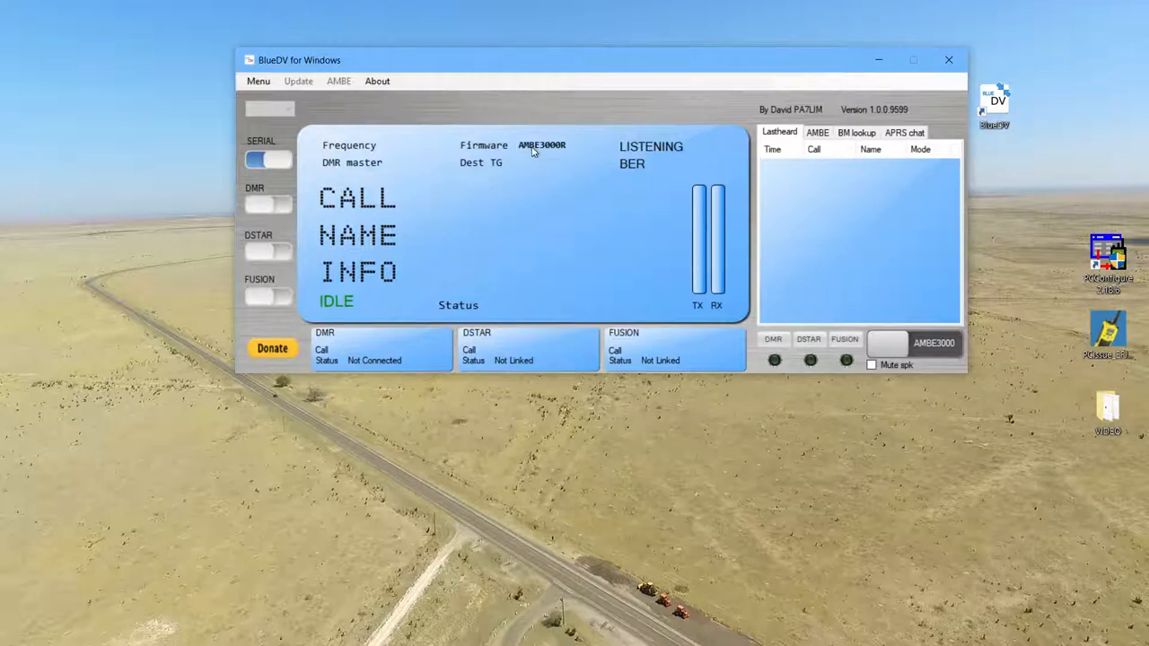
mouse_move(569, 155)
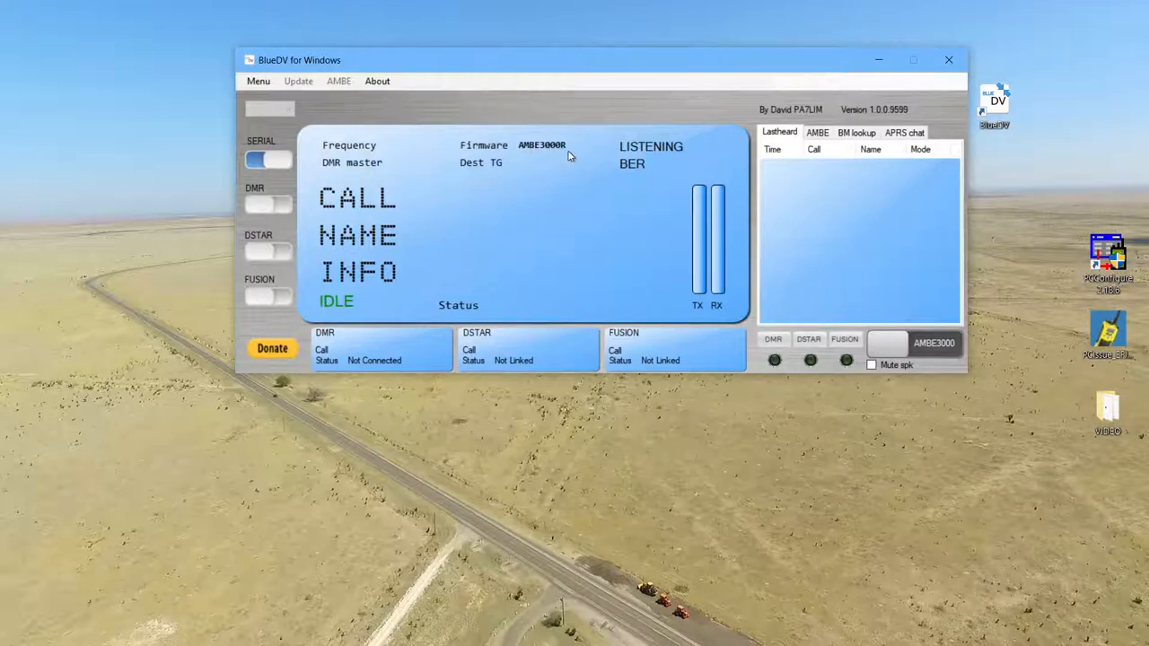
mouse_move(545, 148)
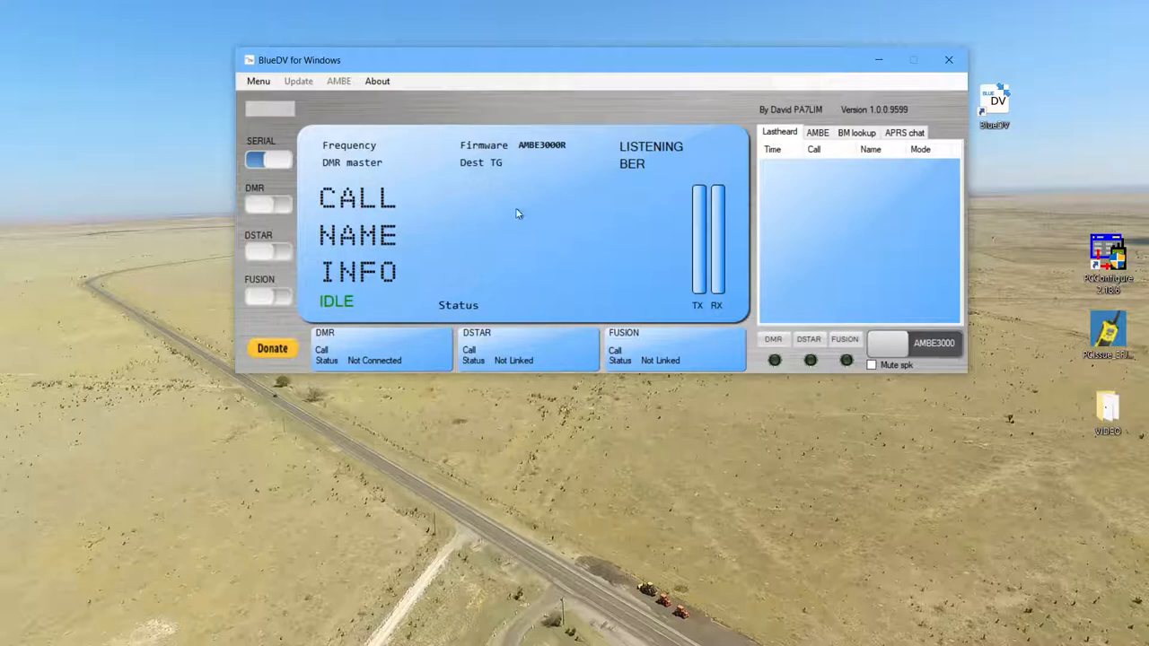
mouse_move(523, 151)
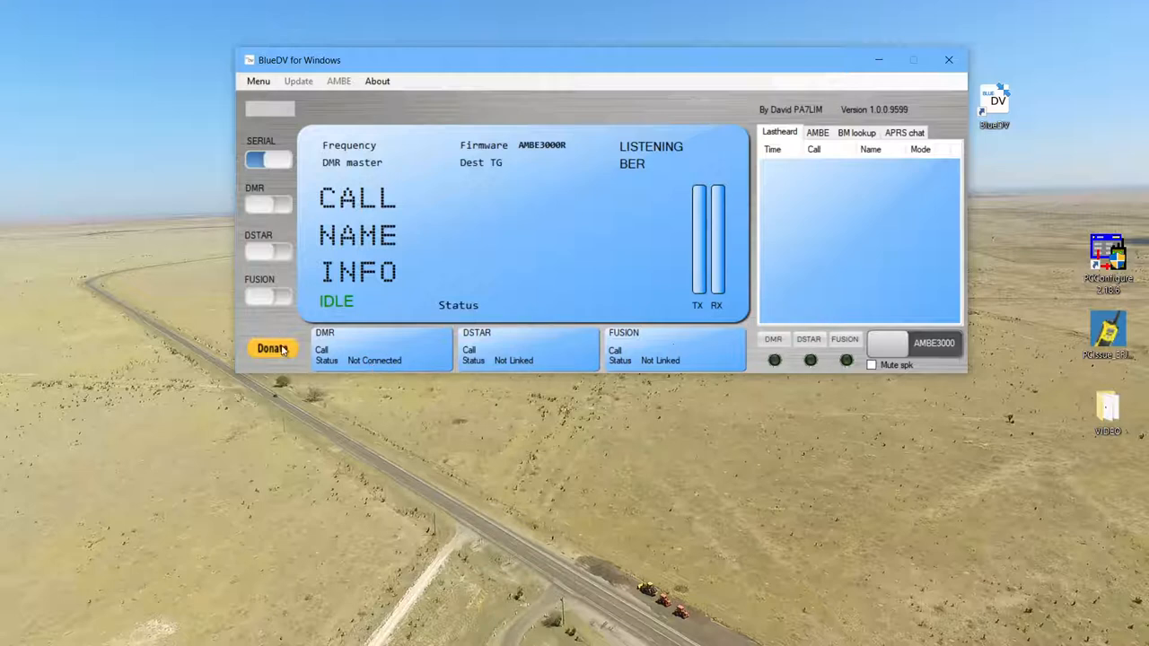
mouse_move(257, 262)
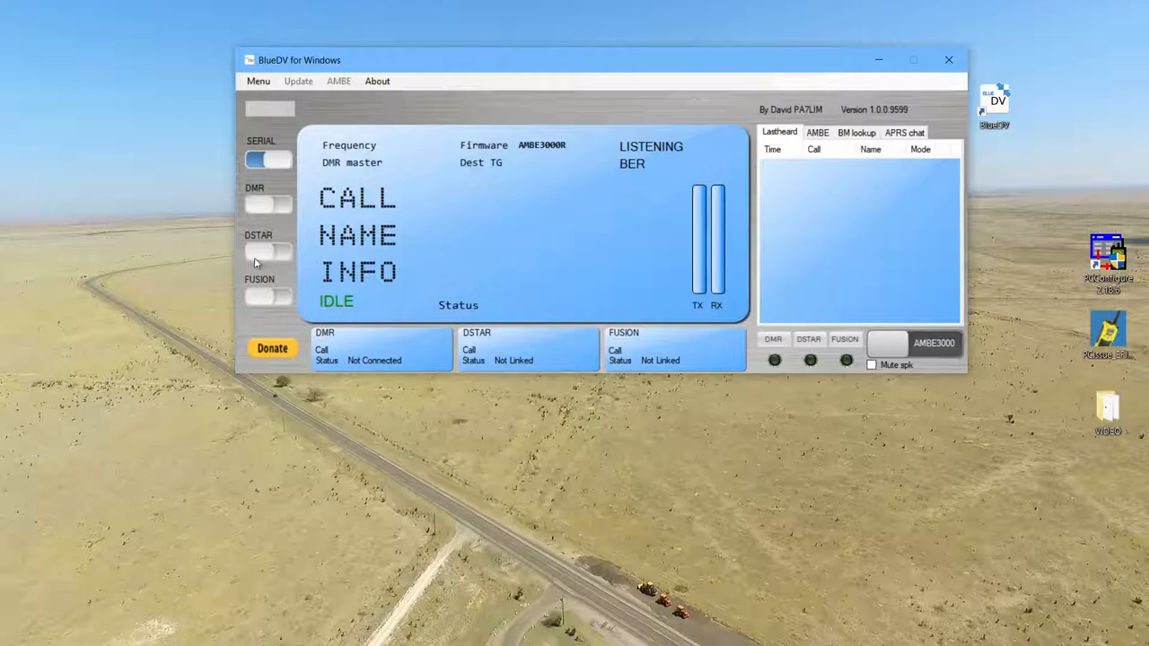
mouse_move(245, 271)
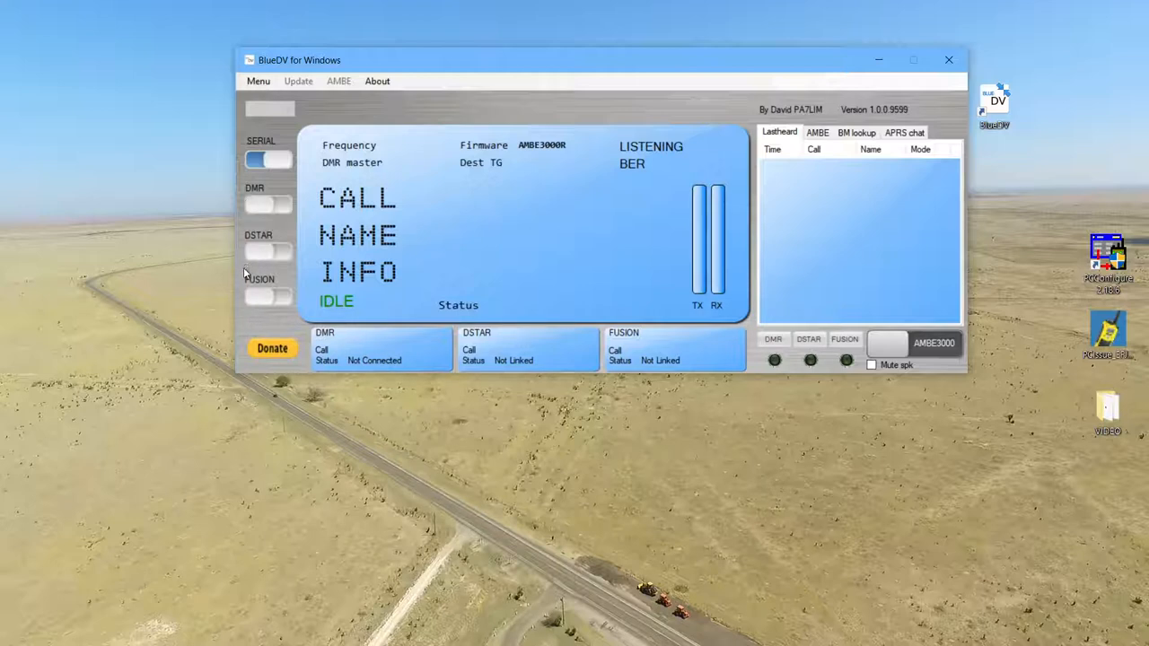
mouse_move(260, 262)
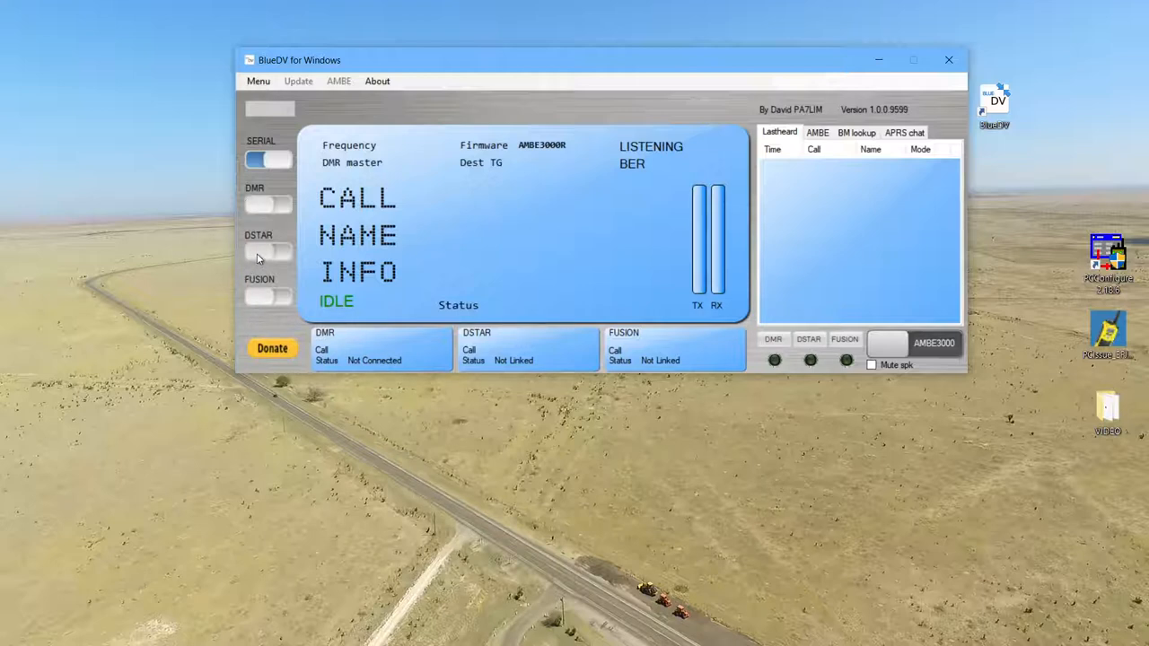
mouse_move(263, 253)
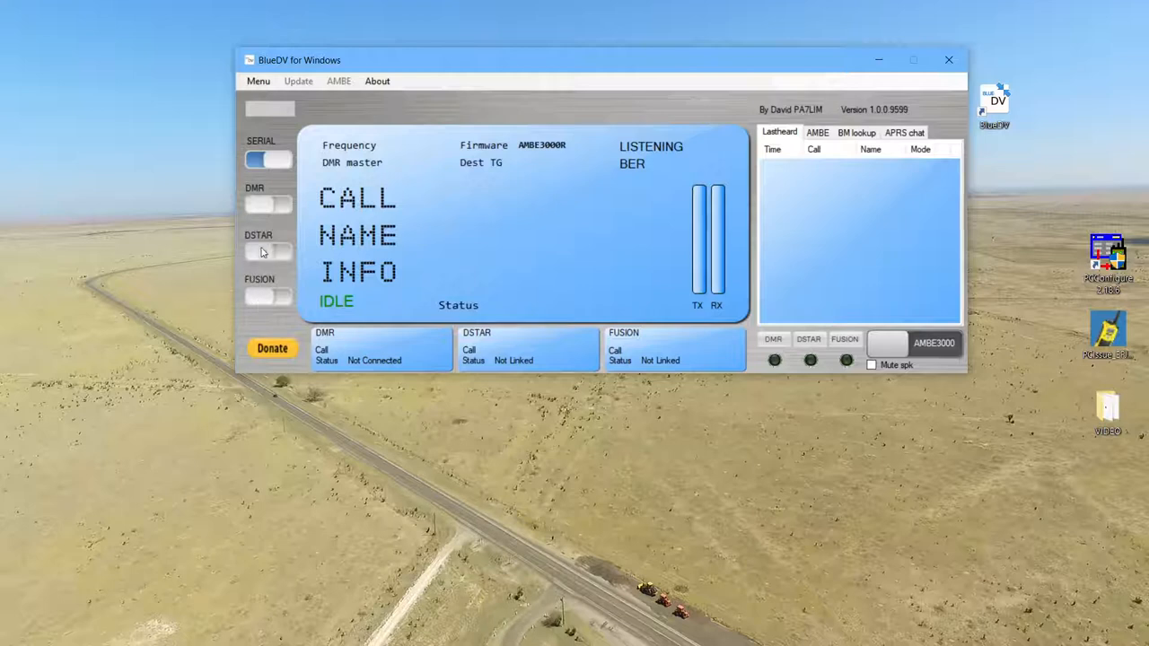
mouse_move(262, 269)
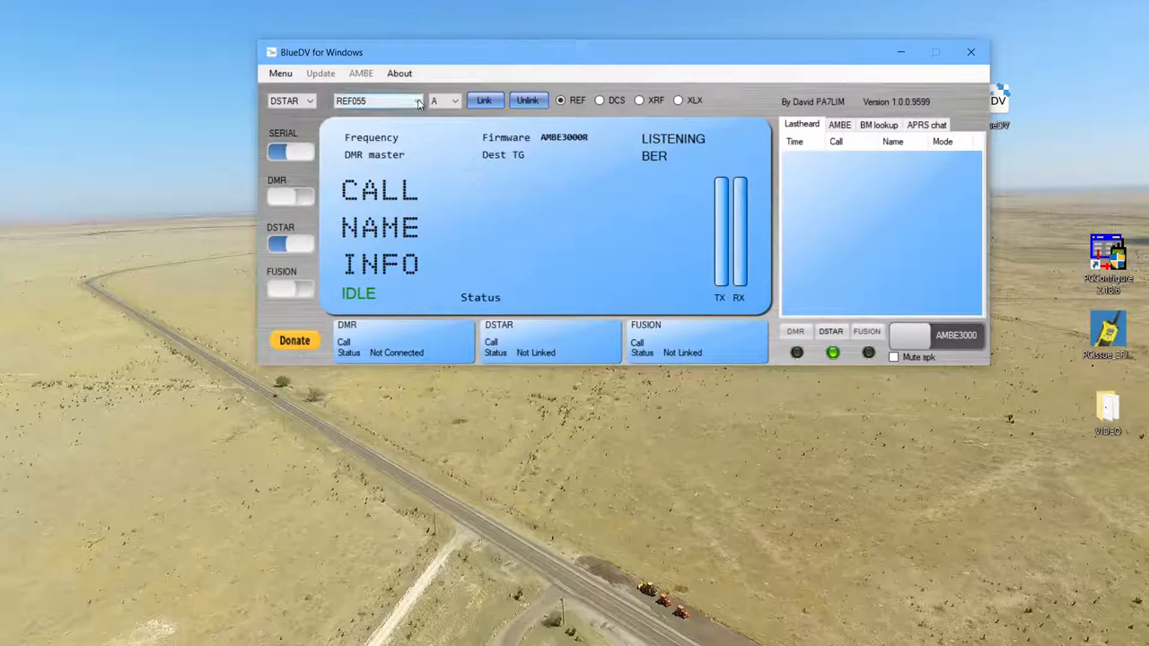
Select reflector REF030 with module E and link to it.
left_click(409, 101)
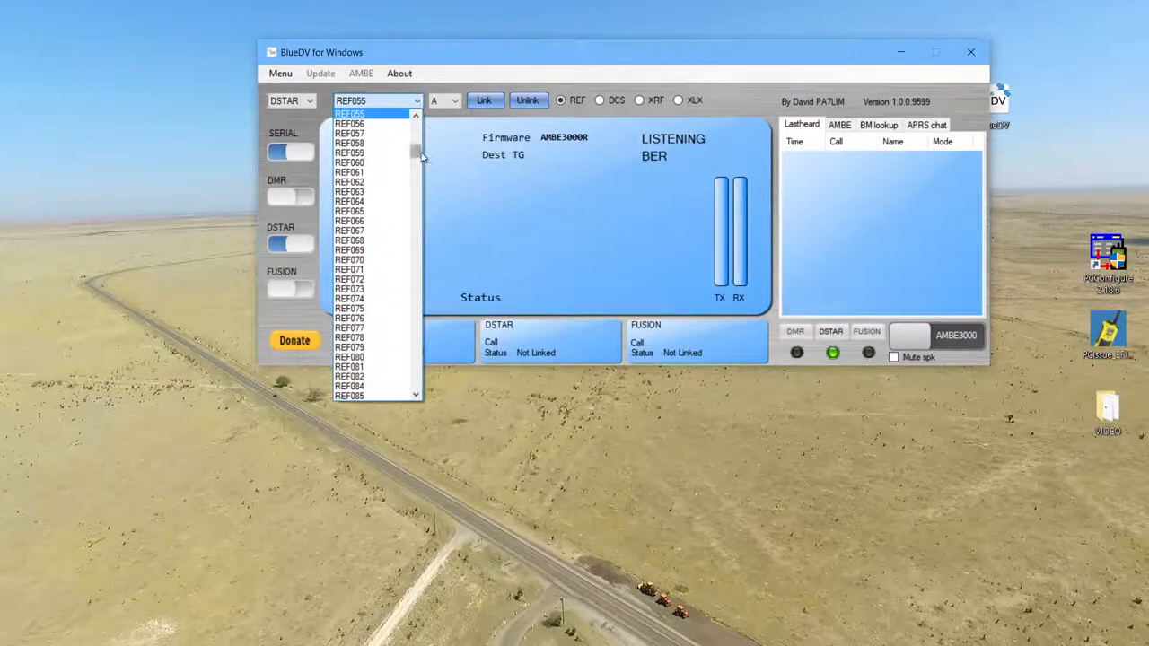
scroll("down", 3)
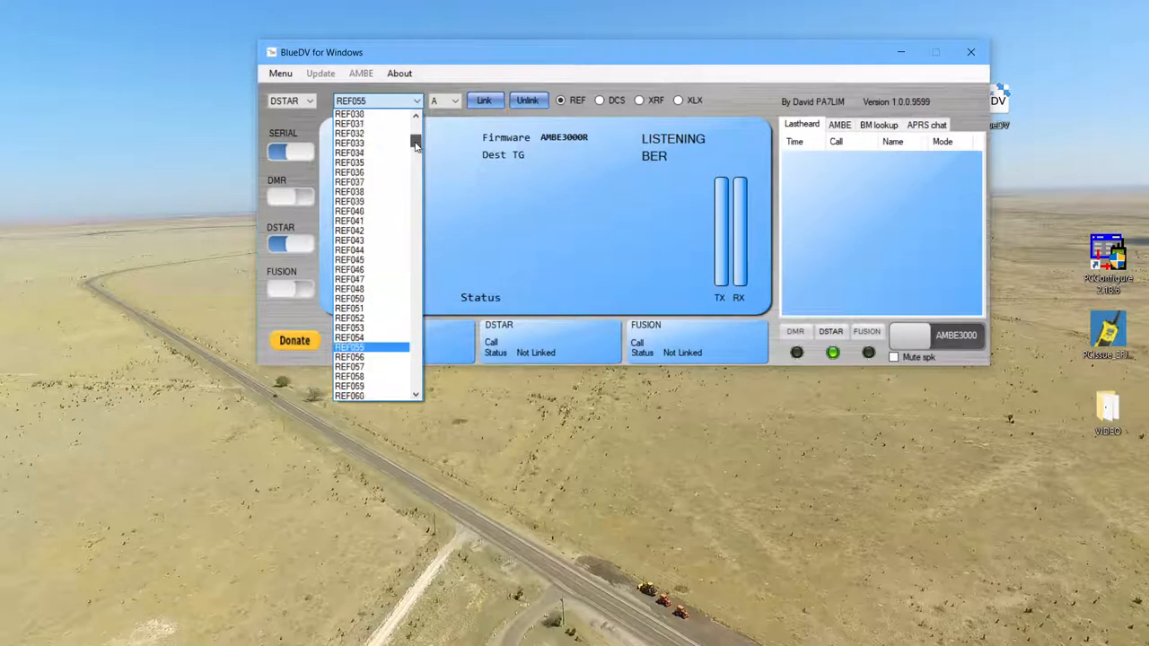
left_click(350, 112)
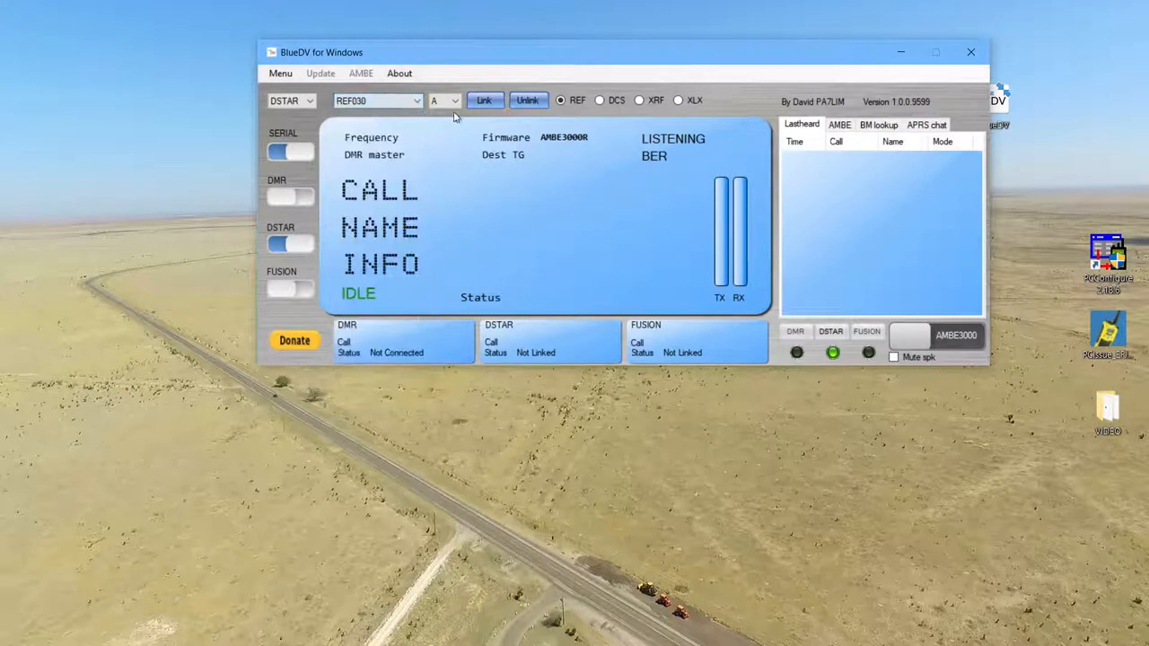
left_click(456, 101)
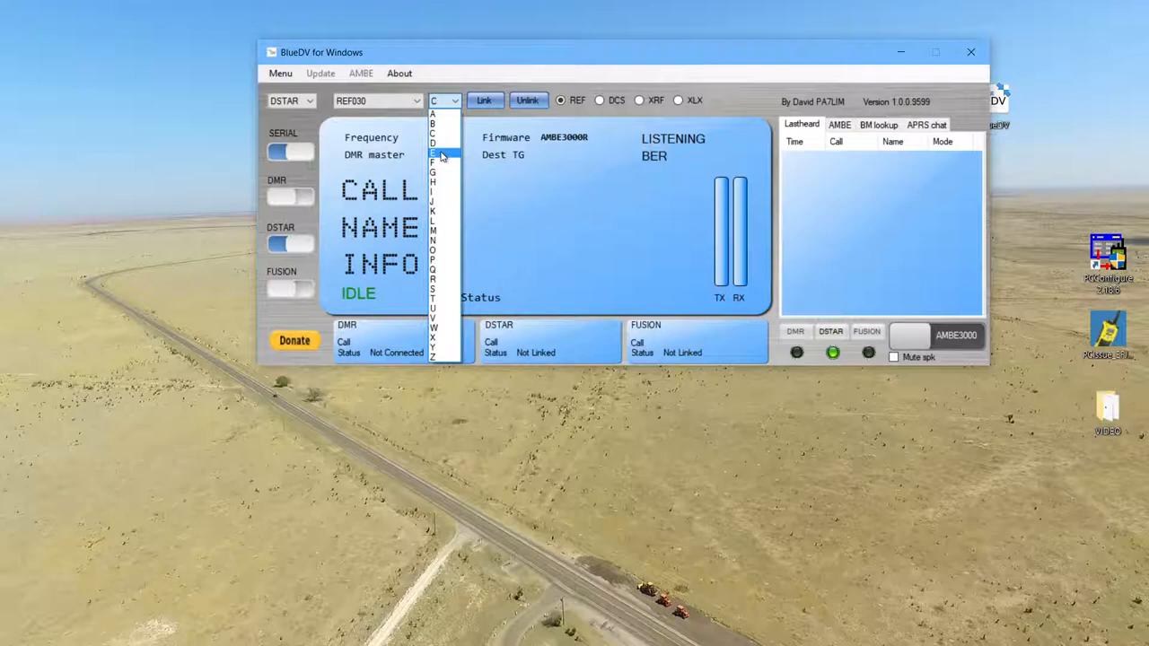
left_click(433, 154)
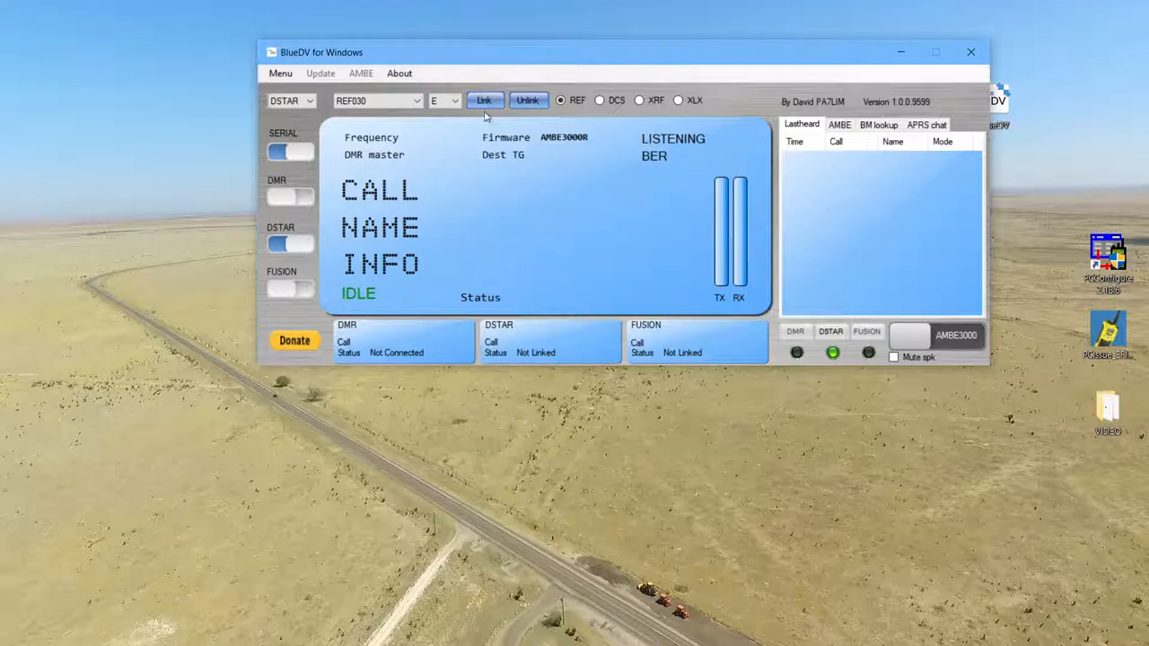
left_click(486, 100)
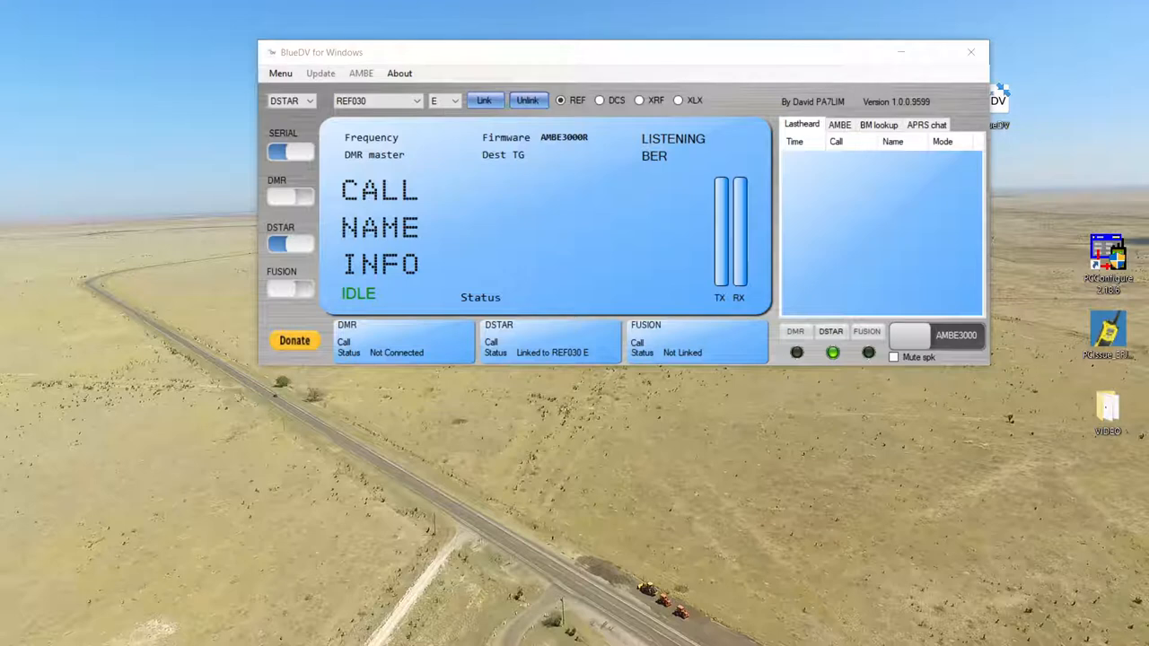
mouse_move(531, 374)
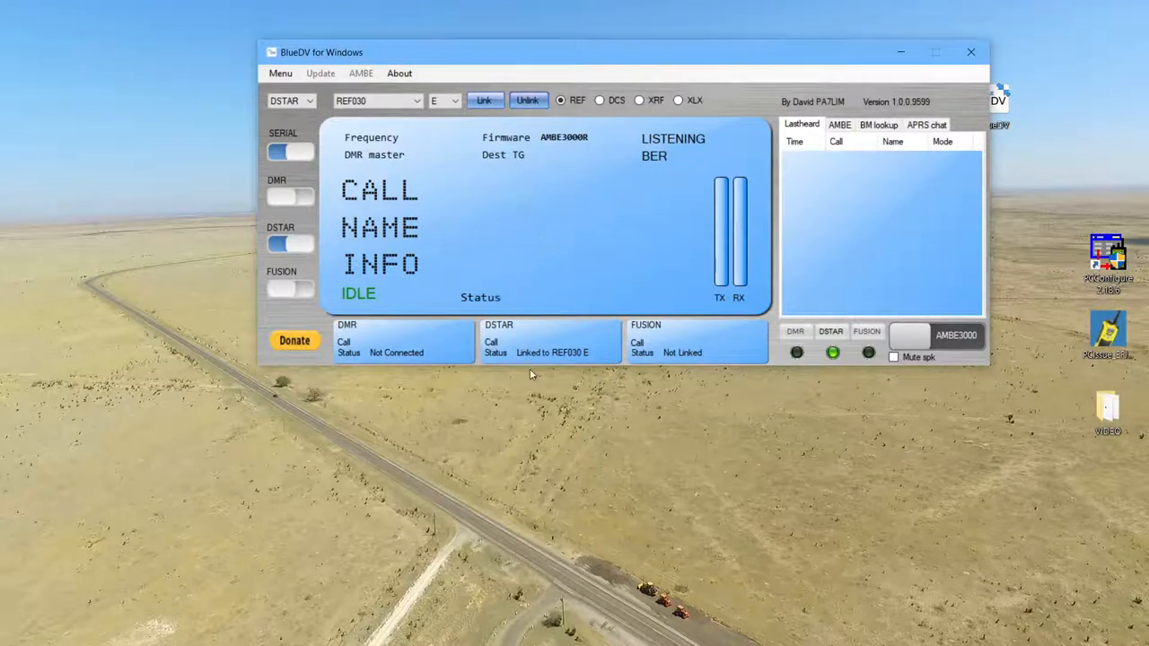
mouse_move(438, 335)
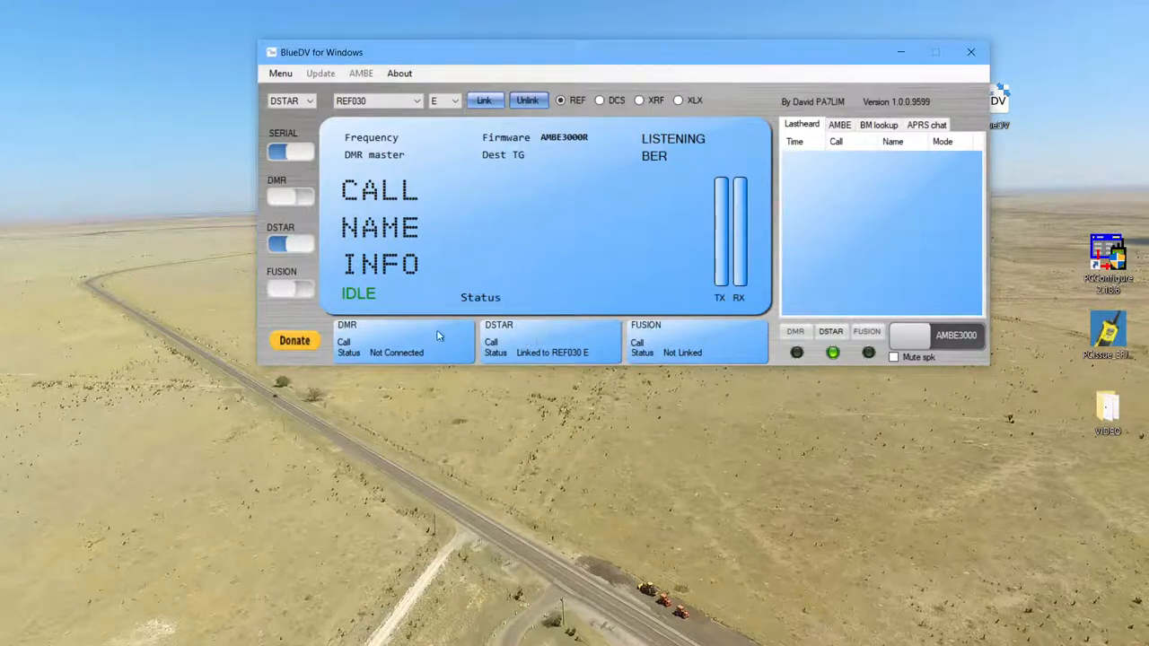
mouse_move(929, 372)
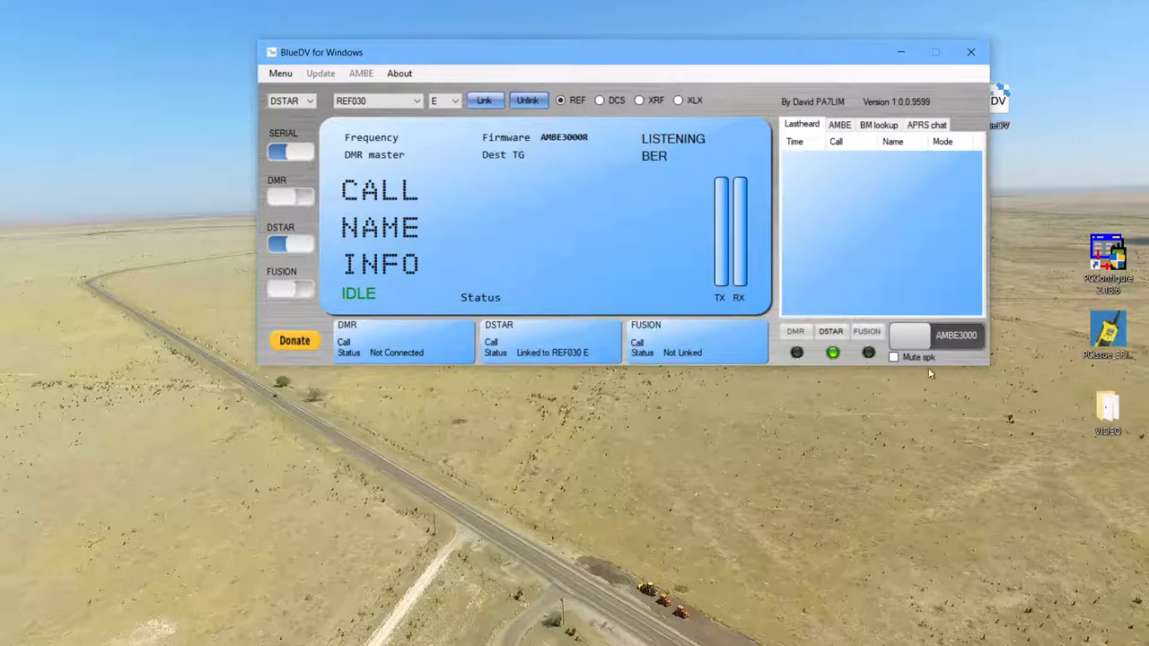
mouse_move(920, 338)
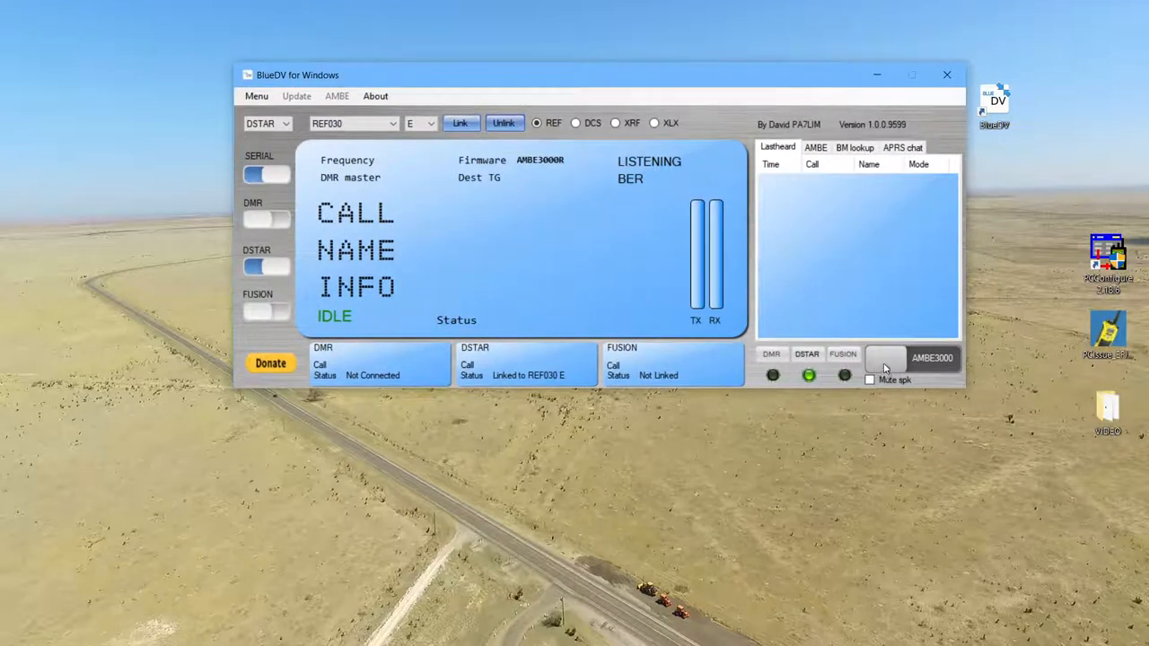
mouse_move(892, 369)
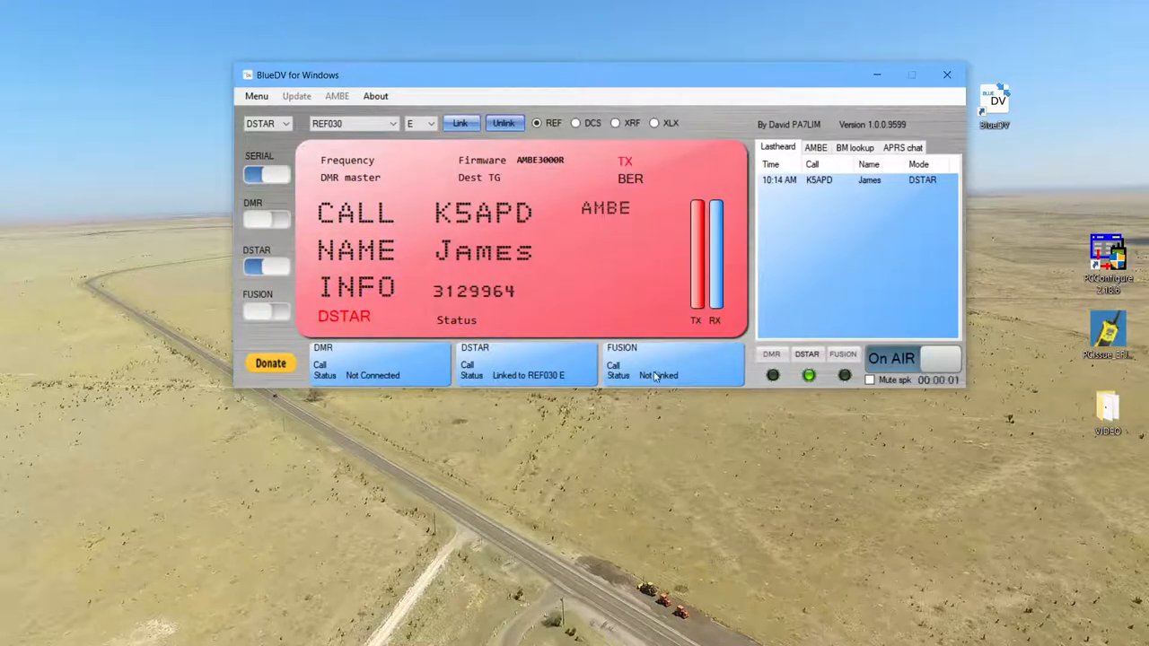
mouse_move(674, 372)
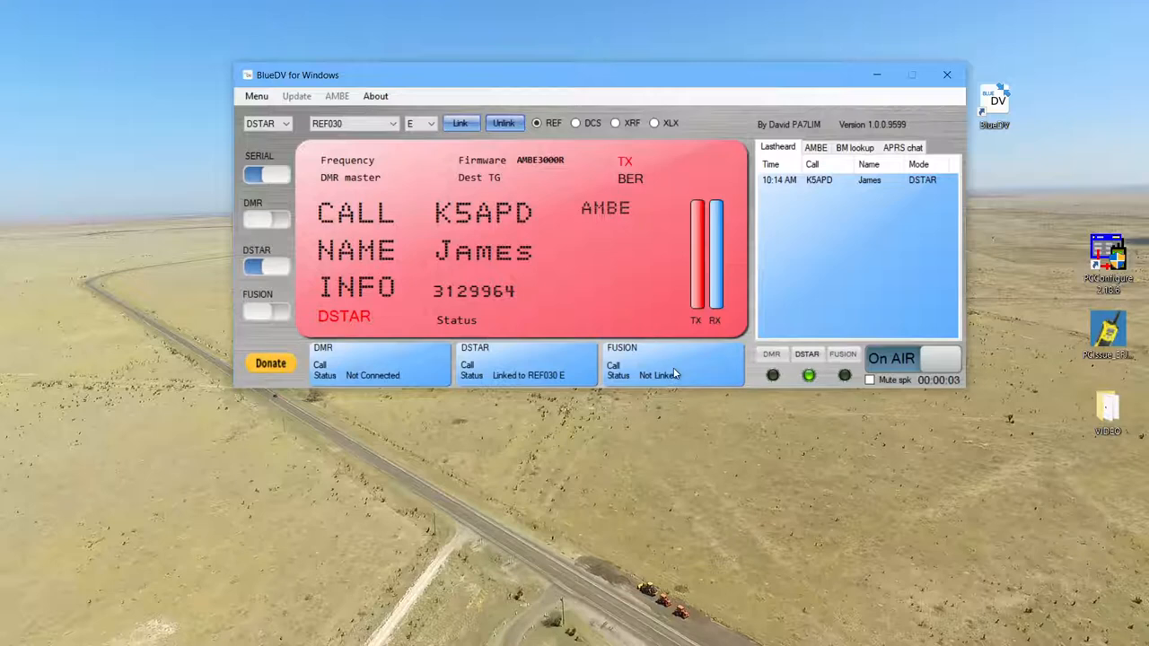
mouse_move(689, 377)
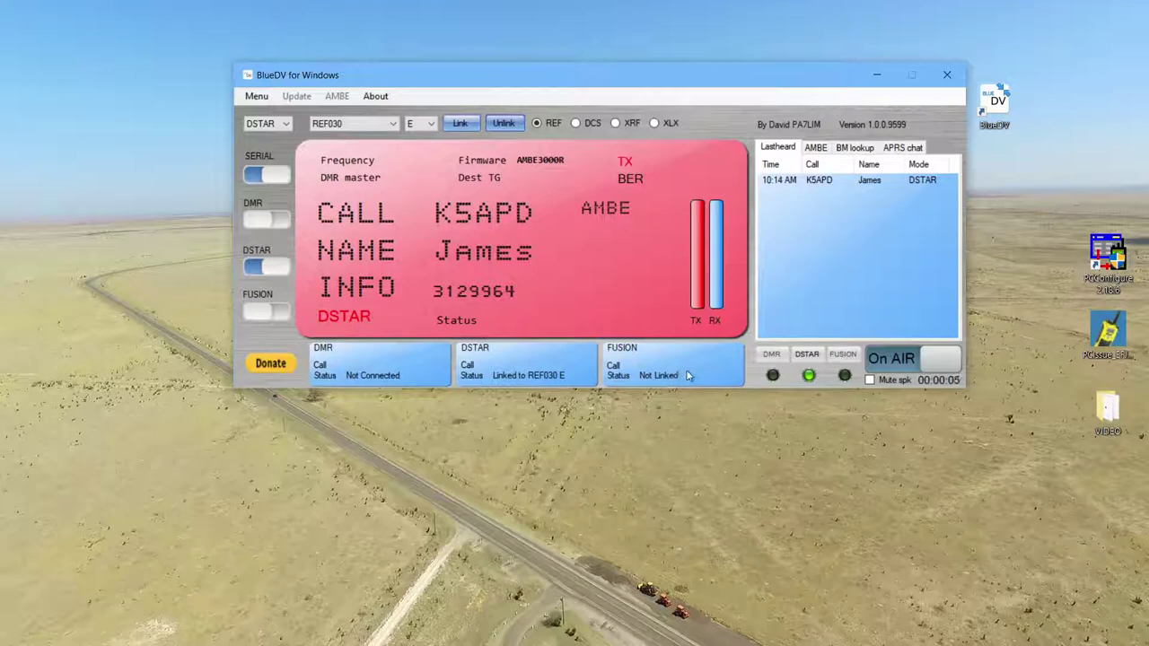
mouse_move(709, 367)
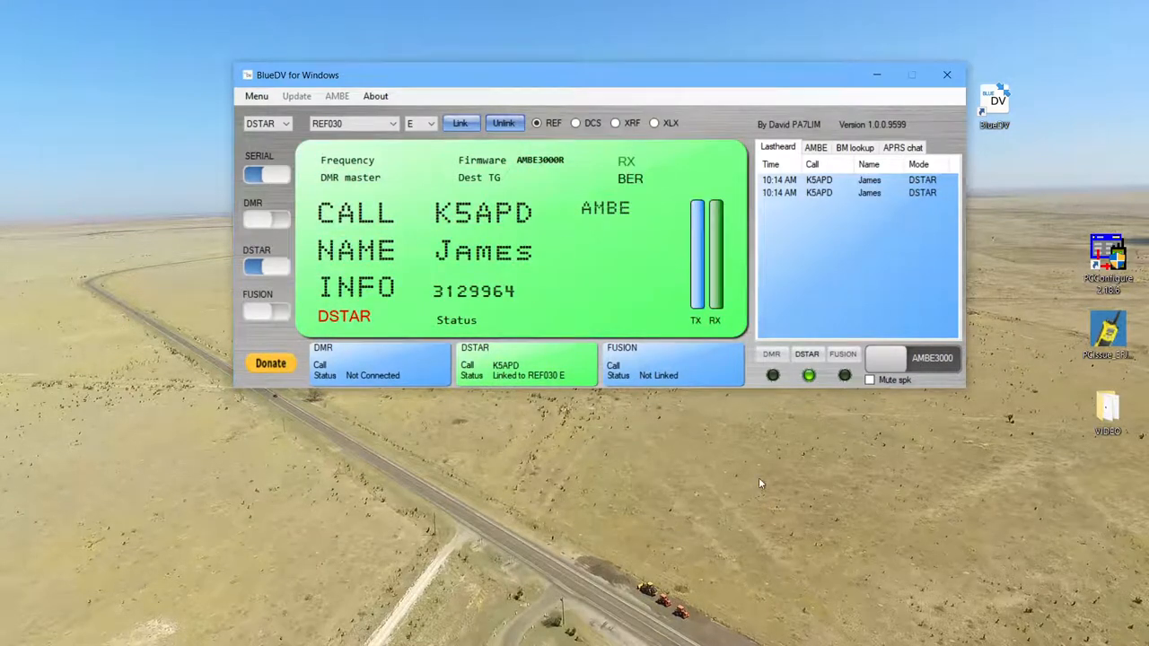
mouse_move(778, 489)
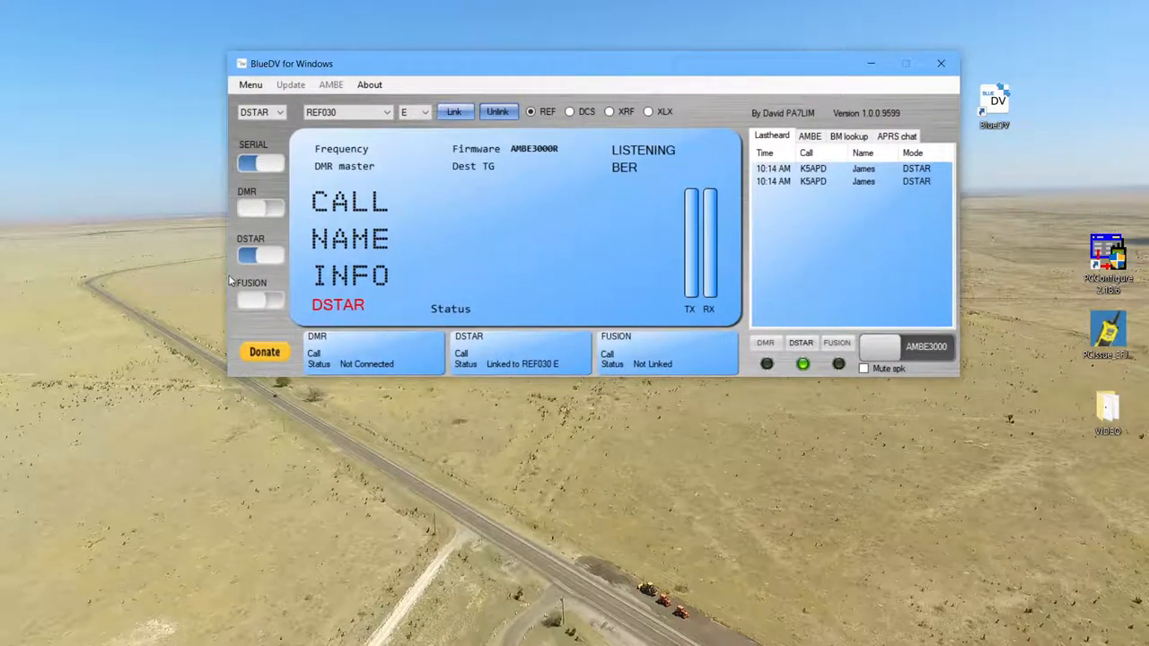
Switch to module C, unlink REF030 E, and link to REF030 C.
left_click(425, 112)
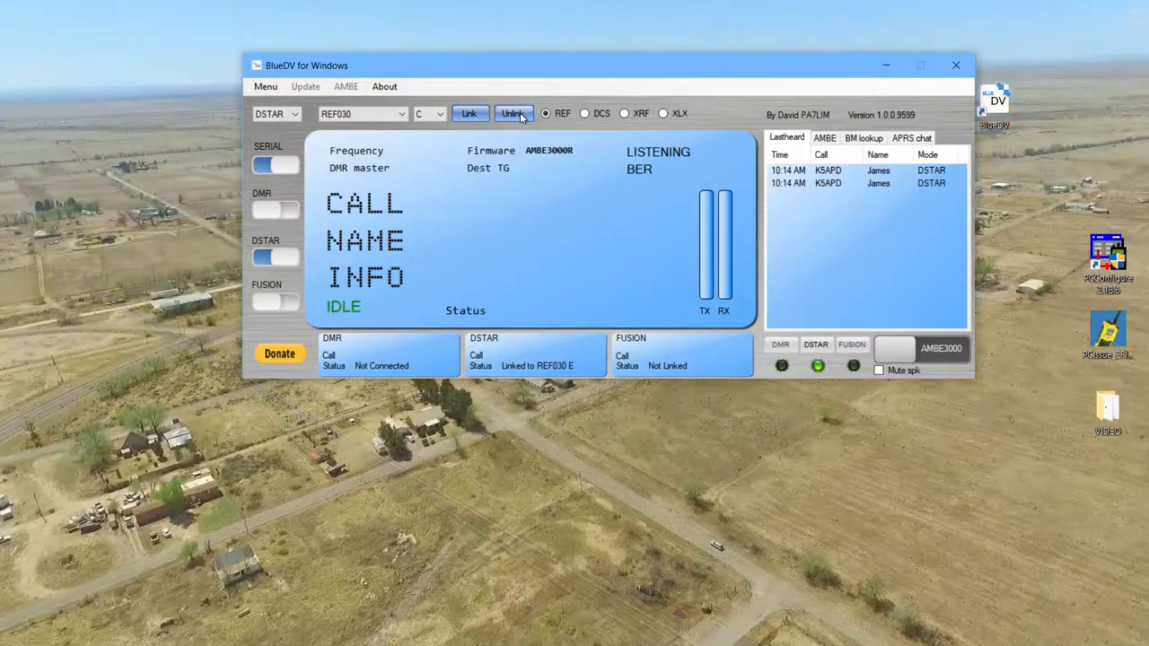
left_click(515, 113)
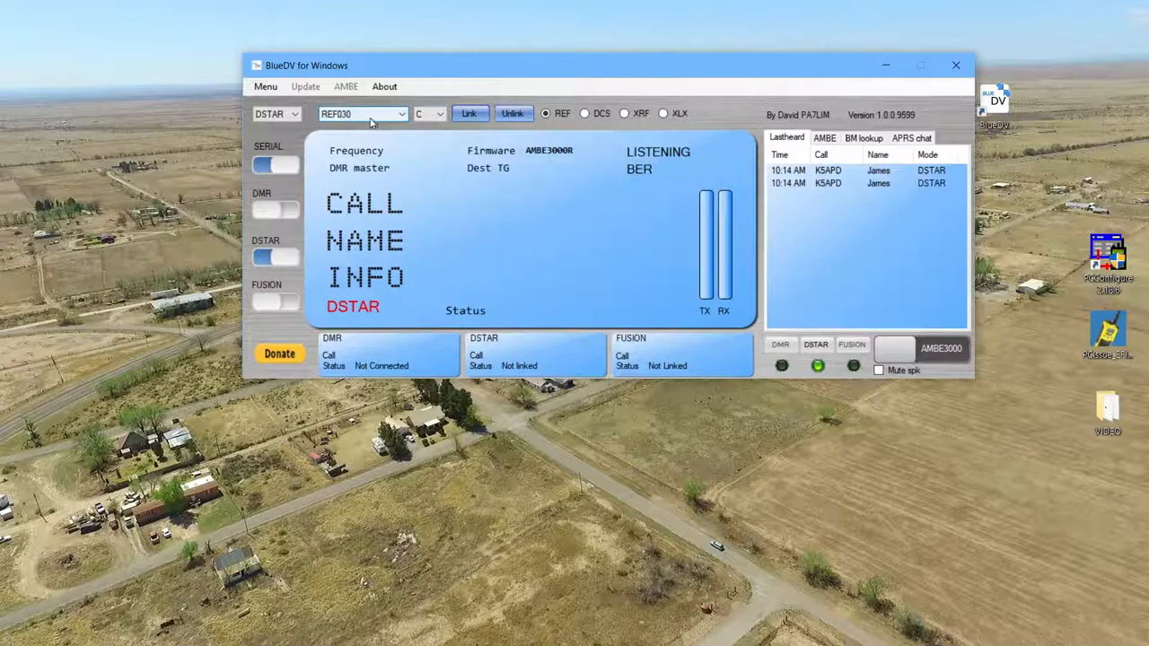
left_click(469, 113)
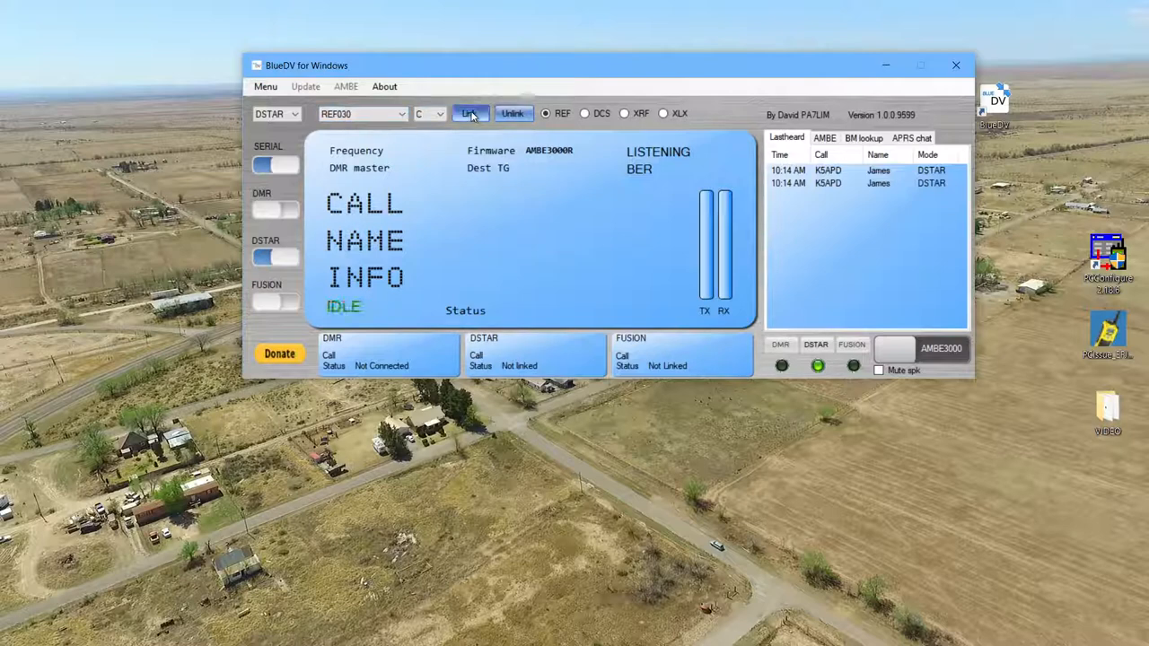
left_click(470, 113)
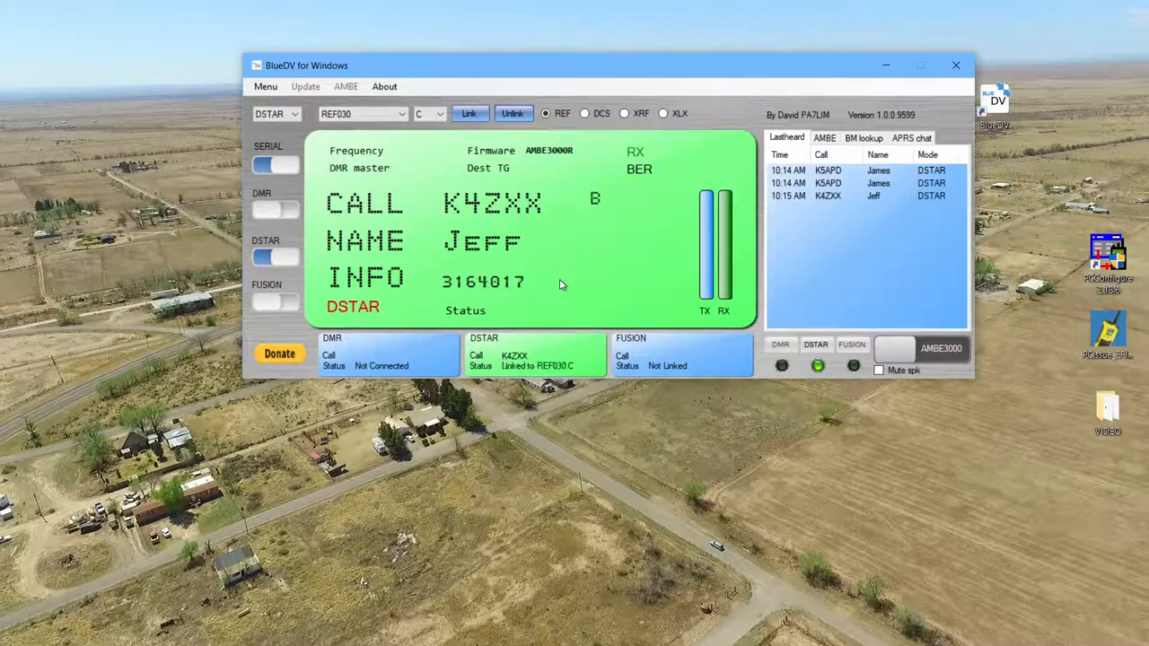
mouse_move(563, 299)
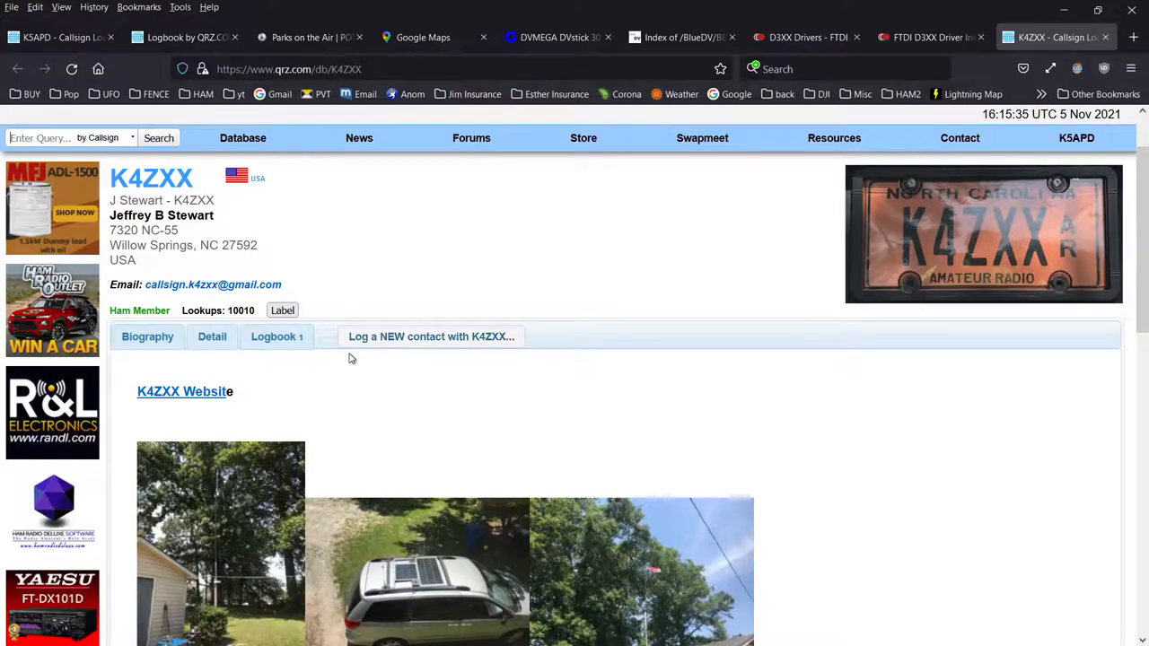
scroll("down", 3)
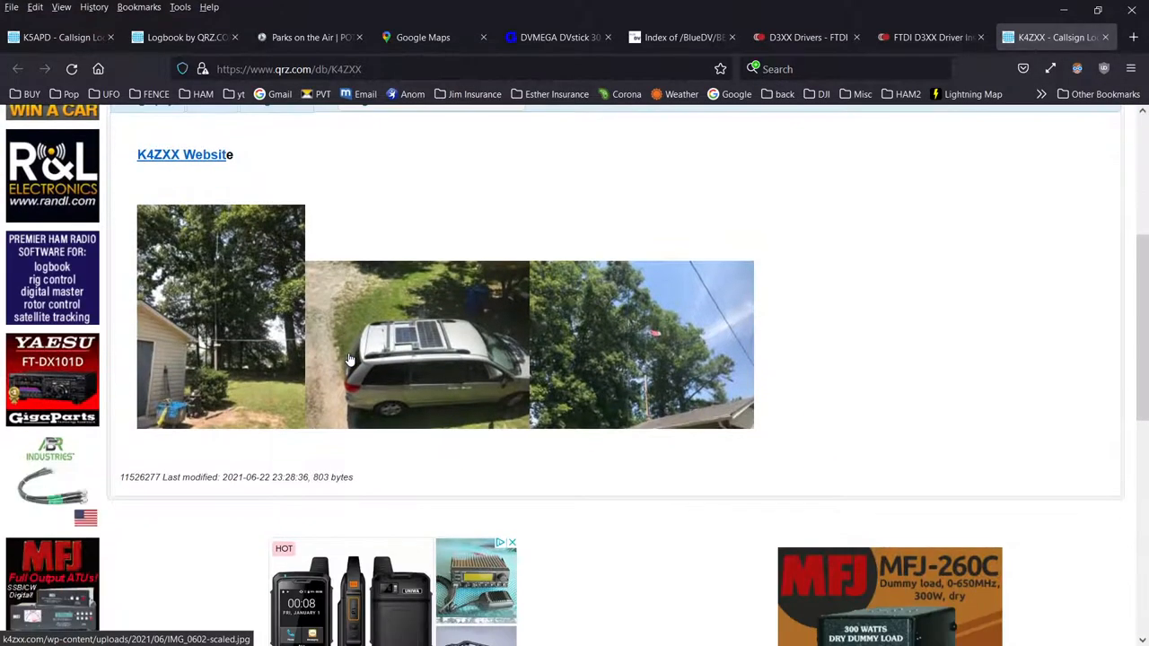
scroll("up", 3)
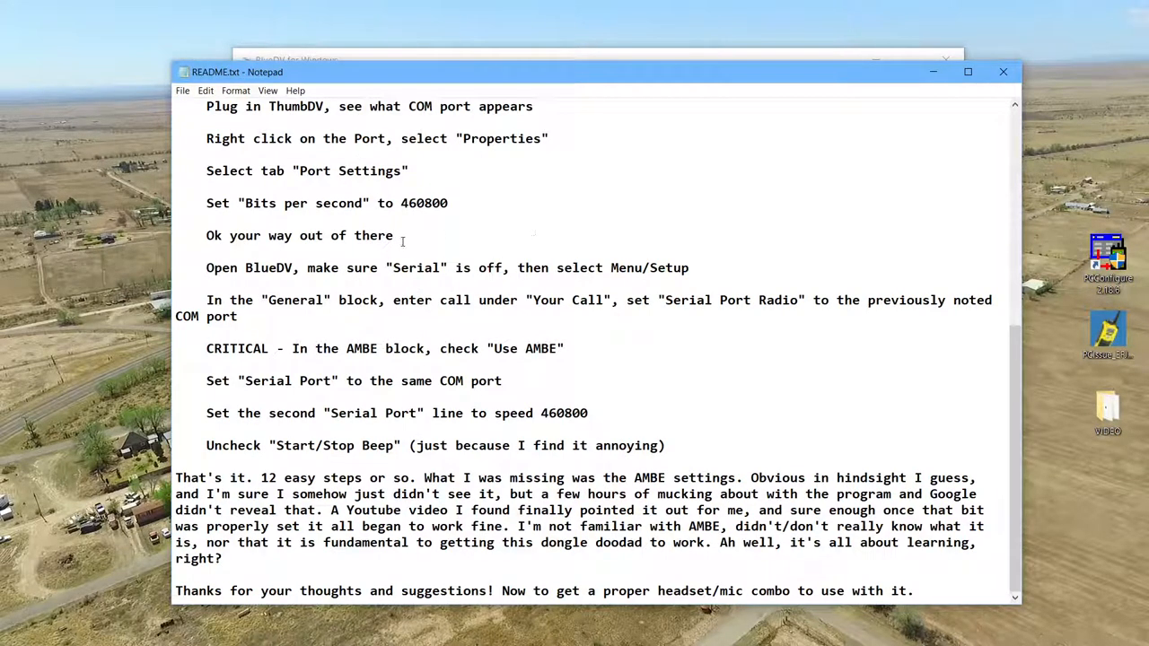
Highlight the 460800 speed, version 3.19, 'DMR bug' and BlueDV in README, then close Notepad.
double_click(424, 203)
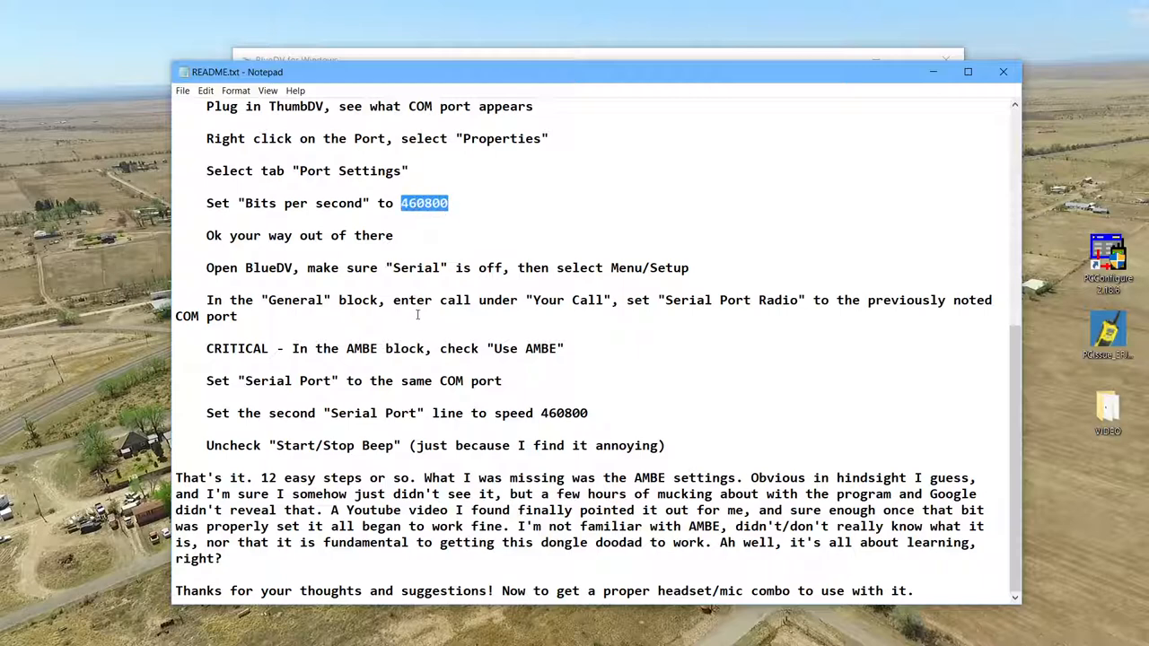
left_click(730, 391)
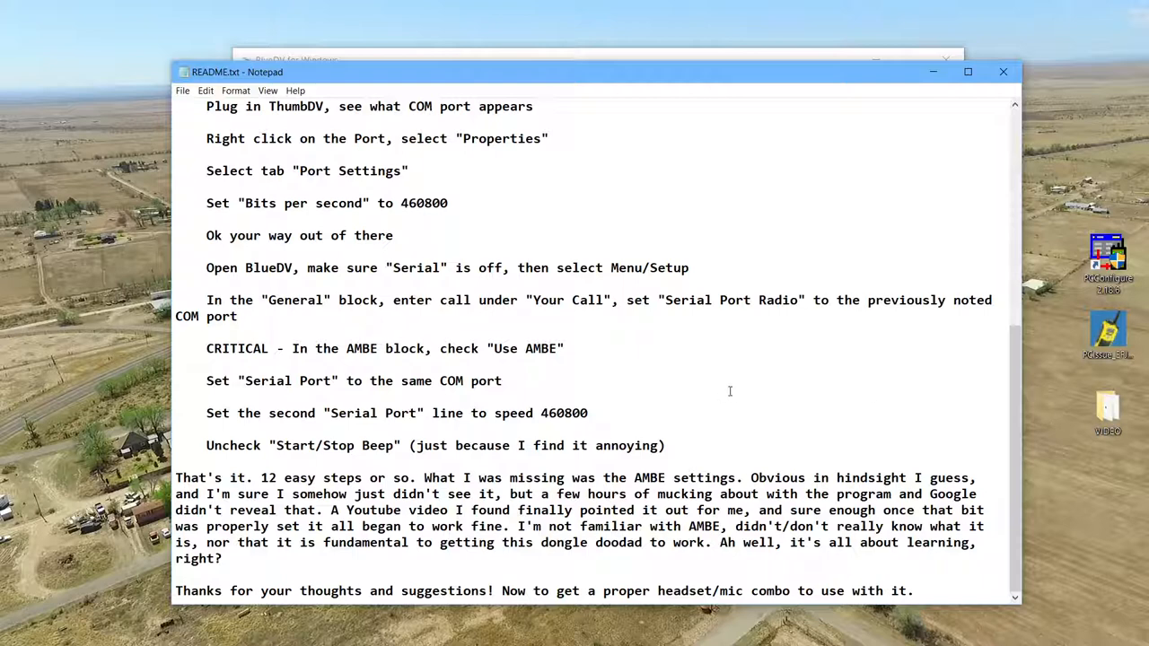
mouse_move(1017, 375)
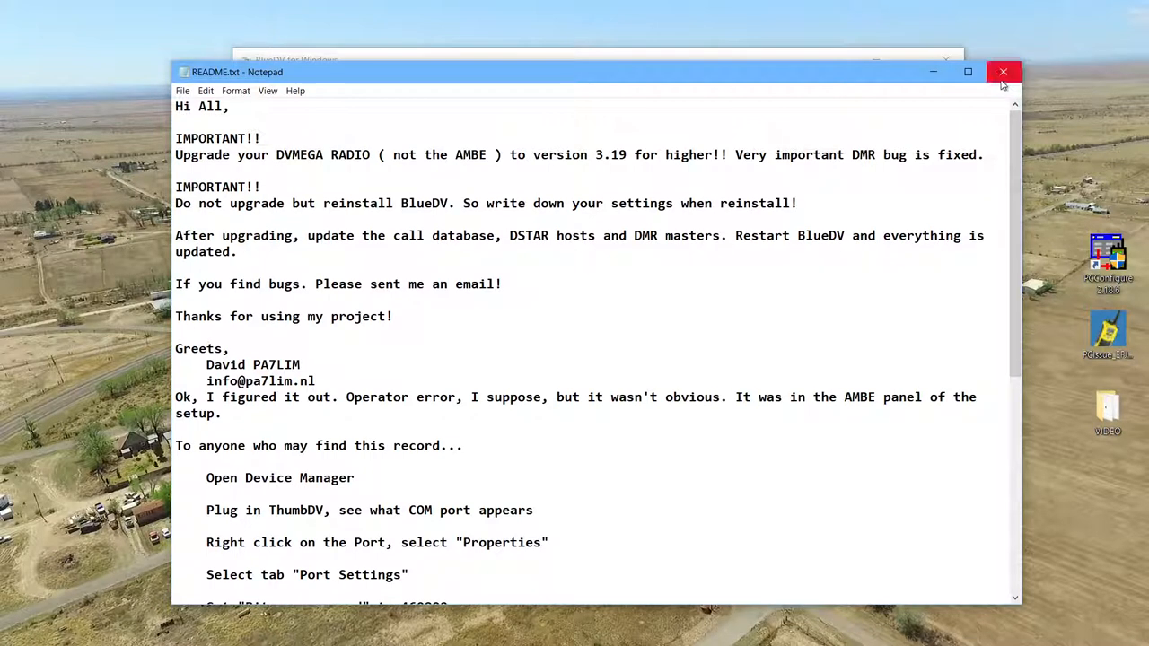
mouse_move(577, 185)
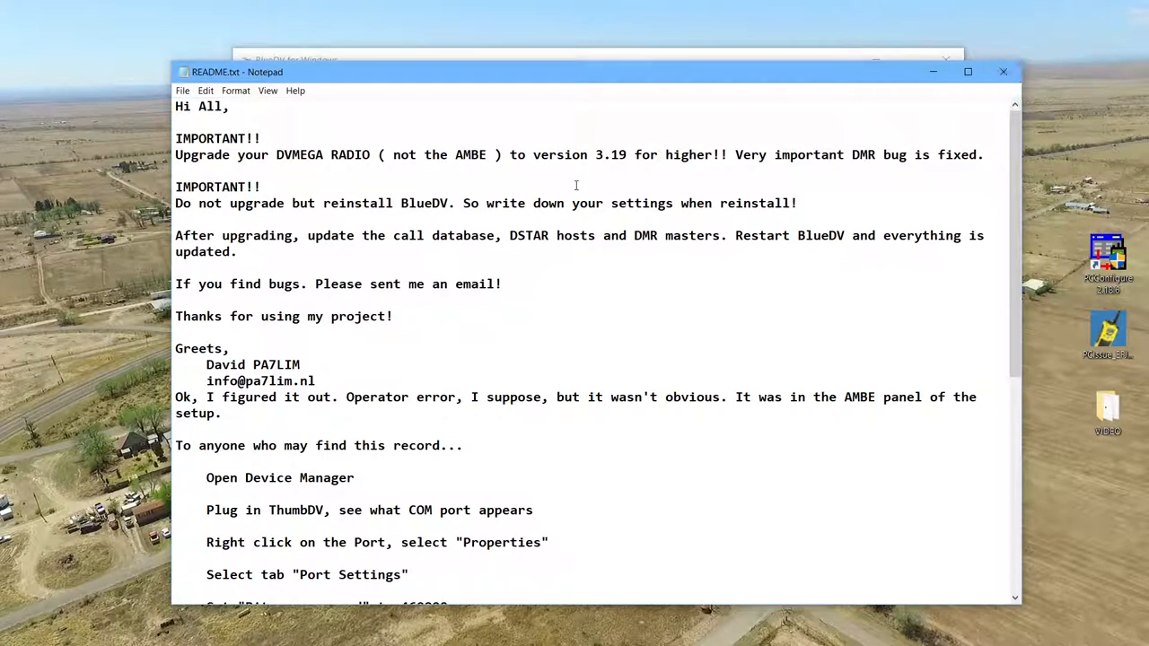
double_click(610, 155)
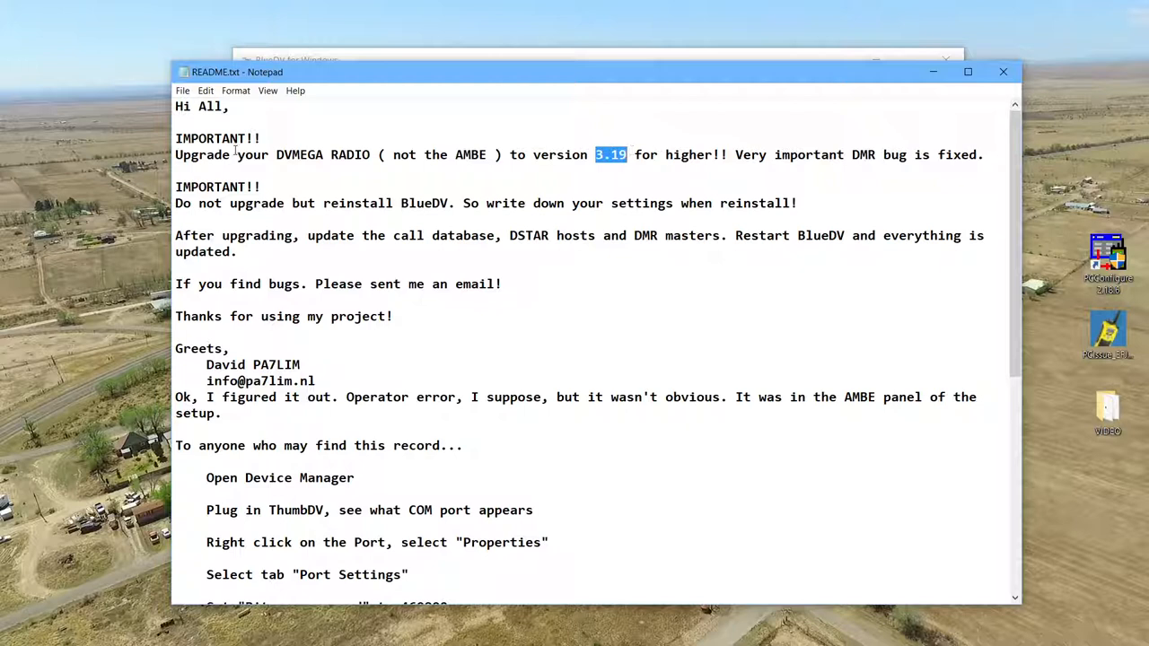
mouse_move(813, 163)
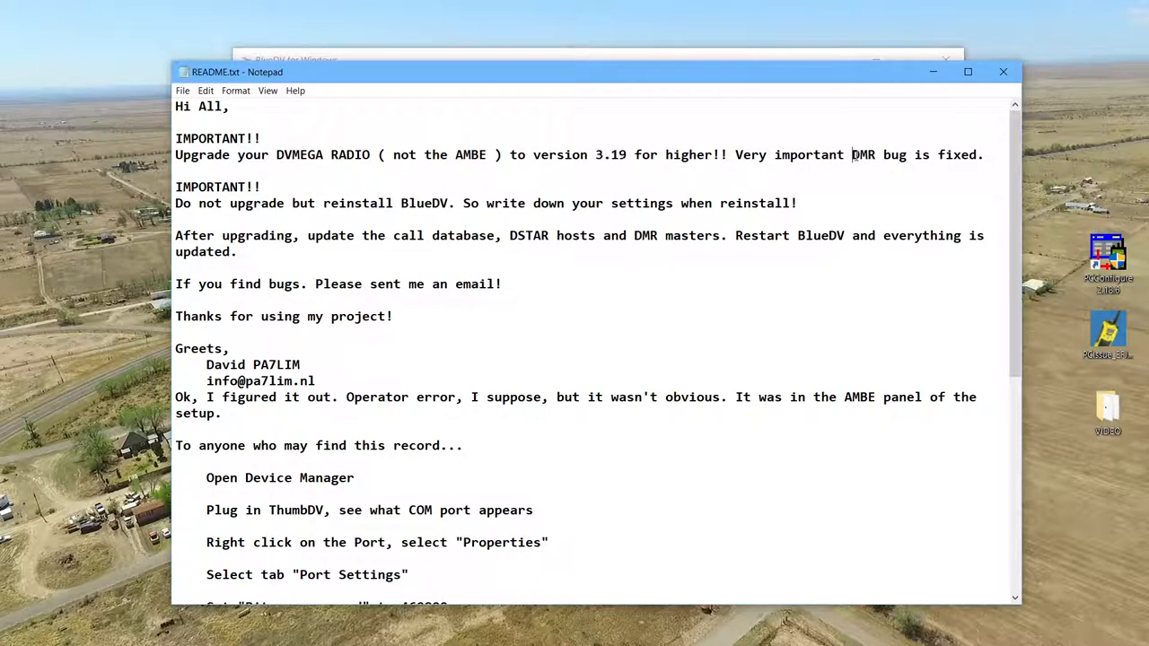
left_click_drag(851, 154, 907, 154)
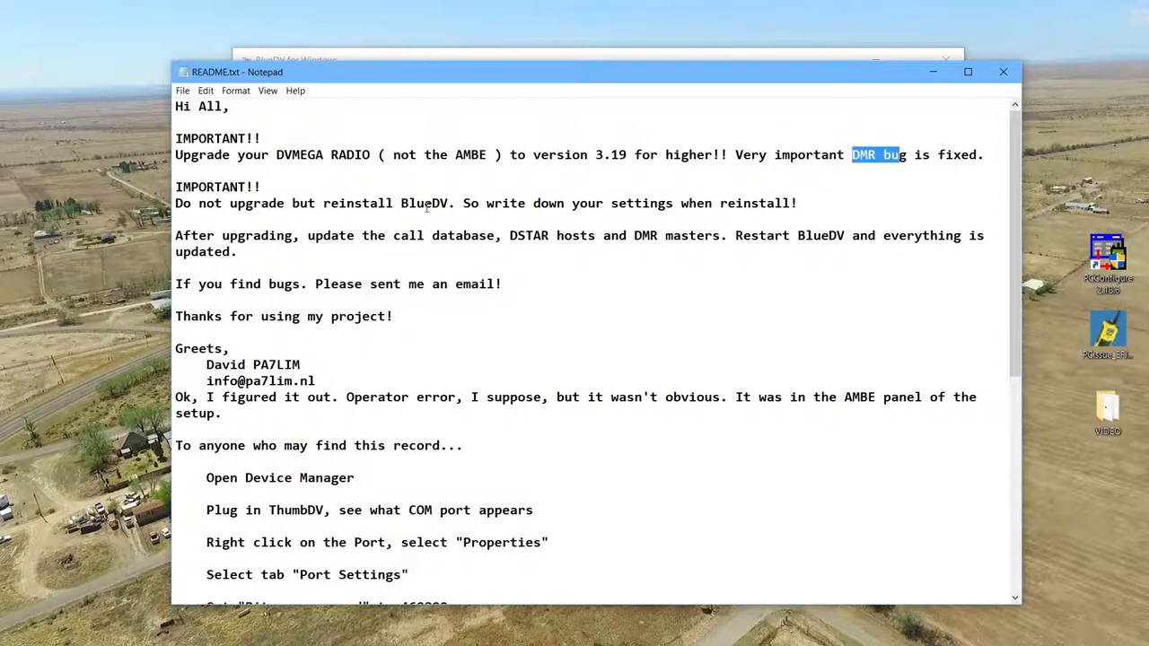
double_click(424, 203)
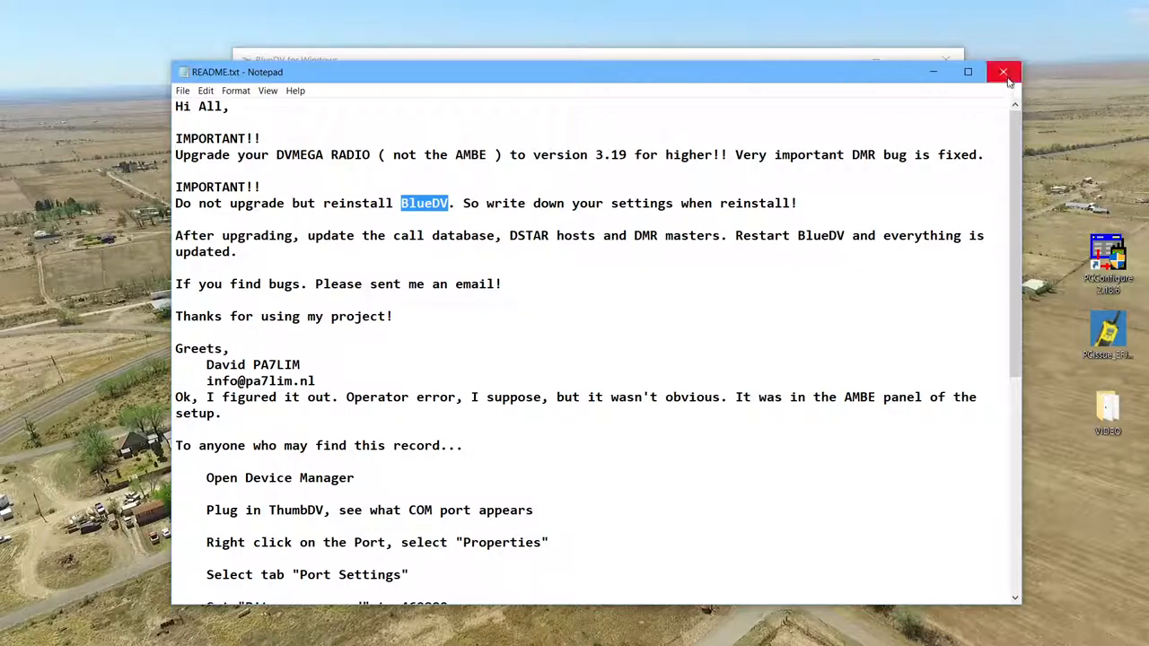
left_click(1004, 72)
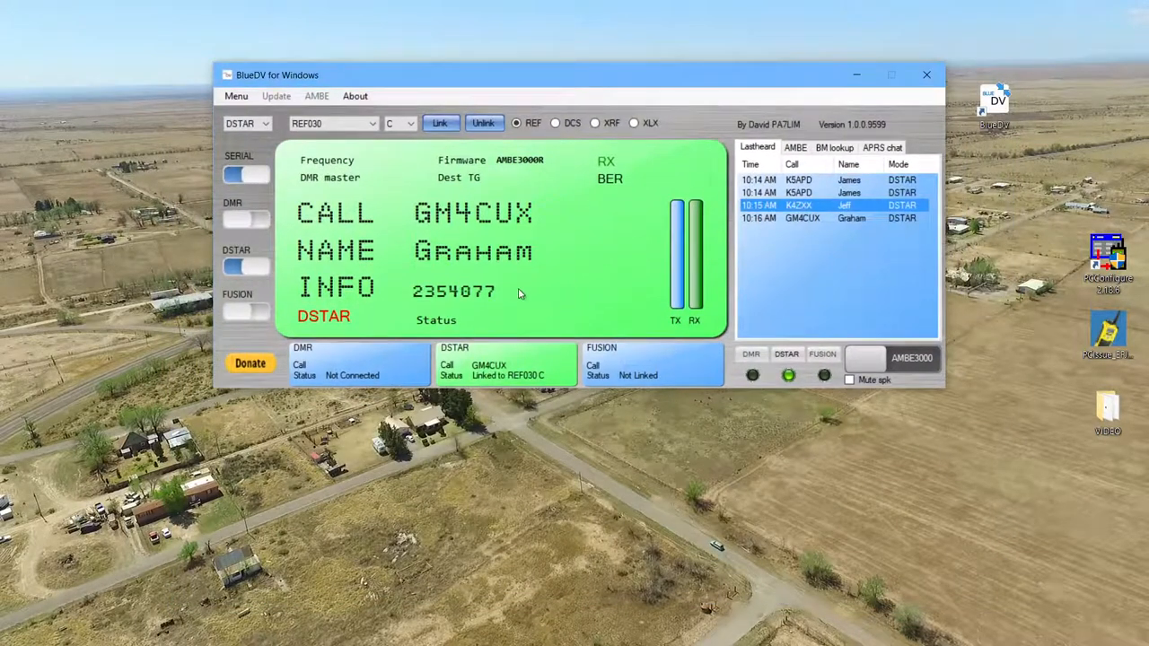
mouse_move(420, 232)
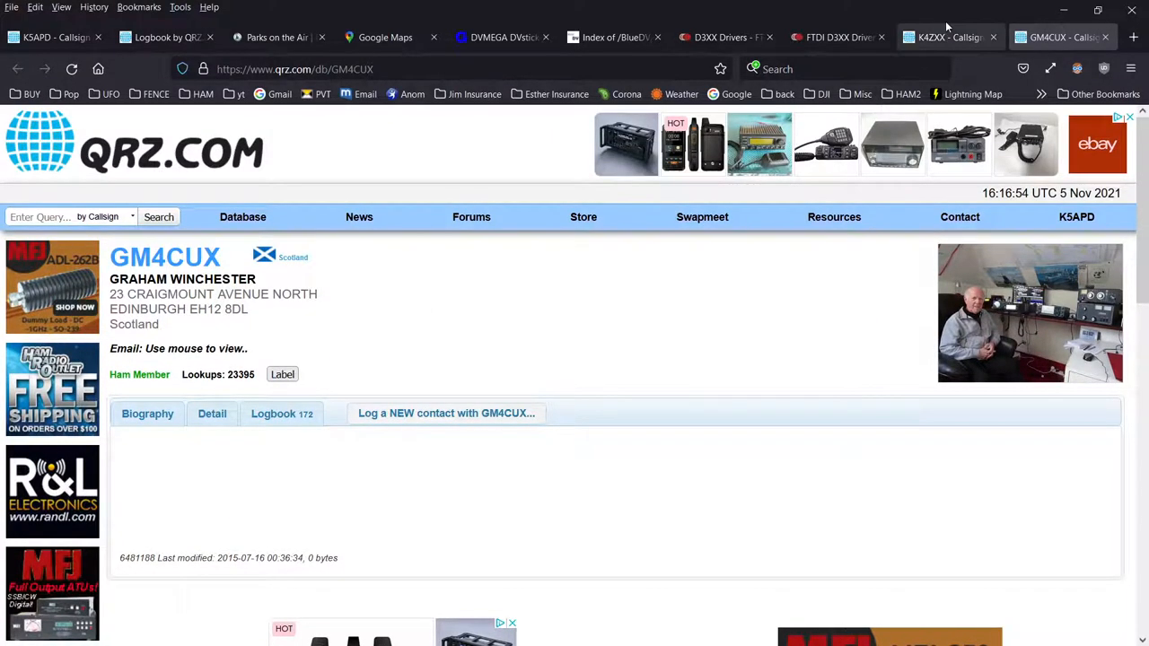
left_click(949, 36)
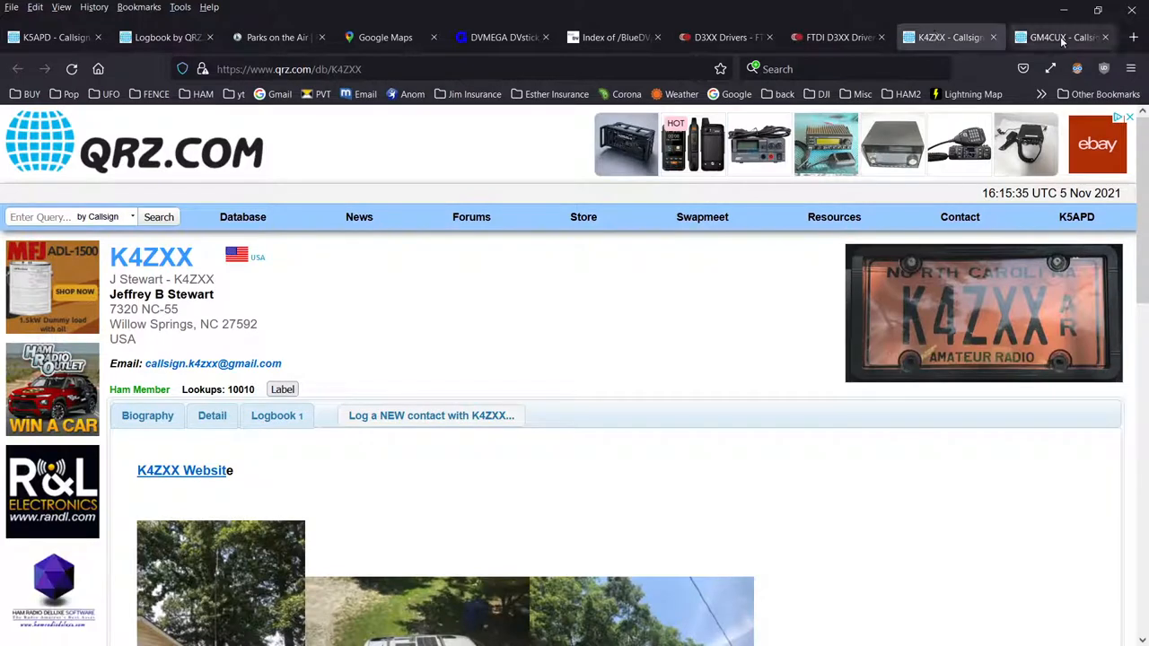
left_click(1062, 36)
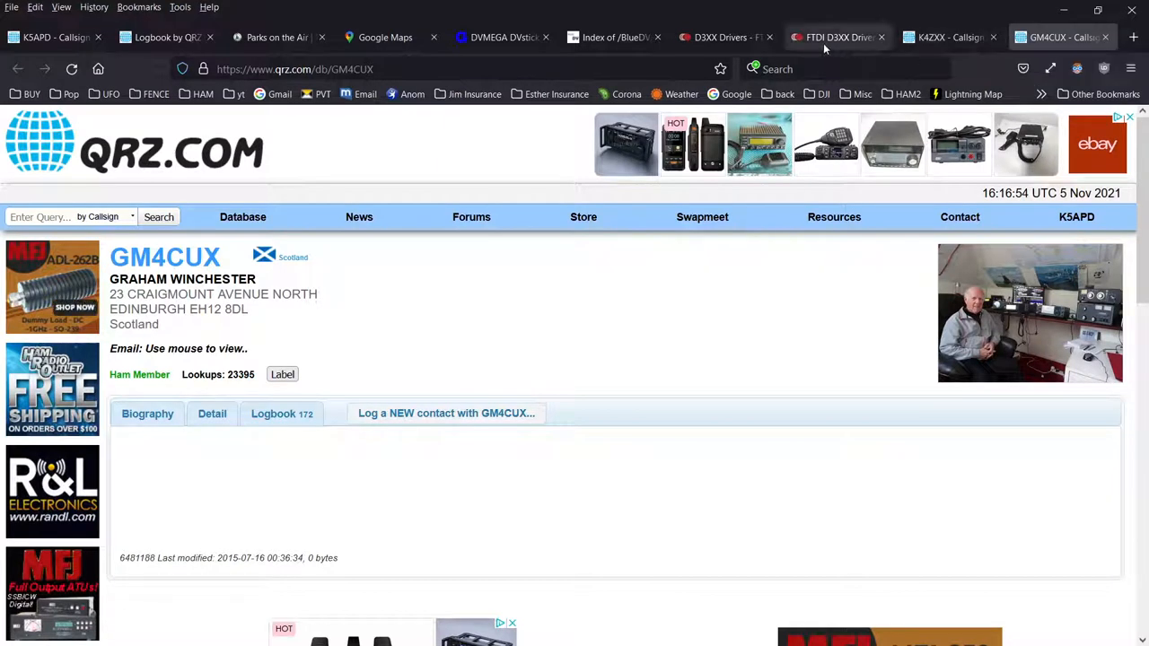
mouse_move(831, 39)
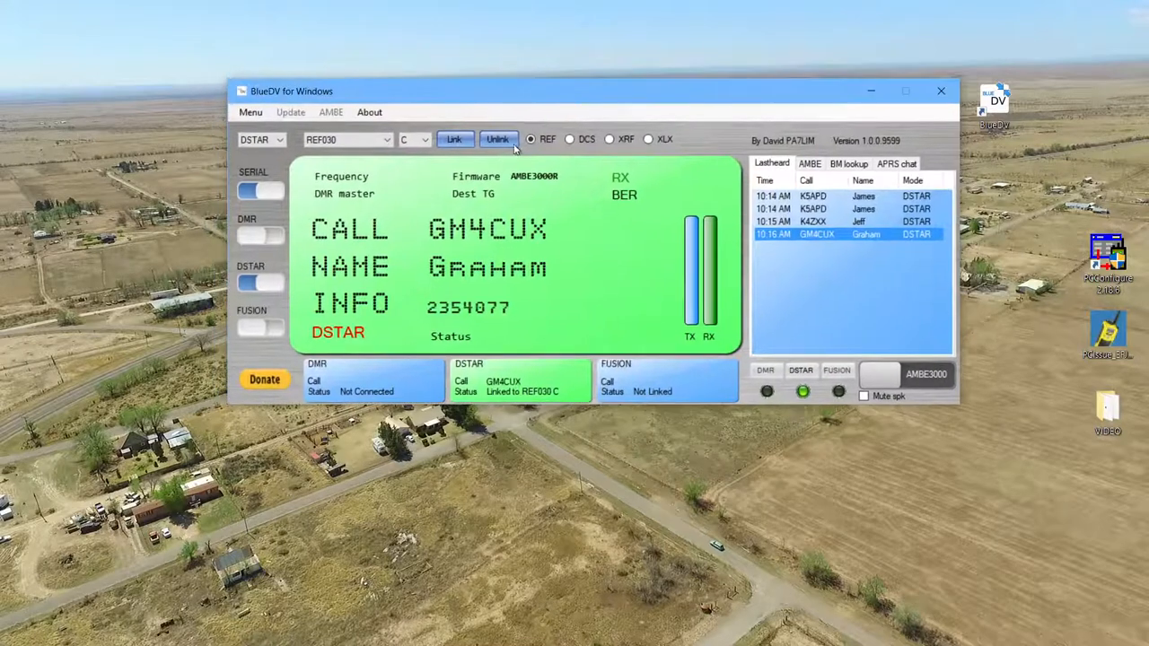
Unlink REF030 and link D-STAR to REF001 module C, then nudge the window left.
left_click(498, 139)
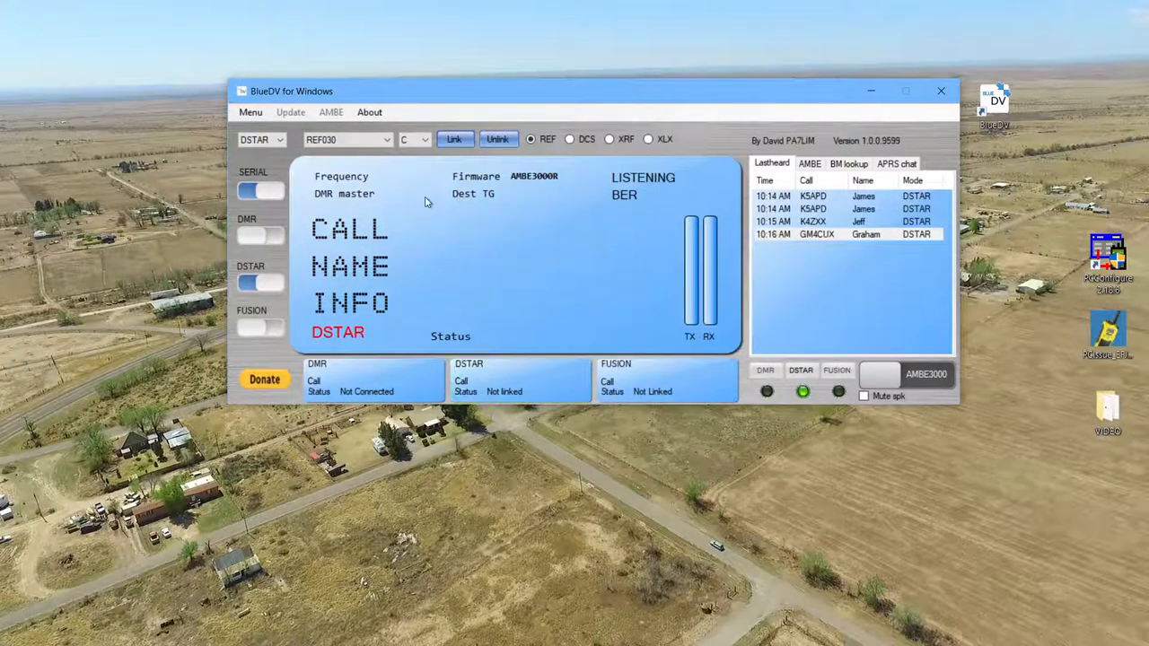
left_click(426, 139)
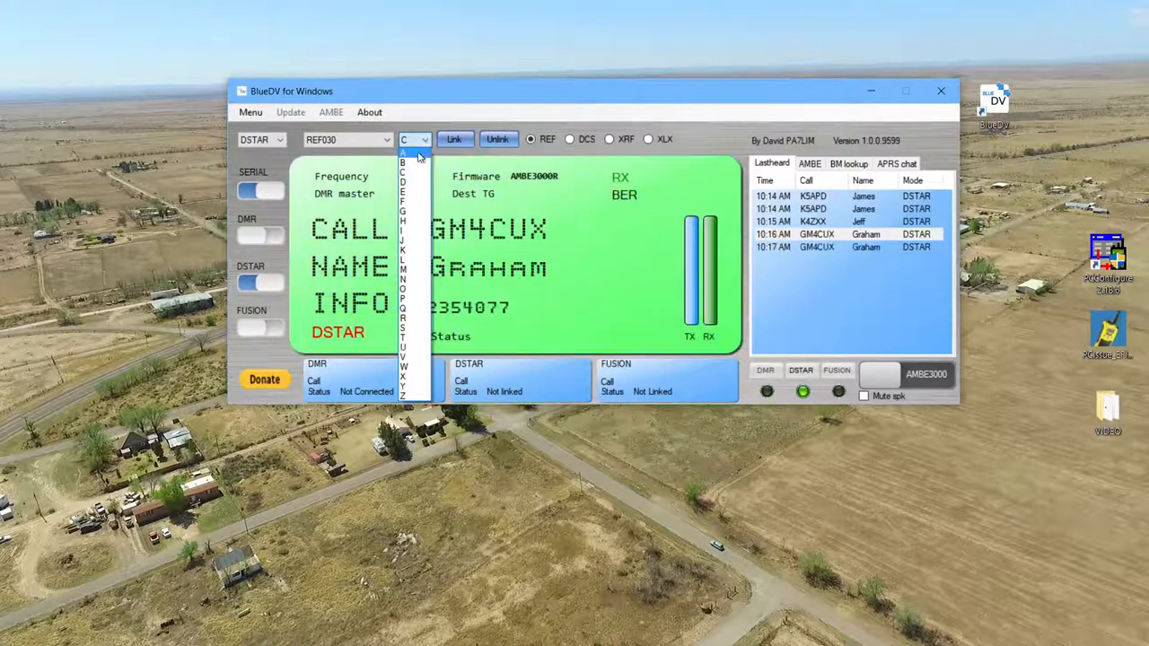
left_click(411, 140)
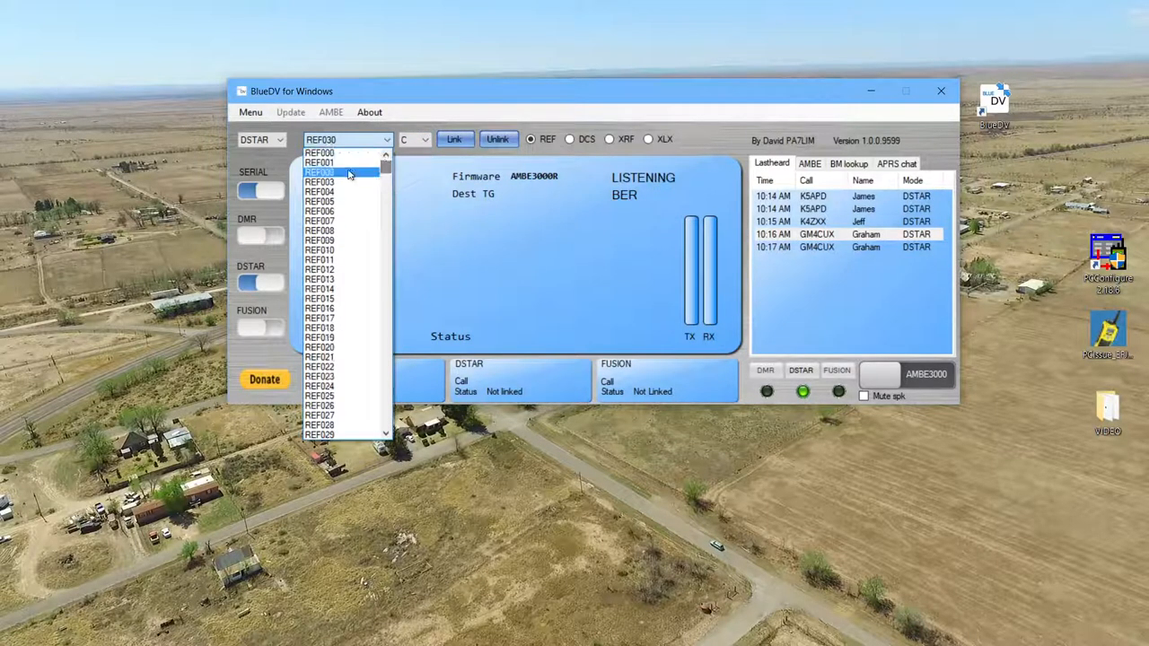
left_click(323, 163)
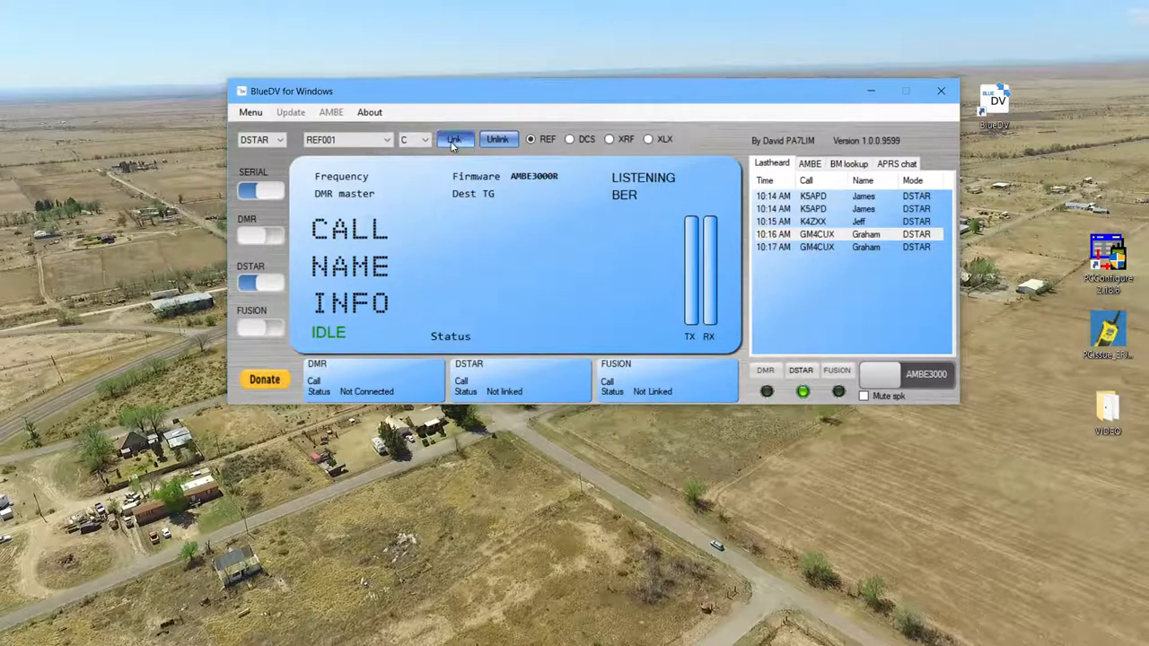
left_click(454, 139)
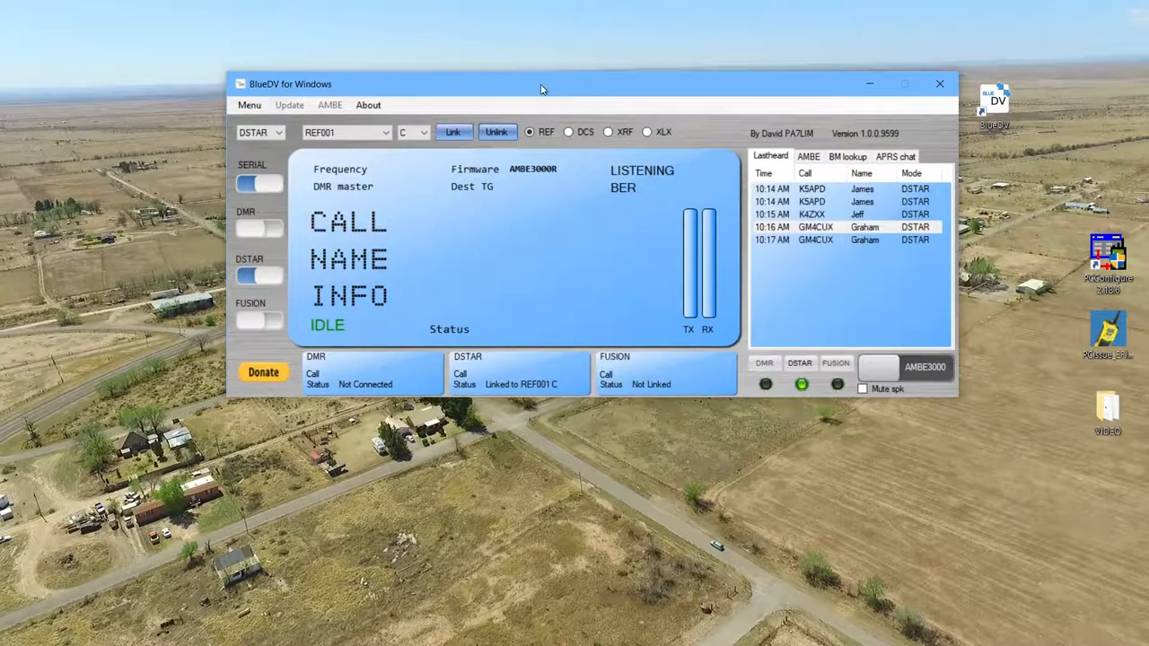
left_click_drag(542, 89, 606, 91)
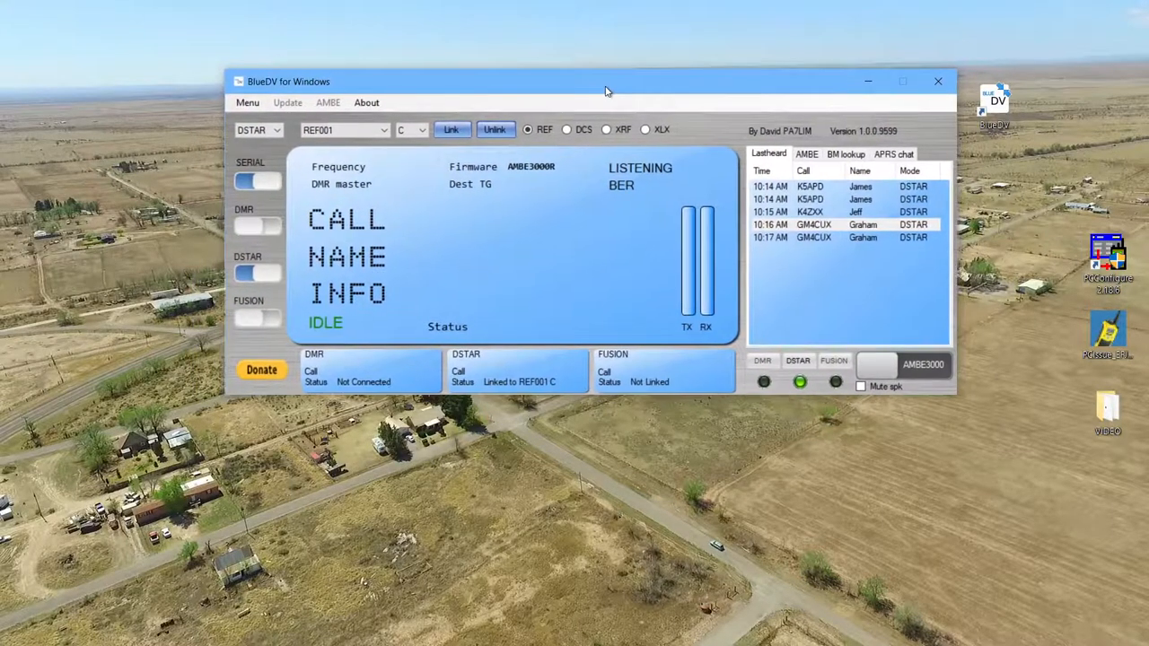
left_click_drag(606, 81, 591, 87)
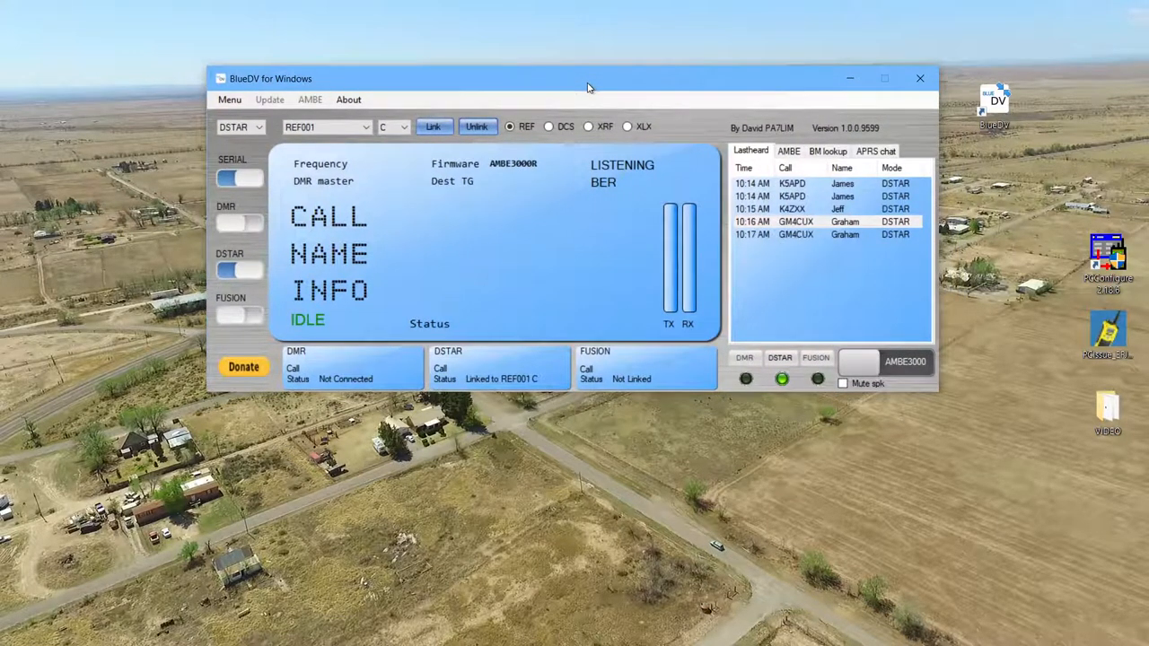
mouse_move(389, 217)
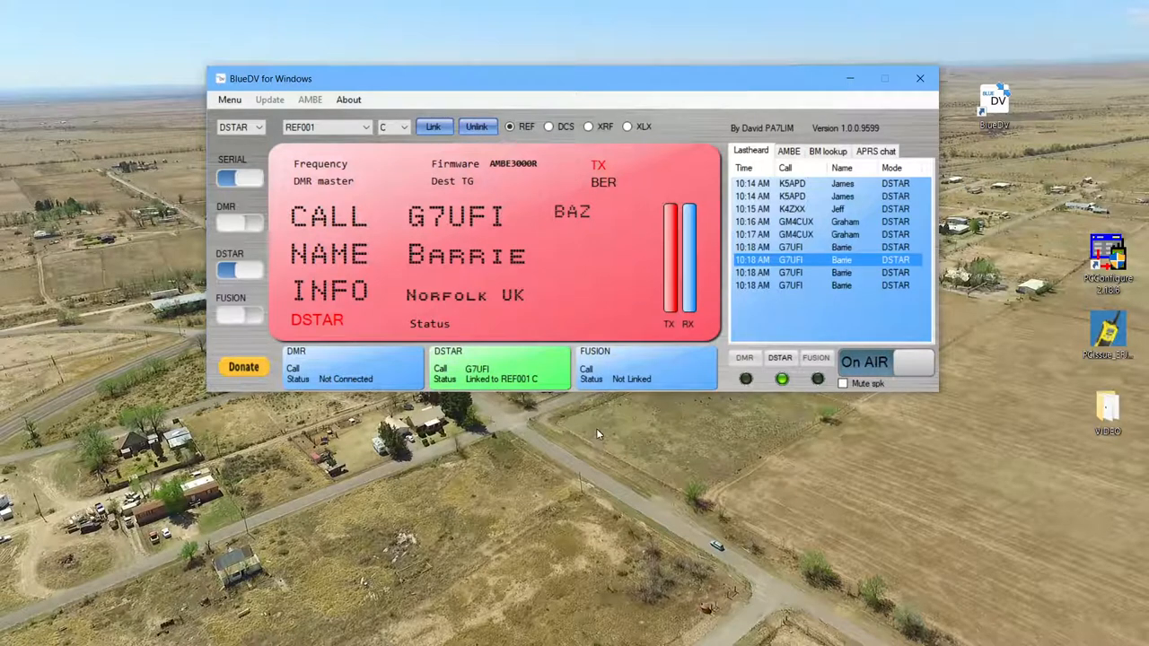
left_click(913, 363)
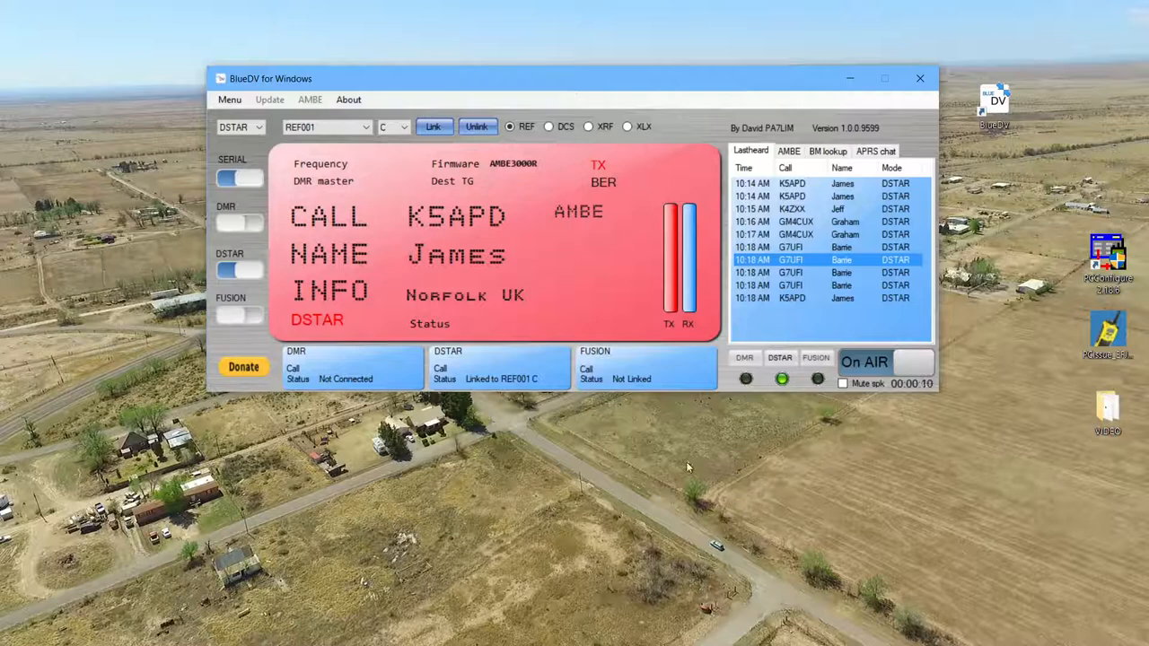
mouse_move(730, 472)
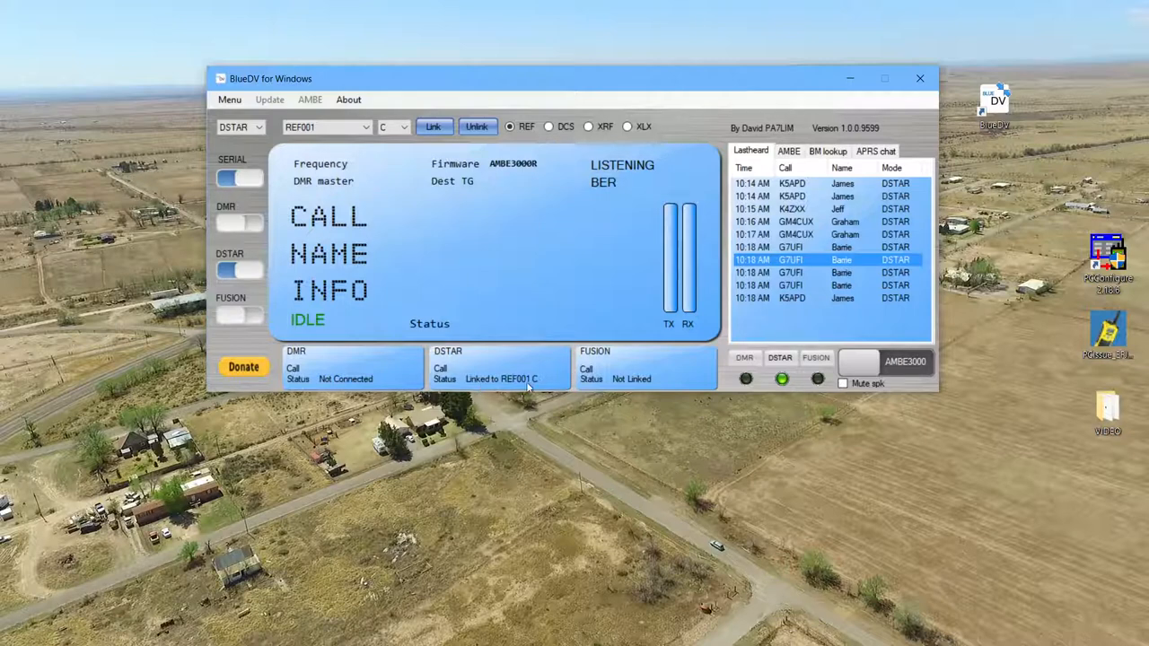
mouse_move(951, 389)
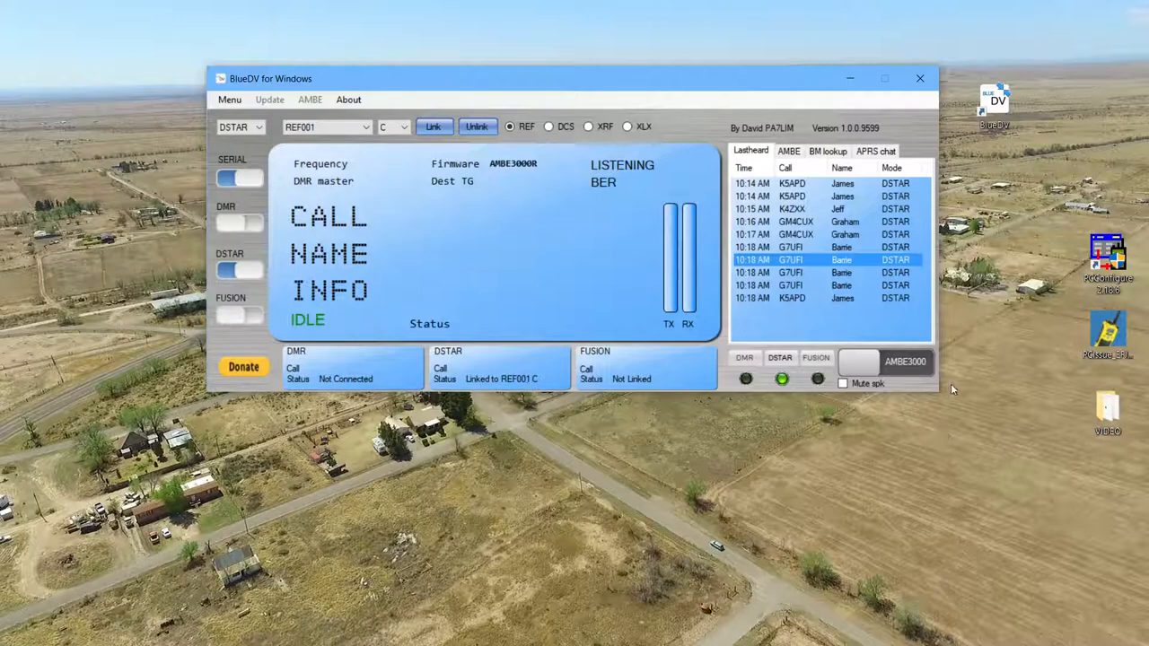
mouse_move(883, 415)
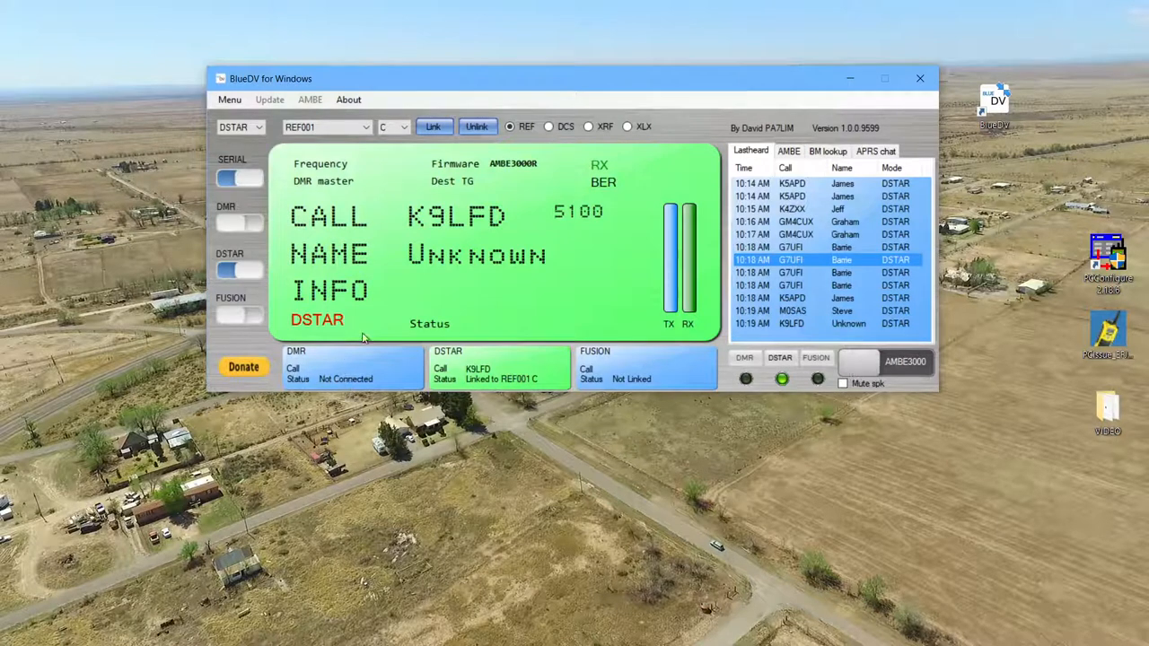
mouse_move(408, 324)
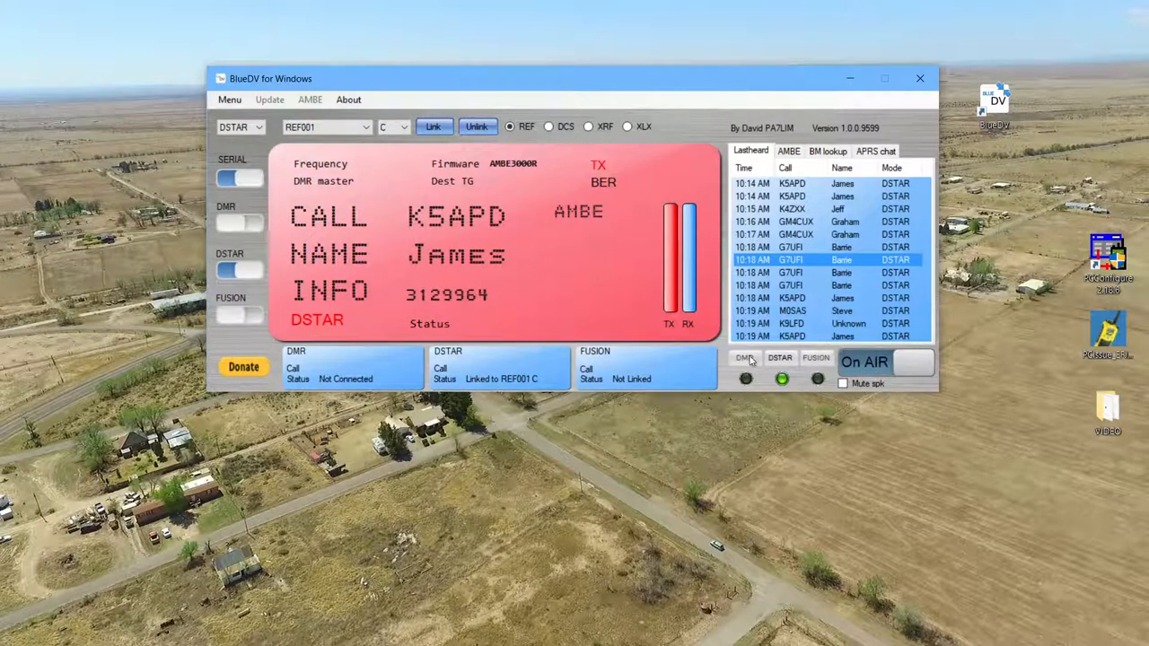
left_click(864, 363)
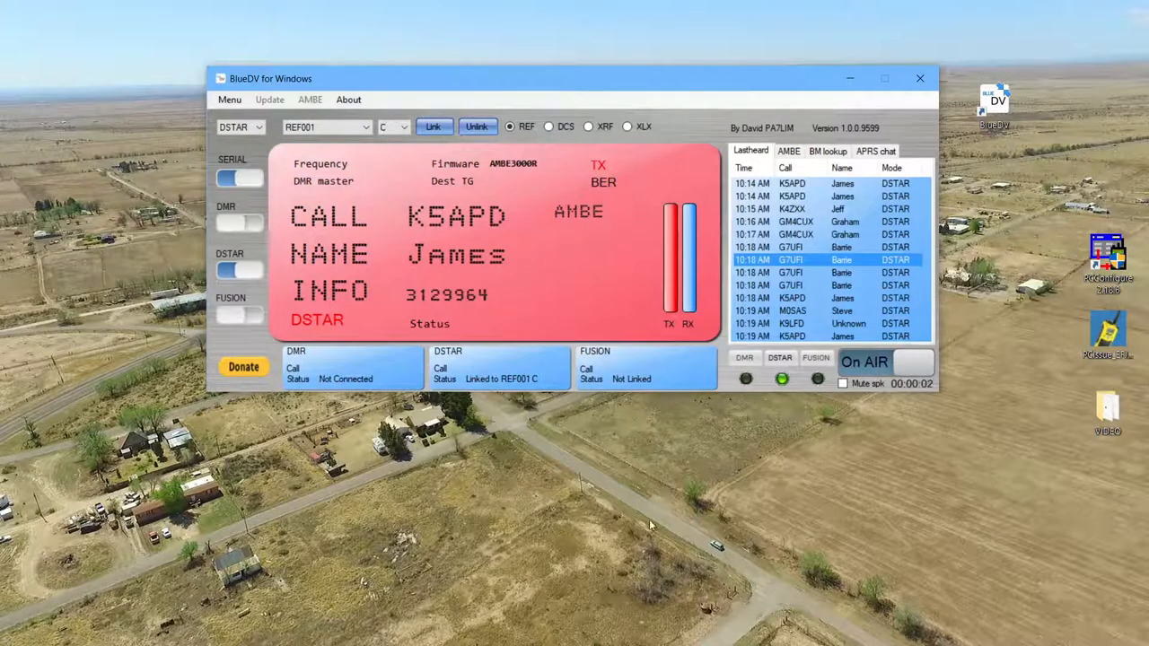
mouse_move(533, 510)
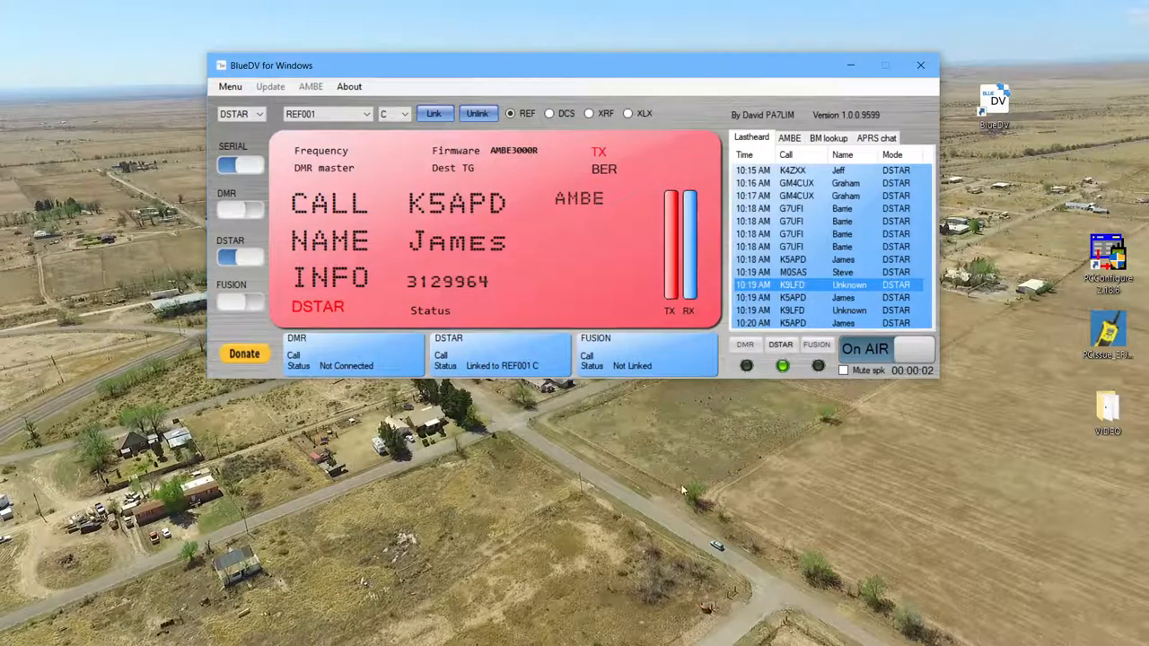
mouse_move(639, 478)
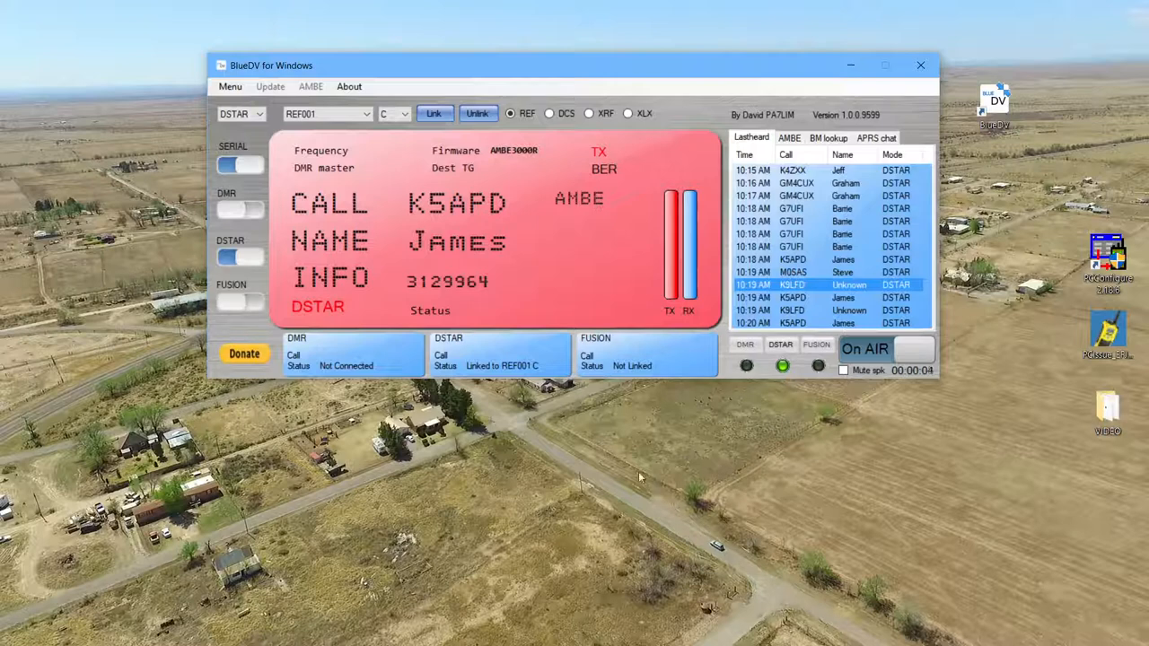
mouse_move(648, 460)
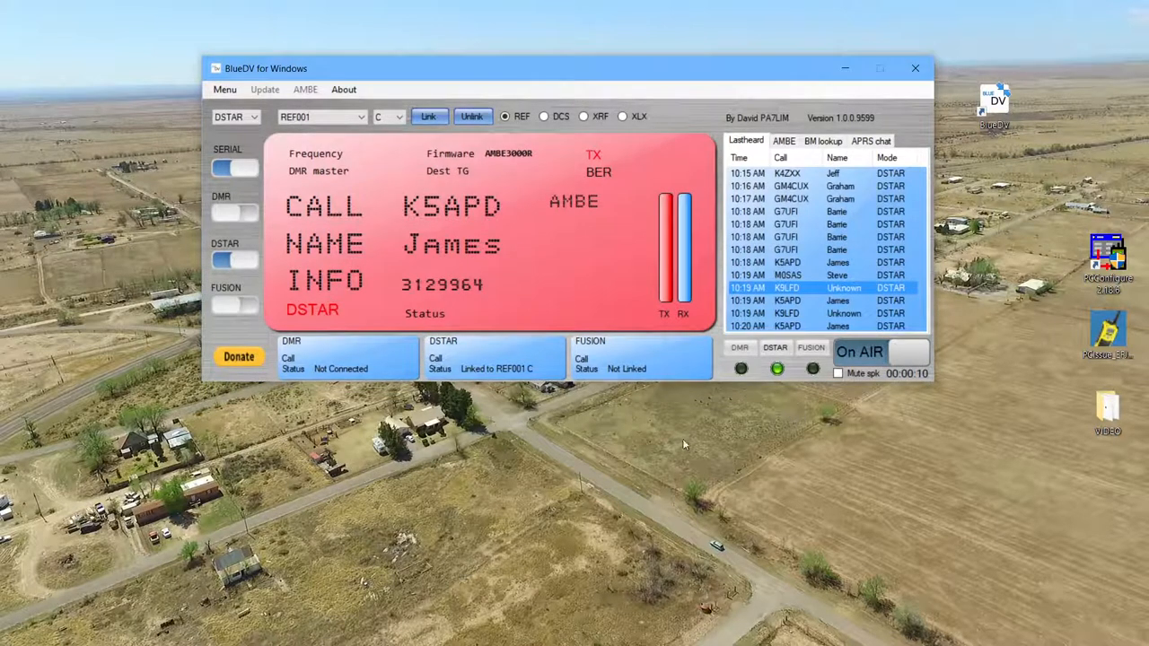
mouse_move(787, 439)
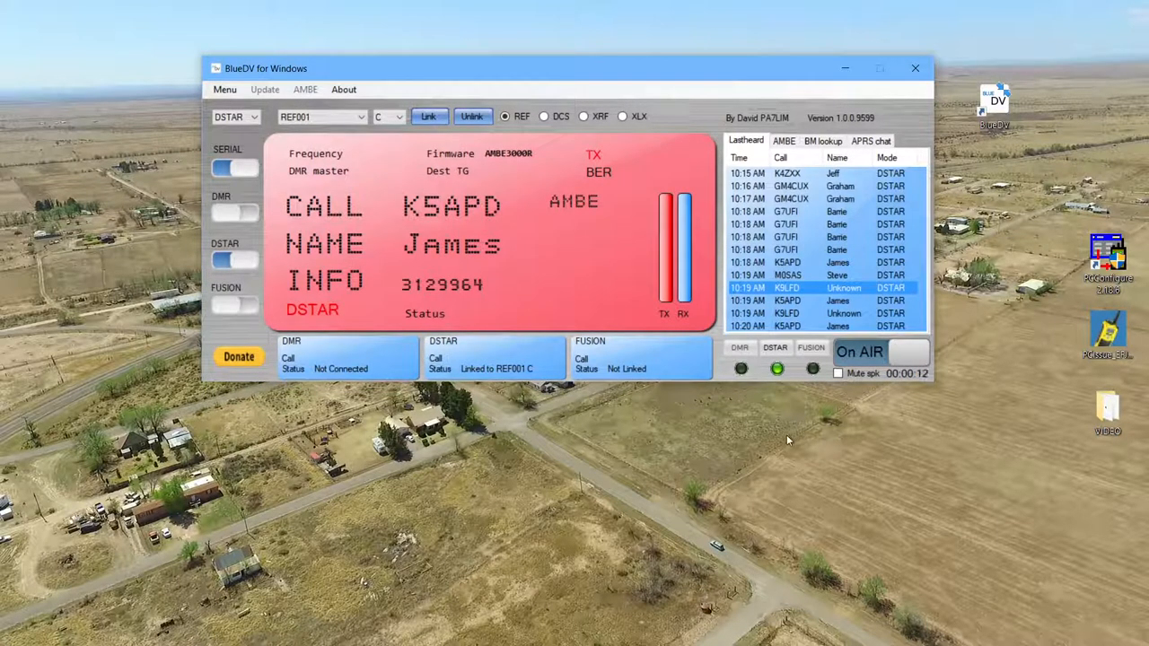
mouse_move(867, 428)
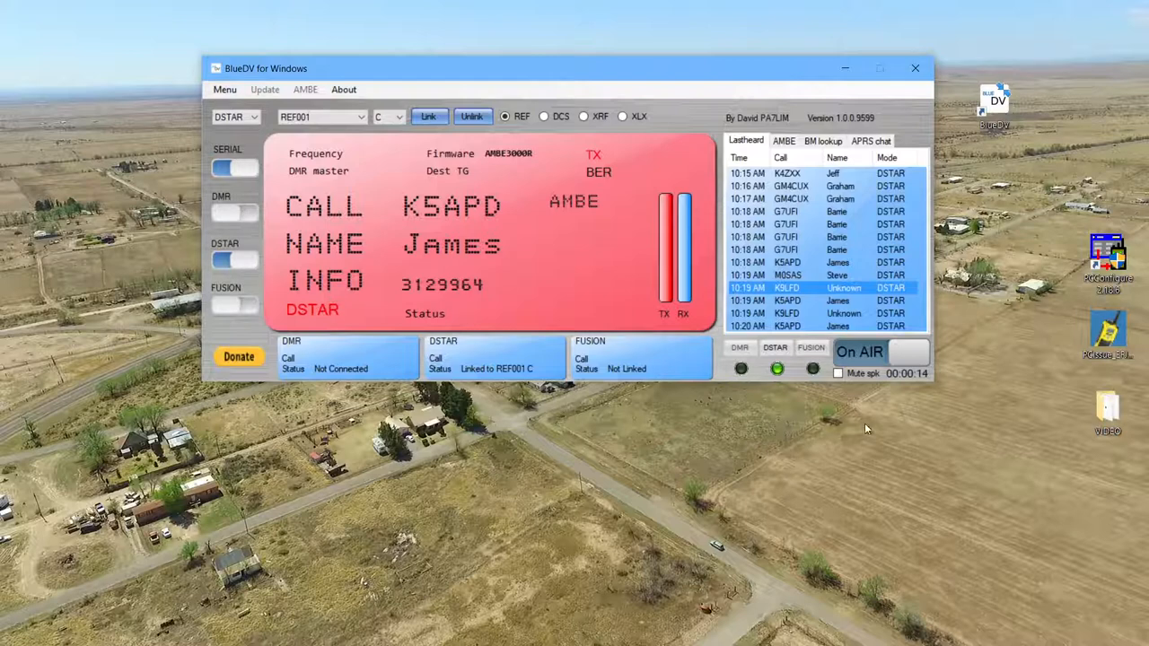
mouse_move(609, 432)
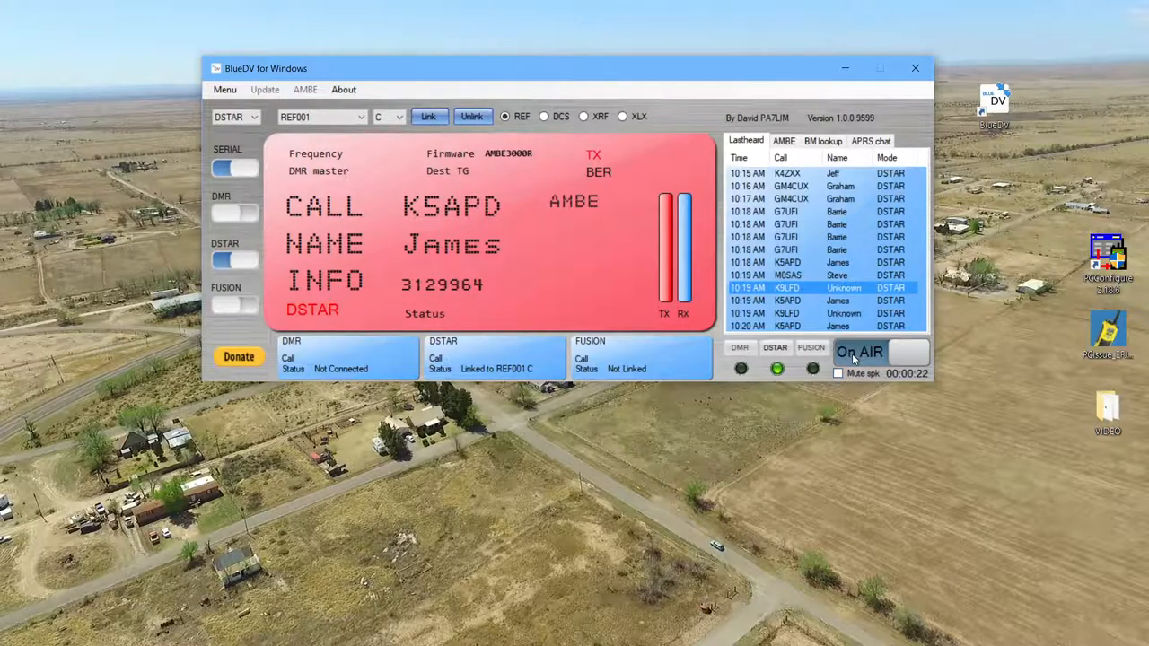
left_click(860, 352)
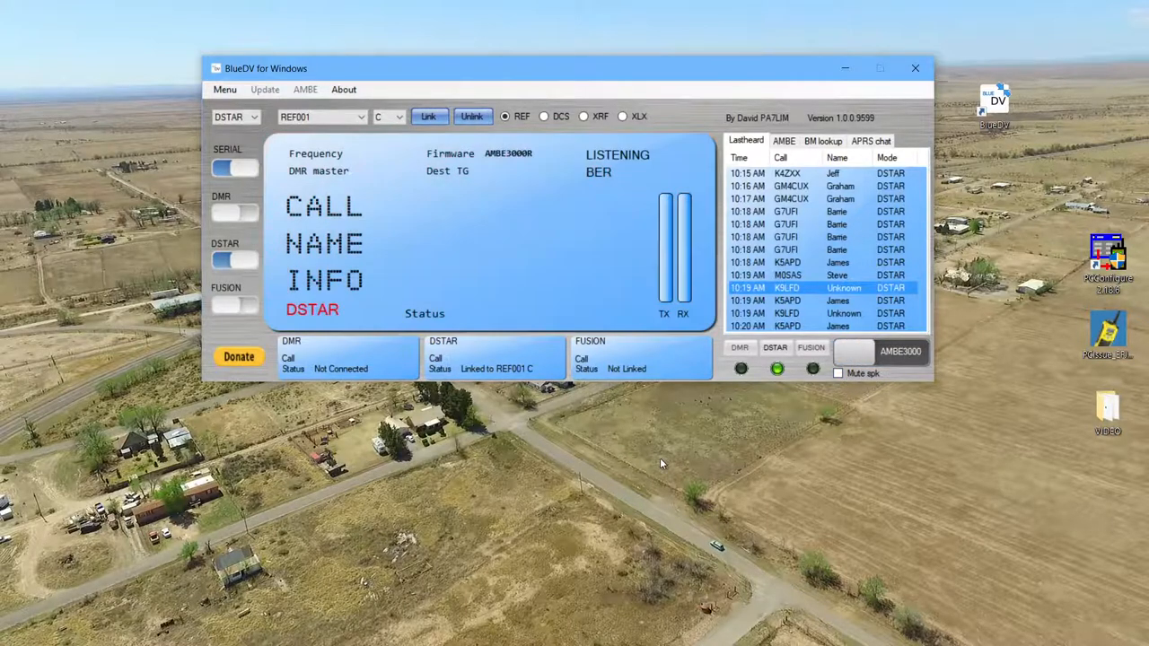
mouse_move(615, 479)
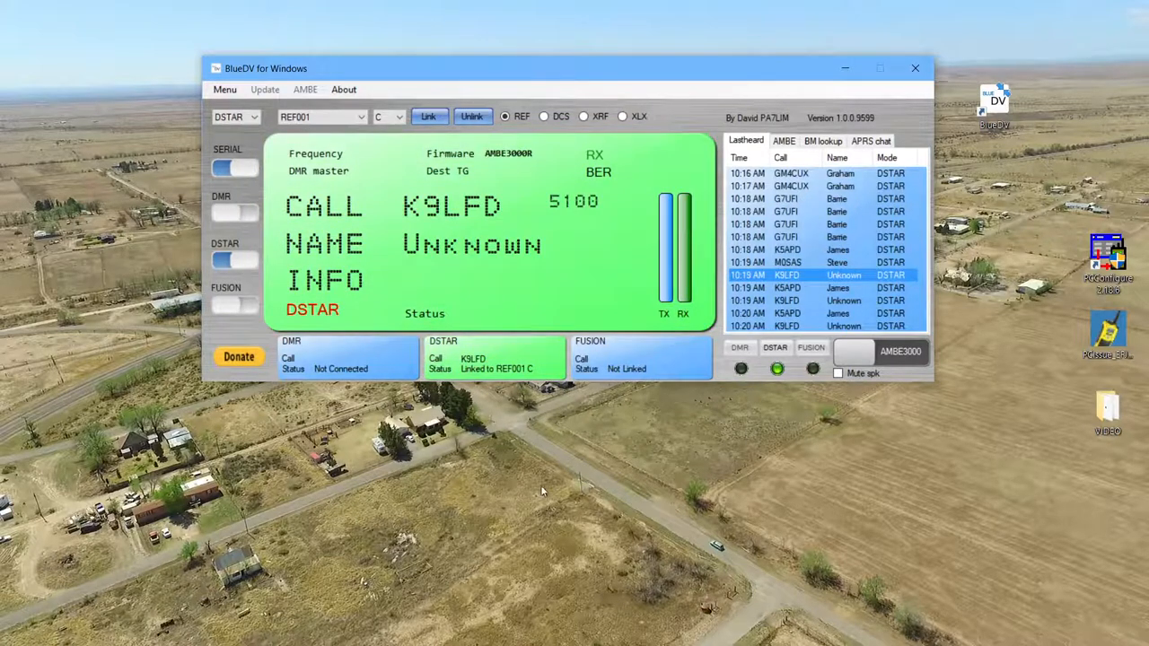
mouse_move(837, 469)
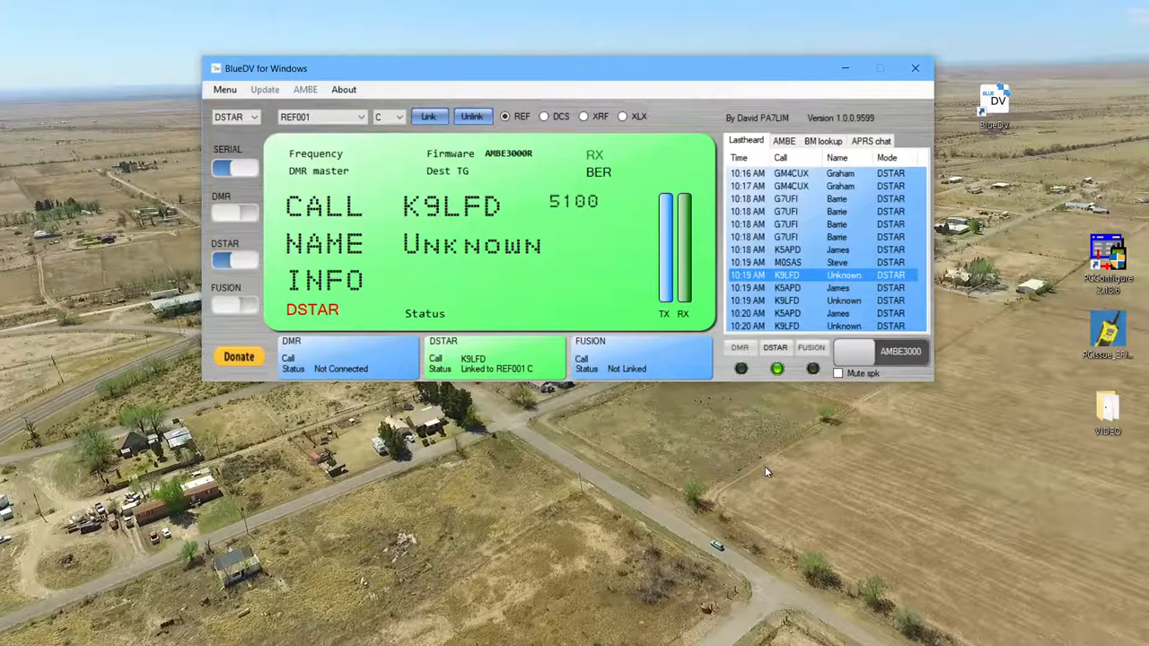
mouse_move(718, 505)
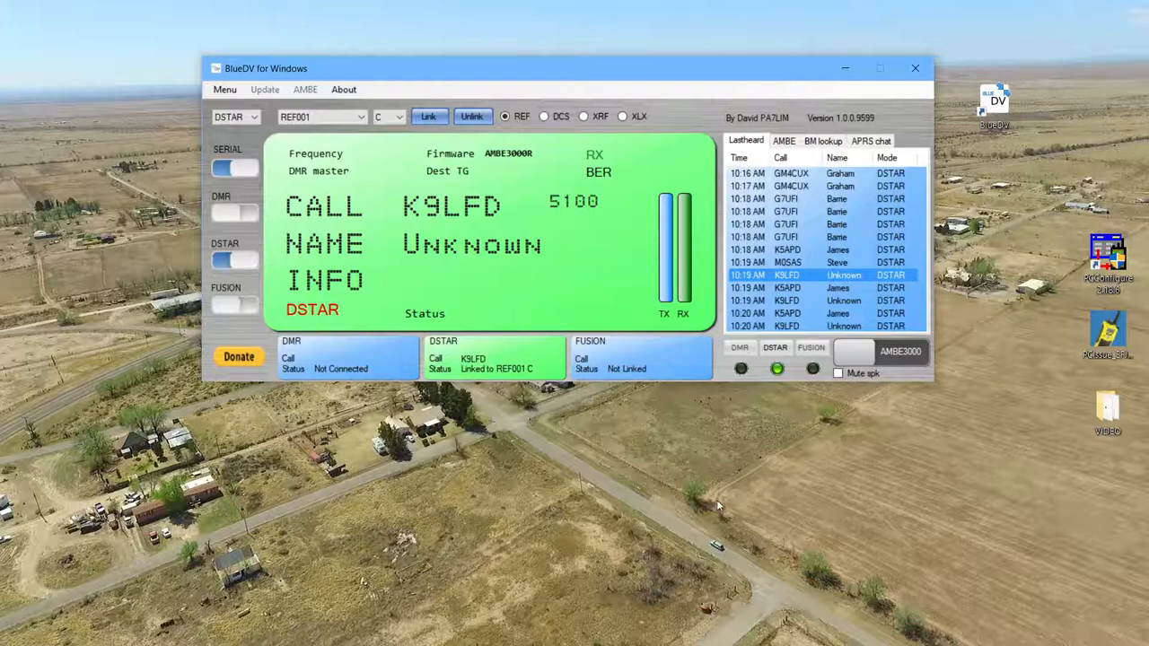
mouse_move(826, 490)
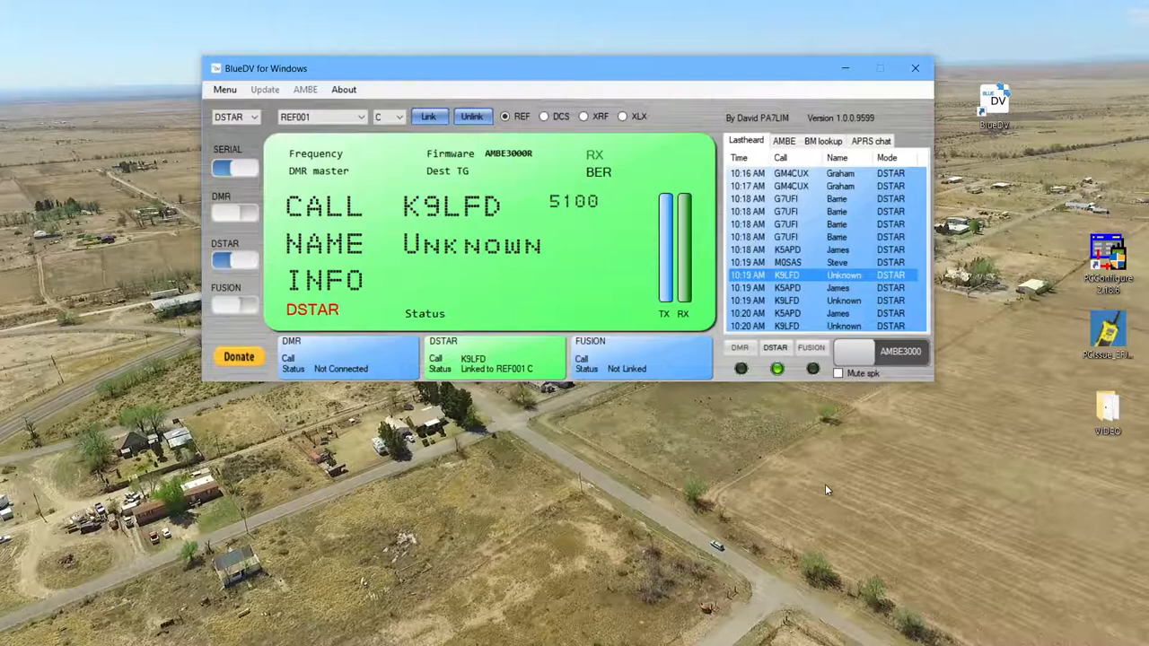
mouse_move(804, 474)
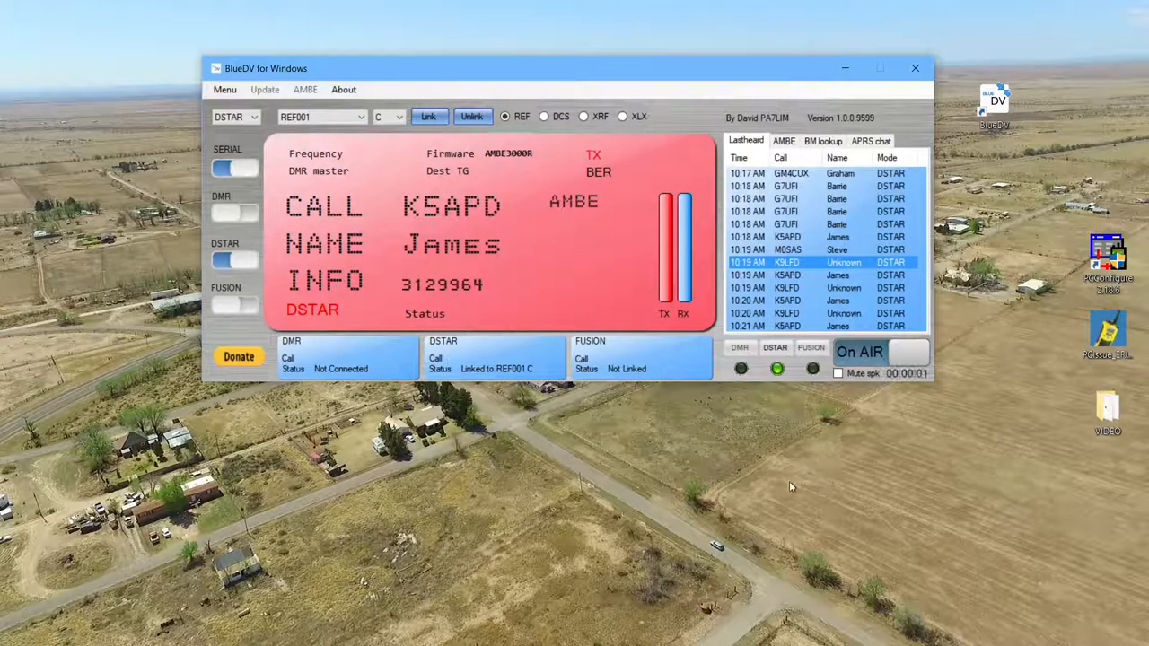
mouse_move(800, 479)
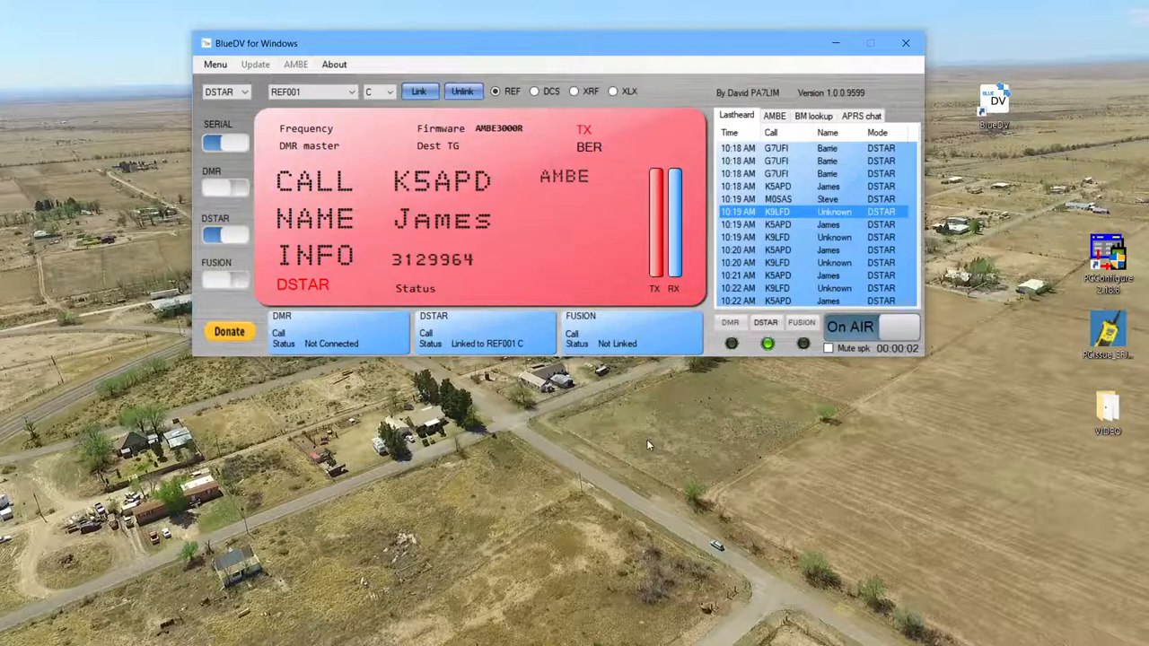
mouse_move(678, 409)
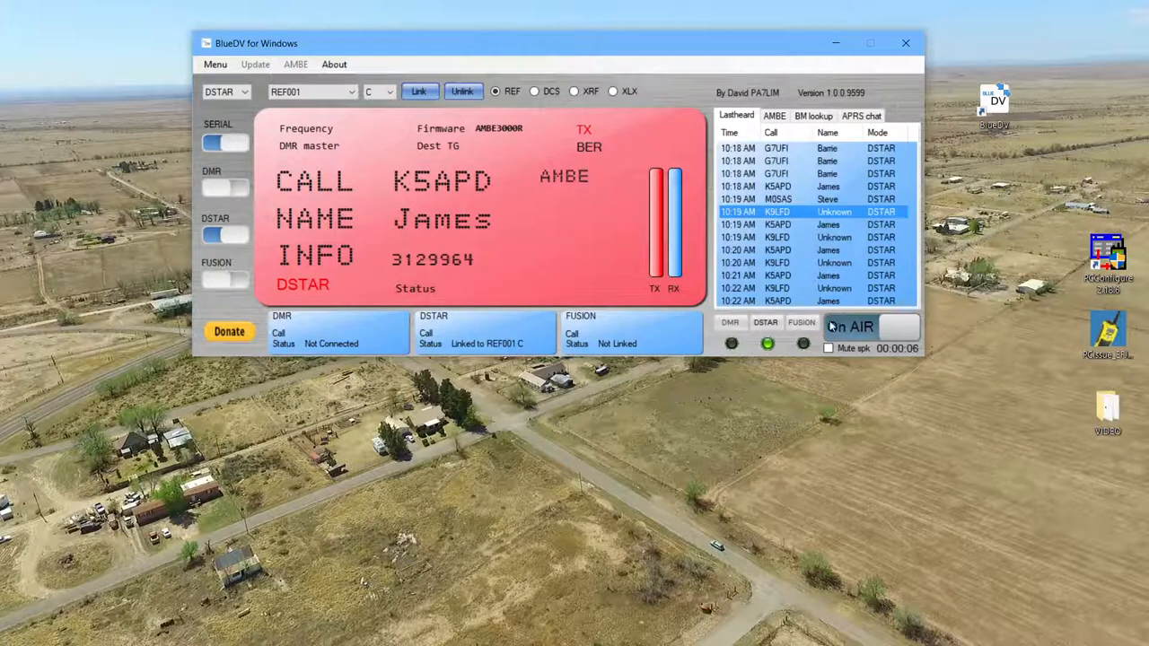
End the transmission and switch DSTAR mode off, leaving BlueDV Not linked.
left_click(851, 326)
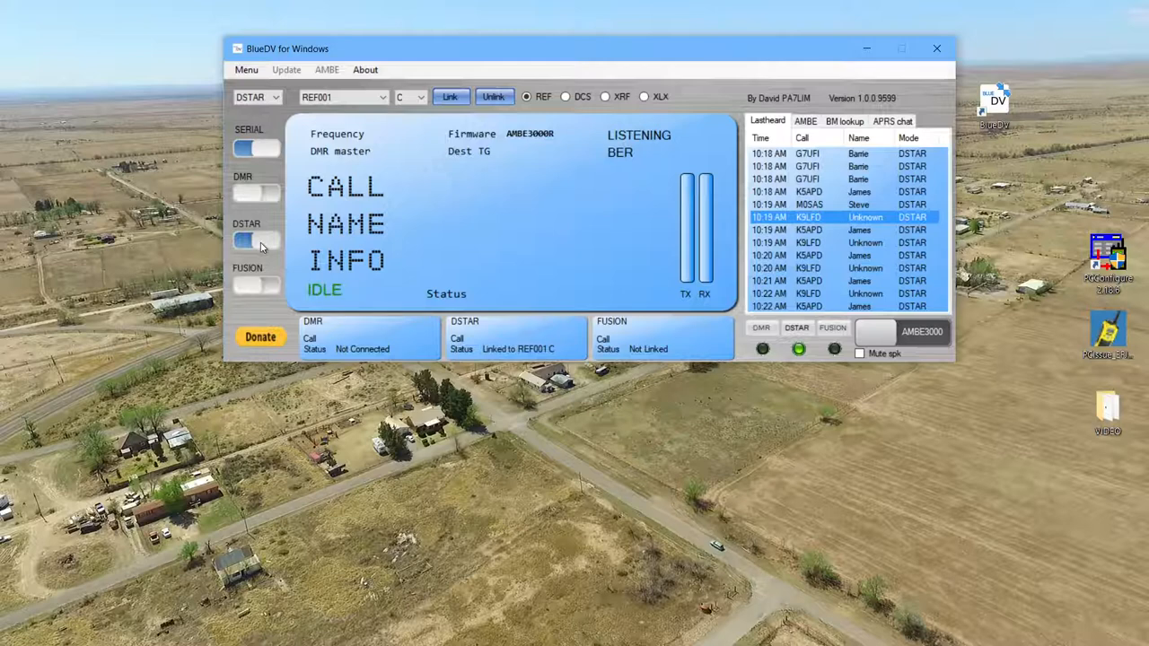
left_click(254, 241)
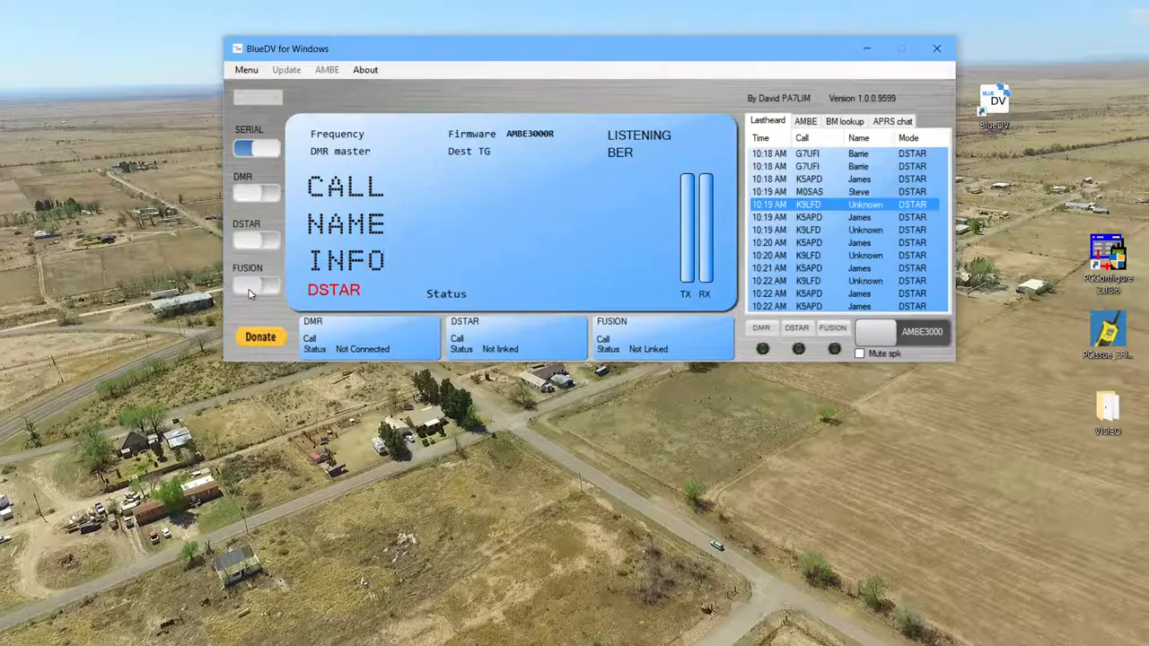
Enable FUSION mode and link to the US America Link YSF reflector.
left_click(255, 286)
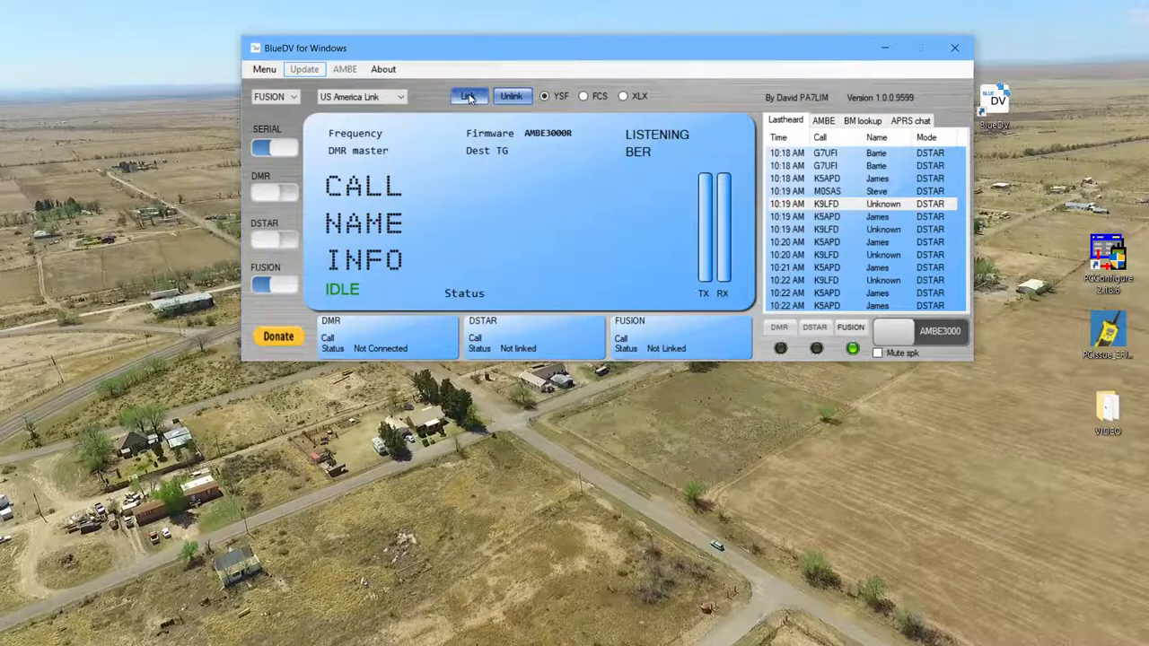
left_click(468, 96)
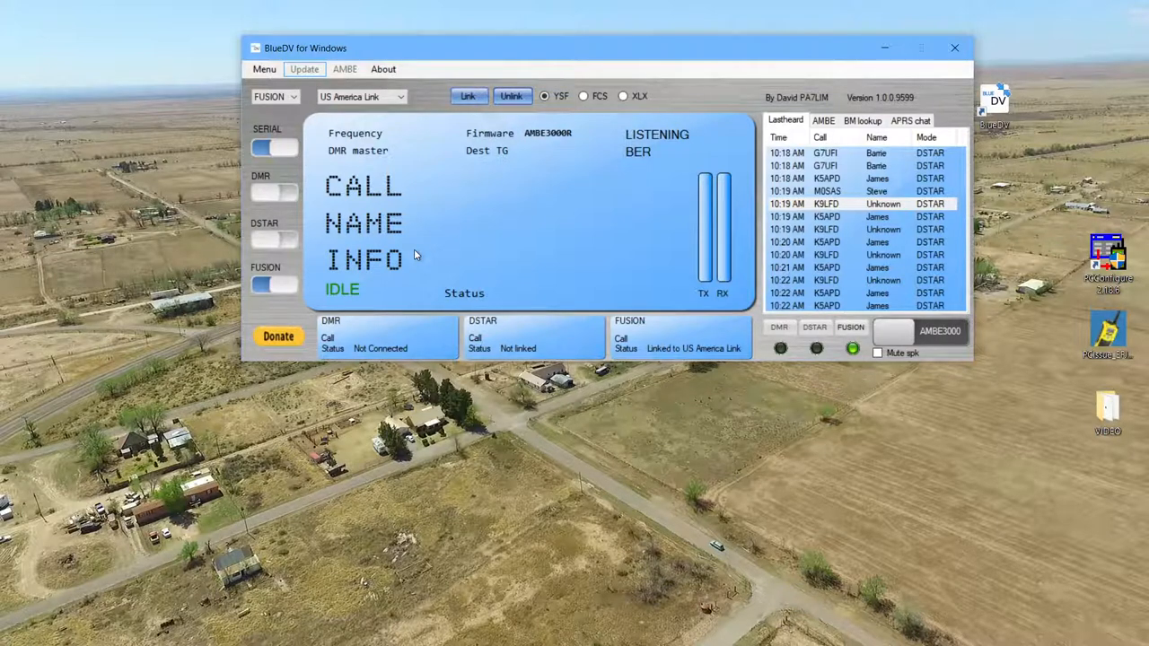
mouse_move(486, 250)
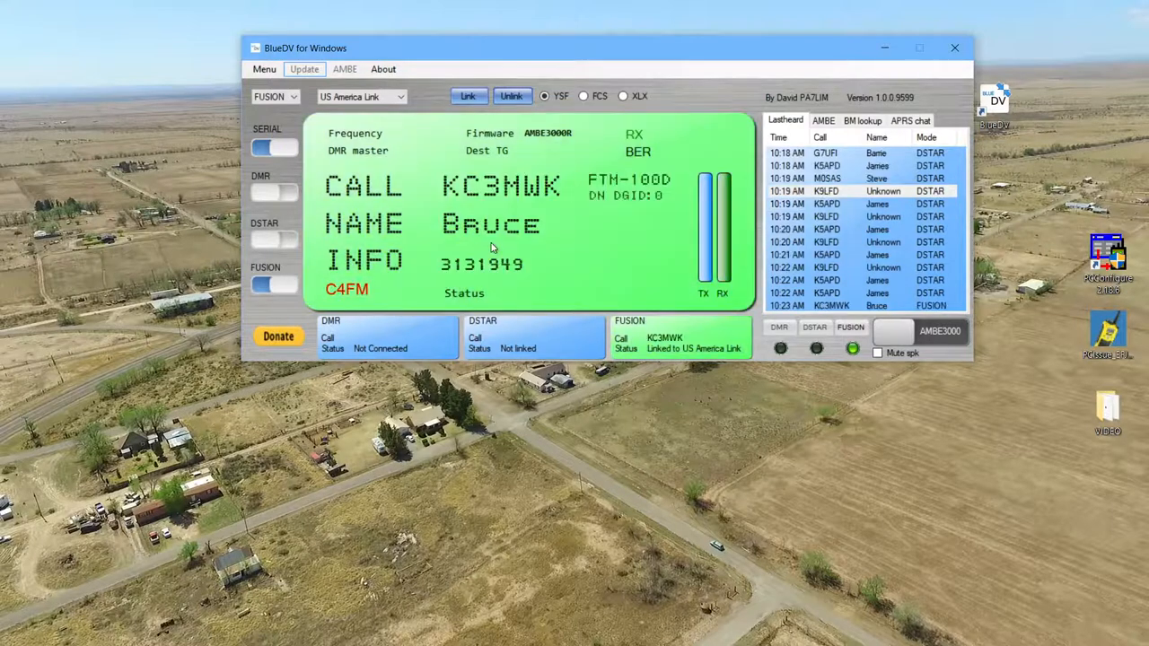
mouse_move(986, 421)
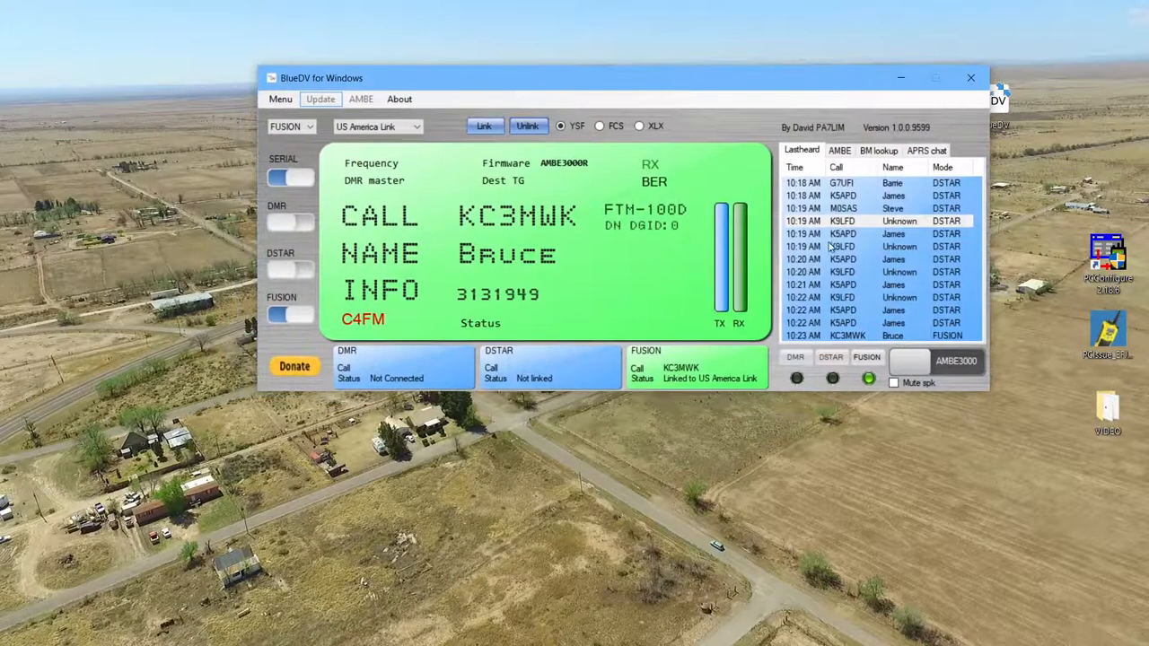
mouse_move(854, 341)
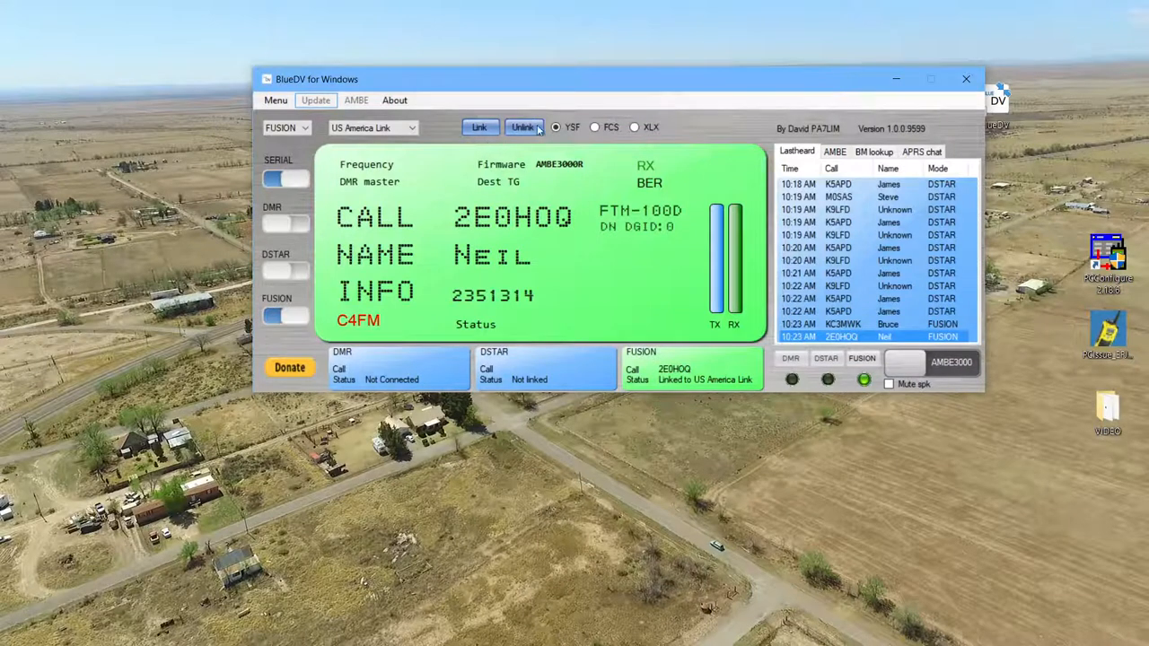
Unlink US America Link and show the AMBE settings with talkgroup 31665.
left_click(523, 126)
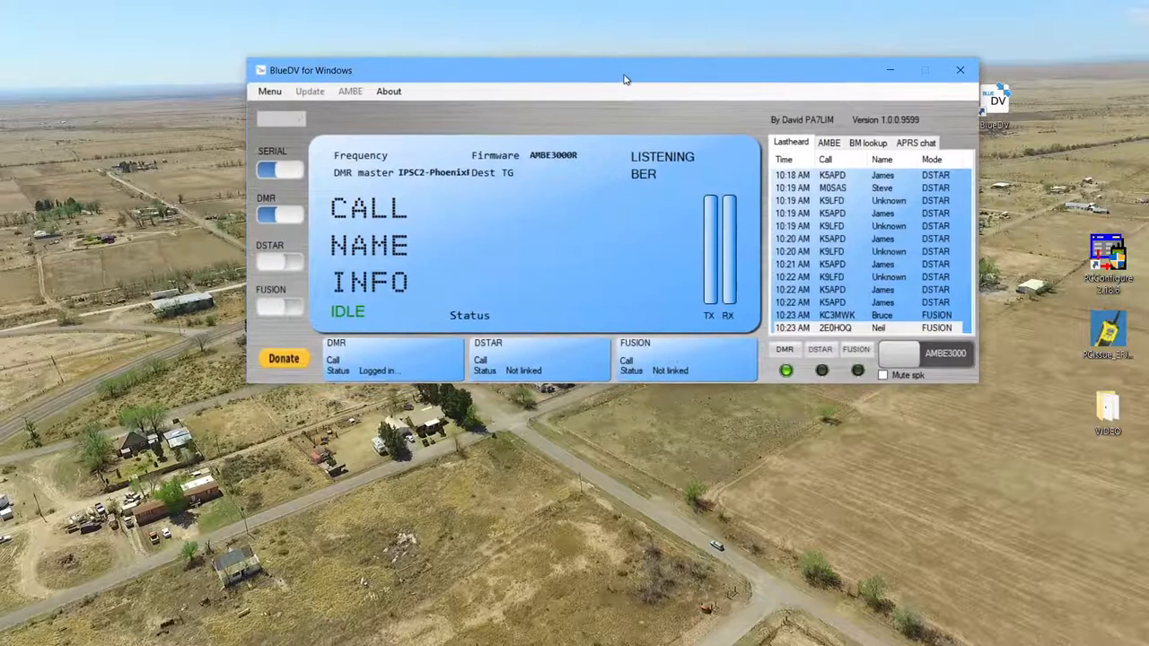
mouse_move(554, 397)
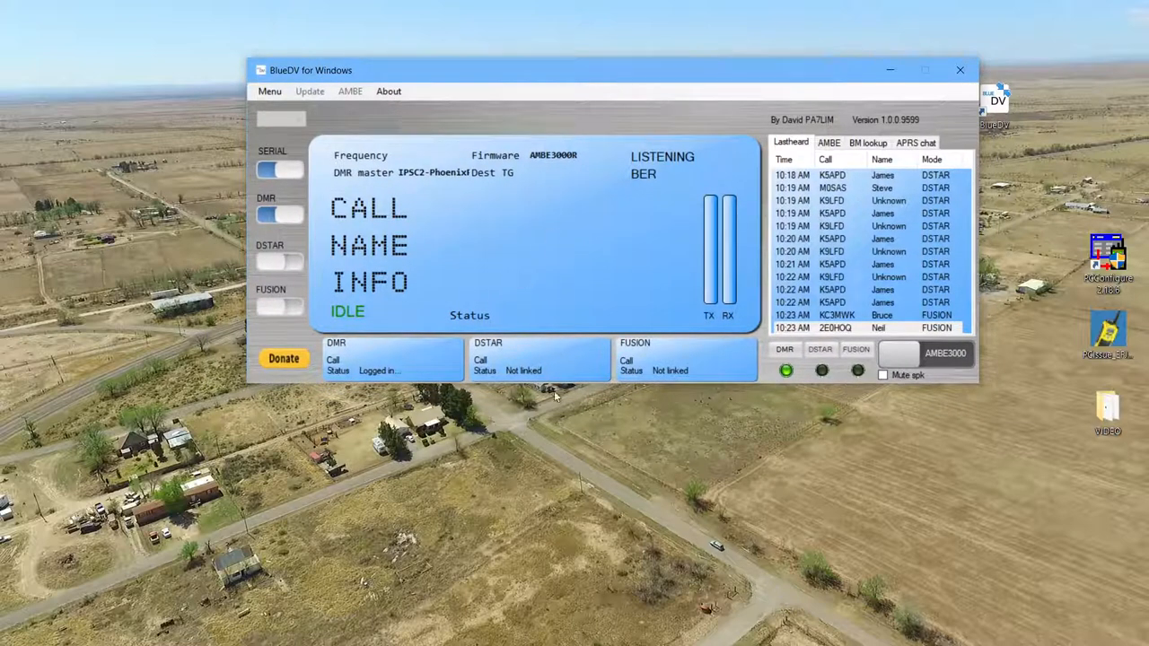
mouse_move(376, 382)
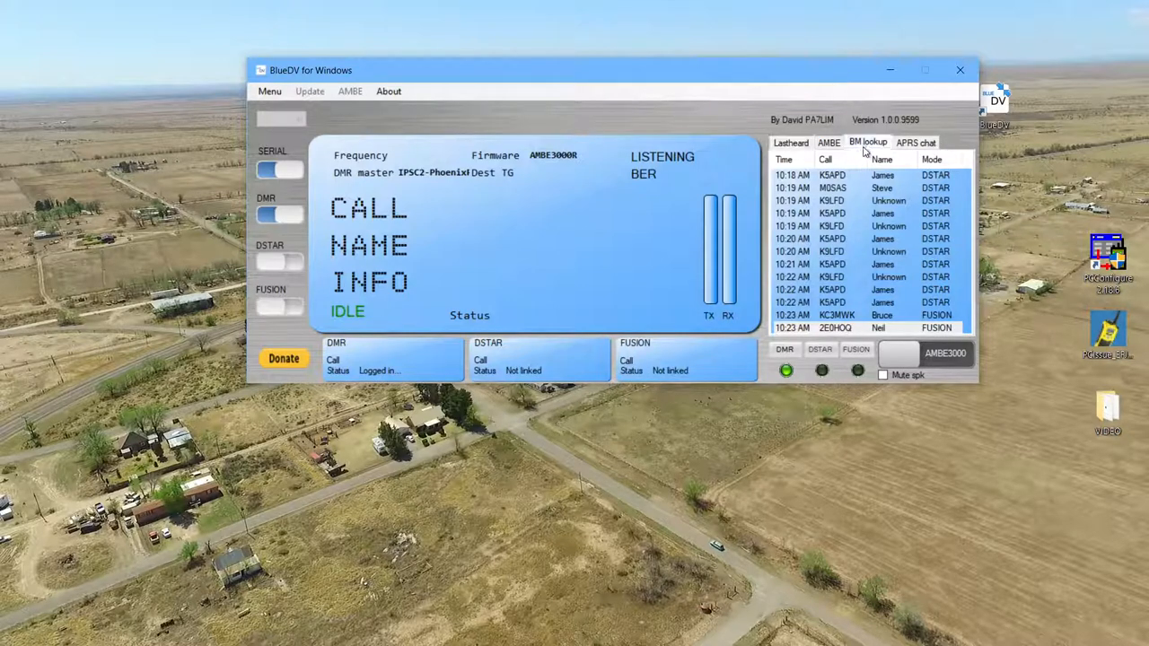
left_click(828, 143)
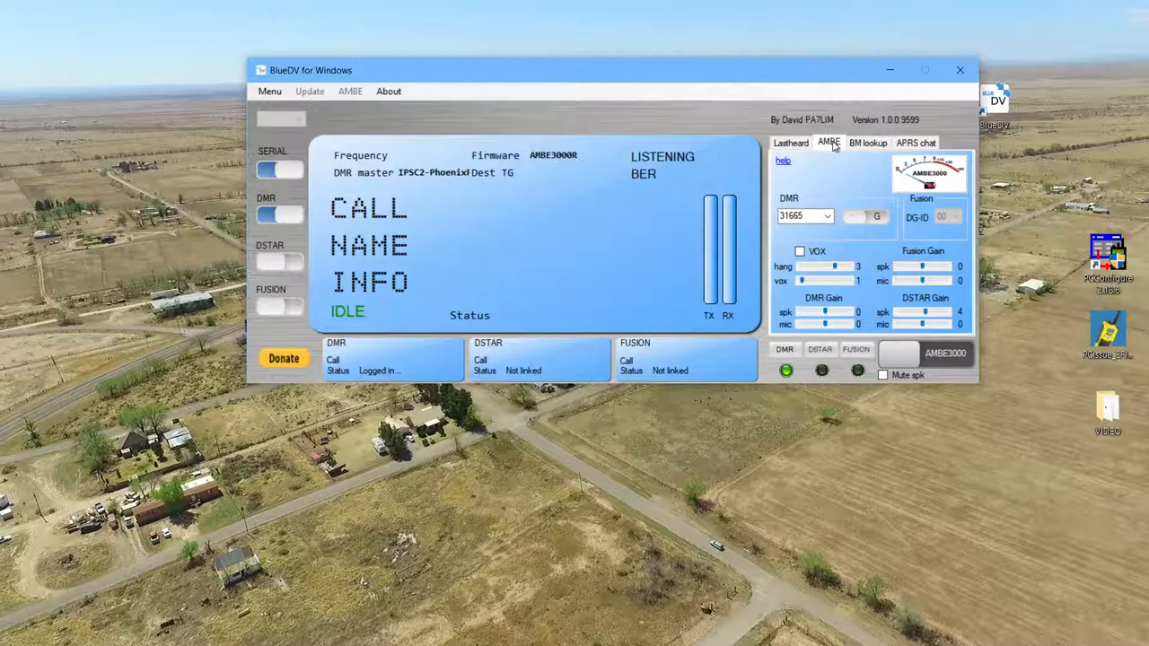
mouse_move(864, 149)
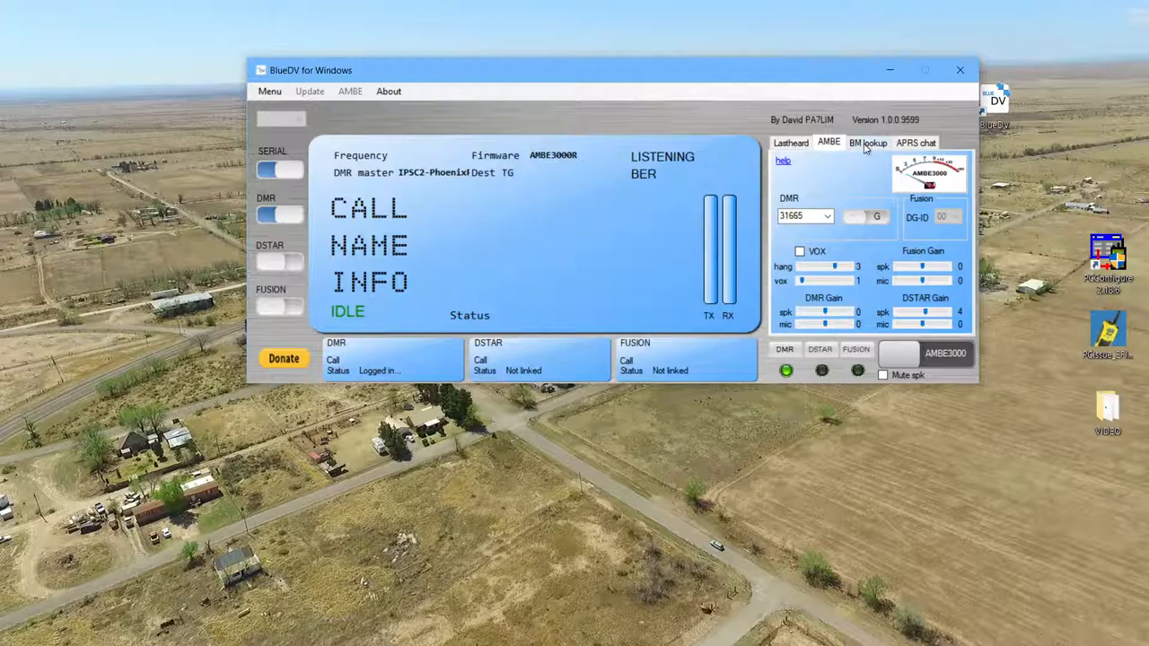
left_click(865, 142)
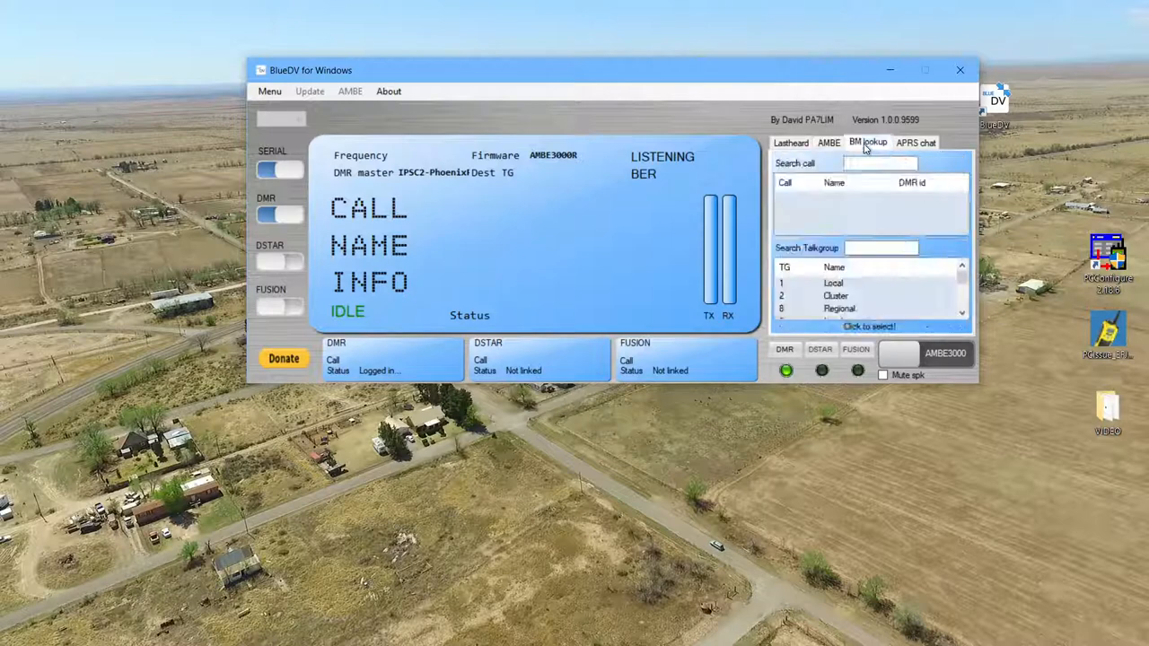
left_click(831, 143)
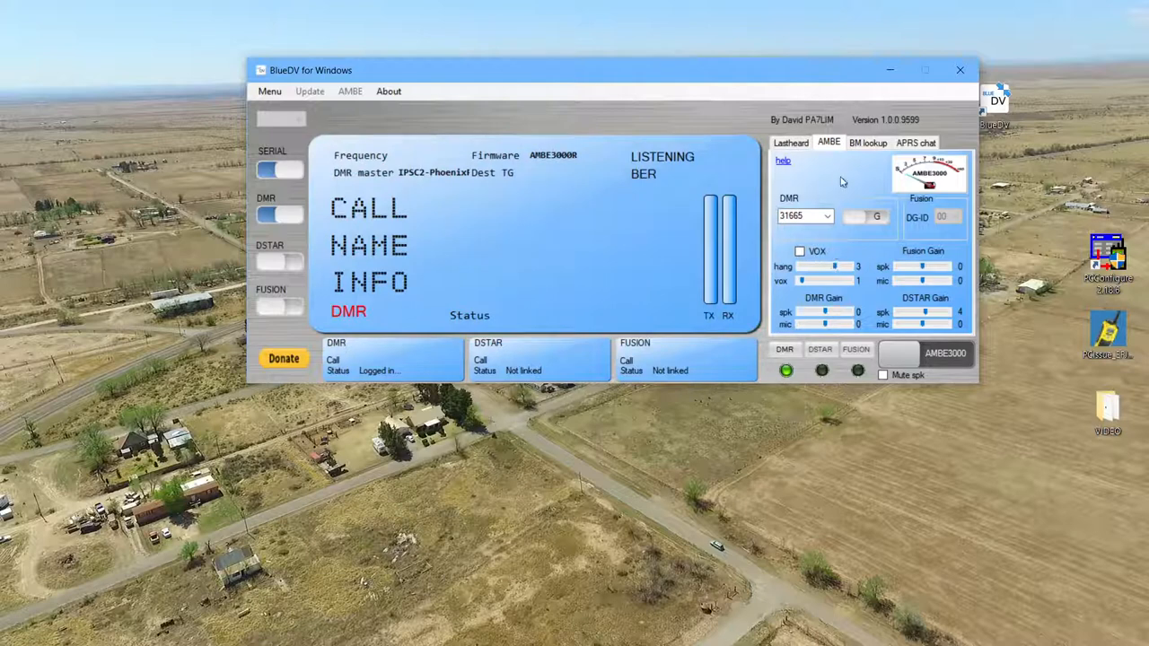
mouse_move(239, 321)
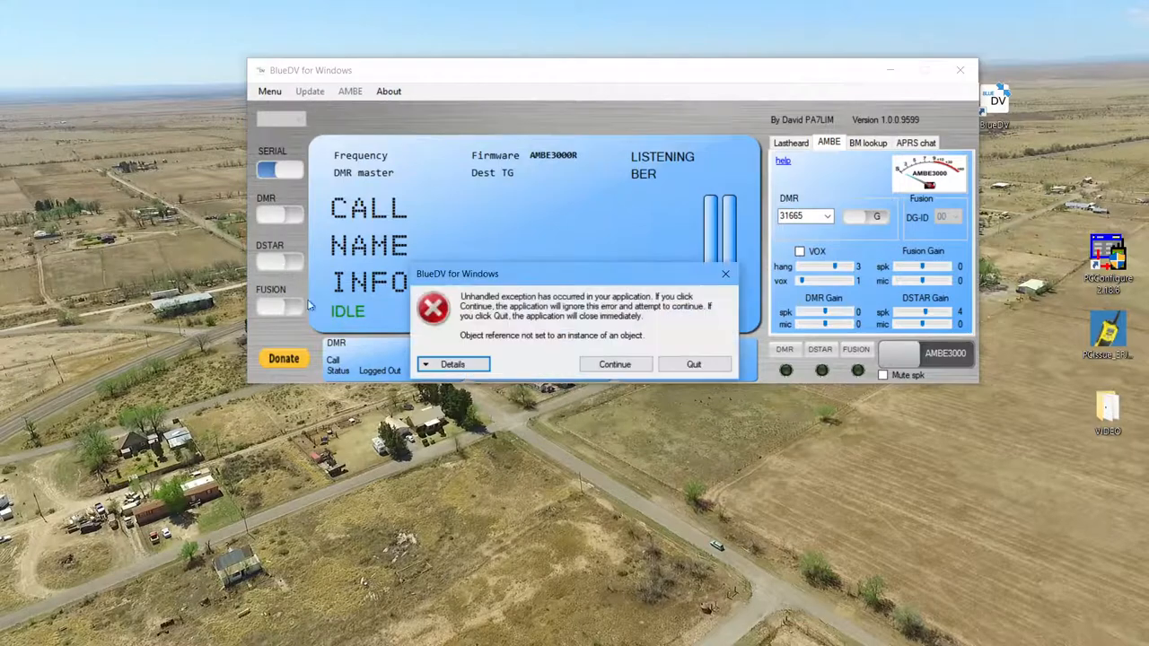
Dismiss the unhandled-exception dialog with Continue, leaving DMR disconnected.
left_click(615, 364)
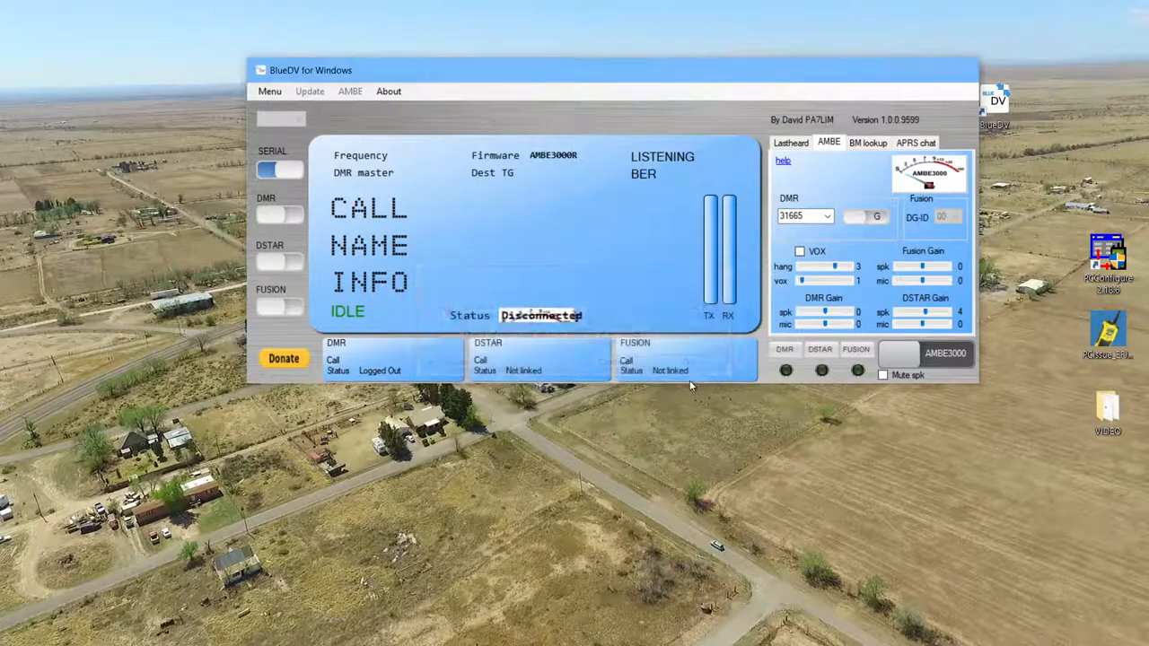